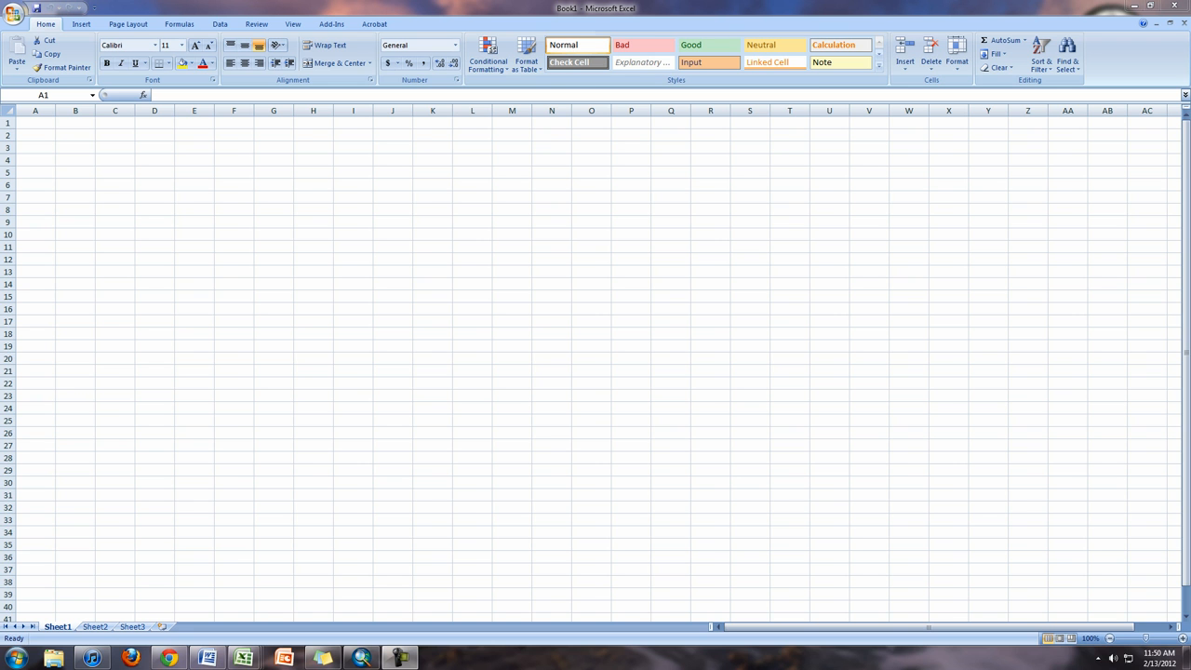
Scroll through the lab instructions PDF to review the required spreadsheet headers
left_click(166, 658)
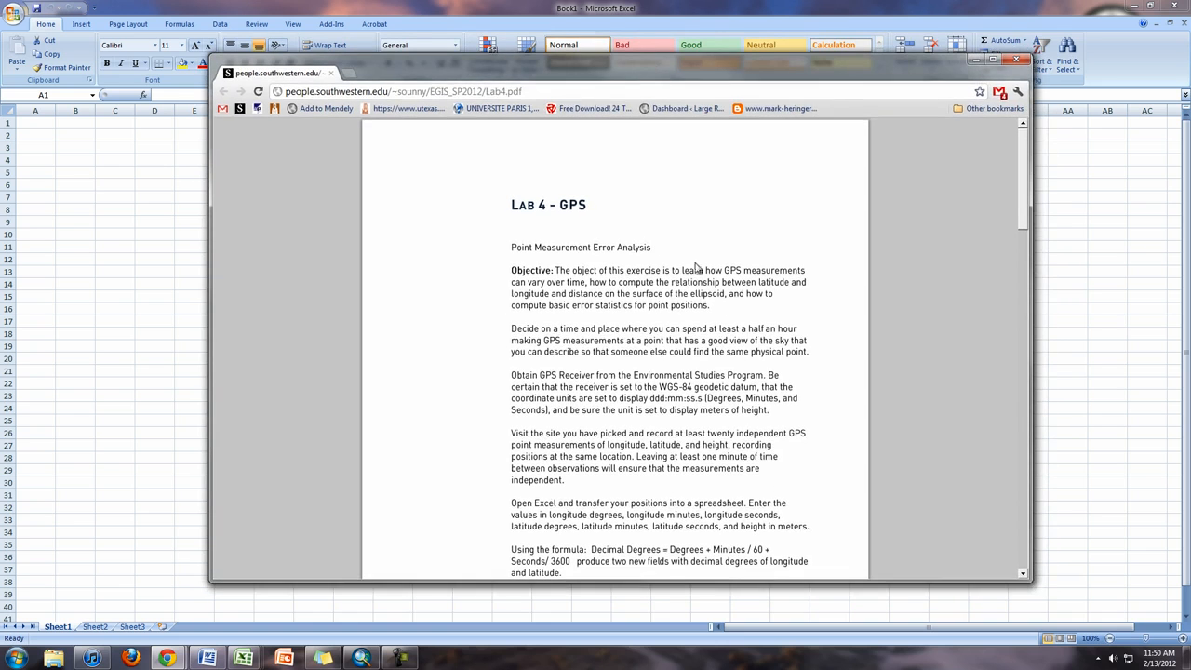
mouse_move(621, 295)
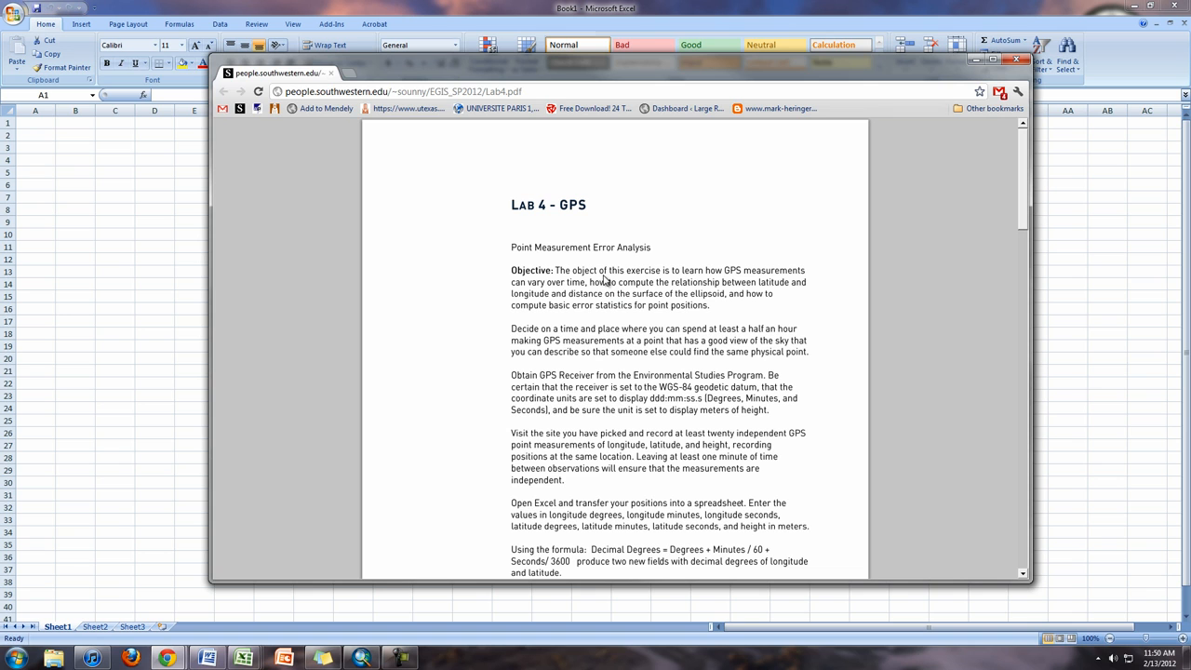
mouse_move(551, 296)
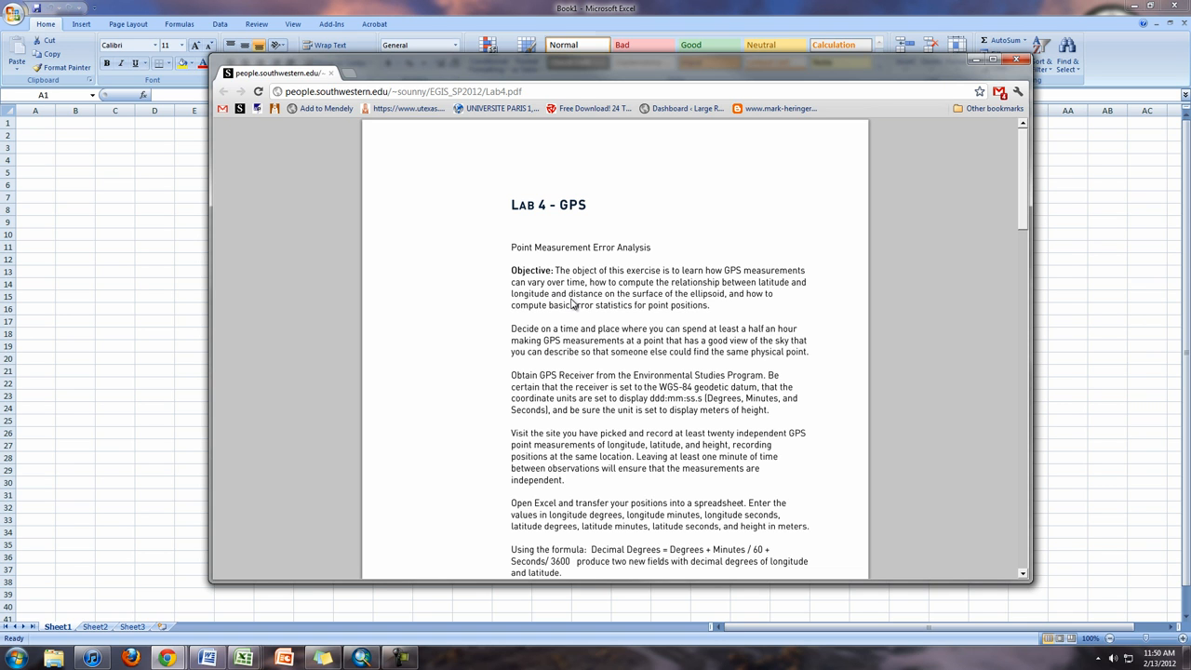
mouse_move(679, 336)
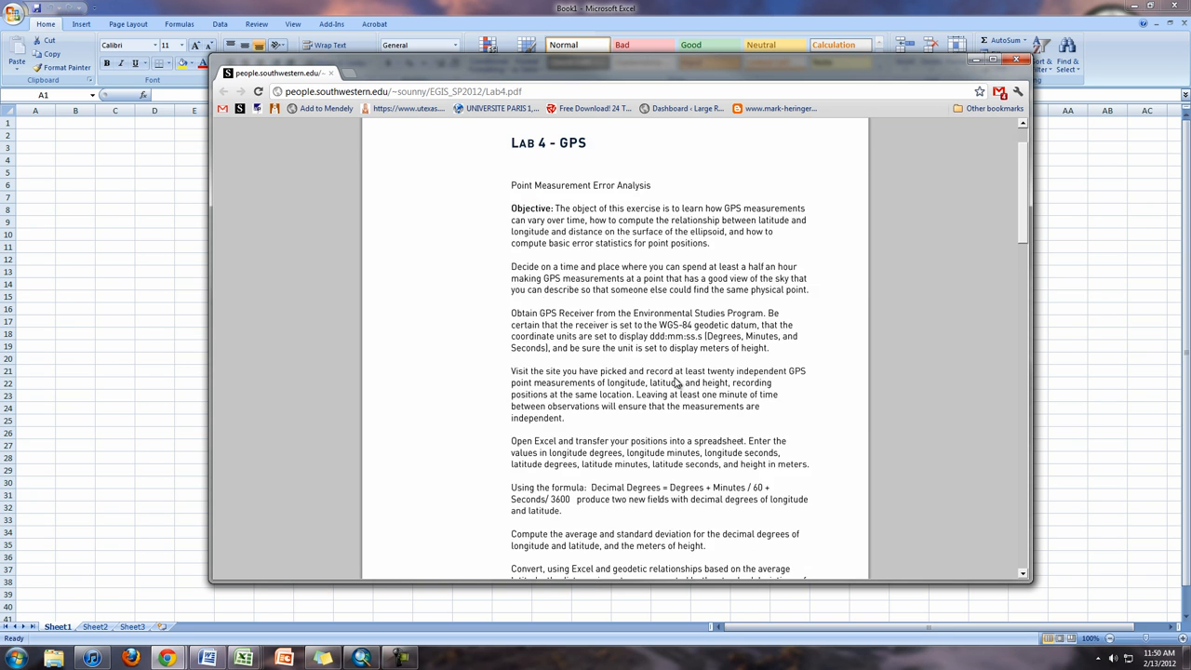
scroll("down", 3)
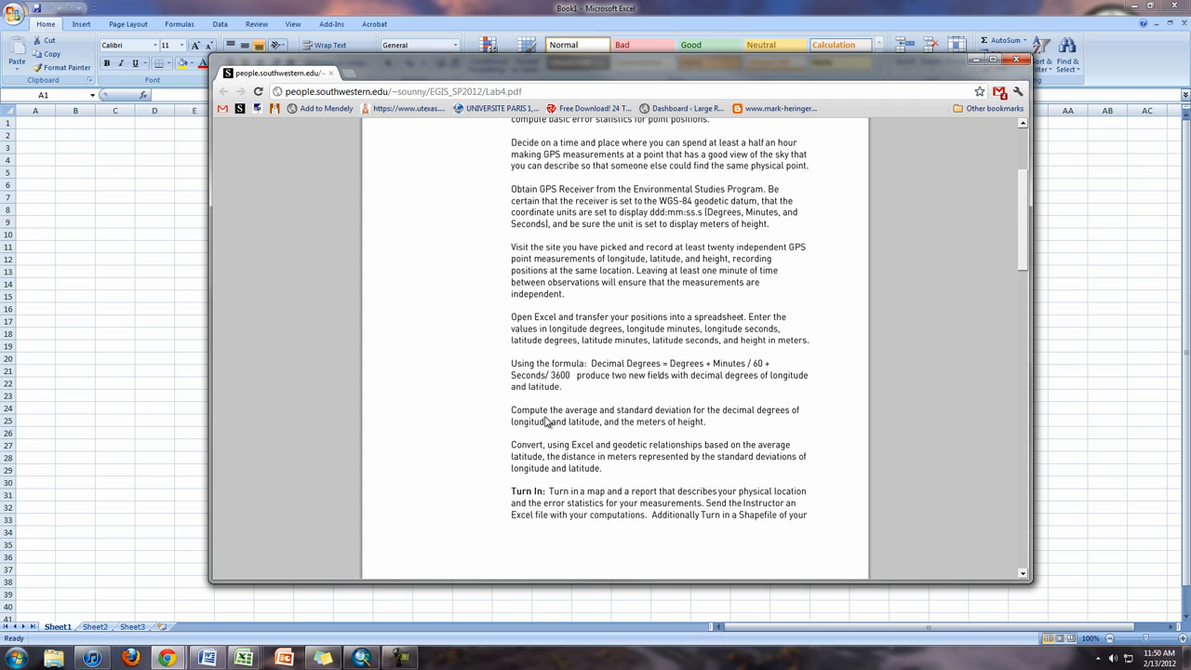
mouse_move(605, 412)
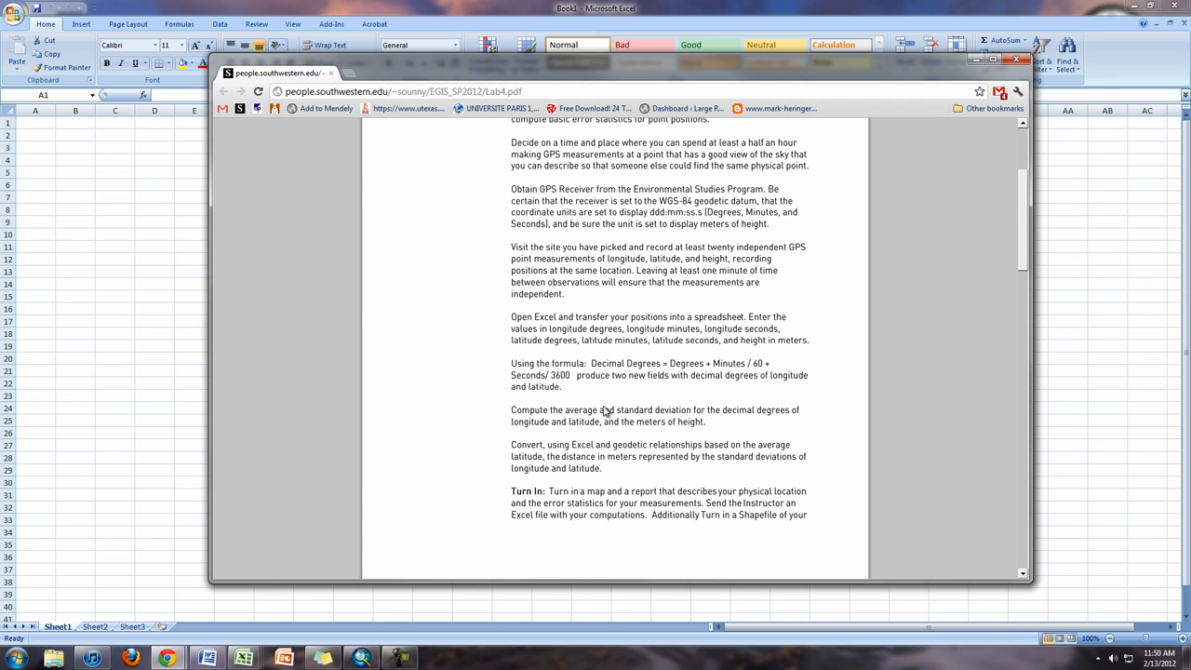
mouse_move(499, 209)
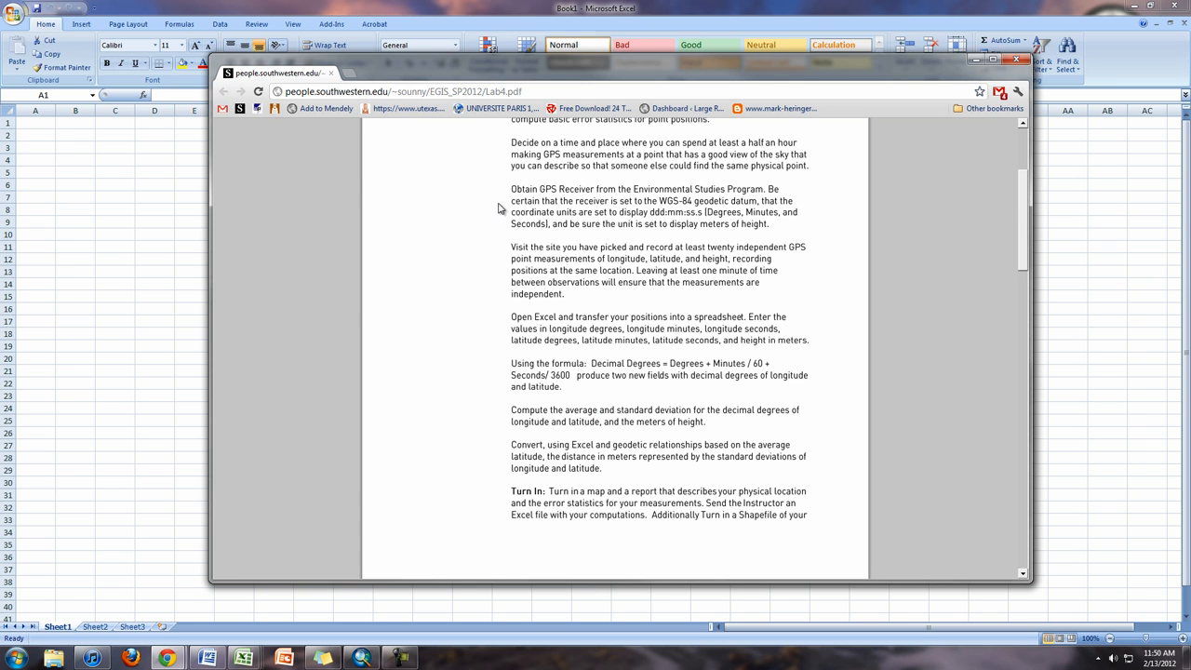
scroll("down", 3)
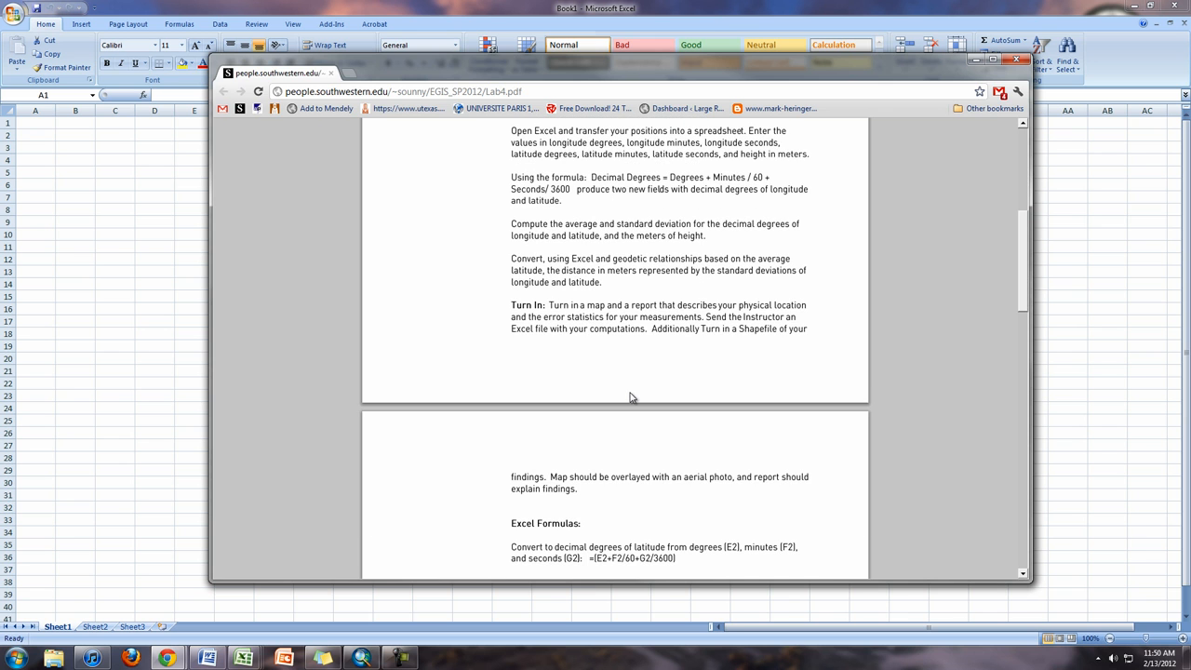
mouse_move(621, 324)
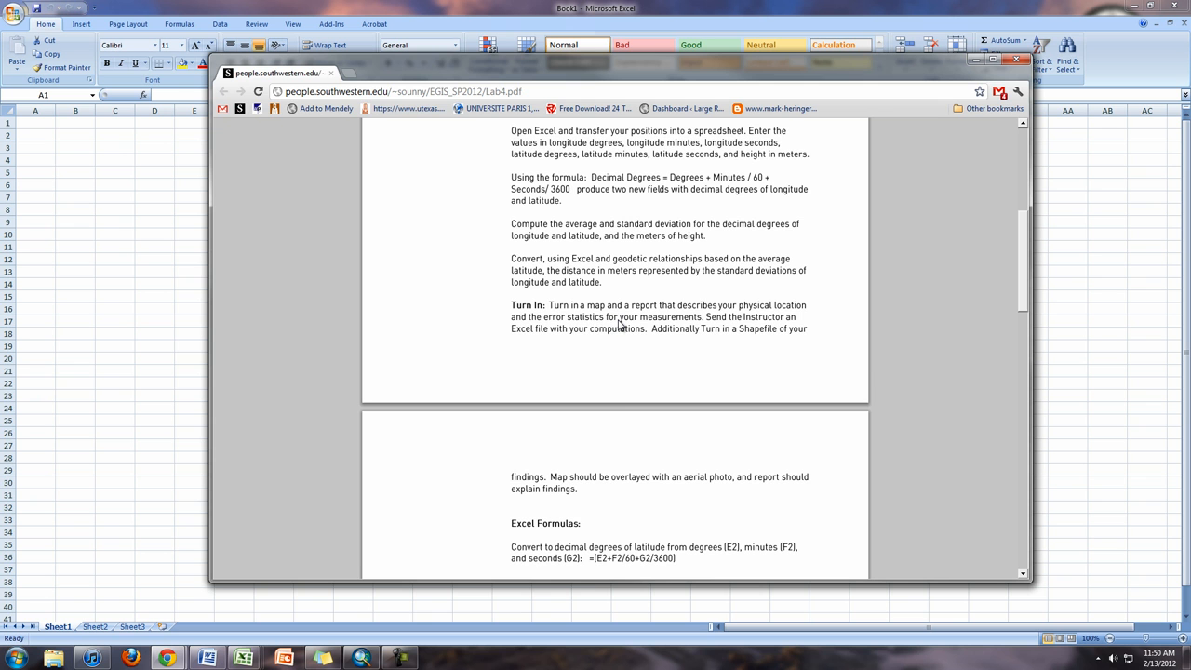
scroll("down", 3)
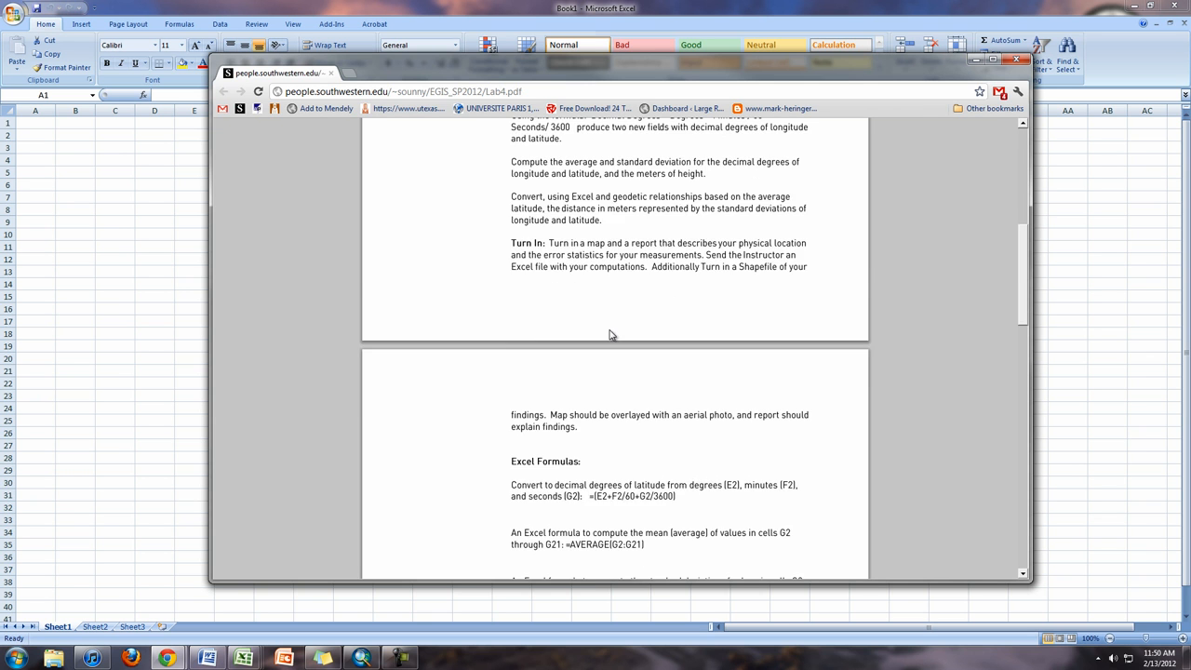
scroll("down", 3)
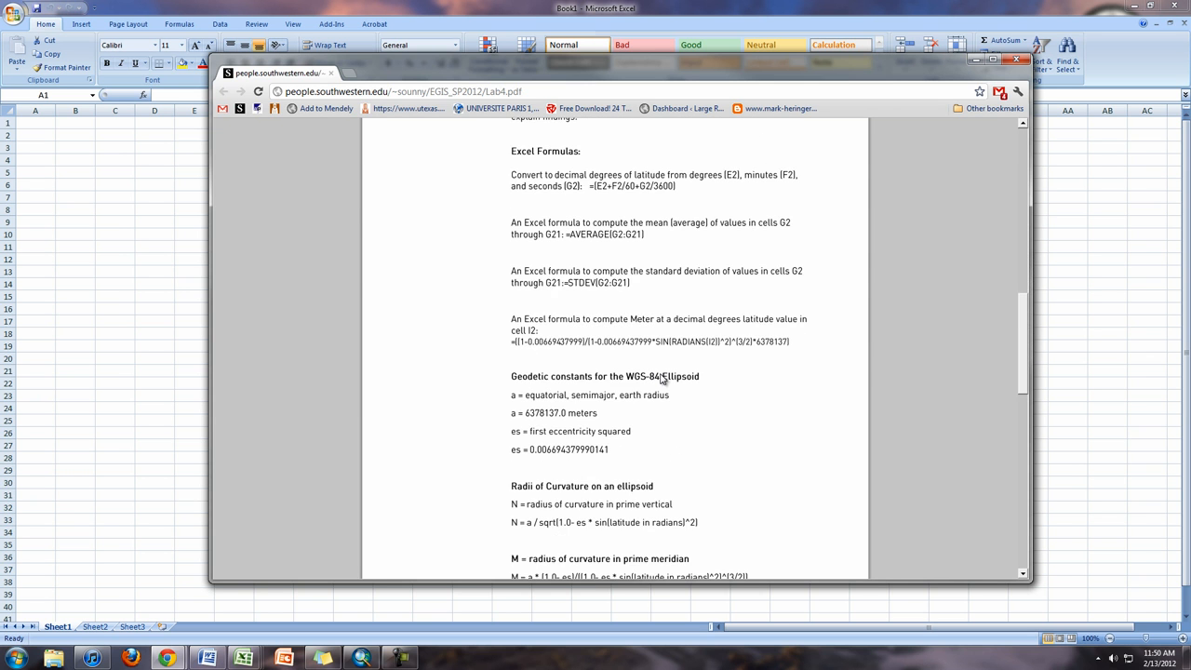
scroll("down", 3)
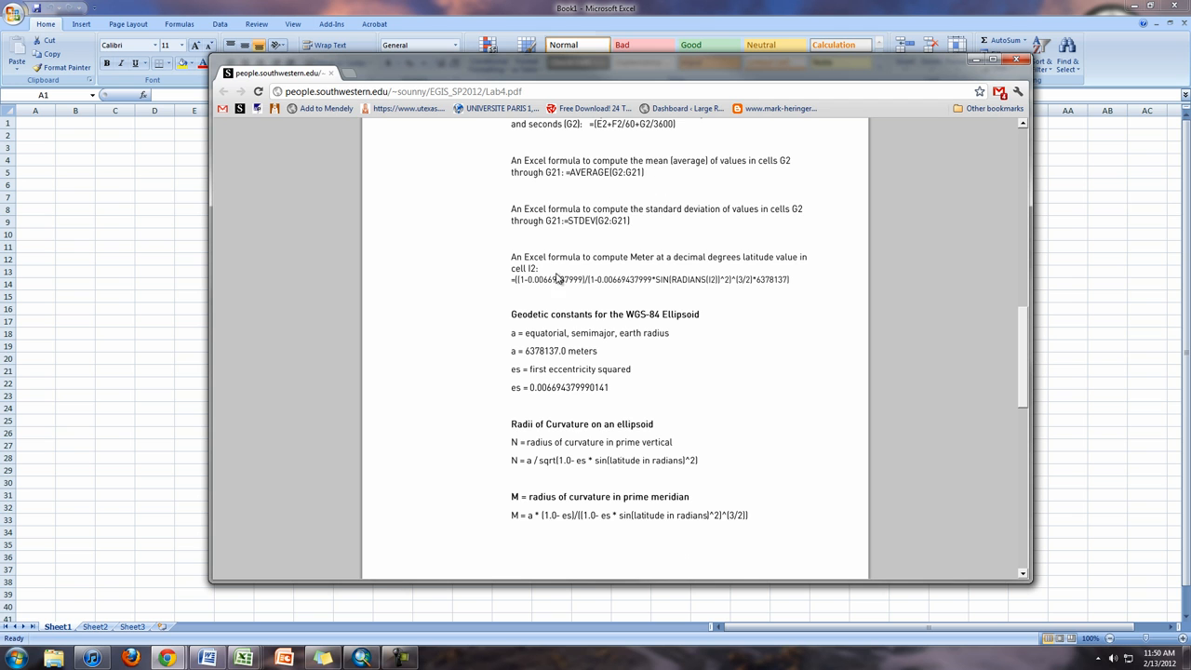
scroll("up", 3)
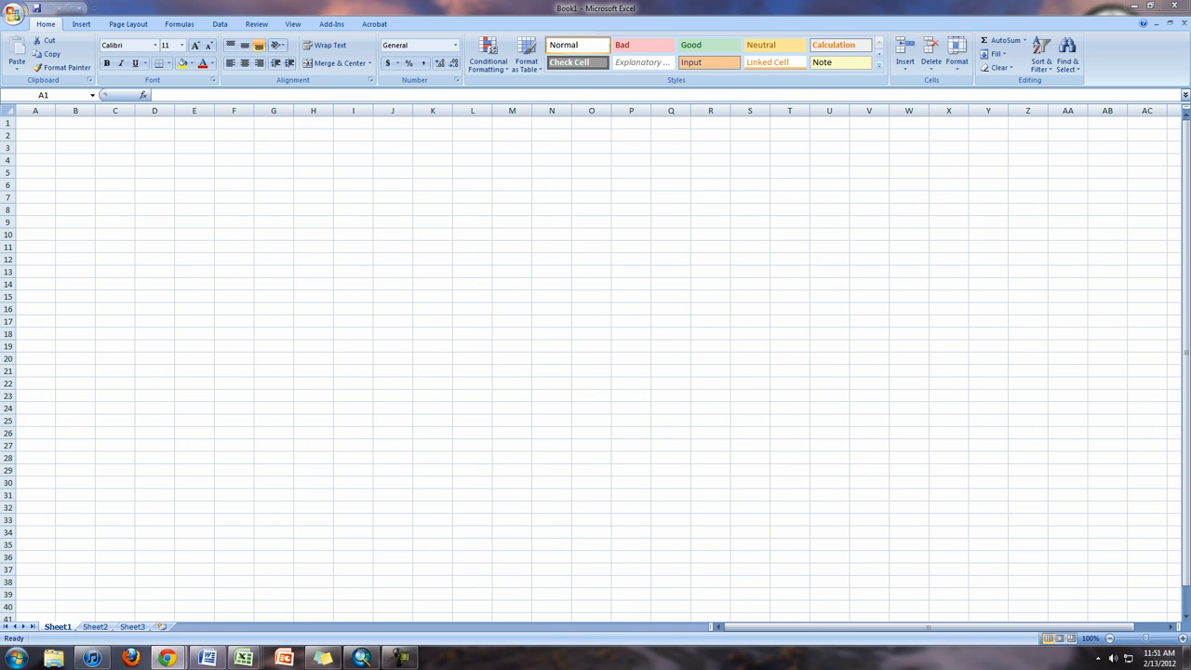
mouse_move(585, 269)
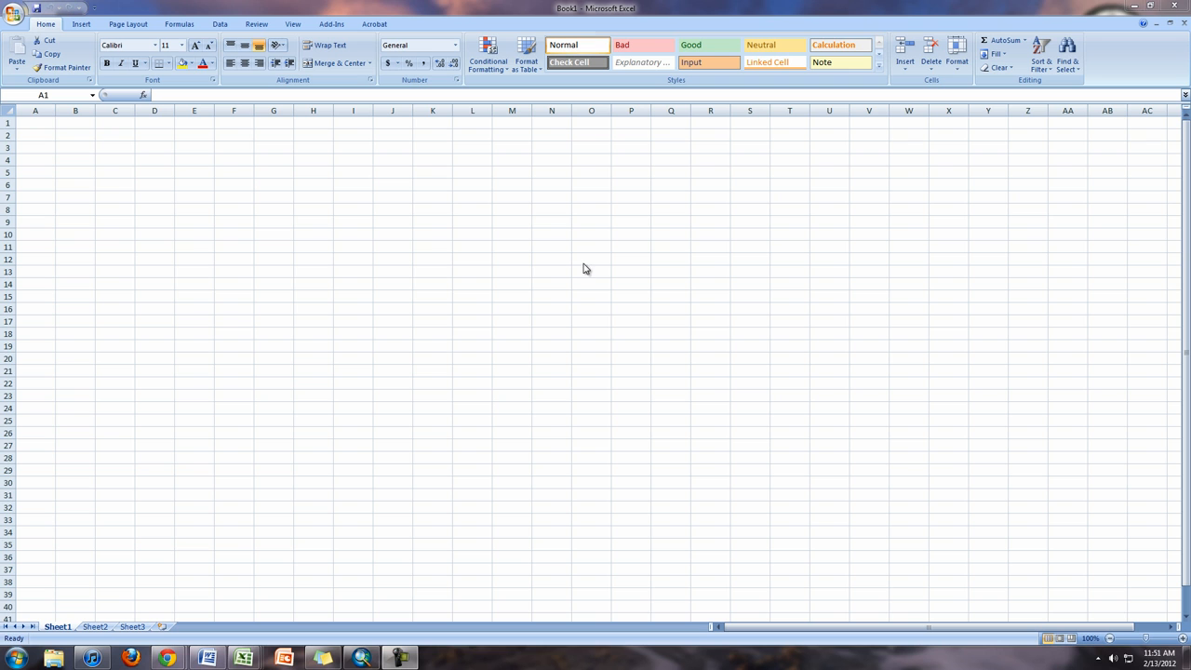
Type headers Measurement # through Latitude Seconds in A1:G1, widen the columns and centre them
left_click(35, 122)
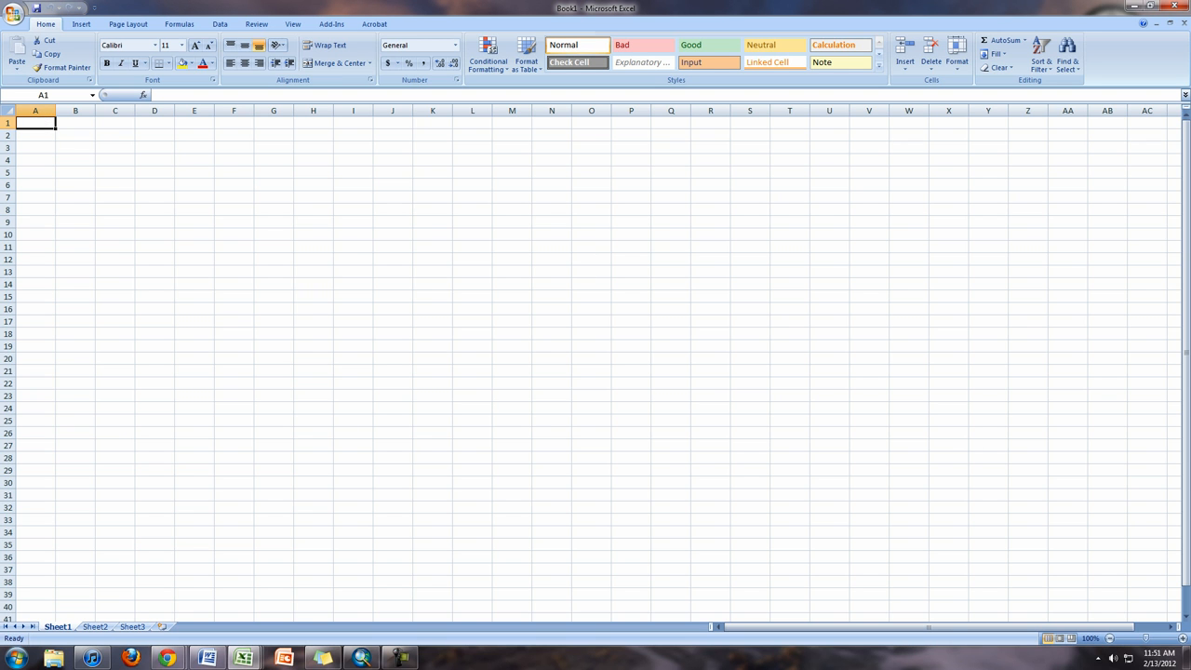
type("Measurement #")
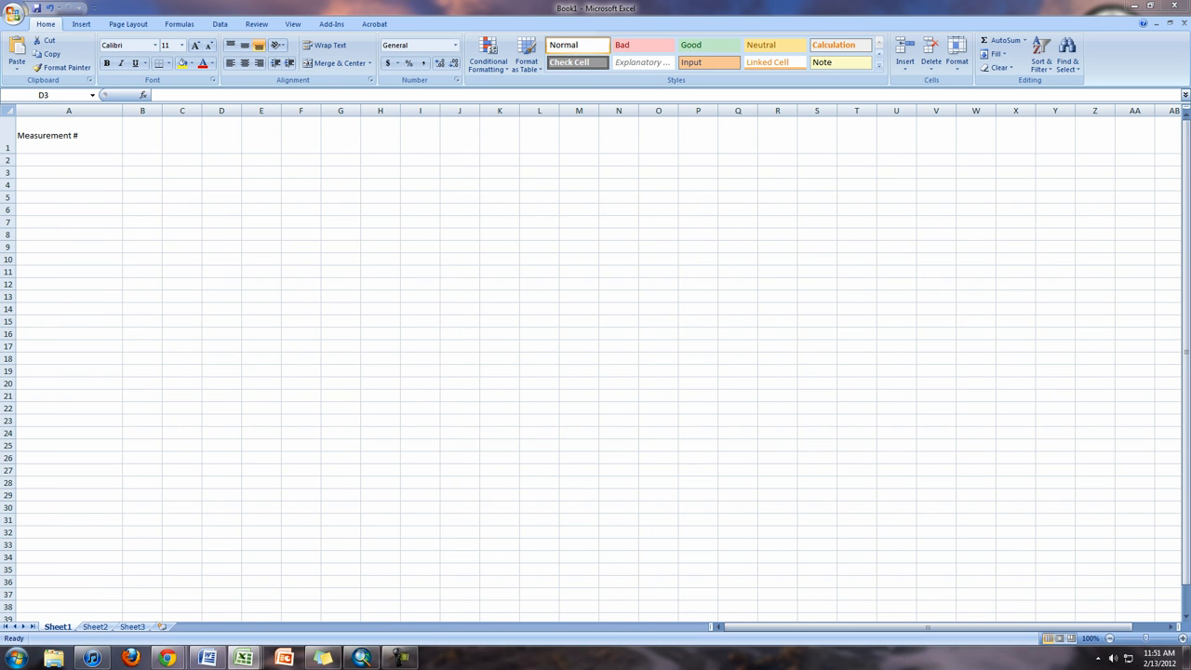
left_click(142, 135)
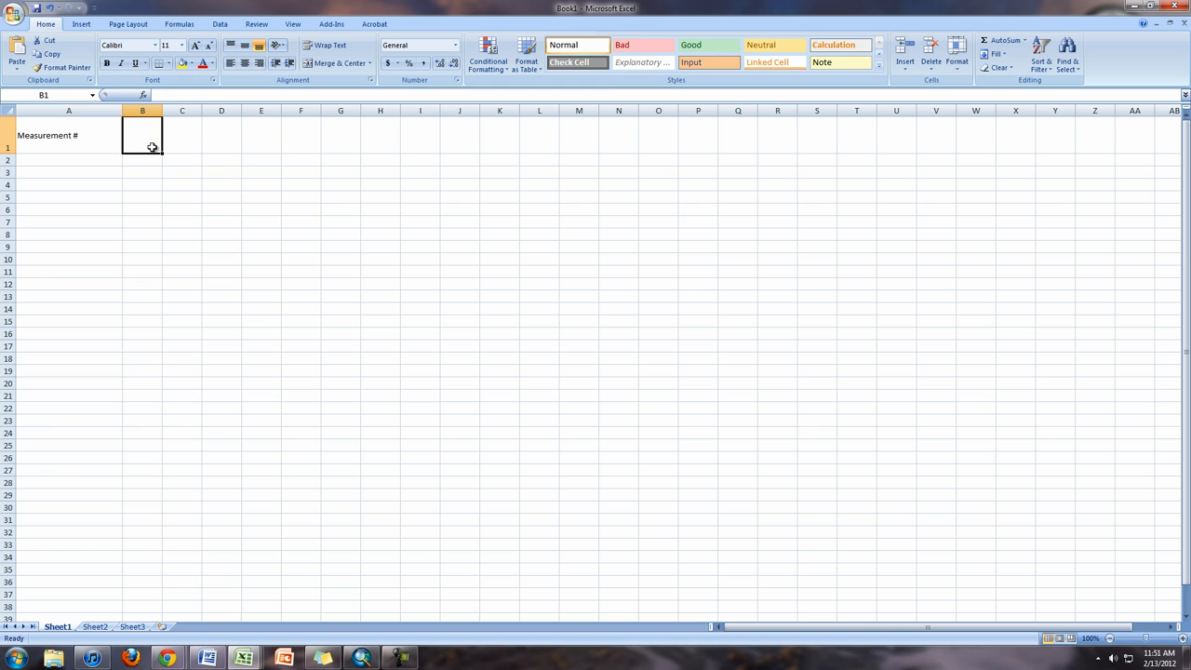
left_click_drag(163, 110, 224, 110)
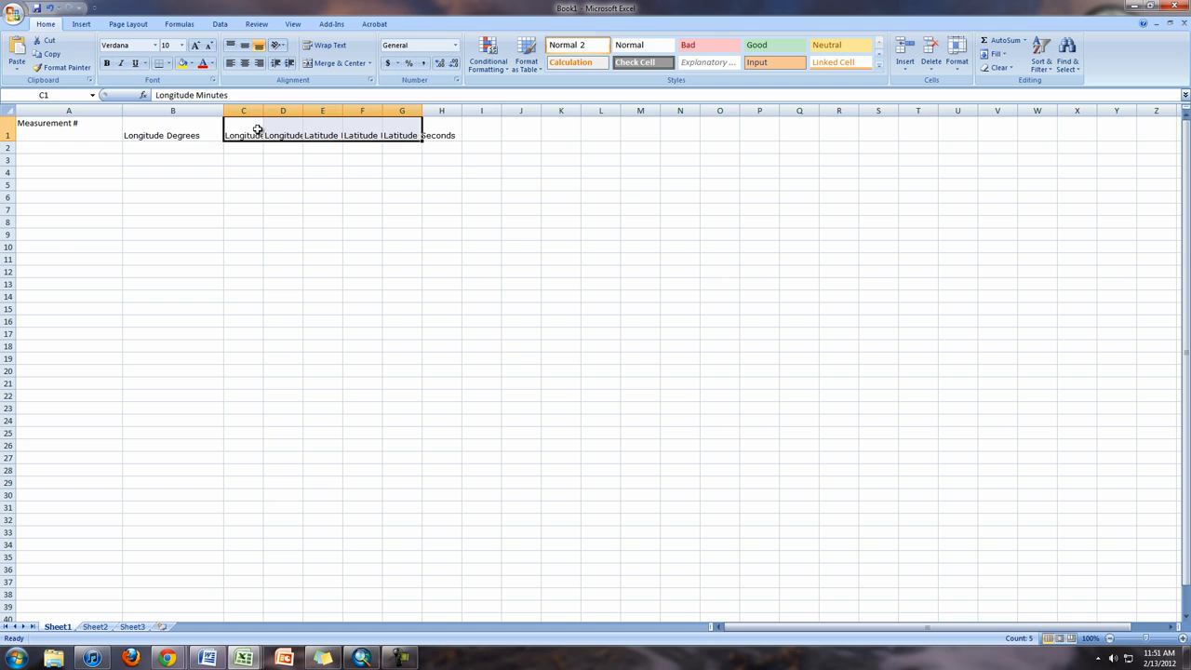
left_click(68, 122)
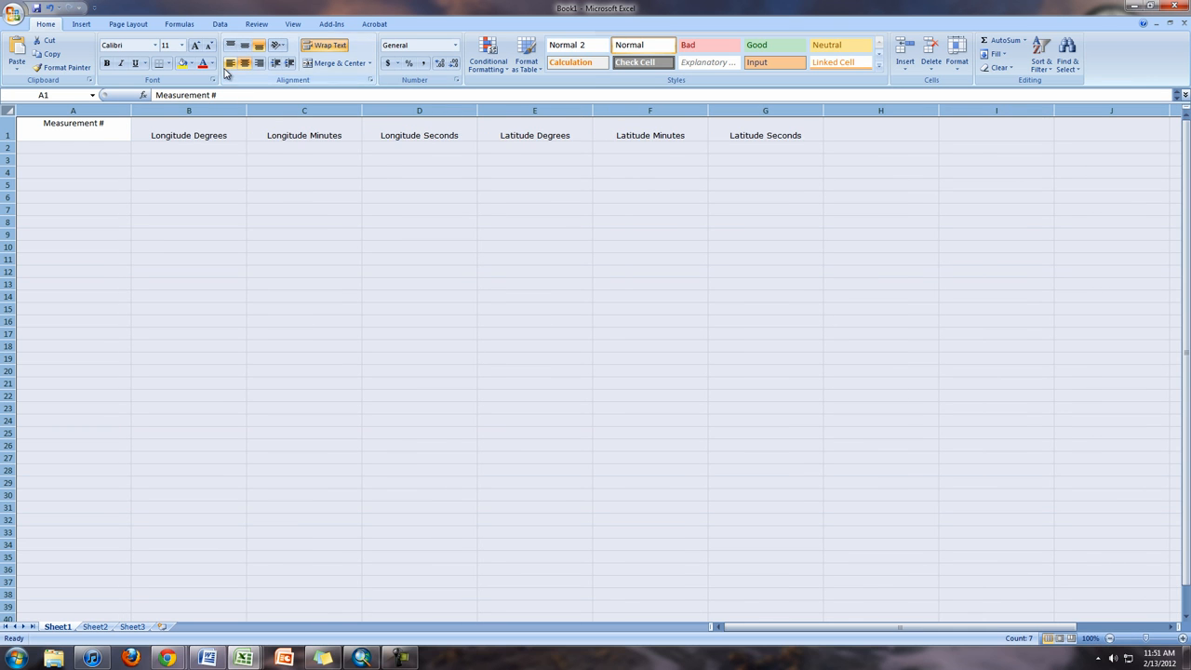
left_click(304, 234)
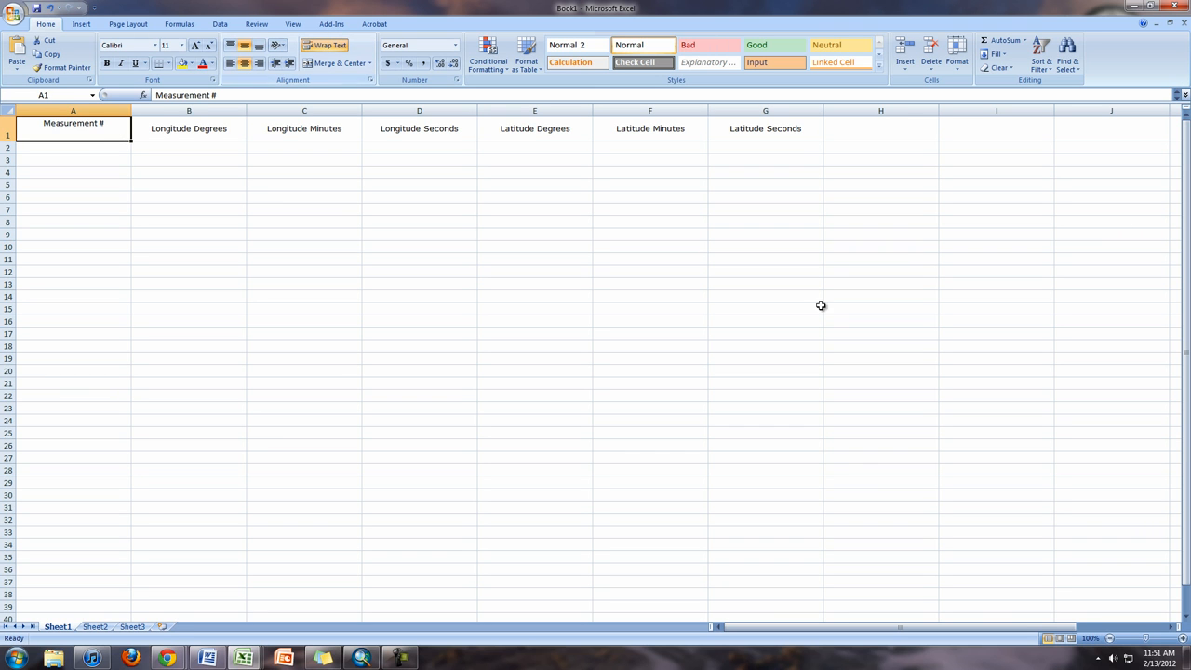
mouse_move(58, 165)
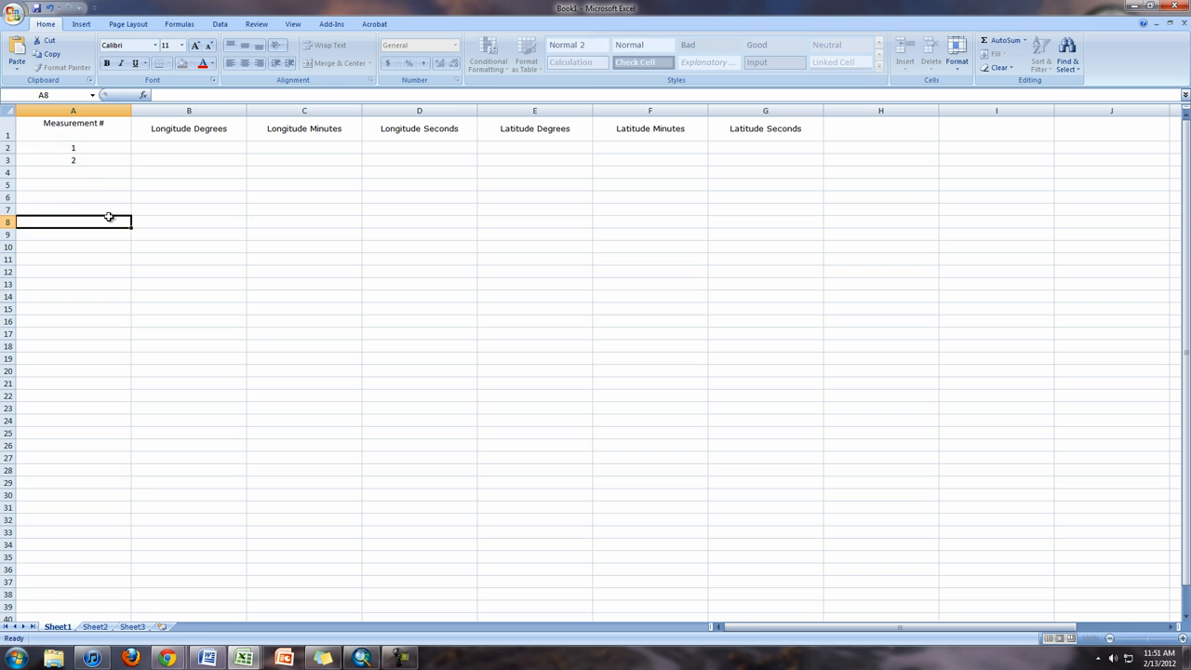
Fill the series 1, 2 down column A so measurements run 1 to 25
left_click_drag(73, 147, 73, 160)
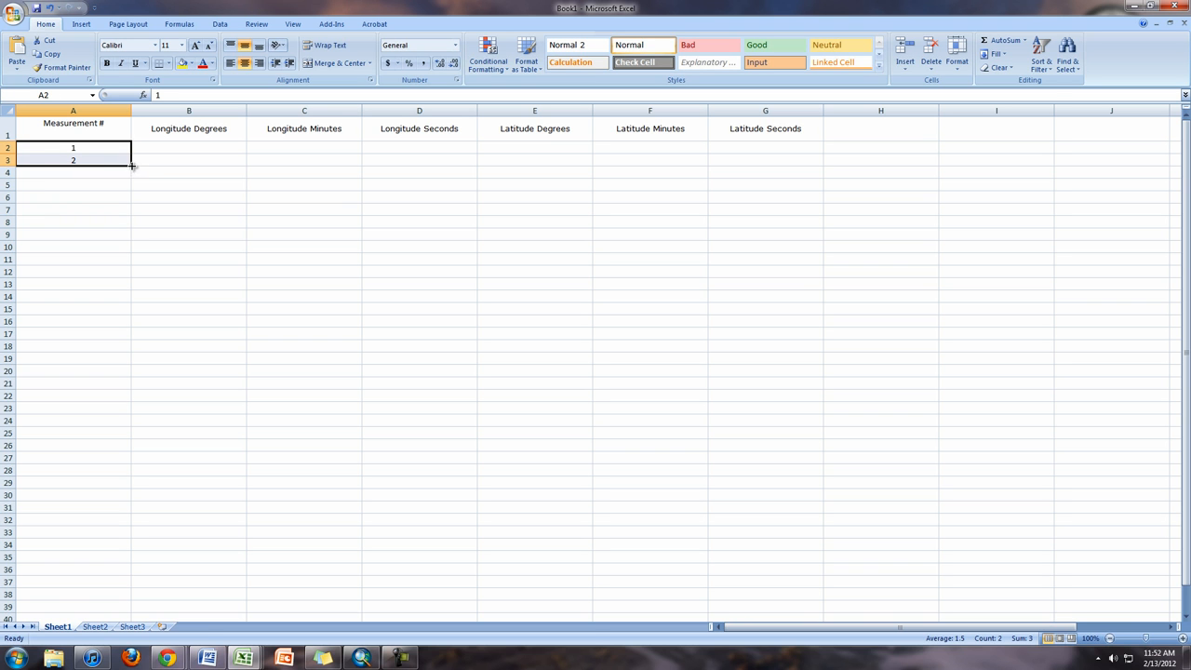
left_click_drag(131, 165, 130, 408)
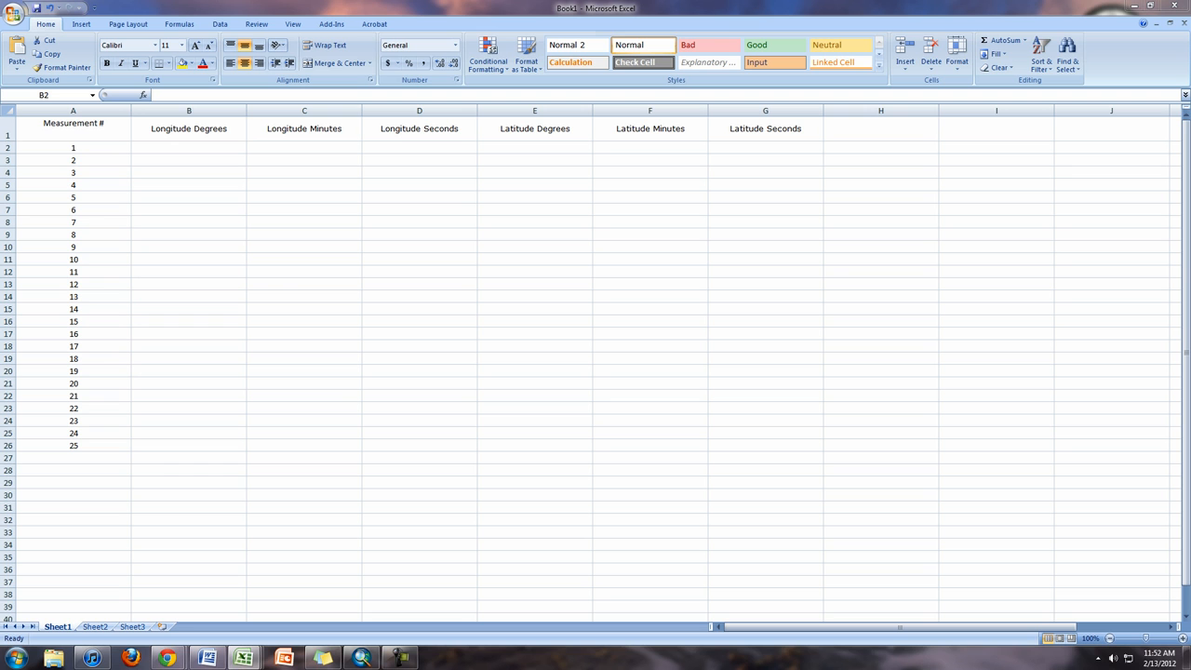
mouse_move(387, 111)
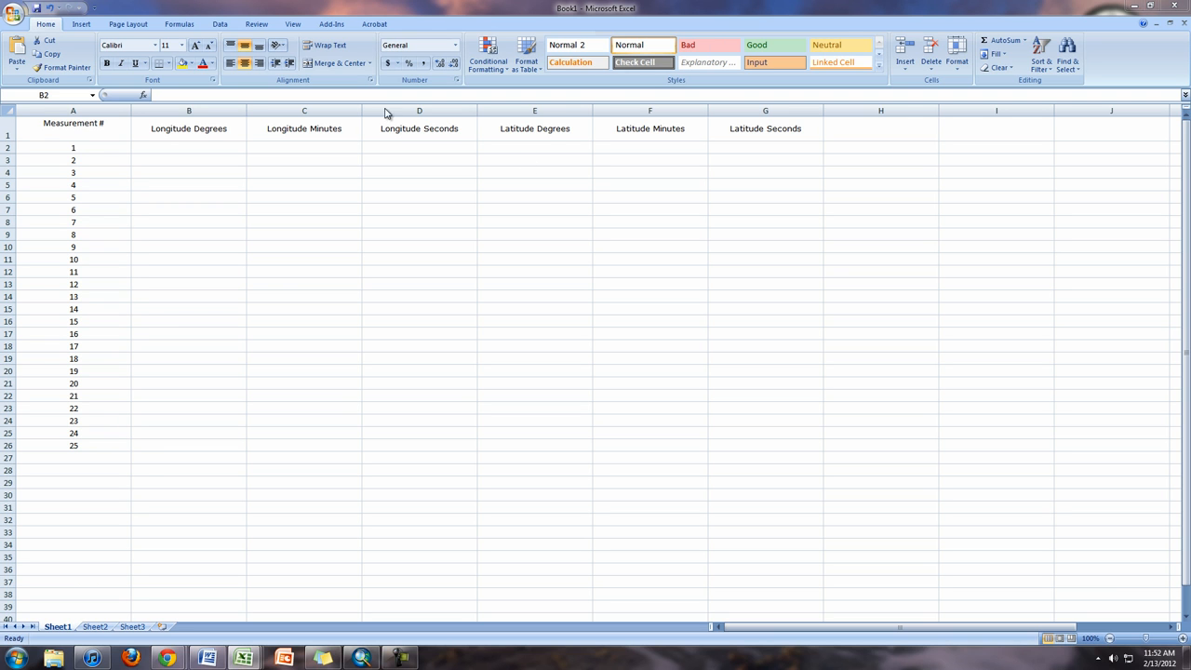
Fill B–G with longitude 97°41′ ~56.6″ and latitude 30°19′ ~27.1″, editing differing seconds
left_click(189, 147)
type("97")
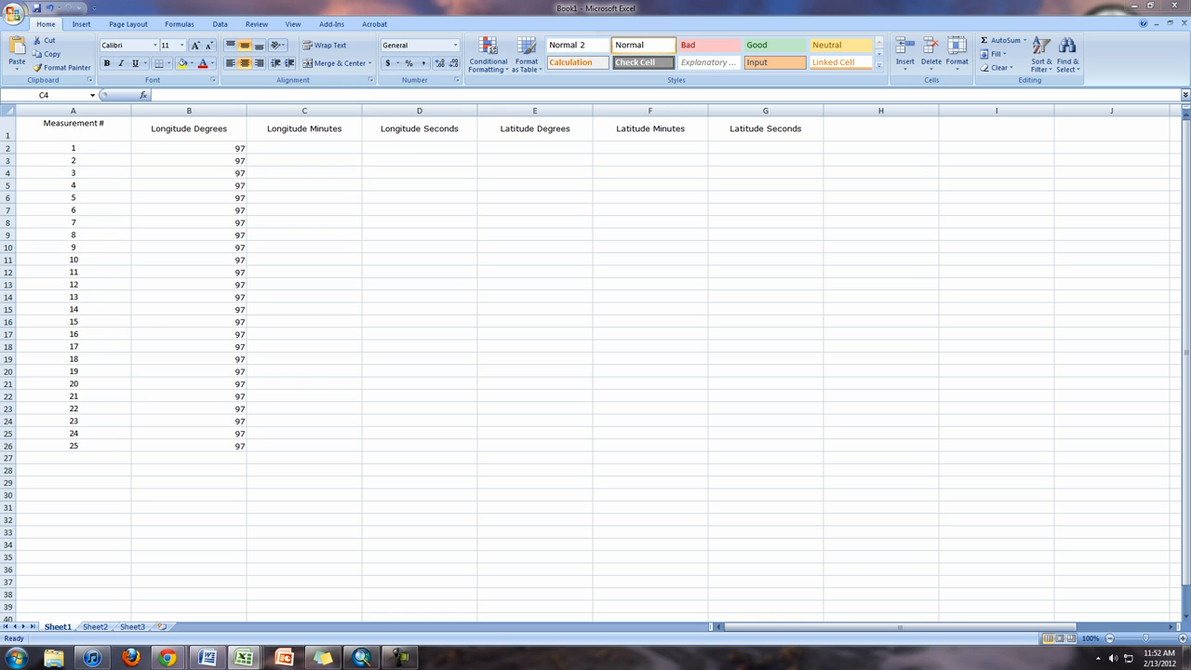
mouse_move(925, 279)
type("41")
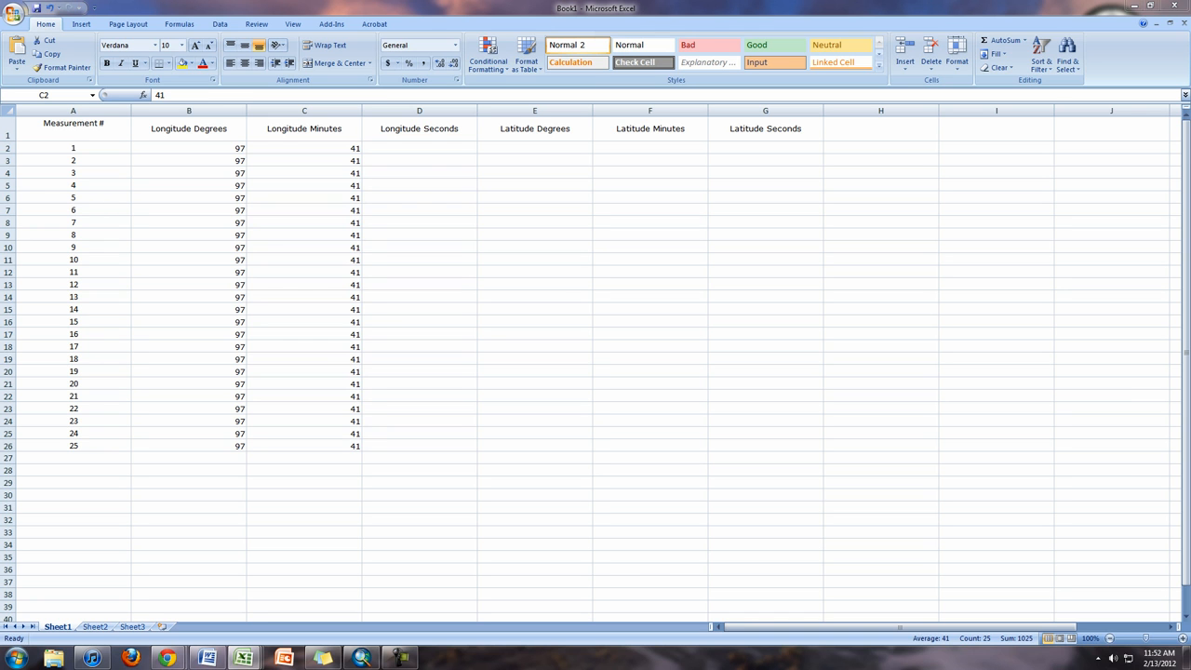
left_click(419, 148)
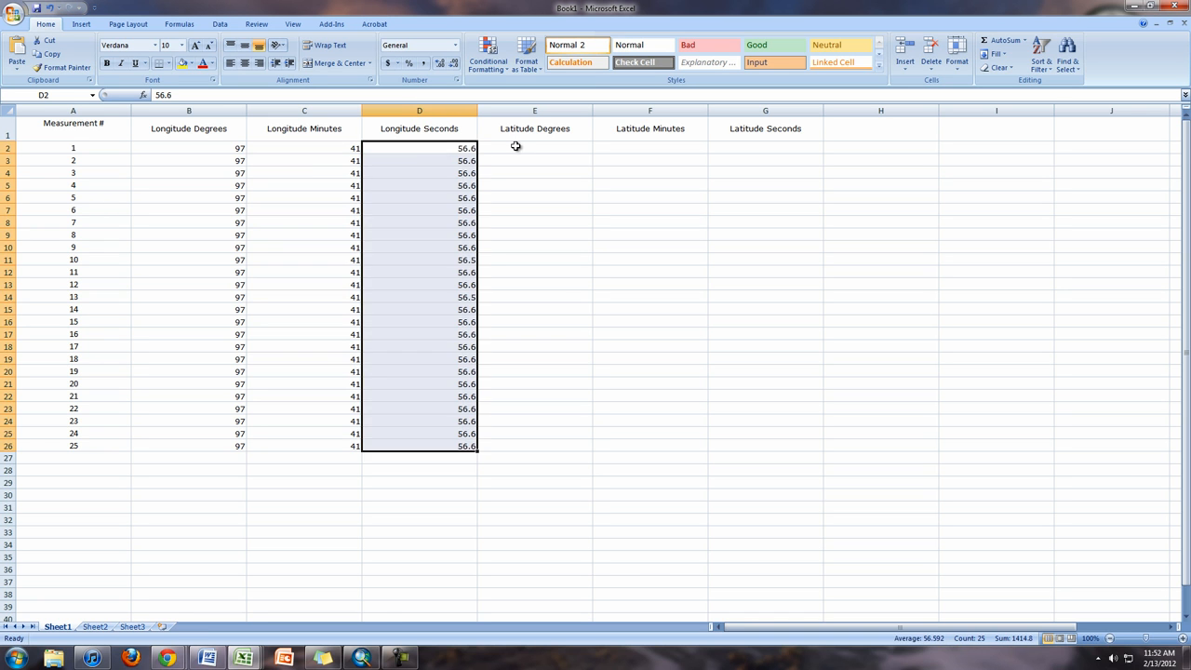
left_click(534, 148)
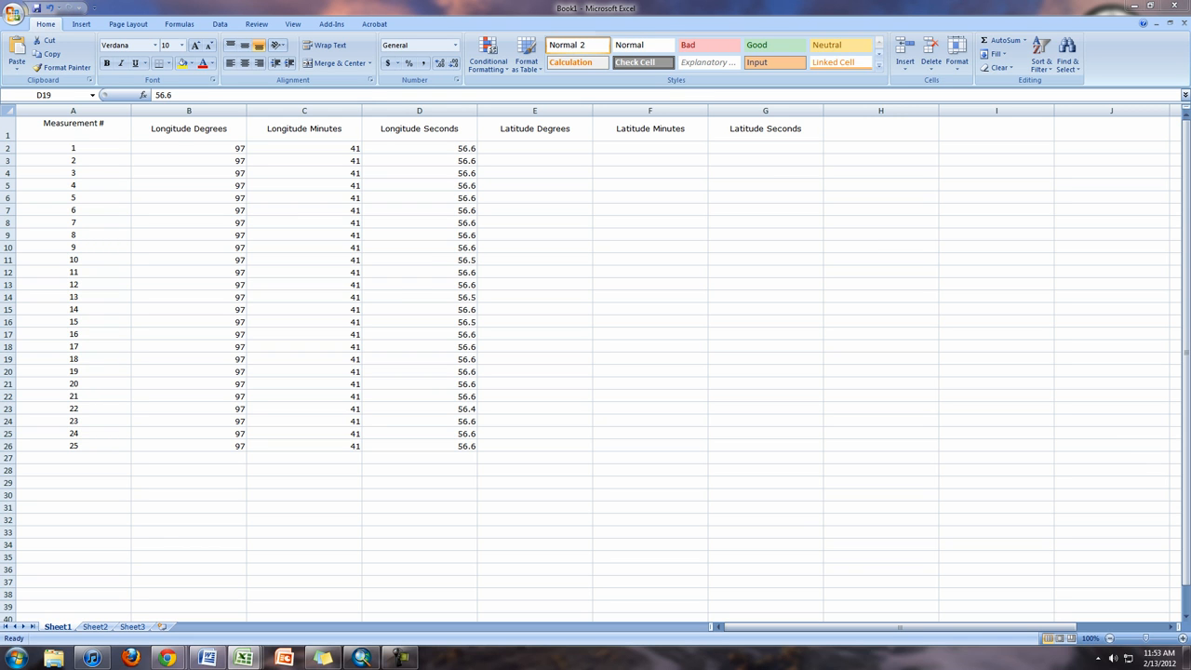
left_click(418, 358)
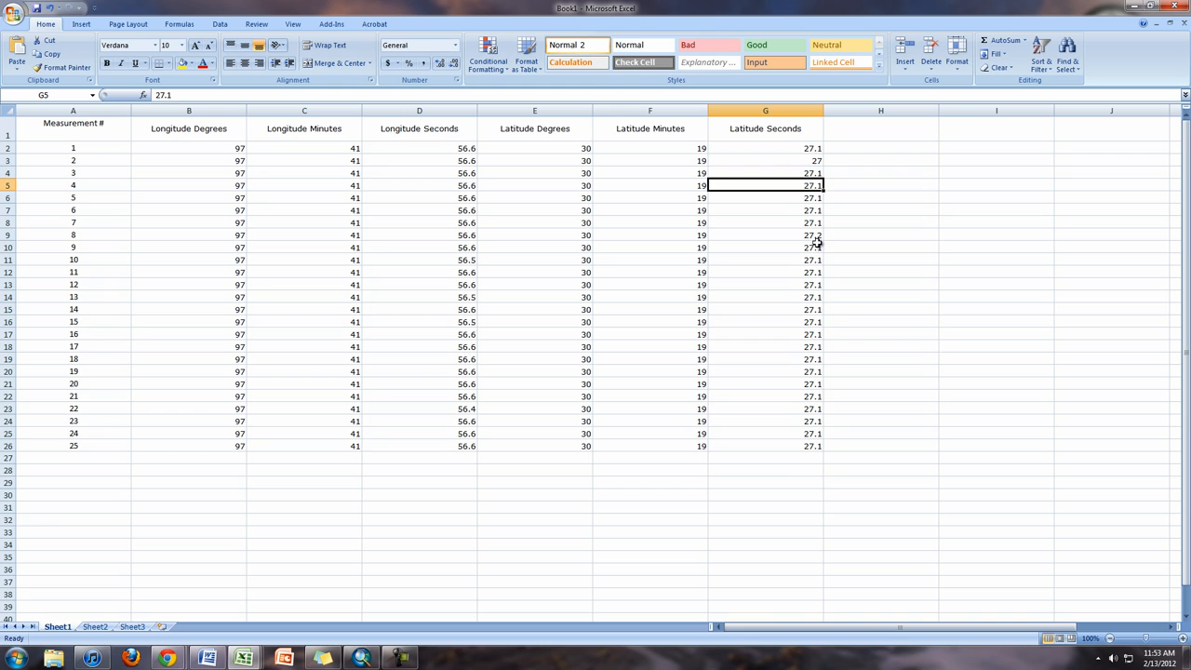
left_click(766, 470)
type("L")
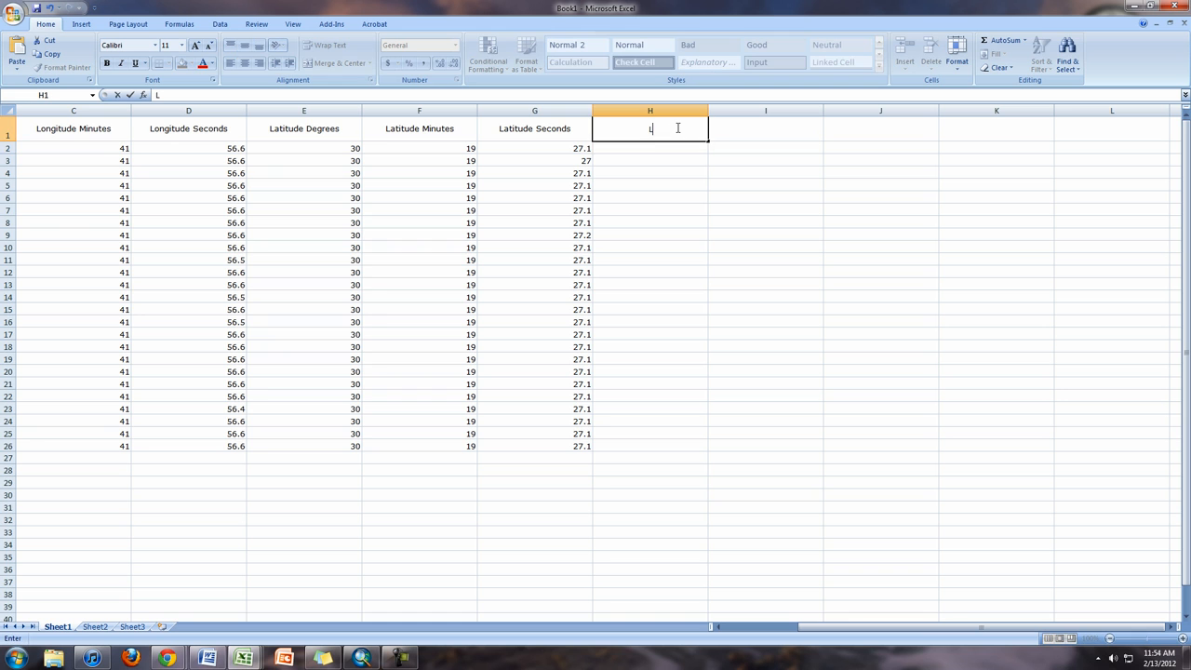
Complete the Long (DD) and Lat (DD) headings in H1 and I1, removing a stray parenthesis
type("ong (DD")
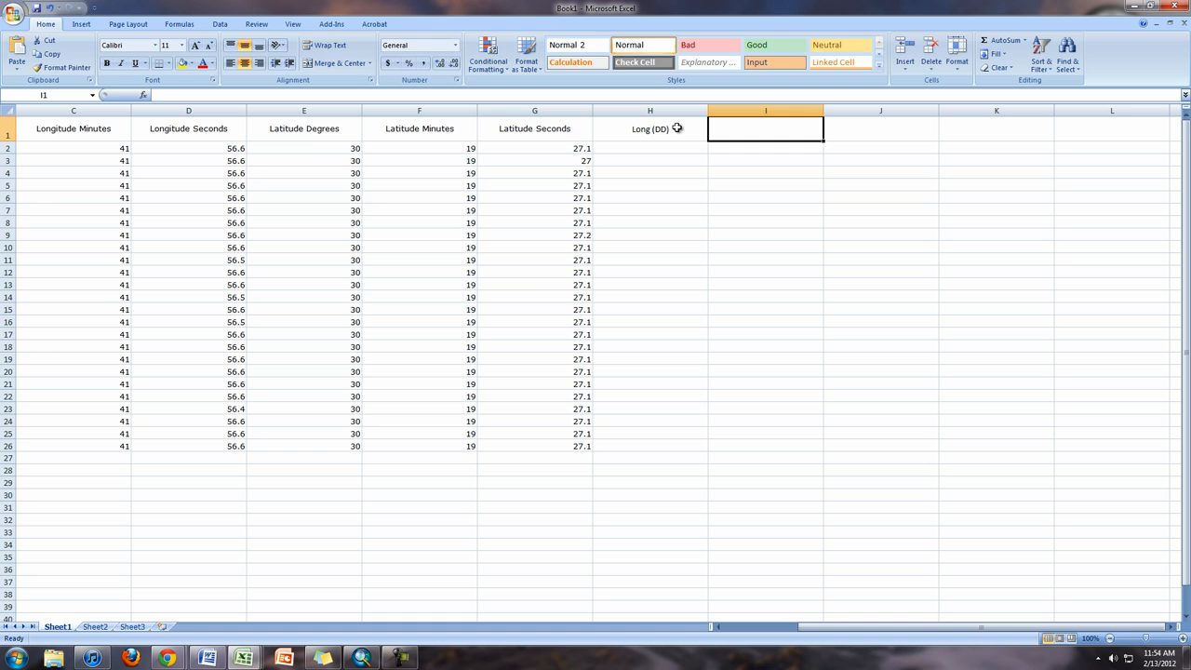
type("Lat(")
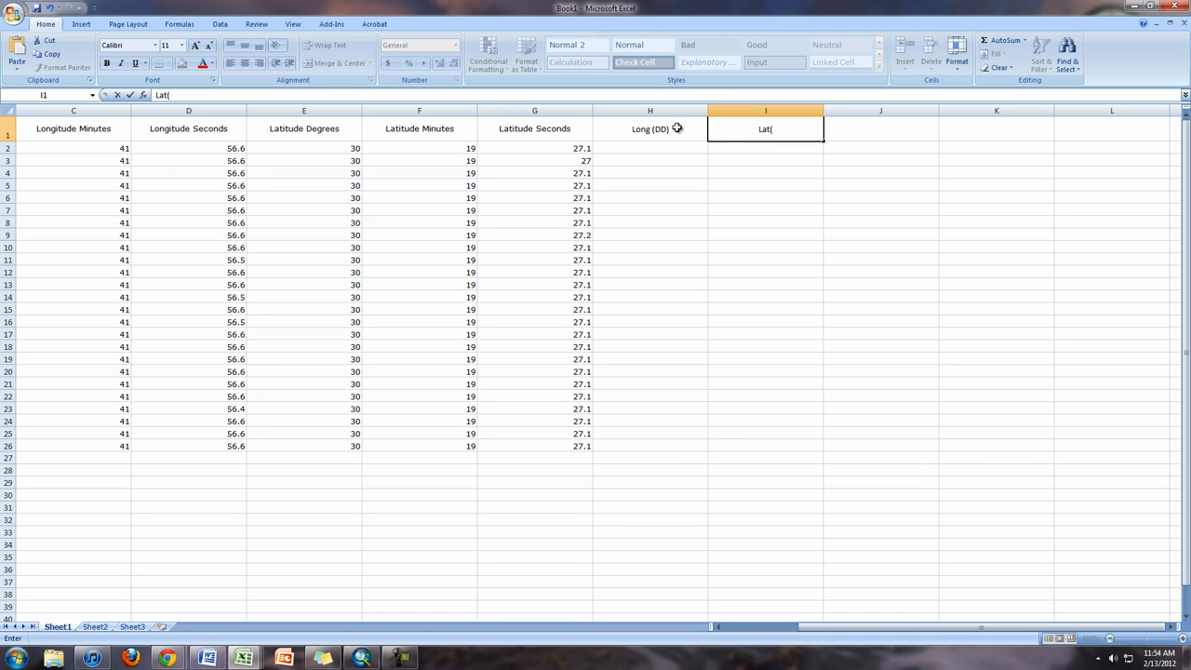
key("Backspace")
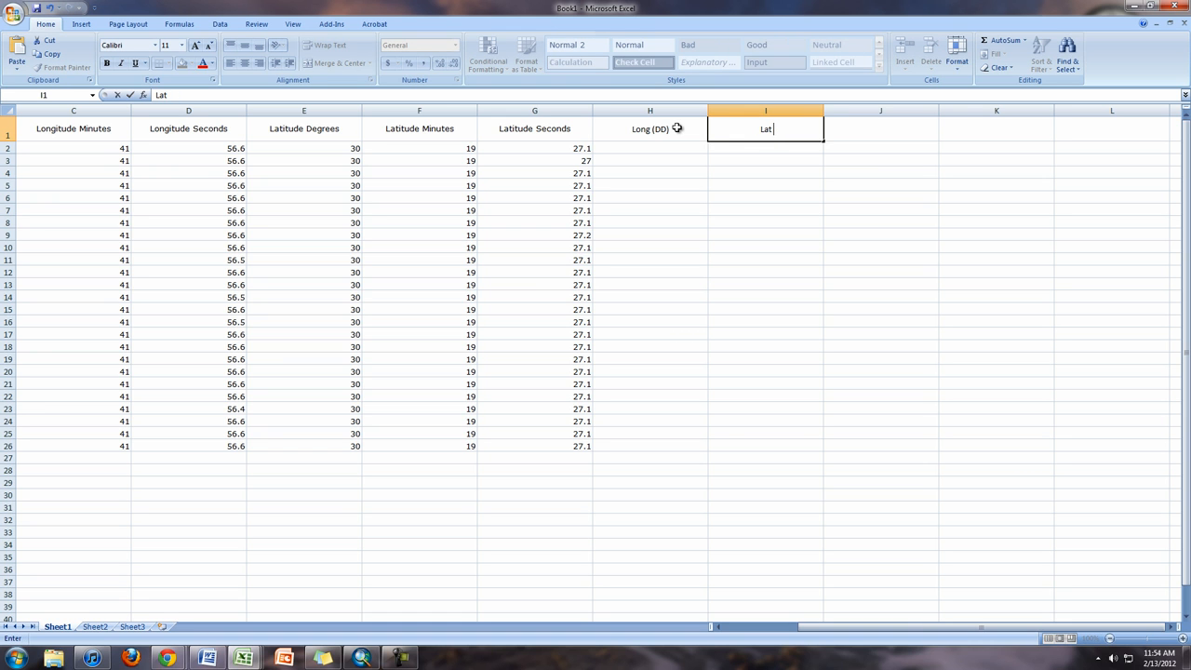
type("(DD")
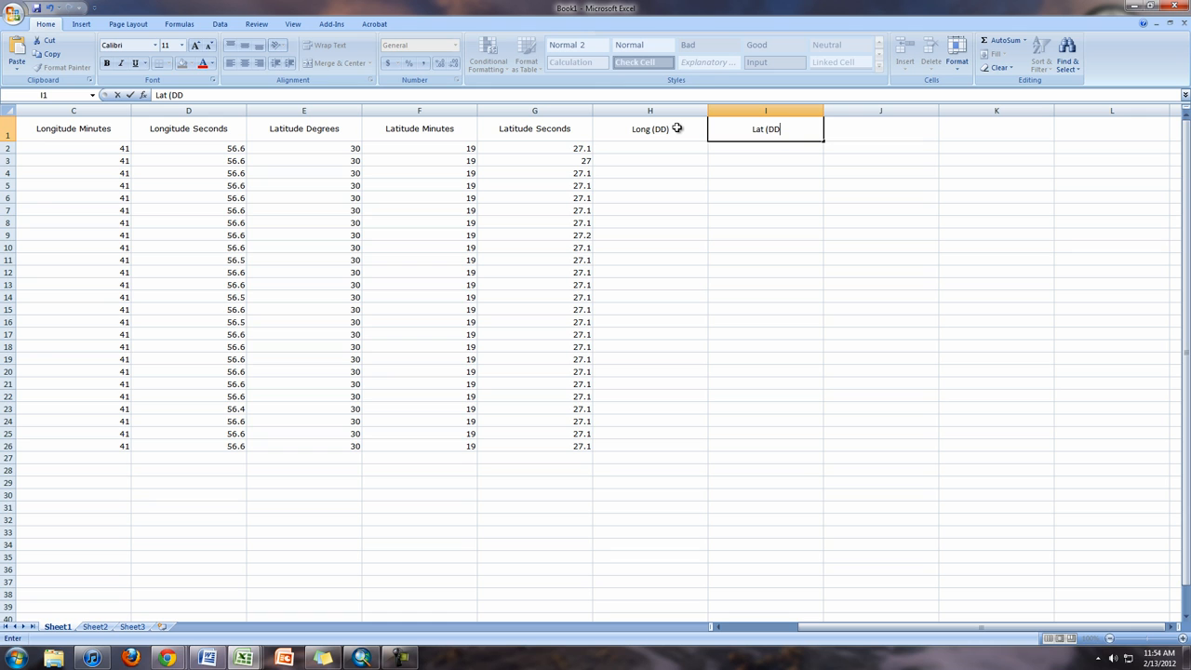
left_click(649, 128)
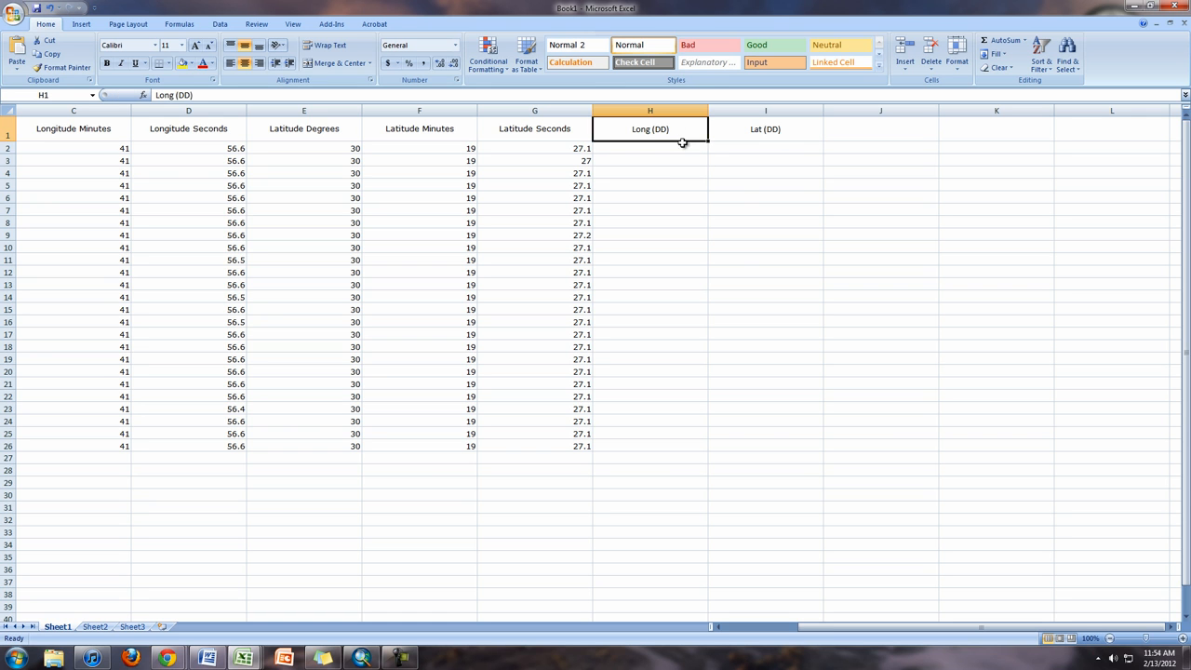
left_click(650, 148)
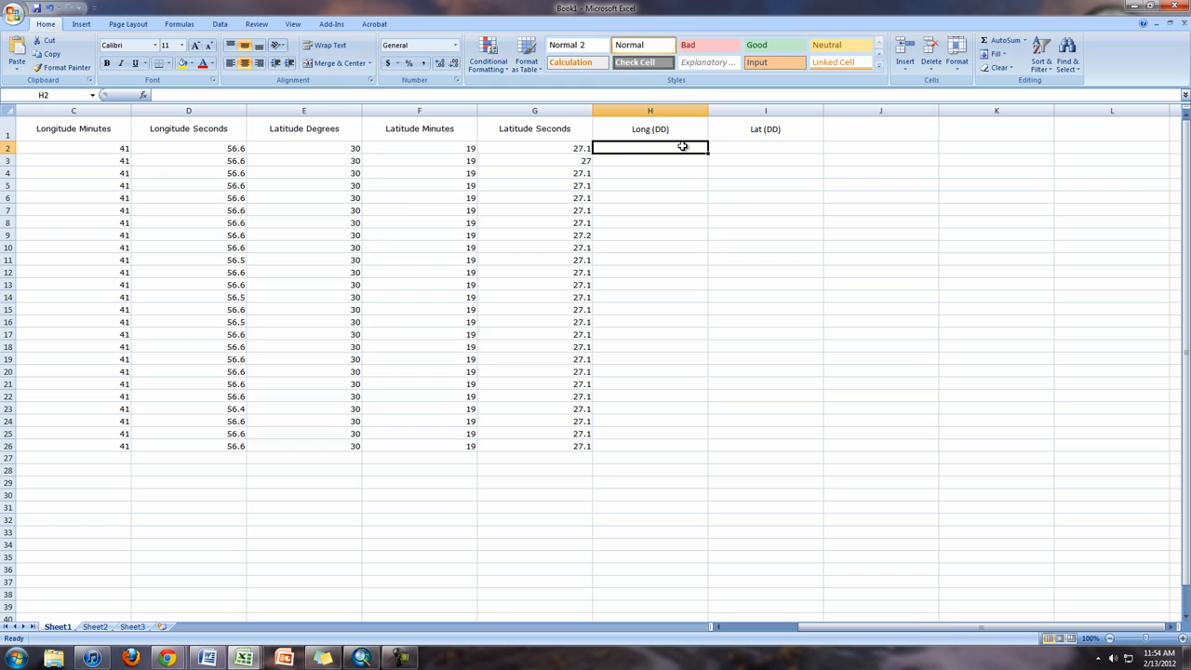
Enter the longitude conversion formula =B2+C2/60+D2/3600 in H2
type("=")
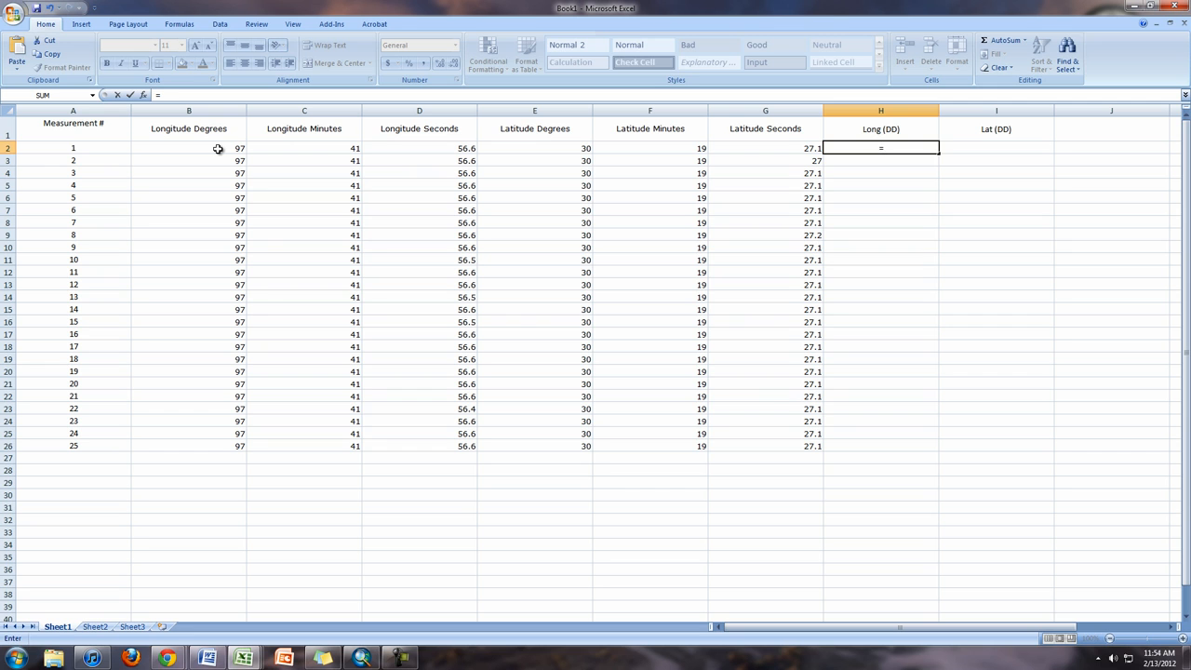
left_click(189, 148)
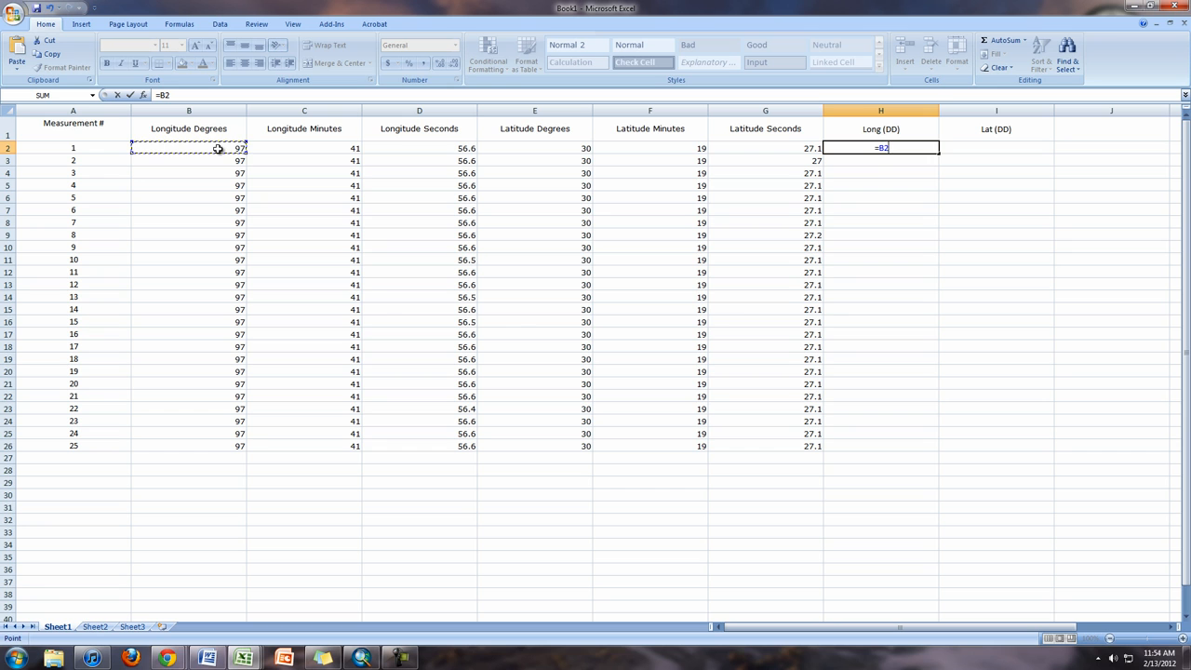
type("+C2")
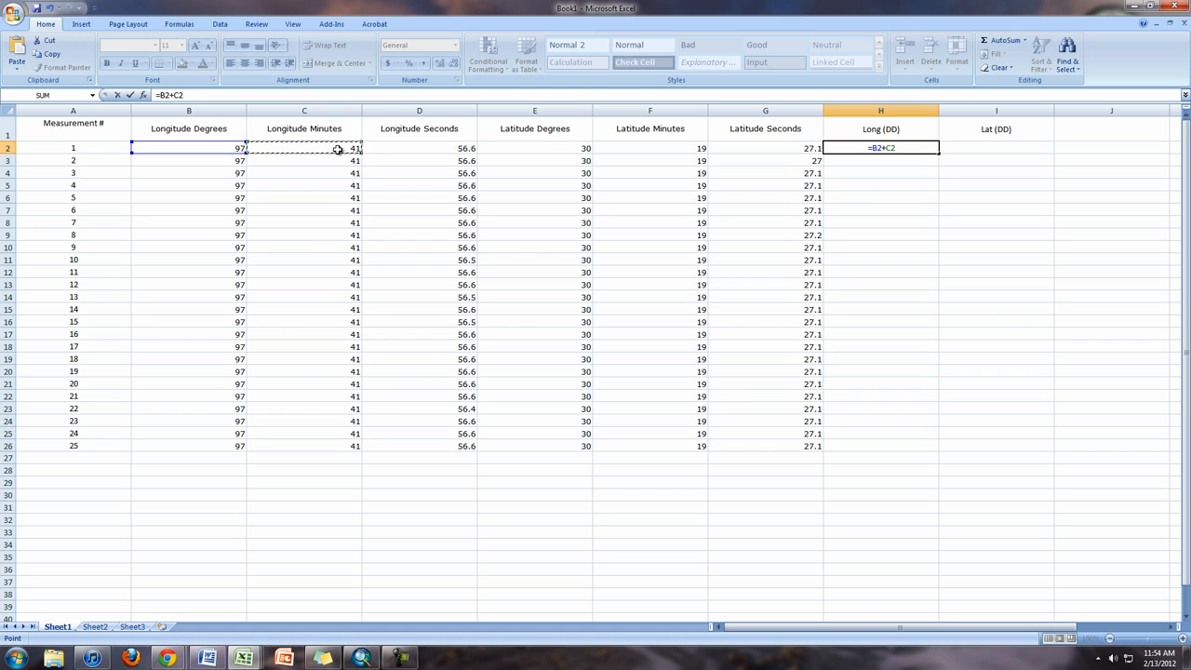
type("/60")
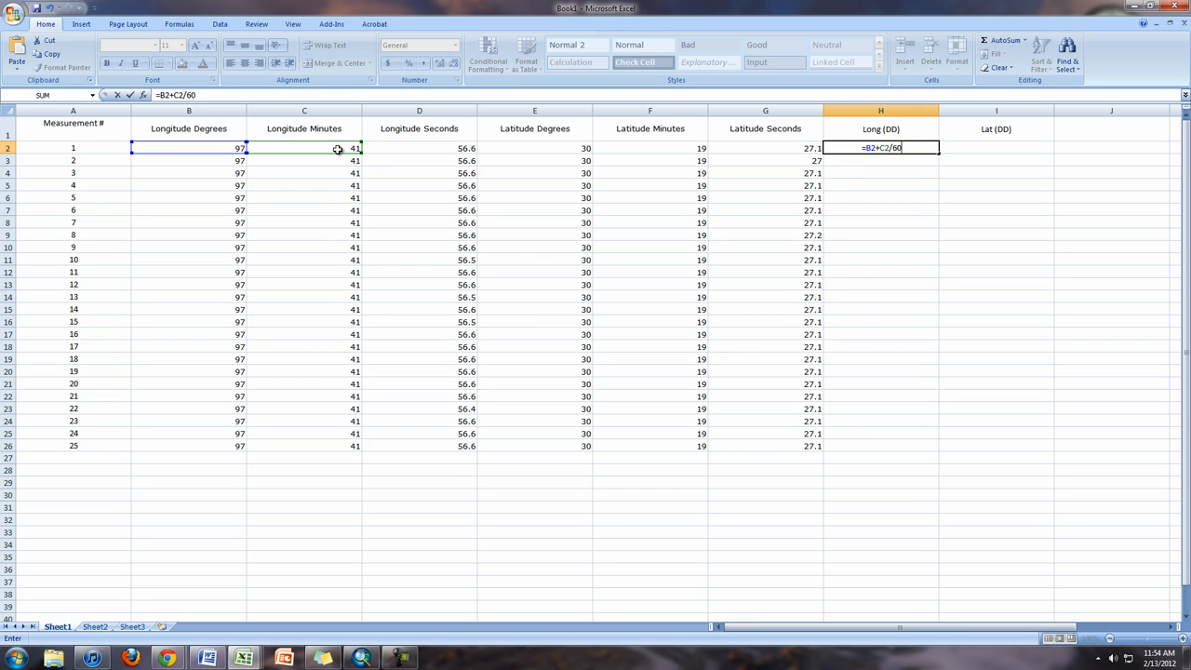
type("=")
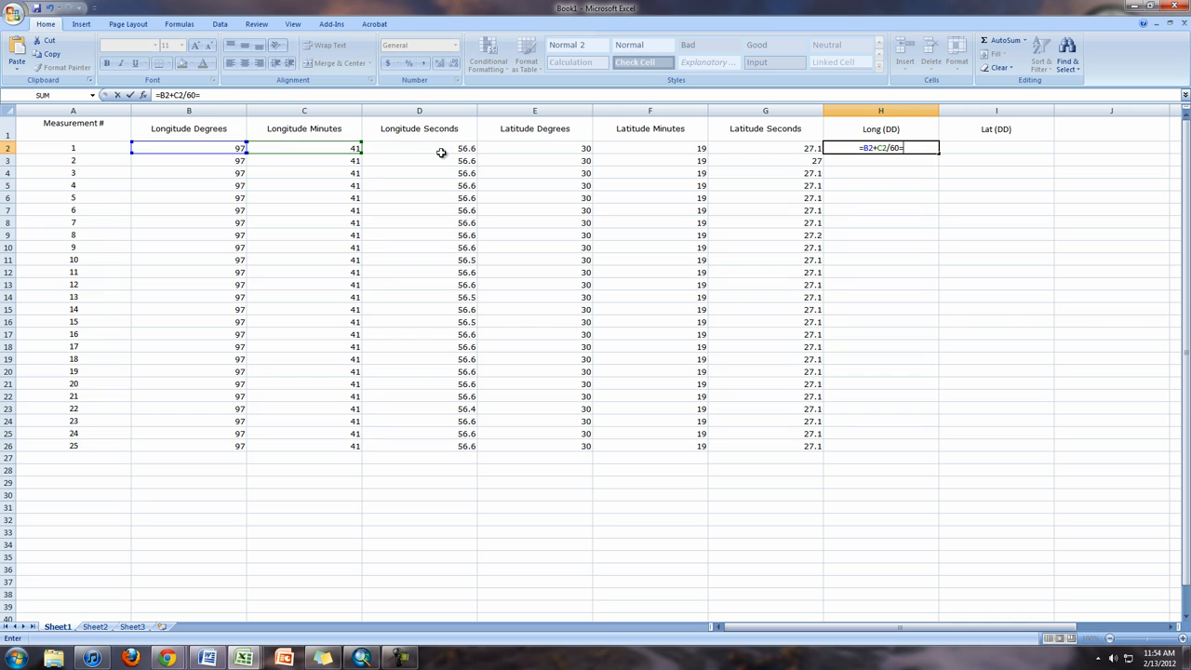
key("BackSpace")
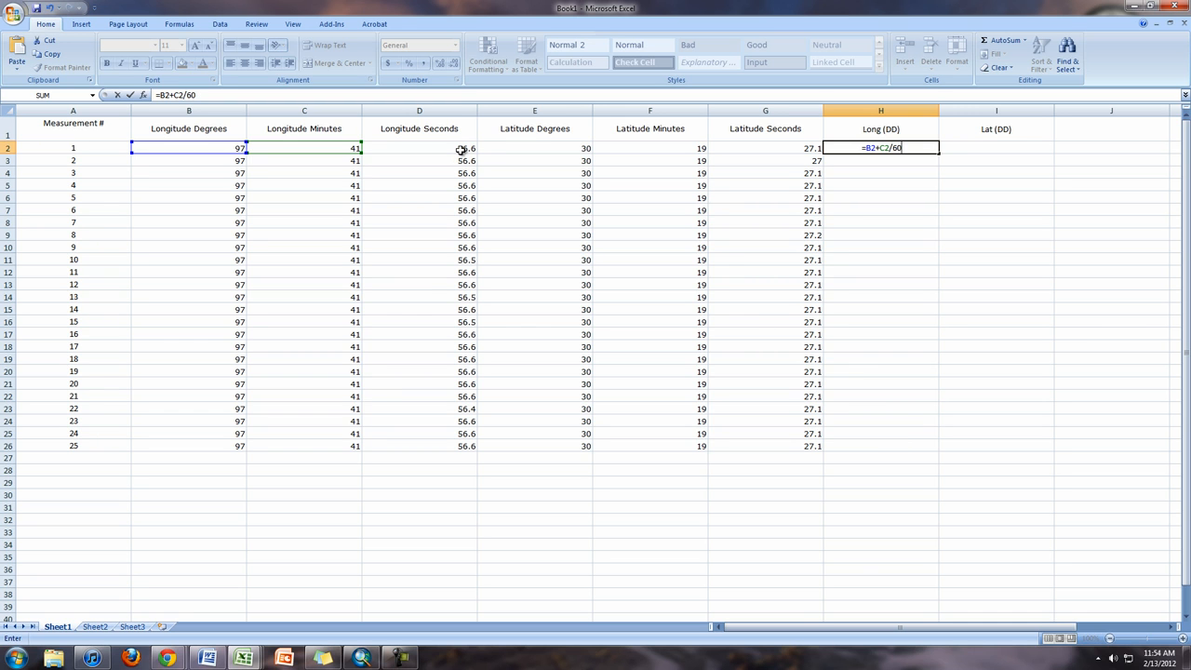
type("+D2")
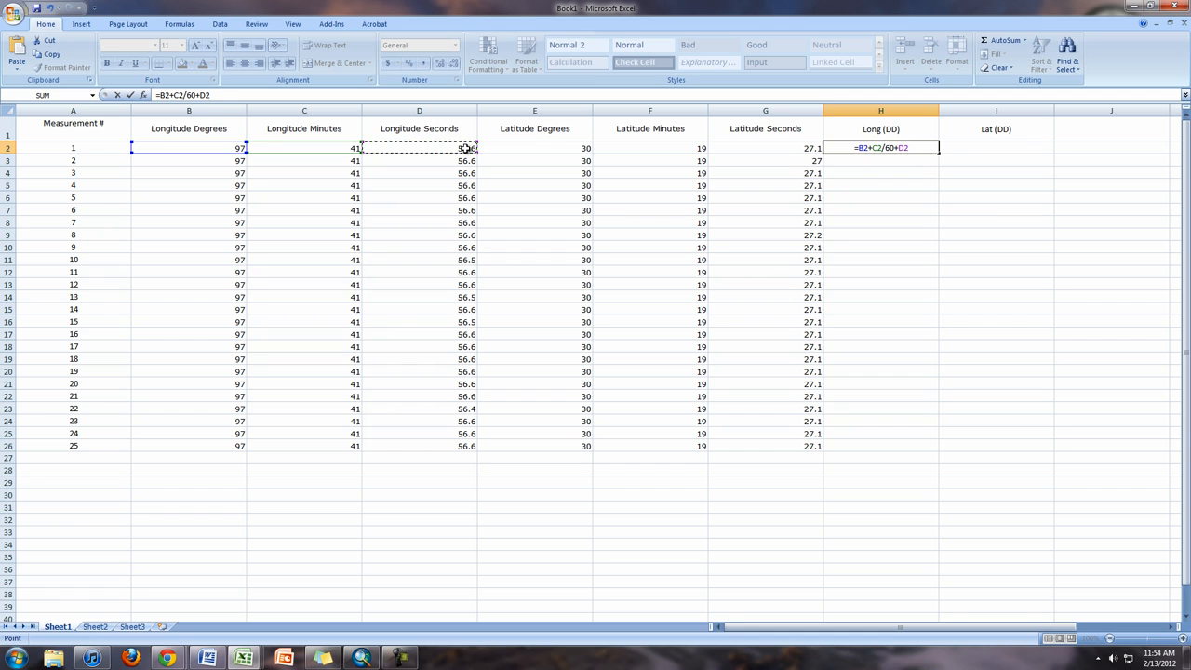
type("/3600")
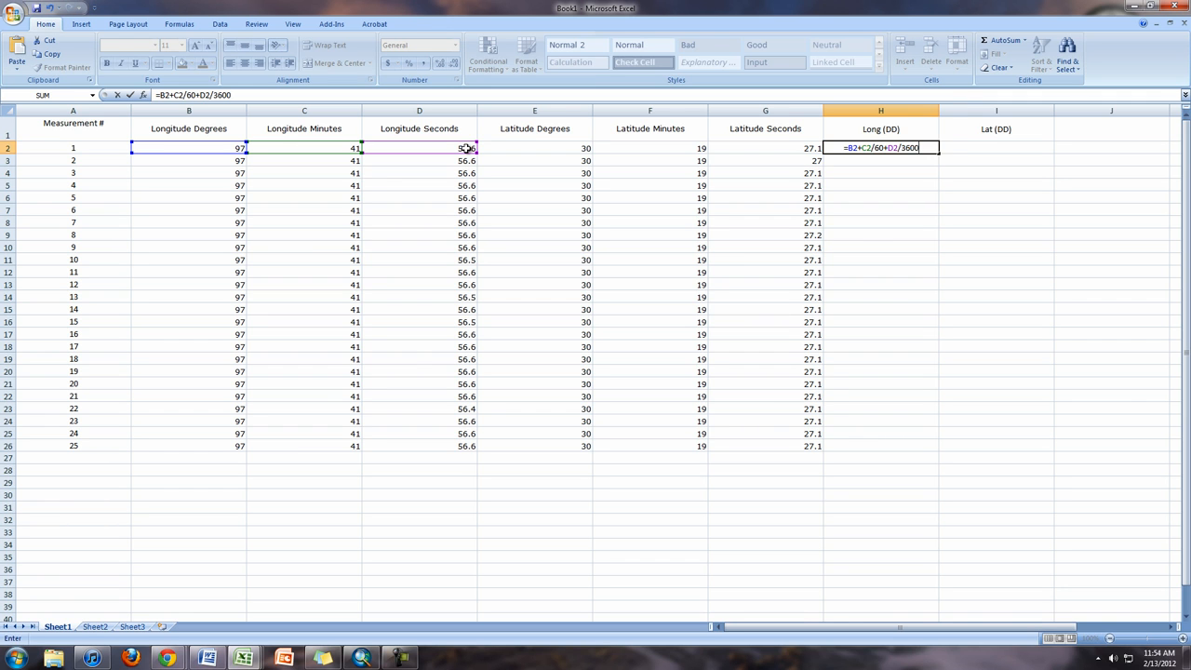
key("Return")
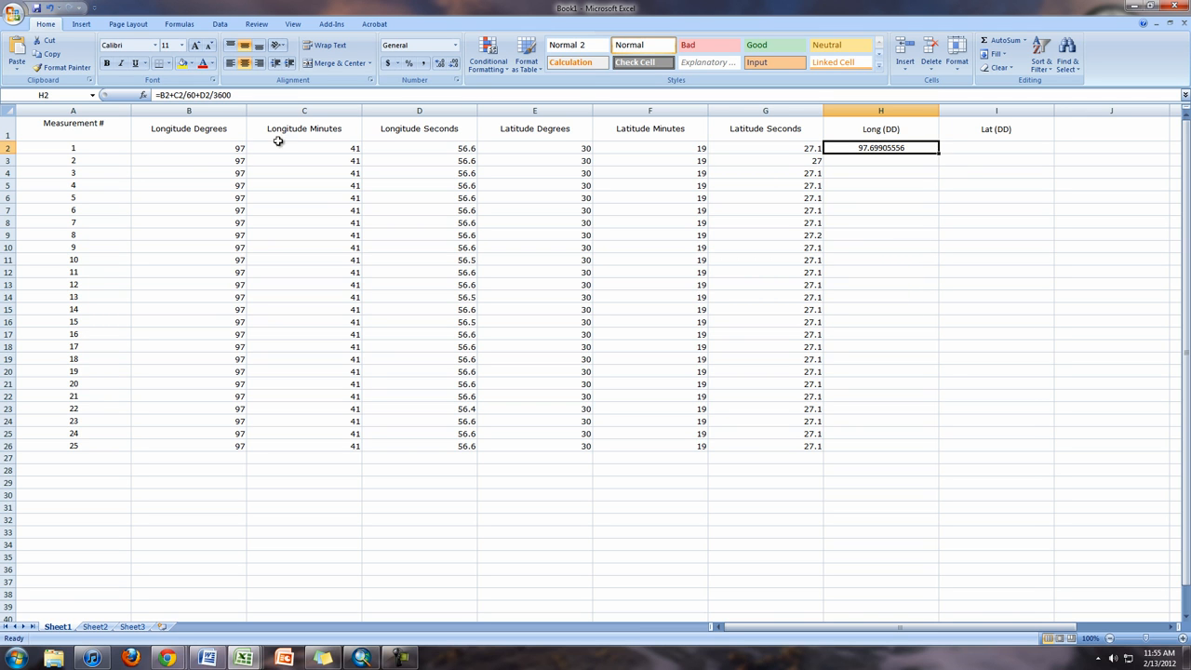
Negate the H2 formula to =-(B2+C2/60+D2/3600), giving about -97.699
left_click(189, 148)
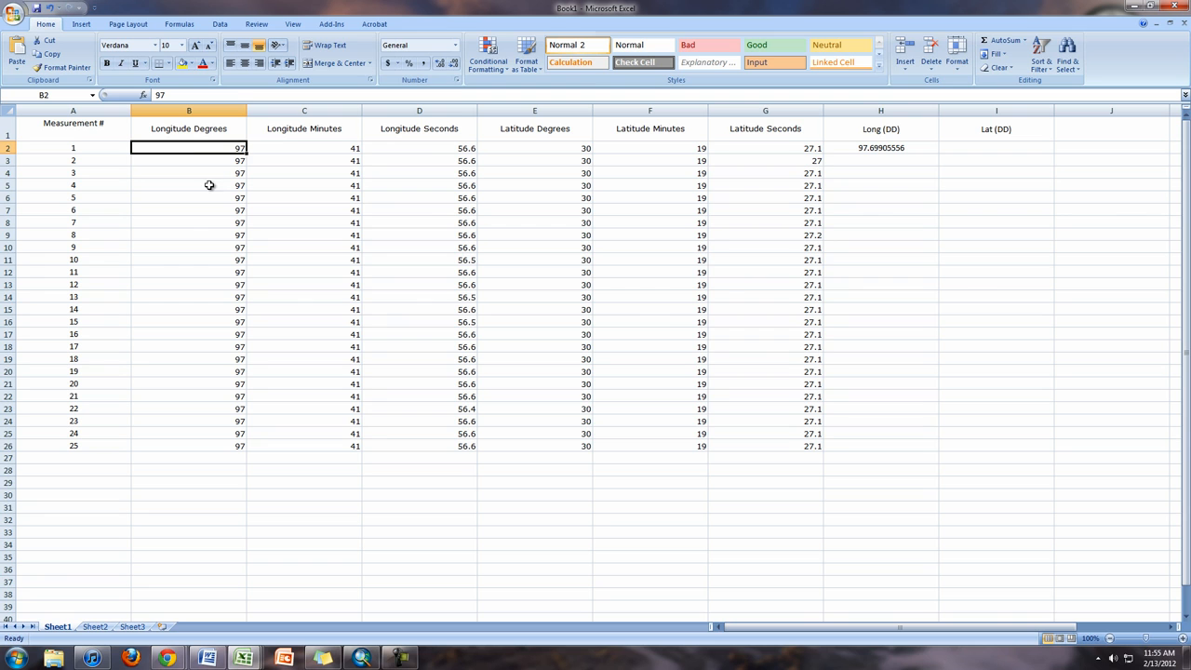
mouse_move(407, 149)
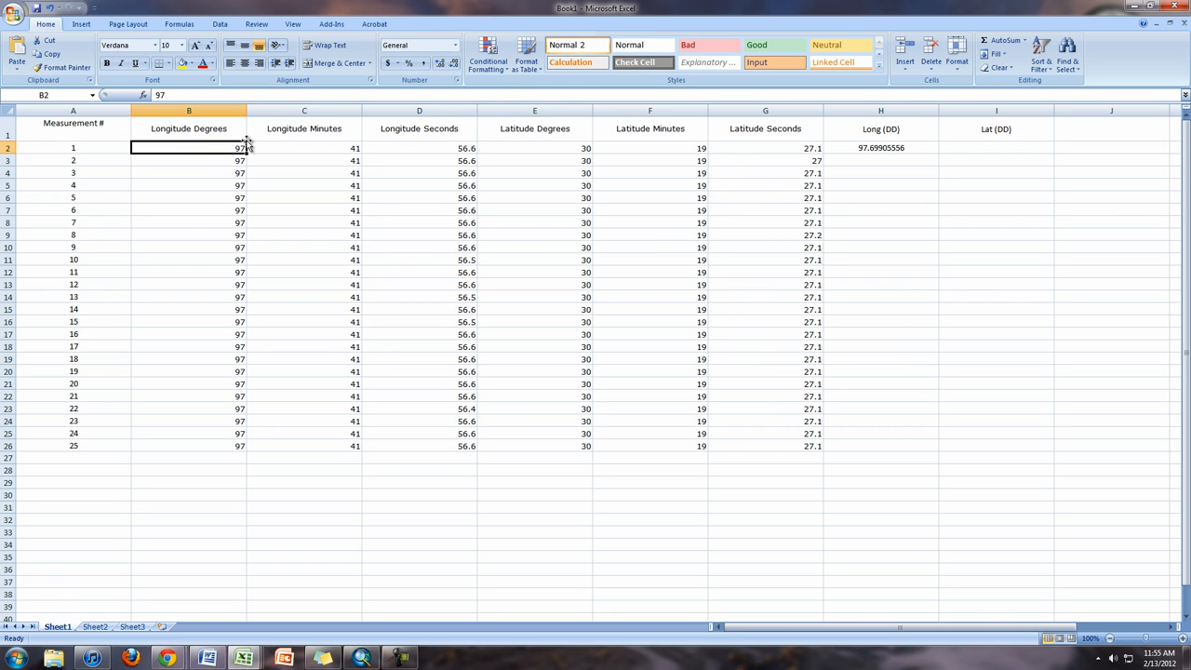
mouse_move(891, 171)
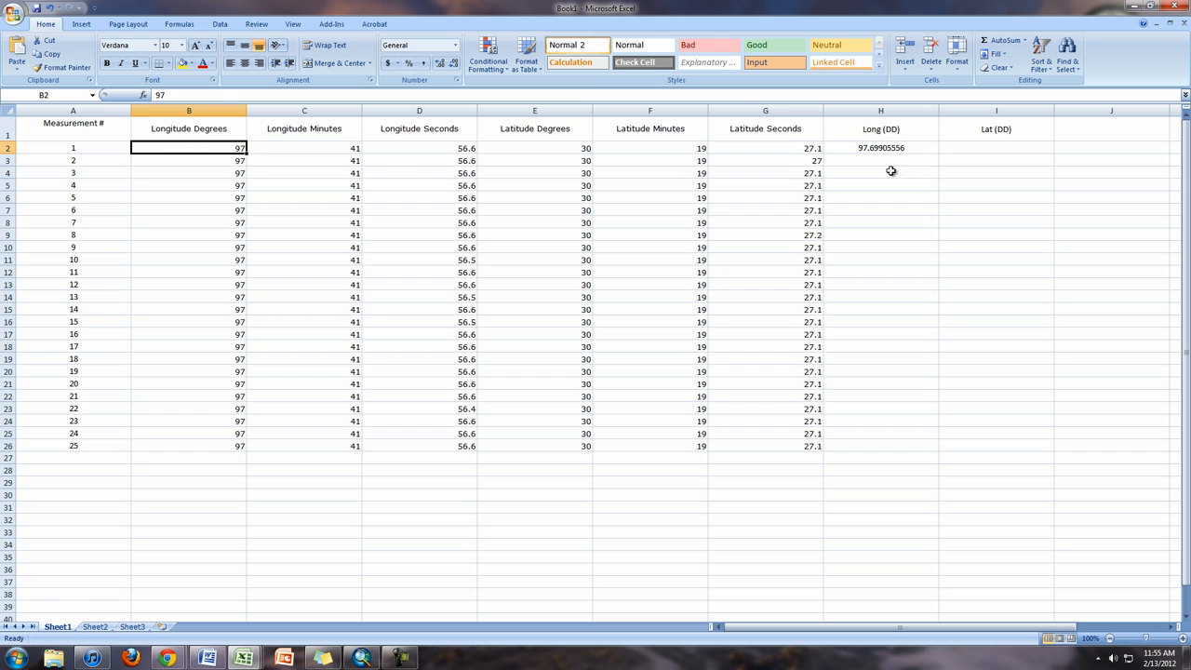
left_click(880, 147)
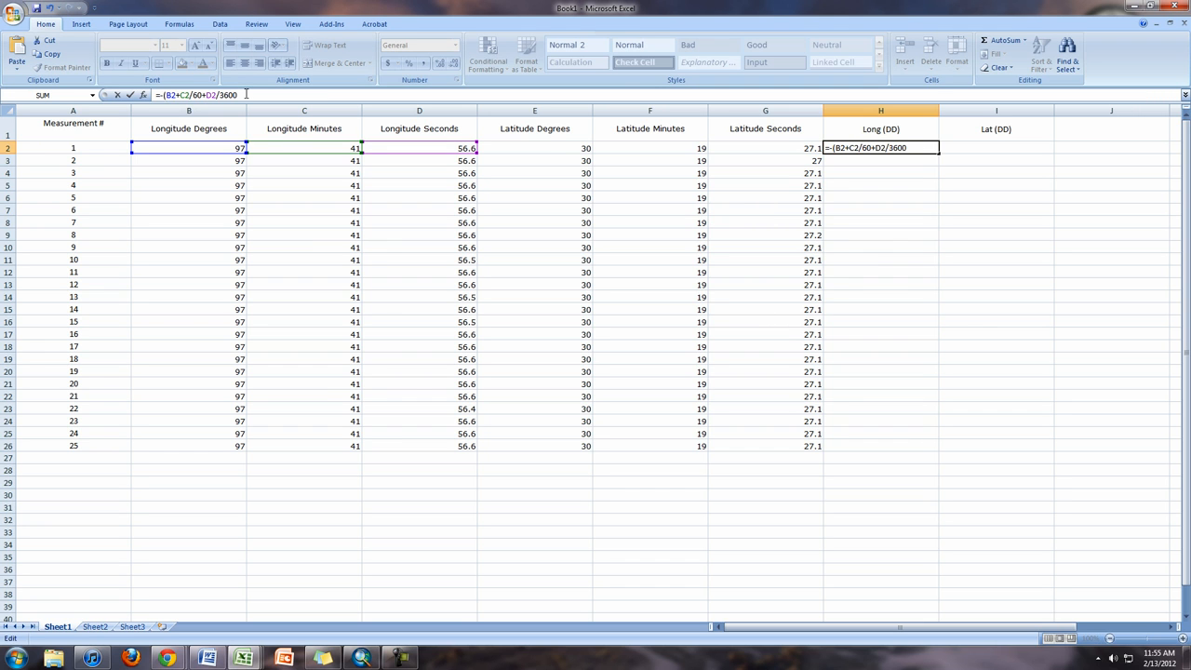
key("Return")
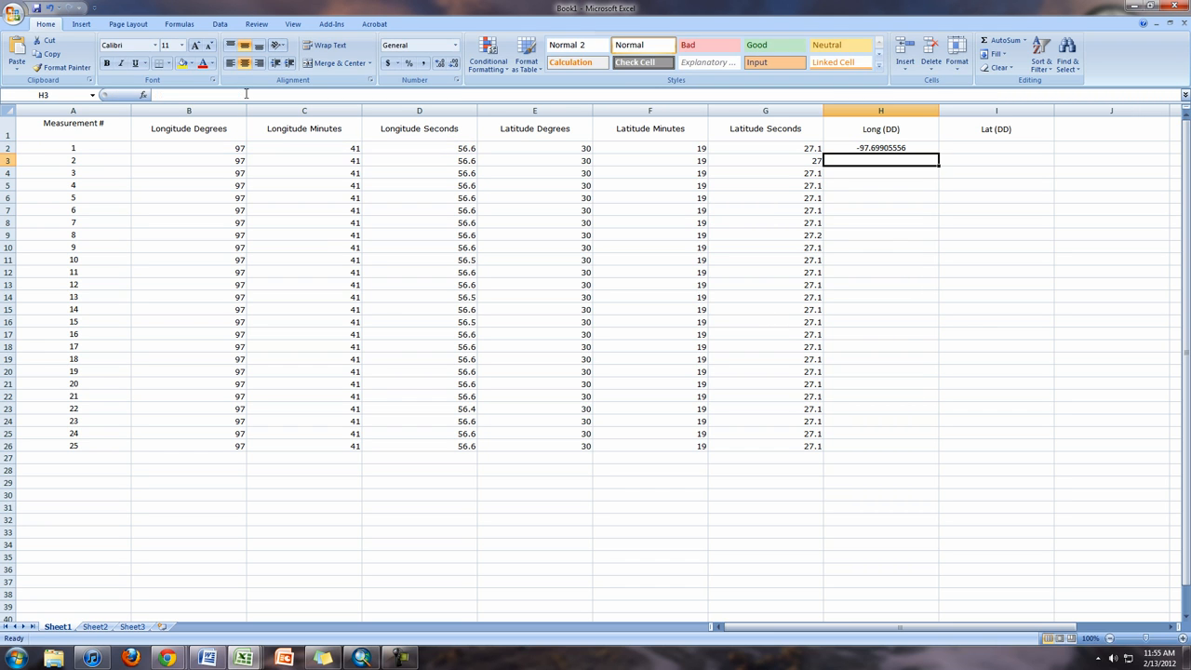
left_click(881, 148)
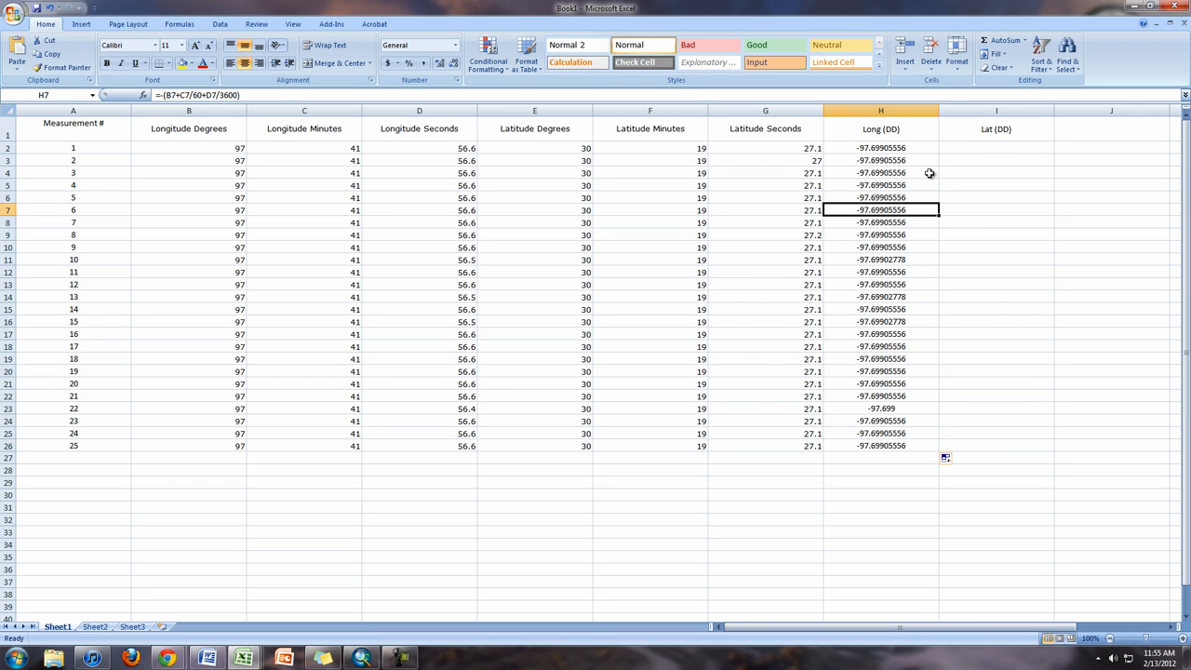
Enter =E2+F2/60+G2/3600 in I2 and fill it down to I26
left_click(995, 148)
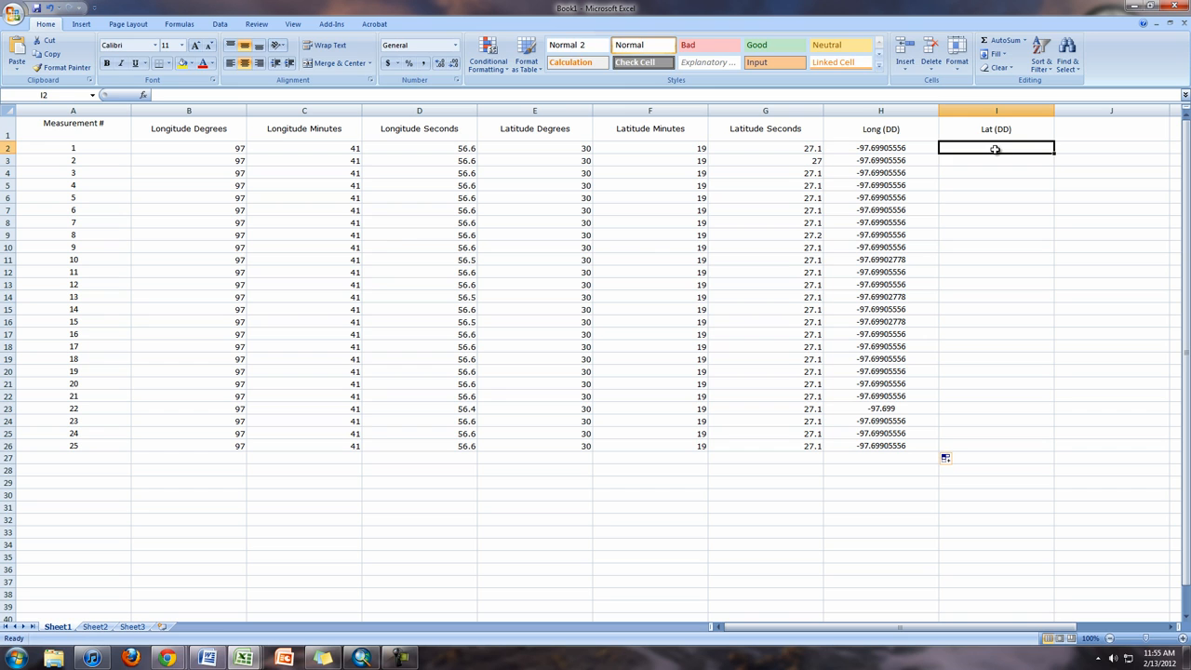
type("=E2+F2")
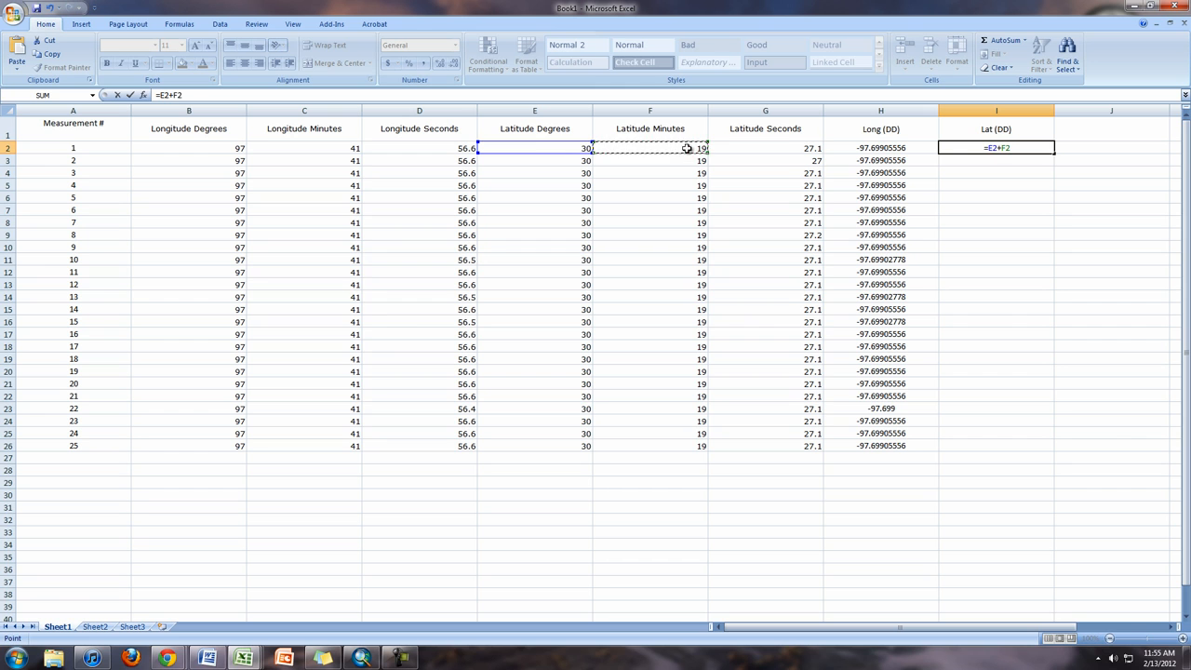
type("/60+G2")
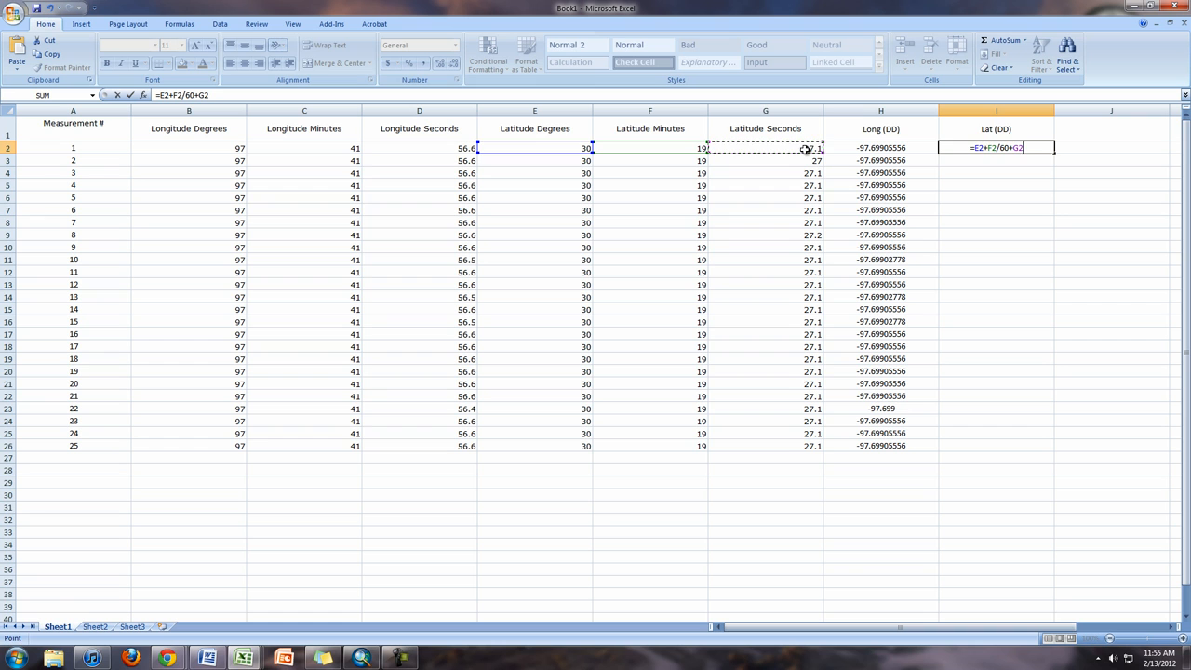
type("/3600")
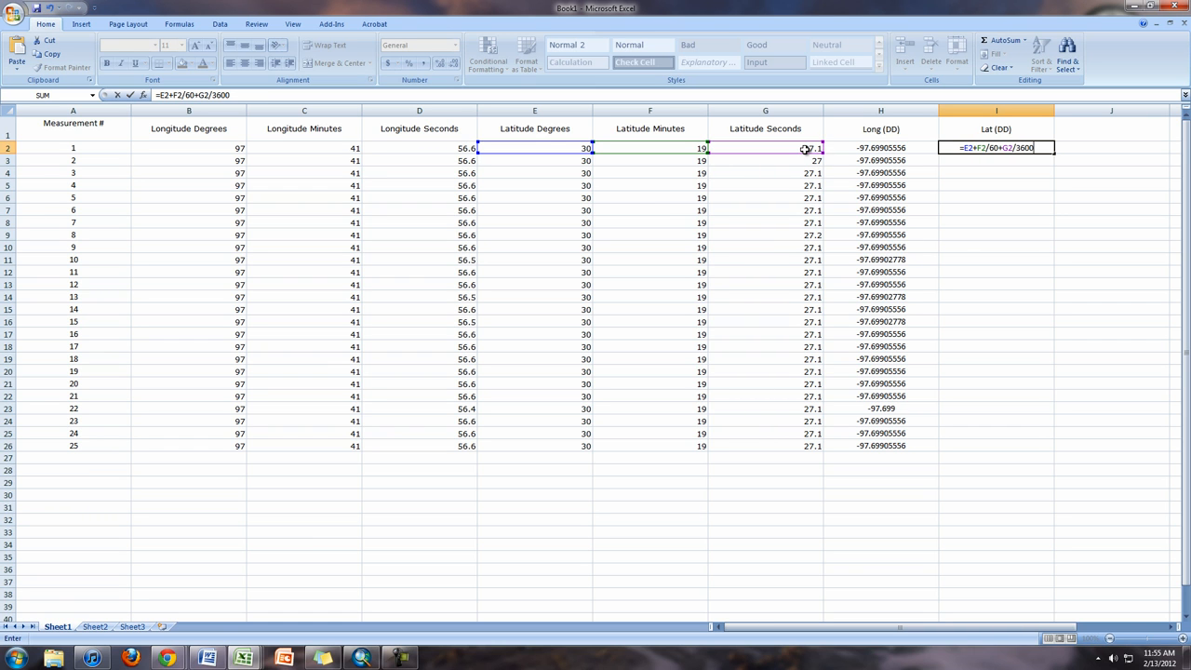
key("Return")
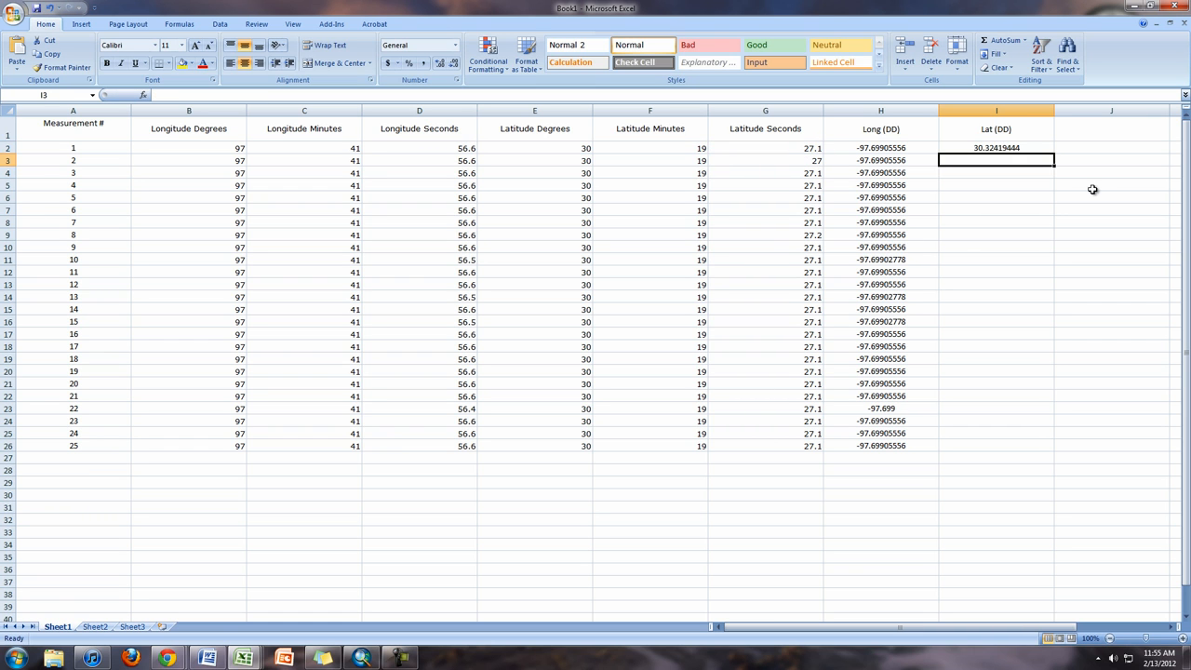
left_click(996, 148)
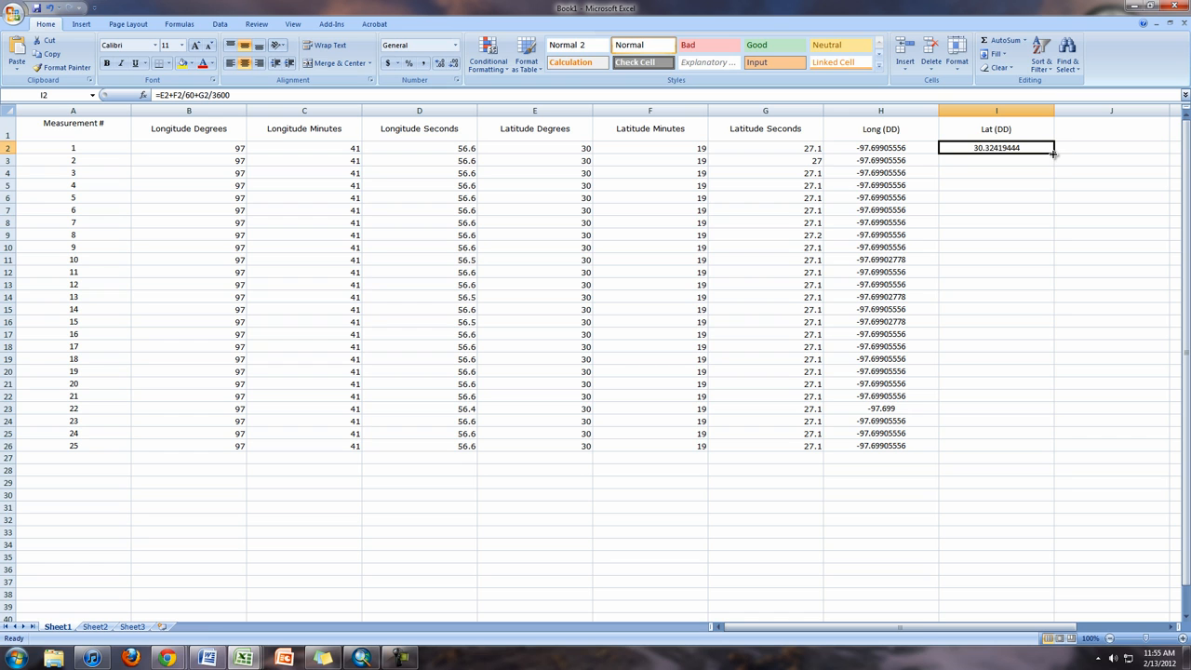
left_click_drag(1053, 152, 1053, 444)
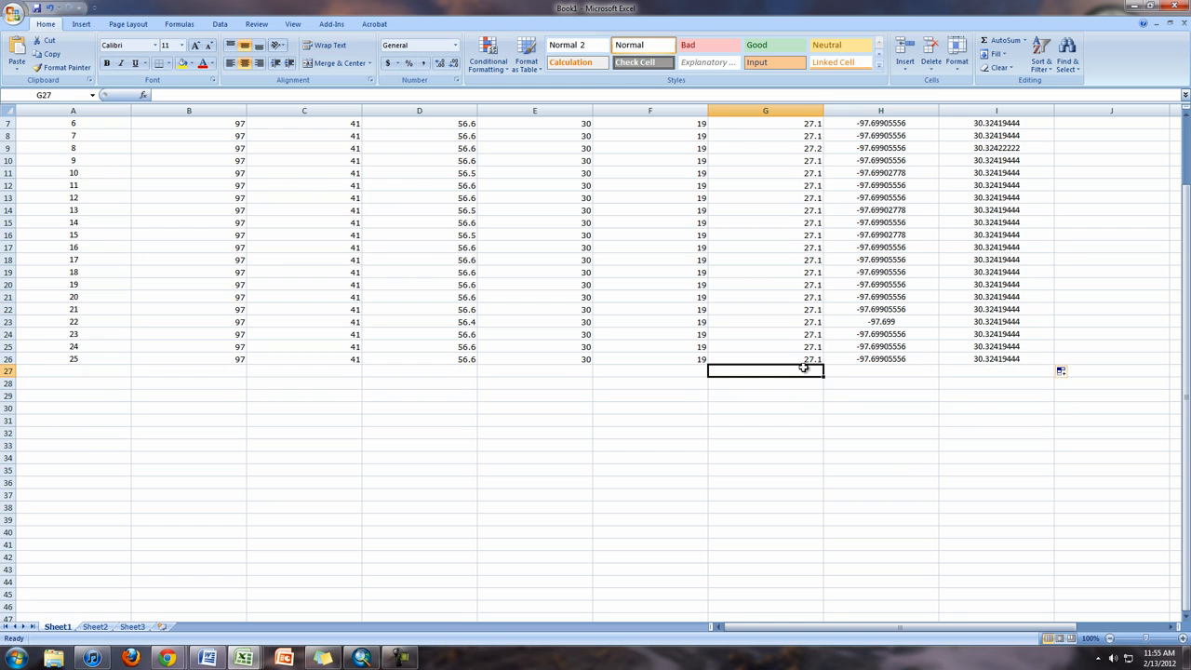
Label row 27 Averages and fill =AVERAGE(H2:H26) across H27:I27
type("Averages")
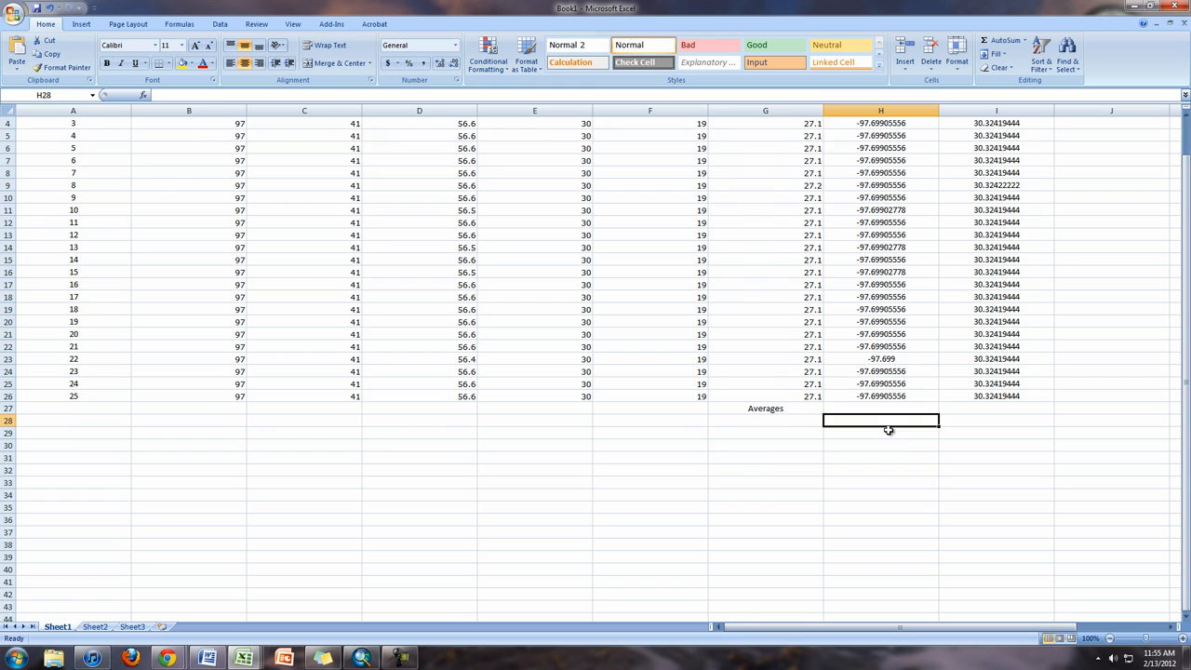
scroll("up", 3)
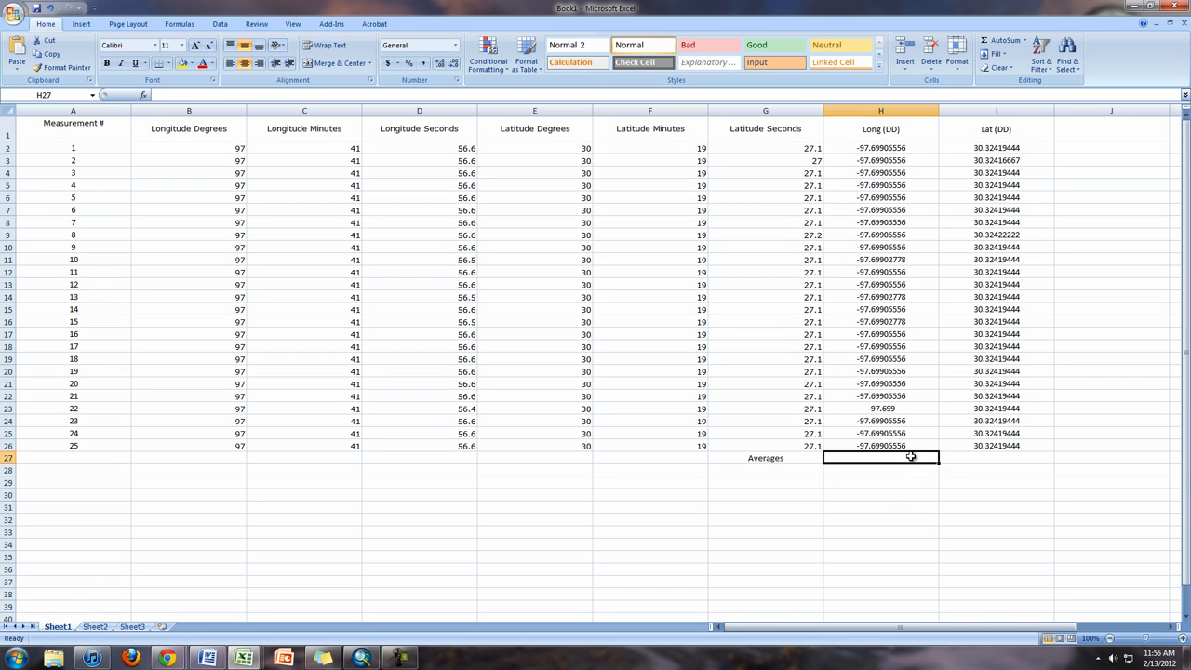
type("=")
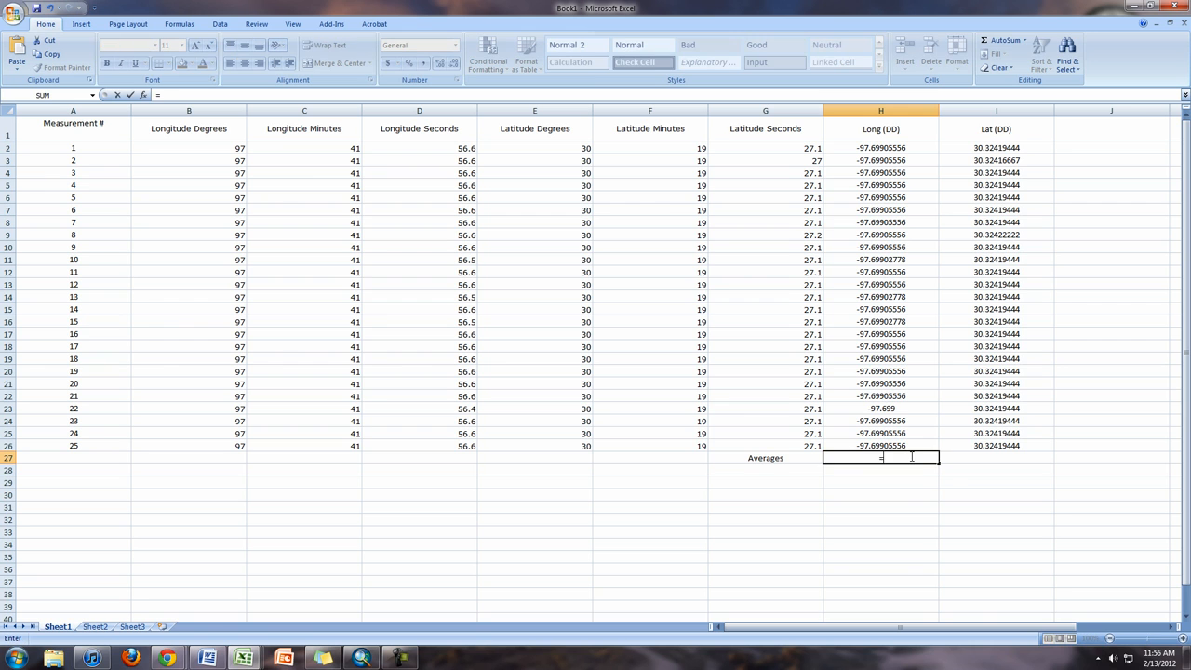
type("av")
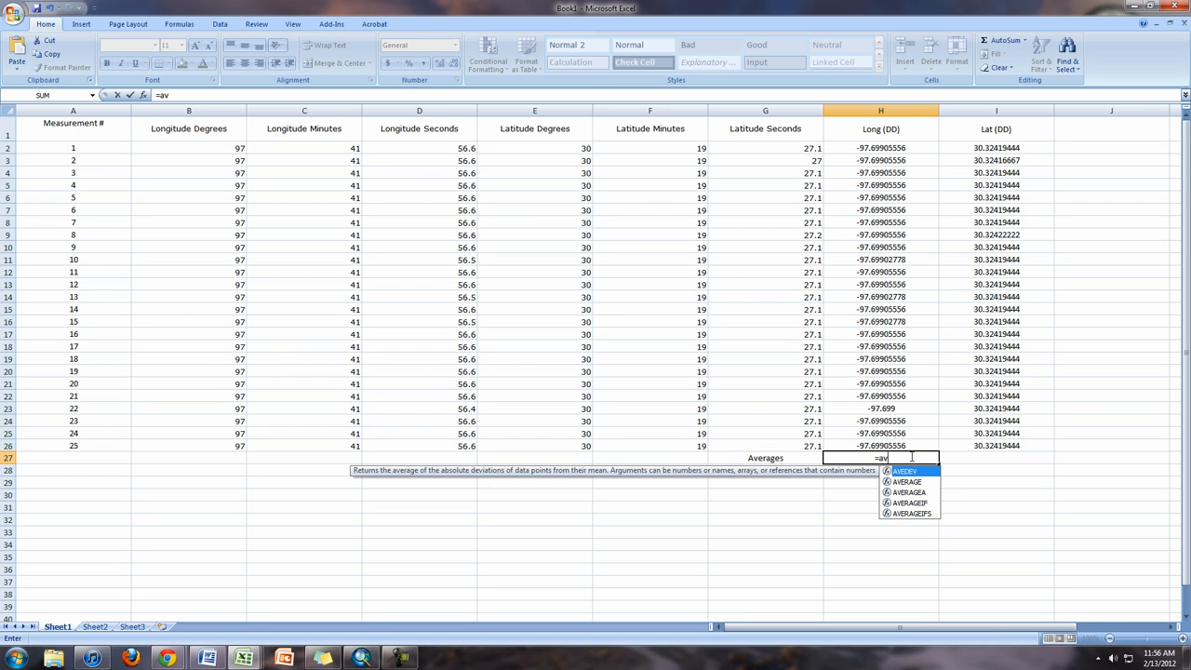
type("er")
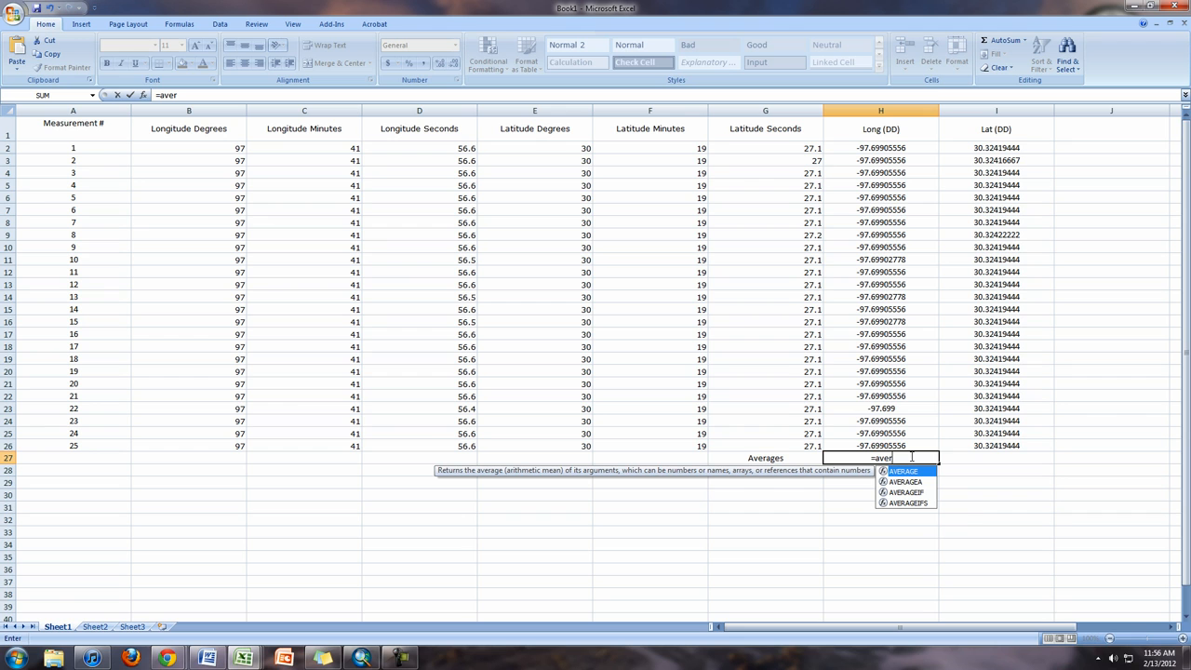
mouse_move(898, 479)
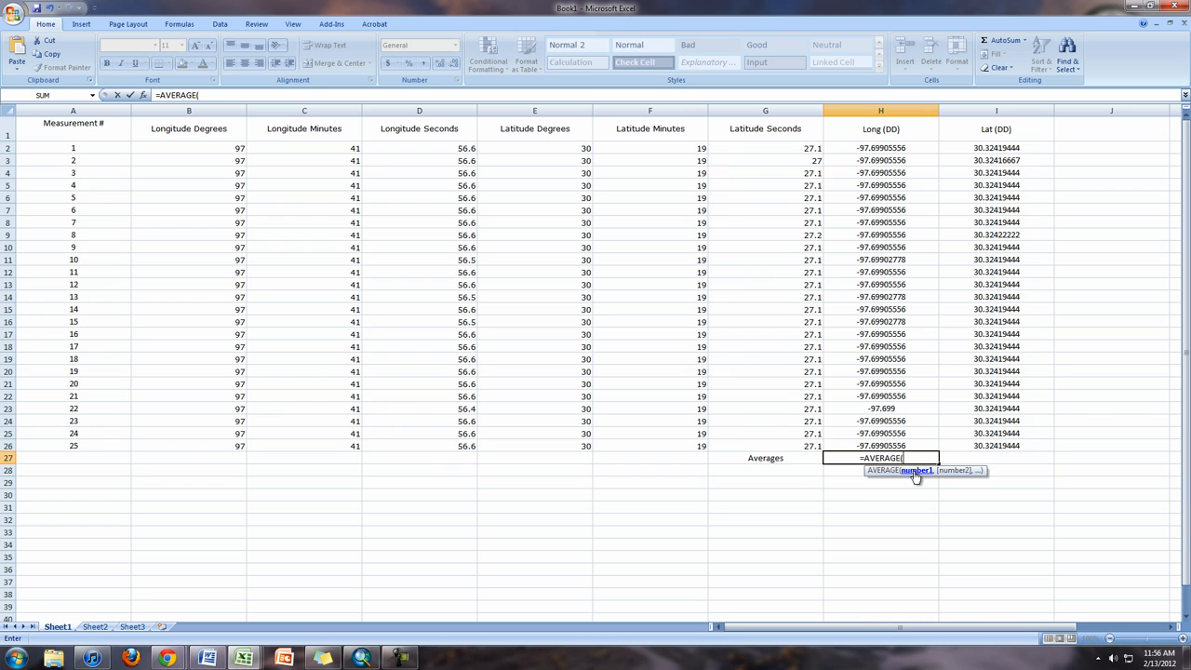
left_click(881, 148)
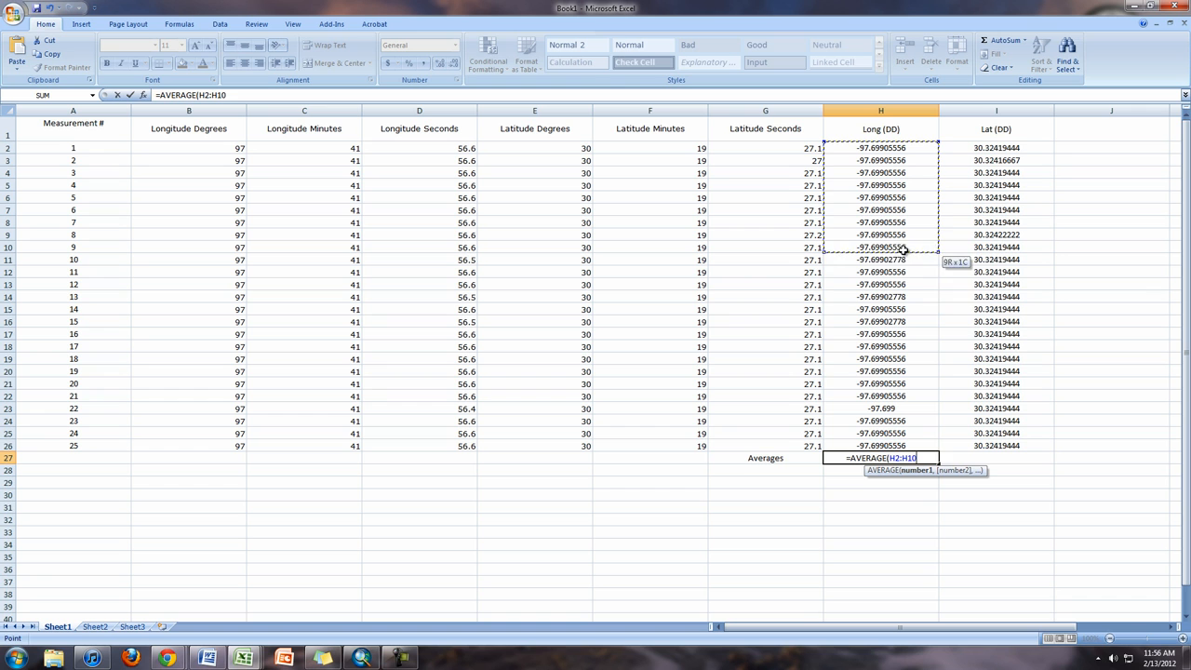
left_click_drag(903, 247, 910, 452)
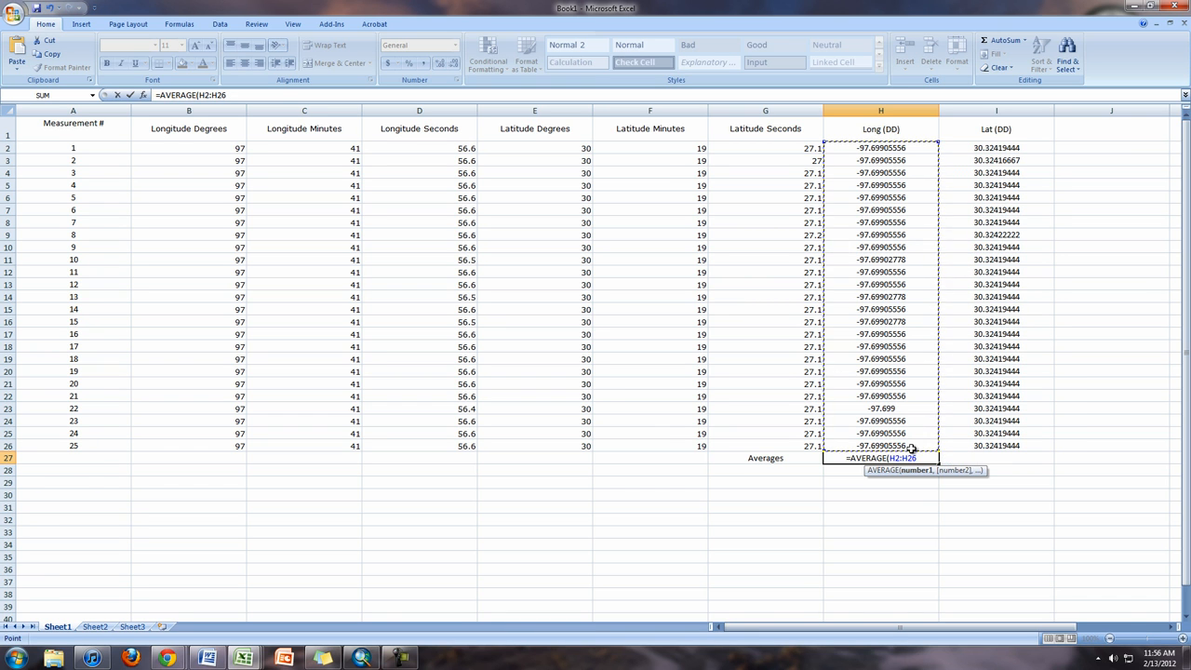
key("Return")
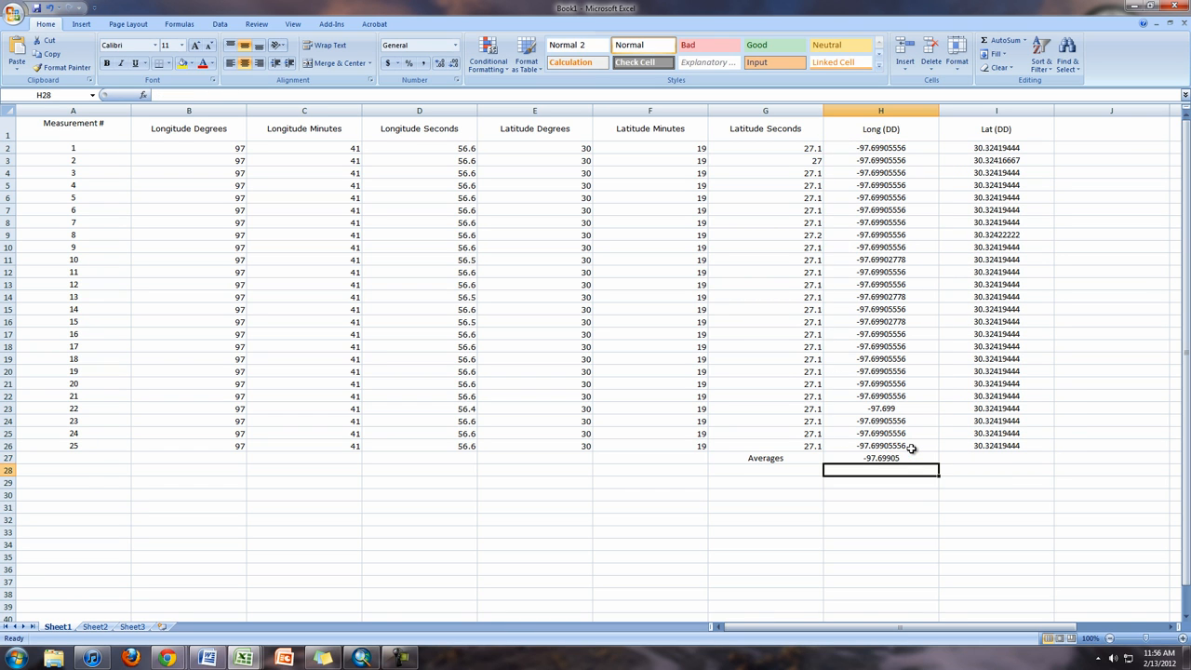
left_click(880, 457)
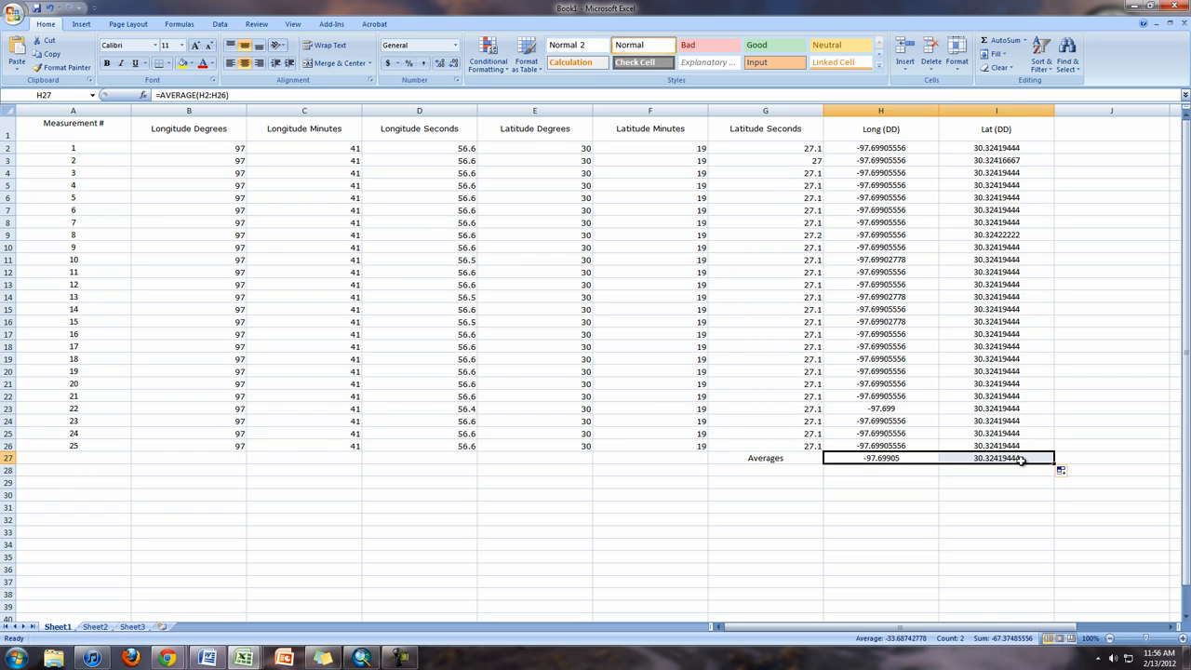
left_click(997, 470)
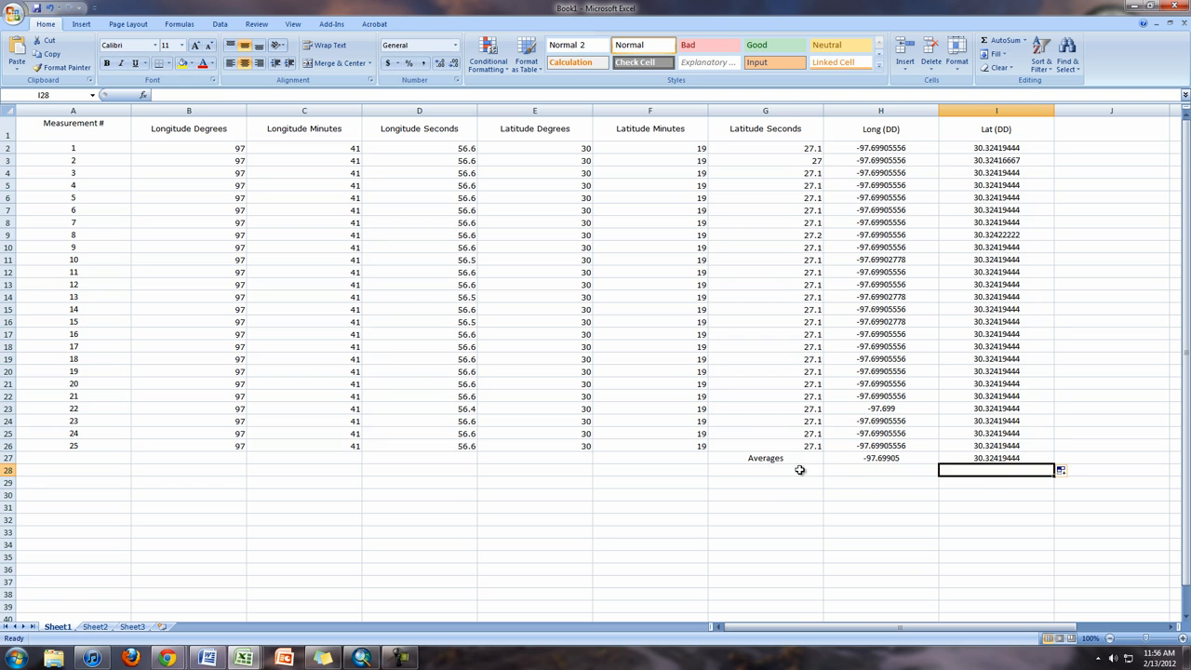
left_click(765, 469)
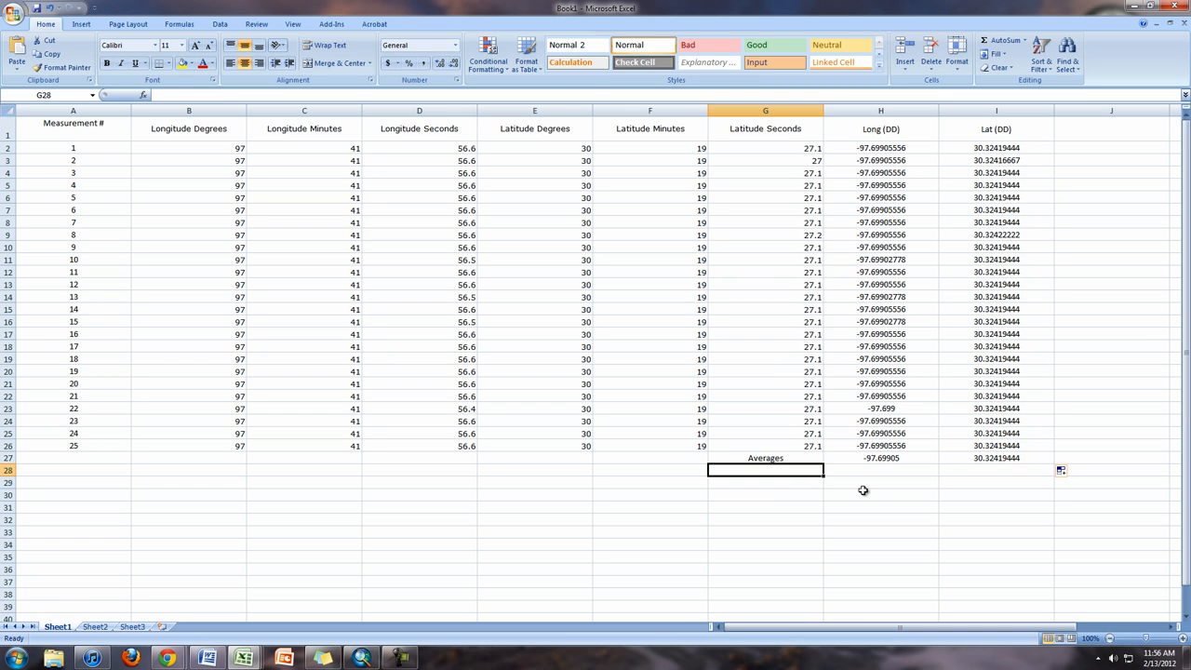
Label G28 STD DEV and enter =STDEV(H2:H26) in H28, extending it to I28
type("St")
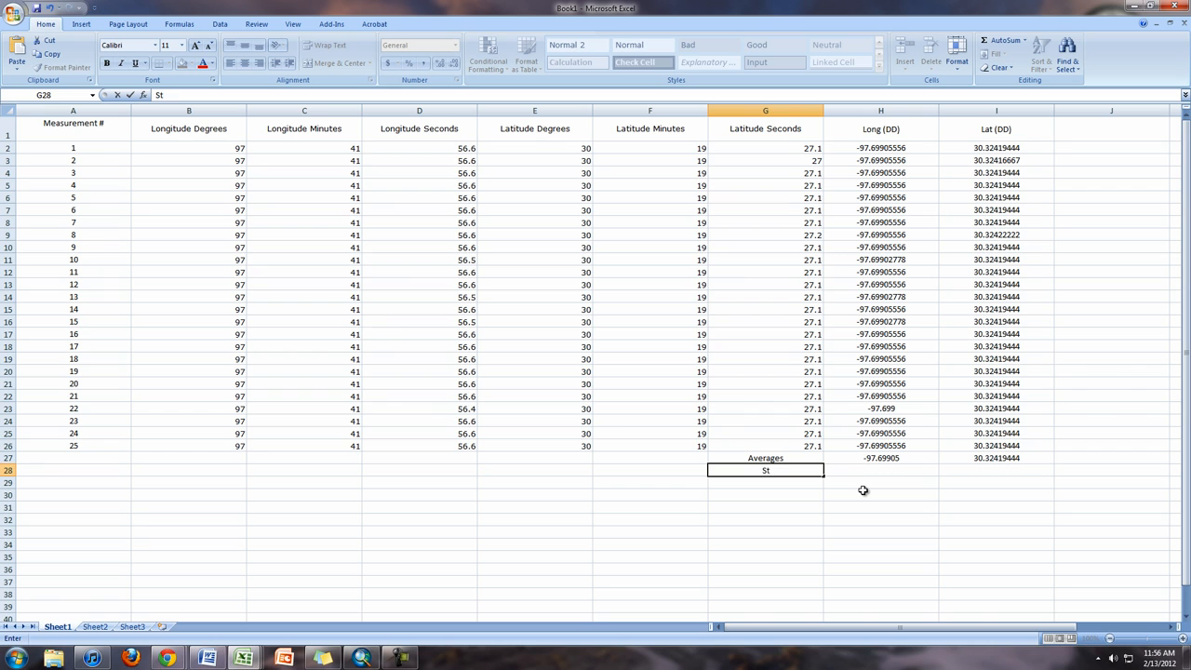
type("ana")
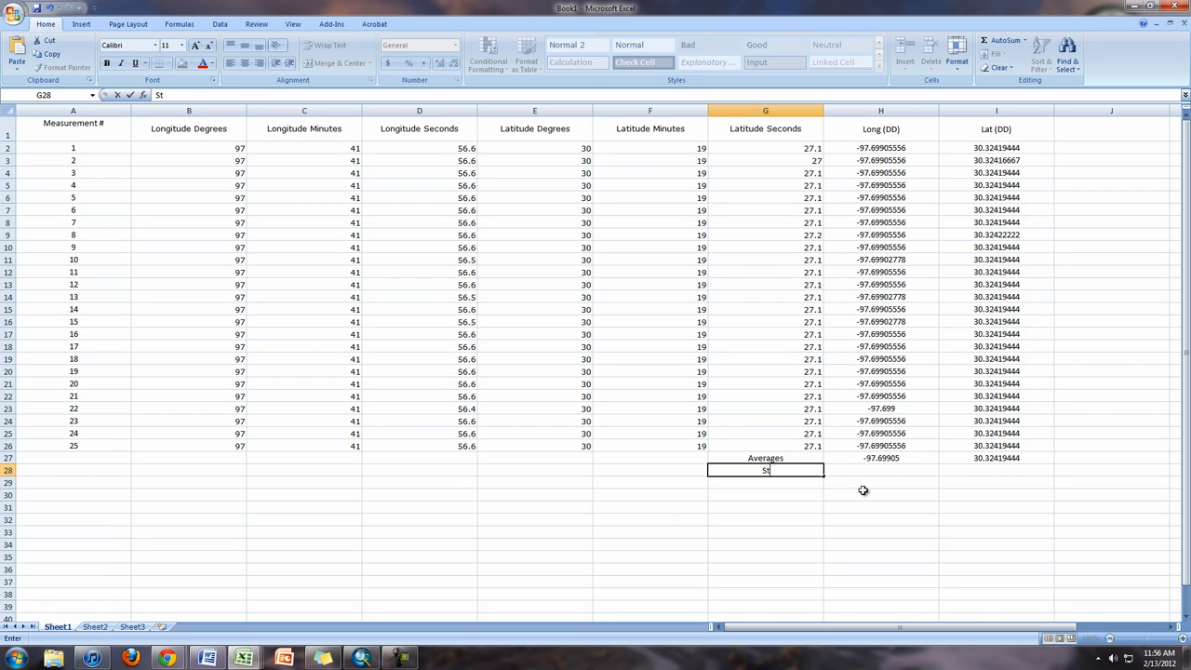
type("TD D")
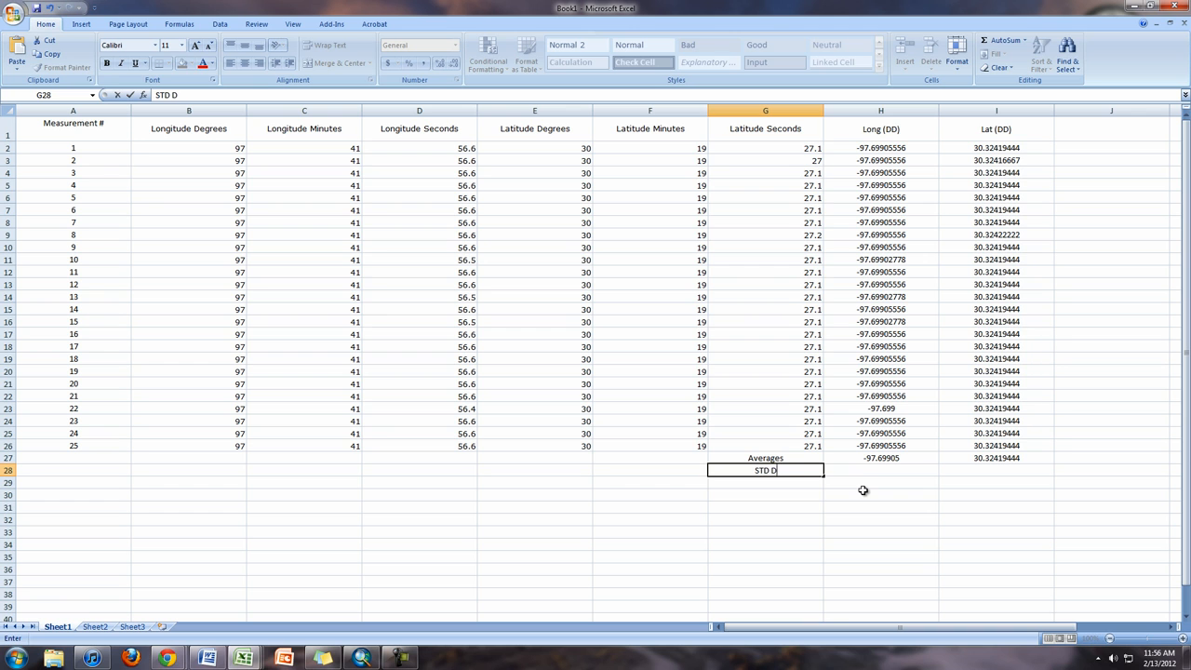
type("EV")
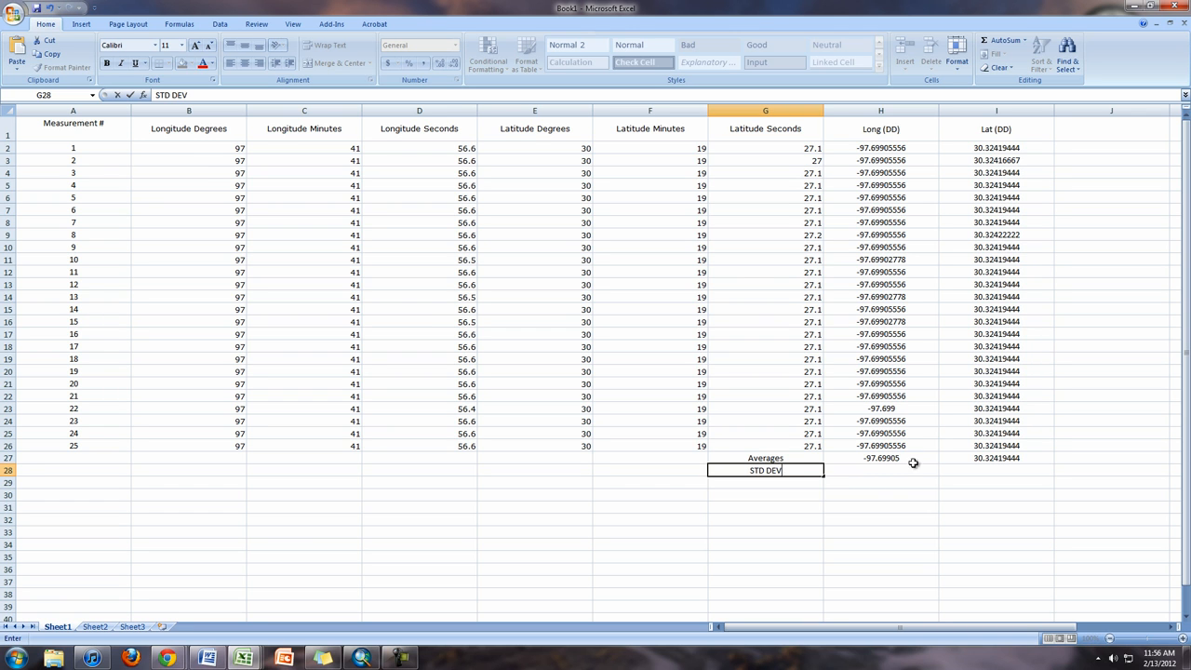
left_click(880, 469)
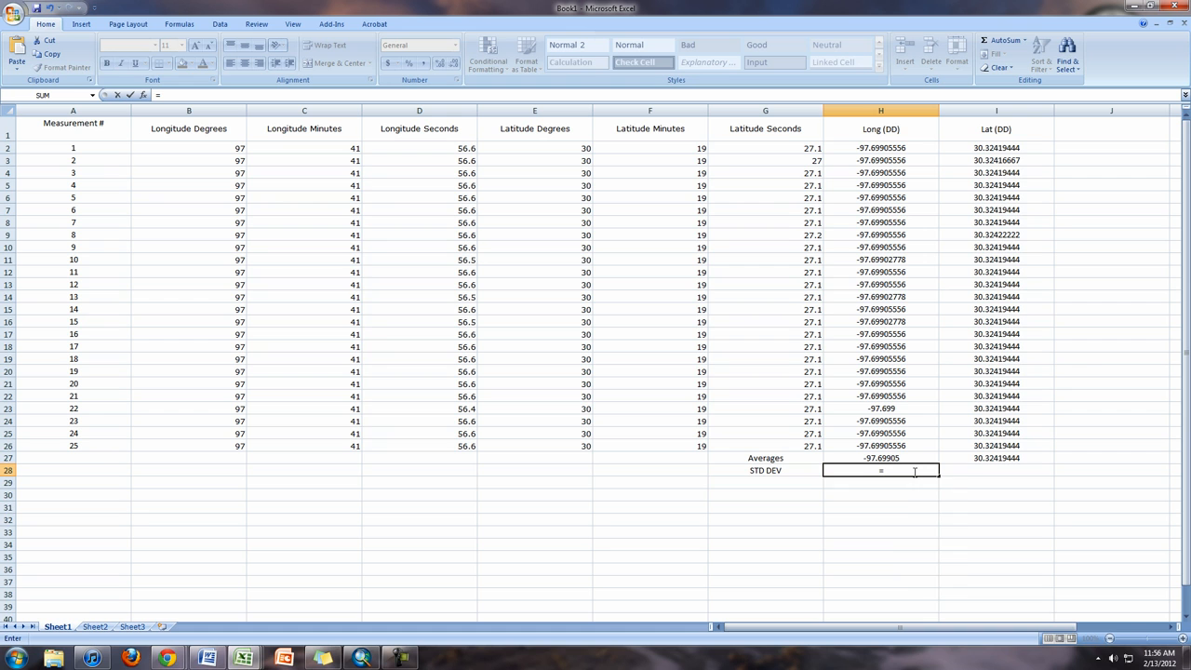
type("St")
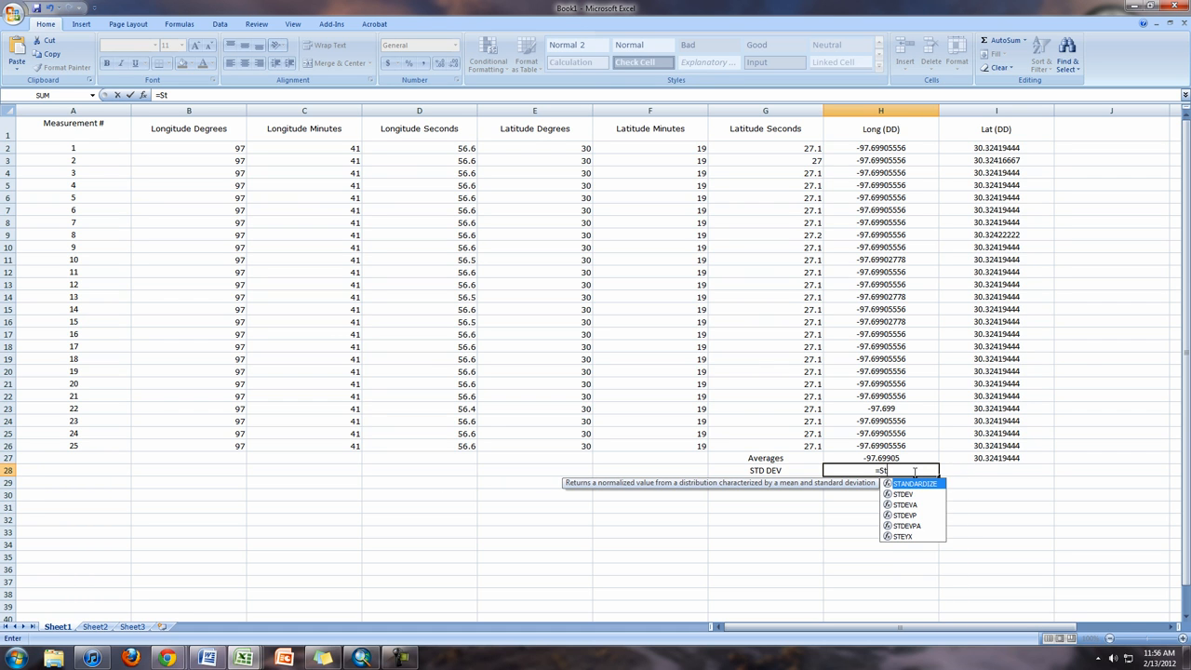
mouse_move(910, 501)
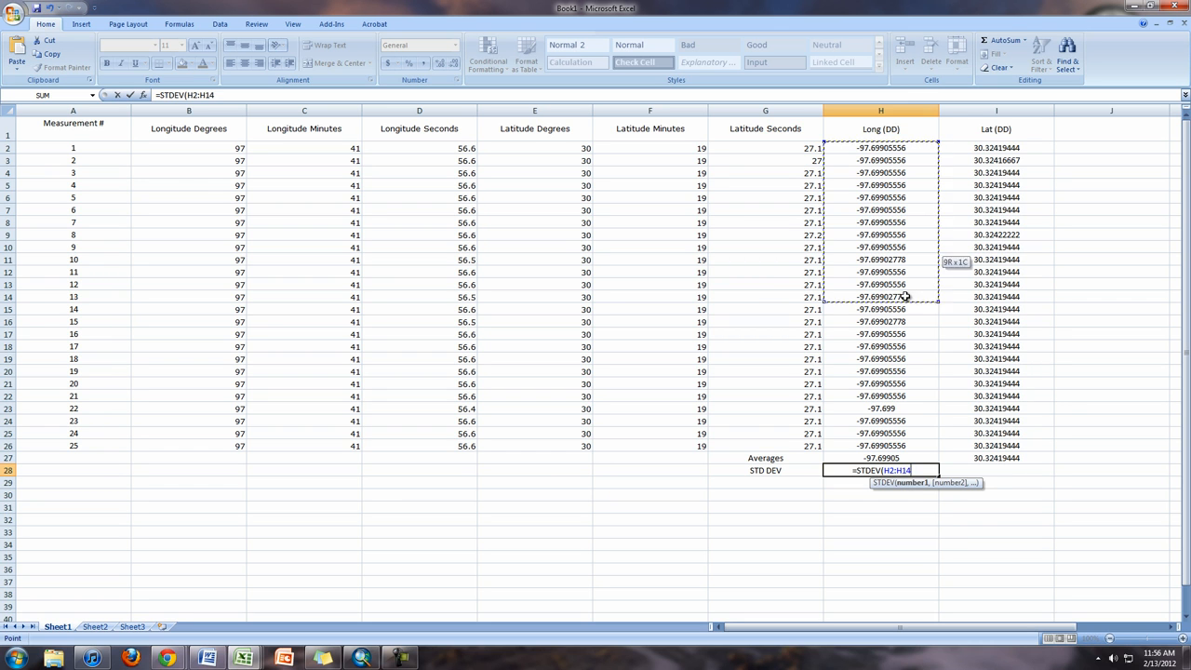
left_click_drag(906, 296, 912, 446)
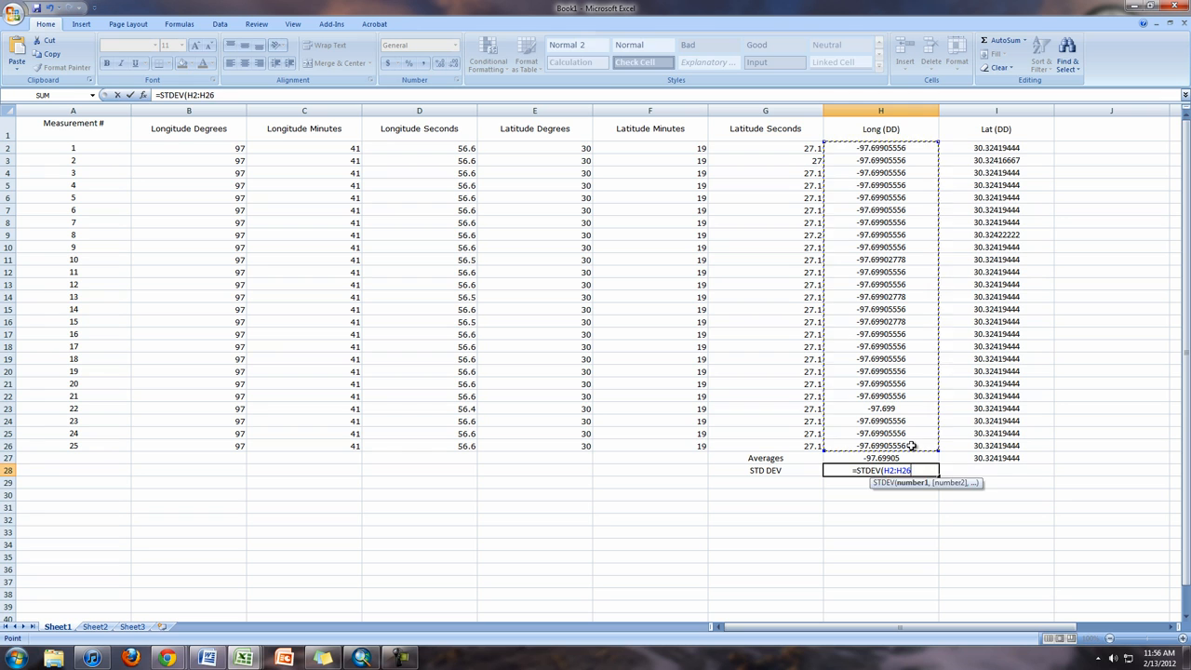
key("Return")
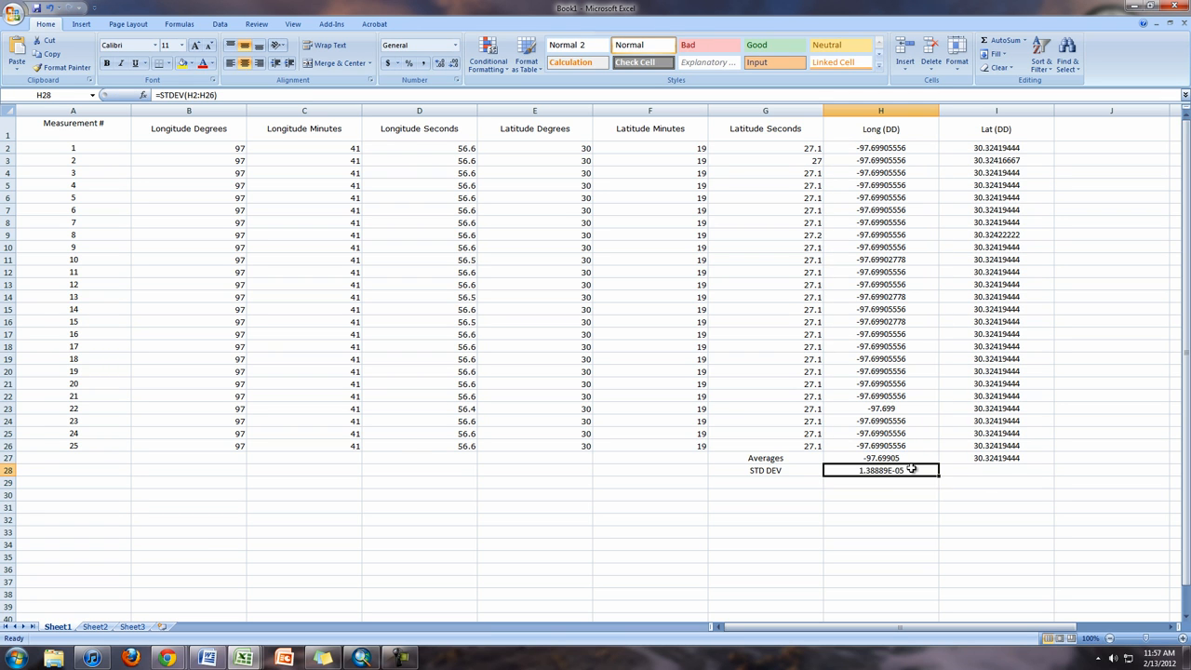
mouse_move(939, 476)
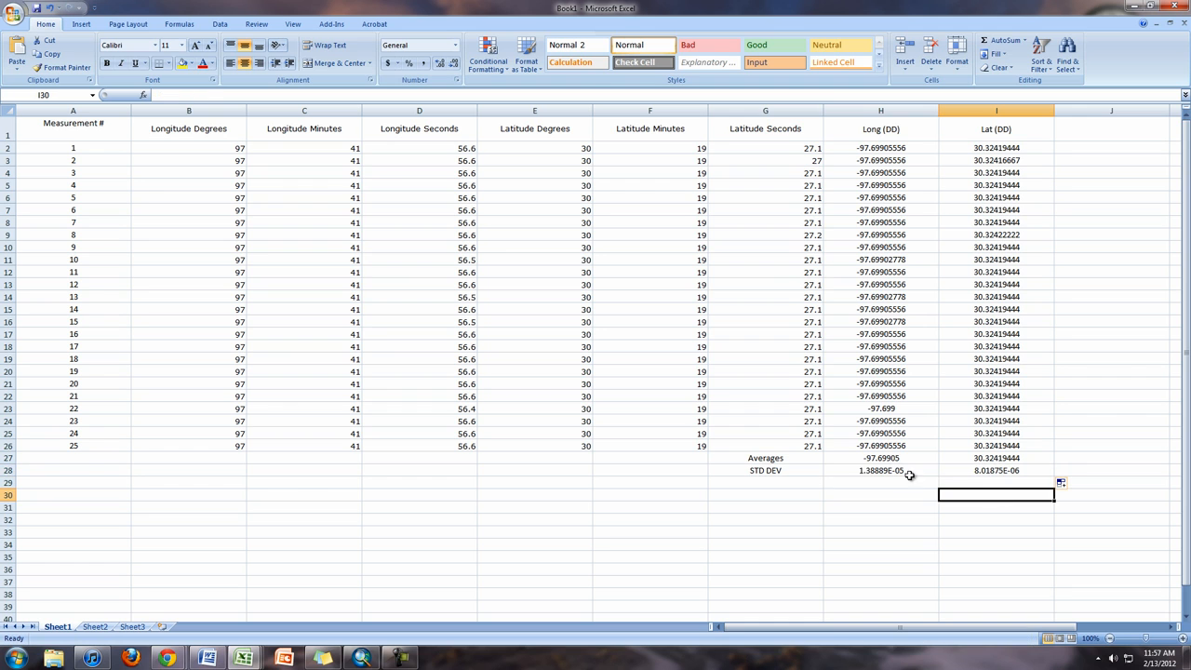
left_click(881, 470)
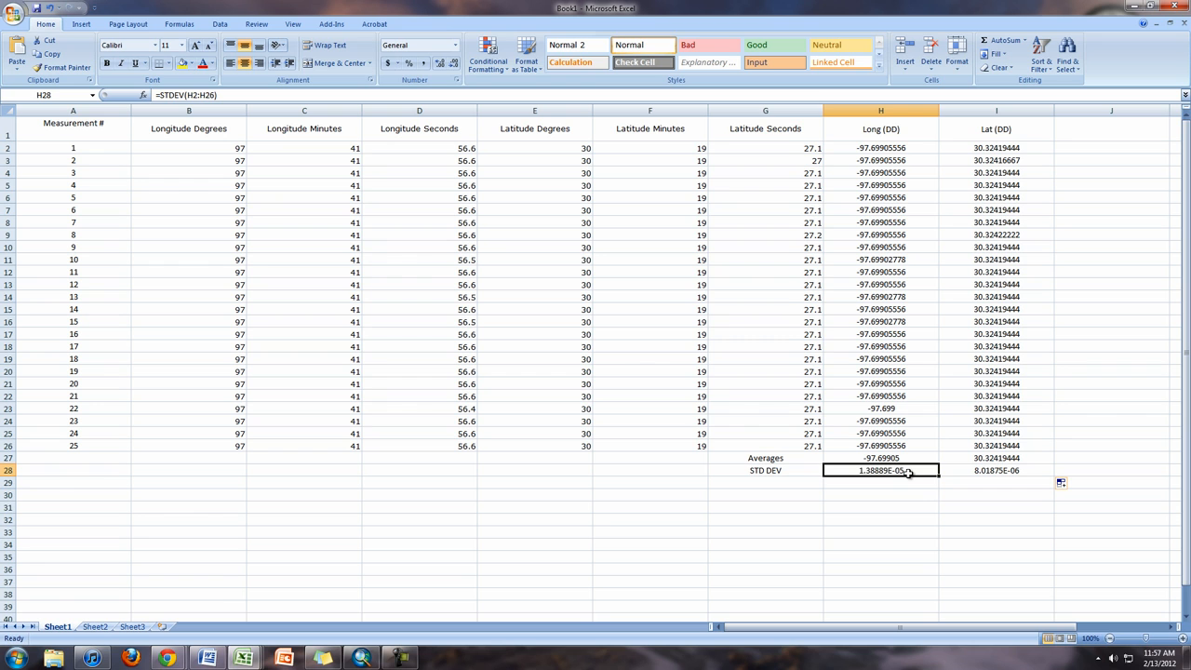
left_click(995, 482)
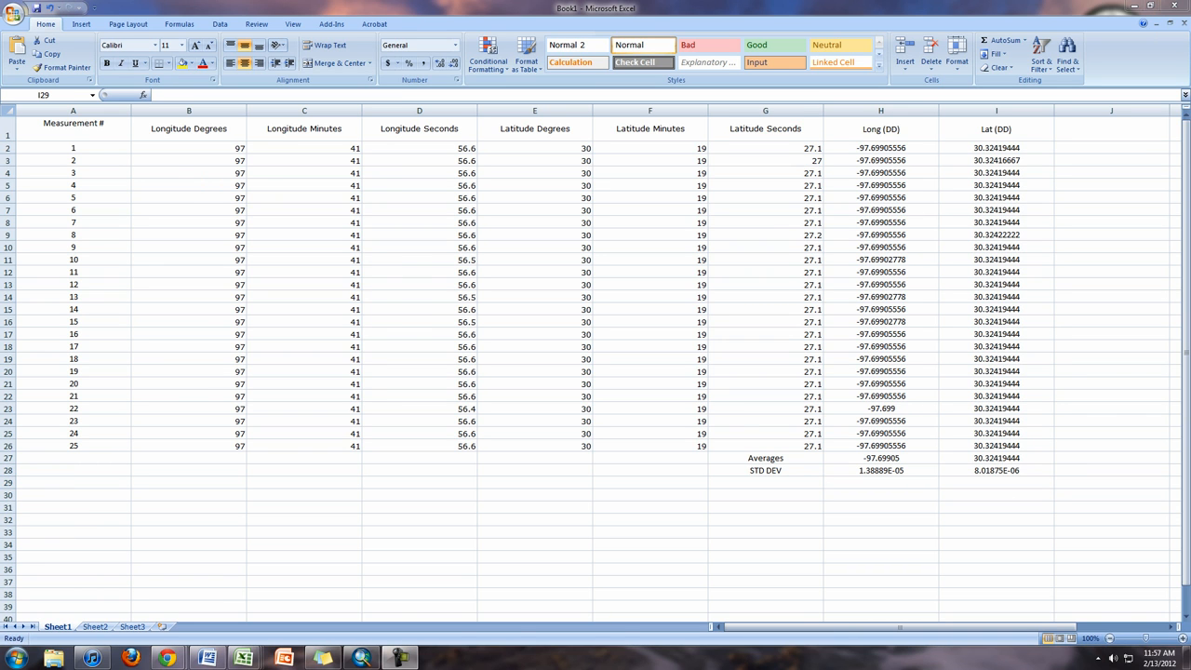
Head column J Height (m), add its 25 readings, and fill AVERAGE and STDEV below
left_click(995, 482)
type("H")
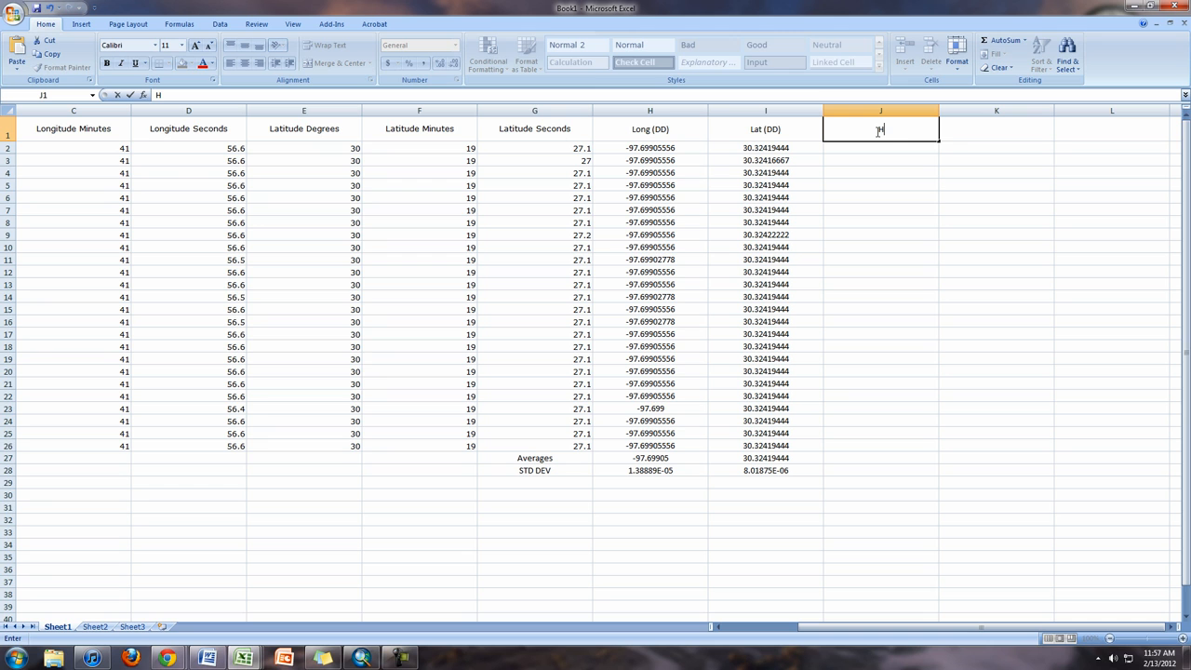
type("eight")
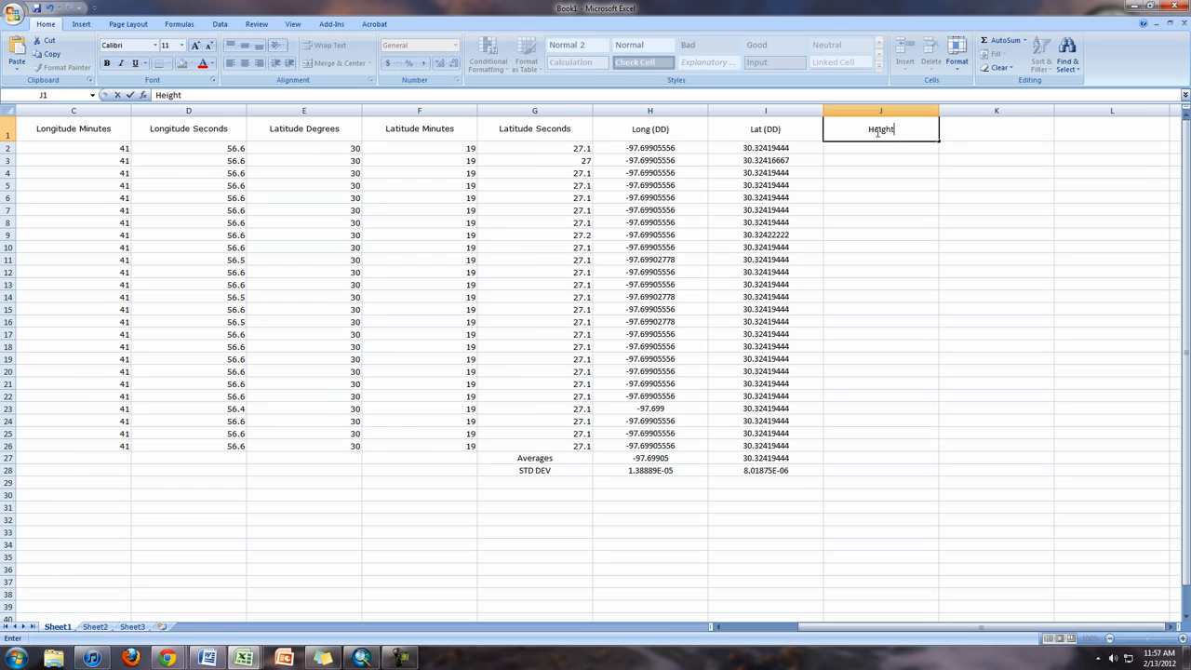
type("(m)")
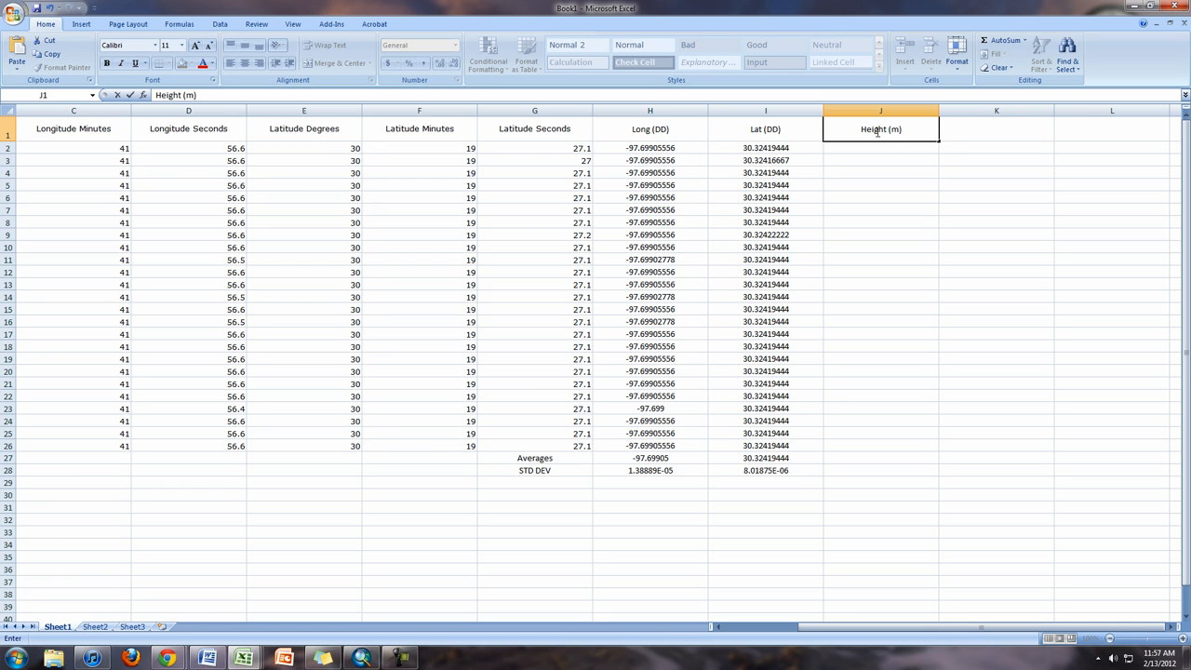
key("Return")
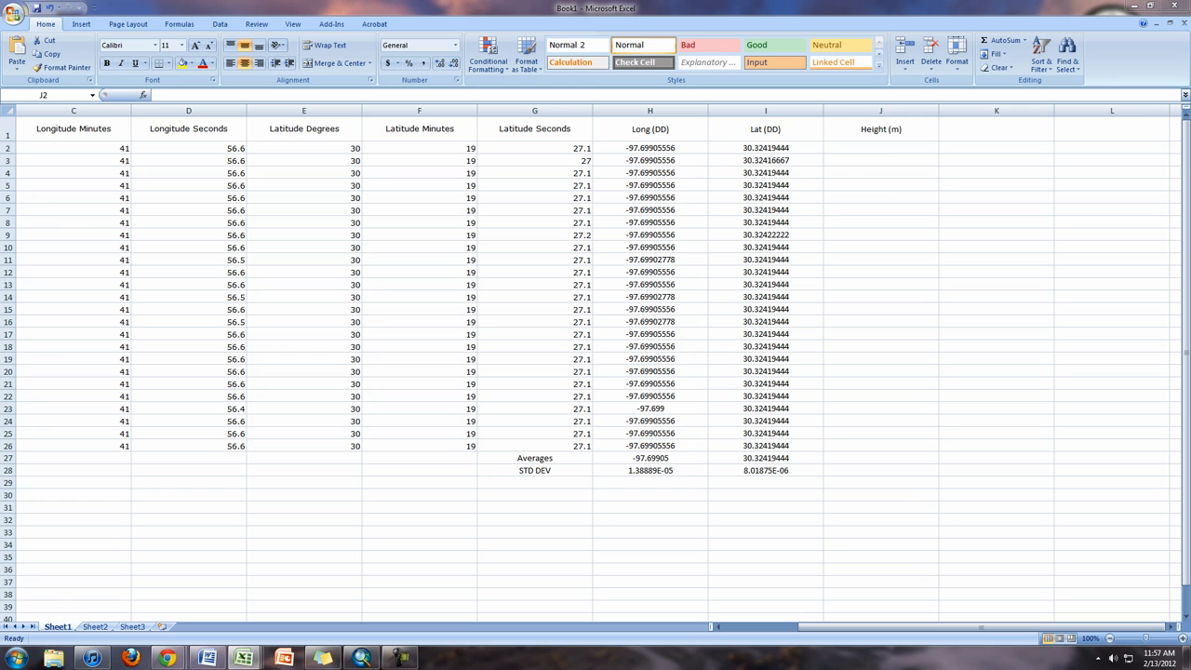
left_click(881, 128)
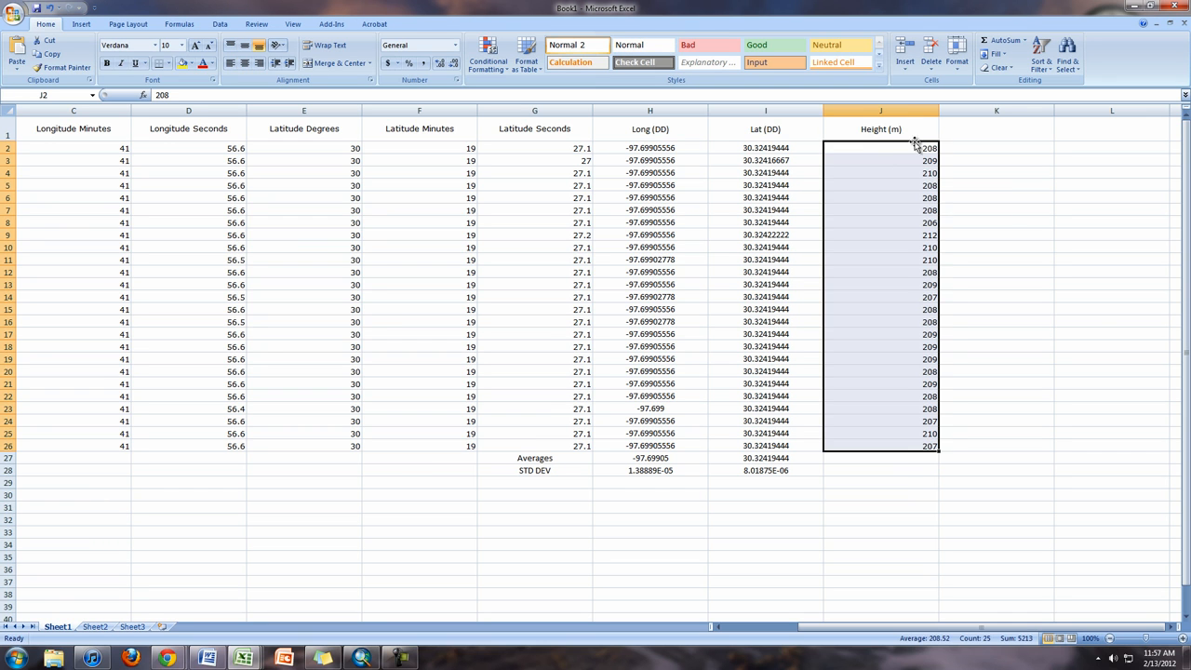
left_click(879, 446)
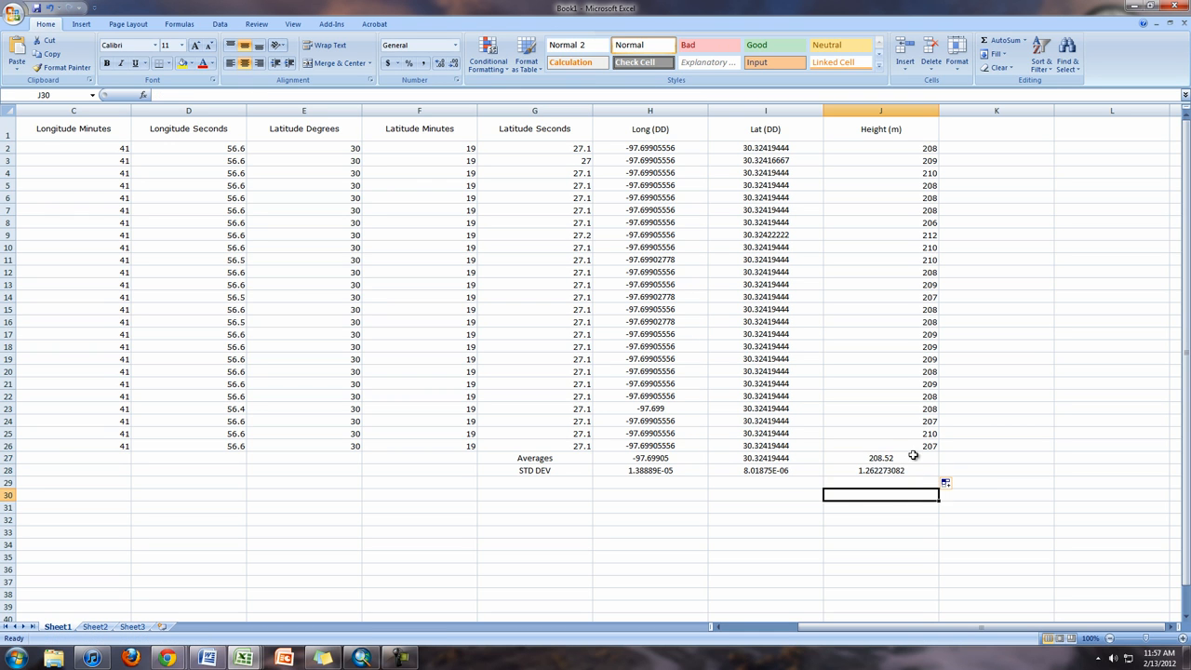
left_click(880, 470)
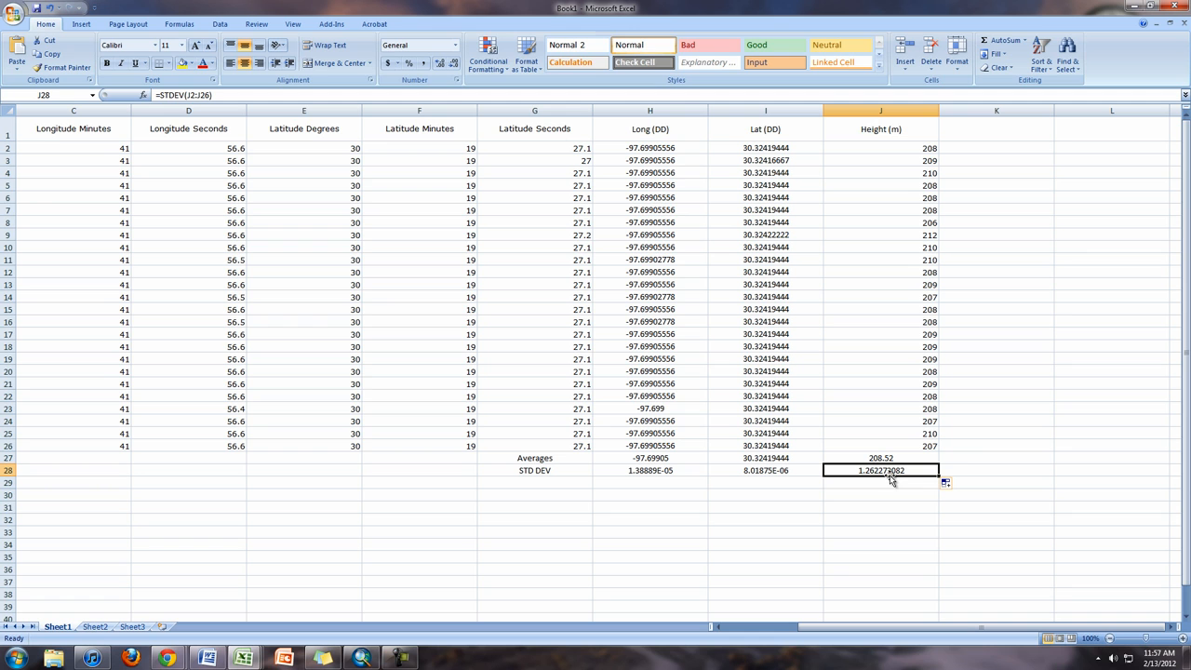
mouse_move(903, 442)
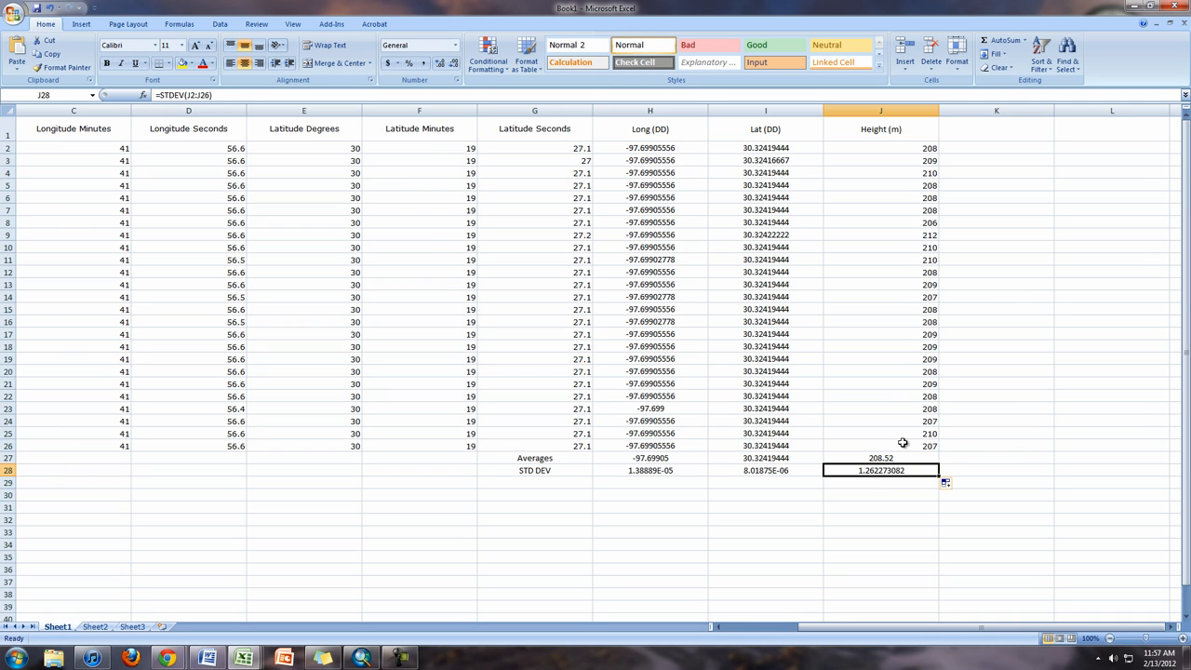
mouse_move(896, 130)
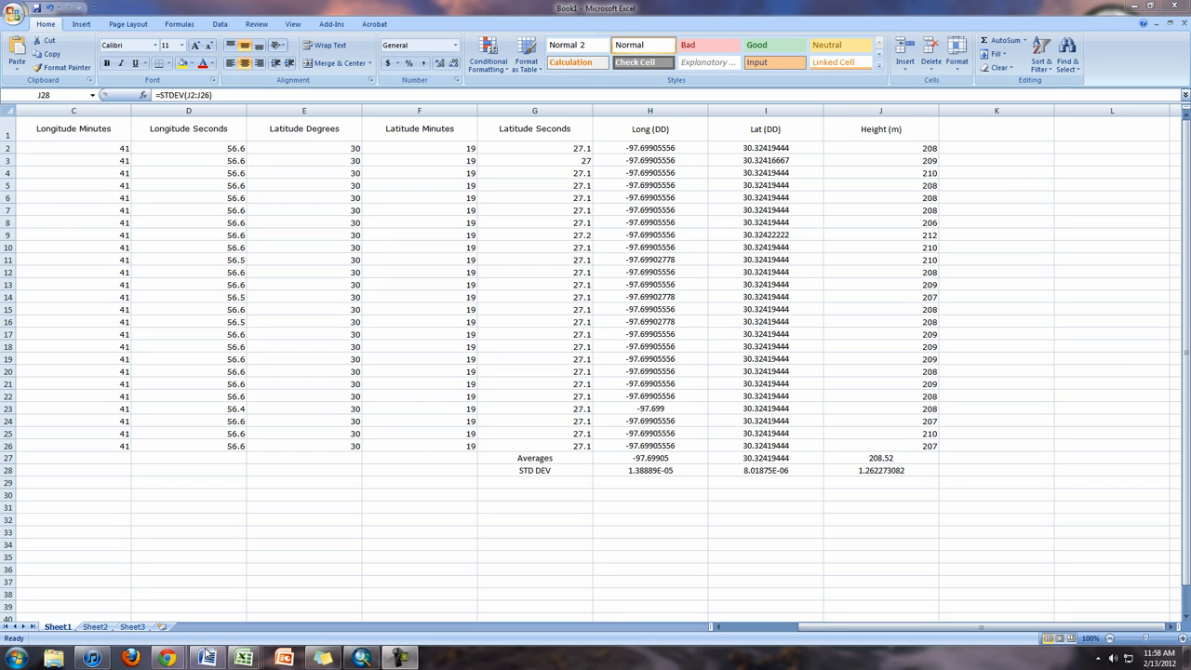
mouse_move(164, 657)
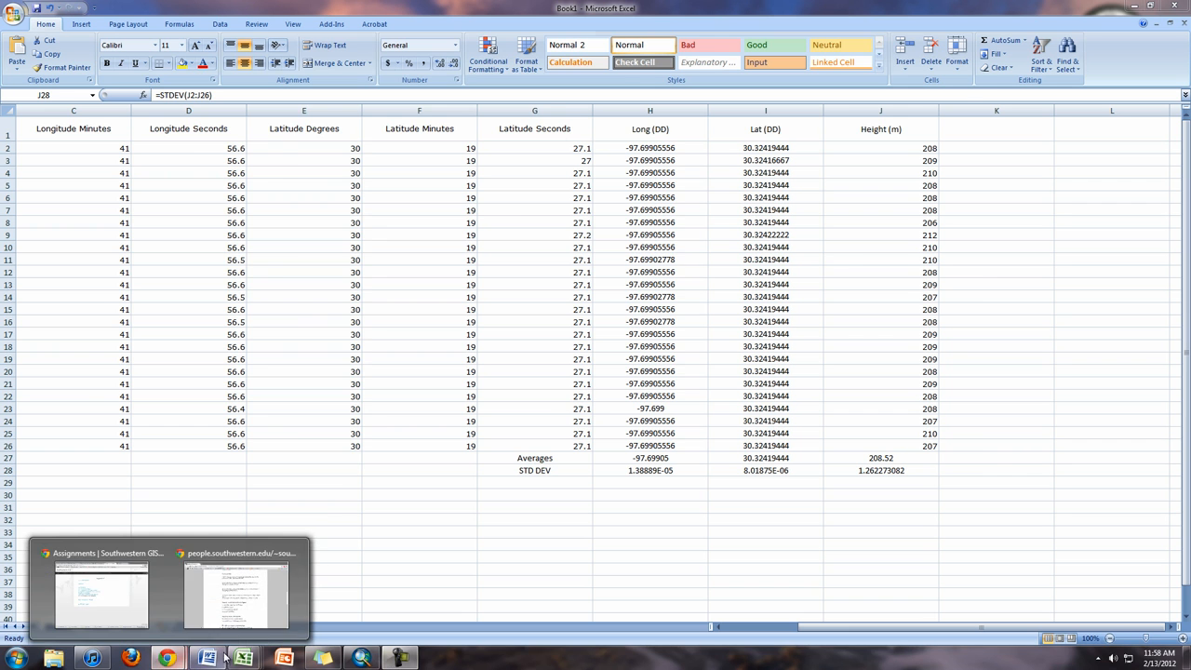
left_click(235, 595)
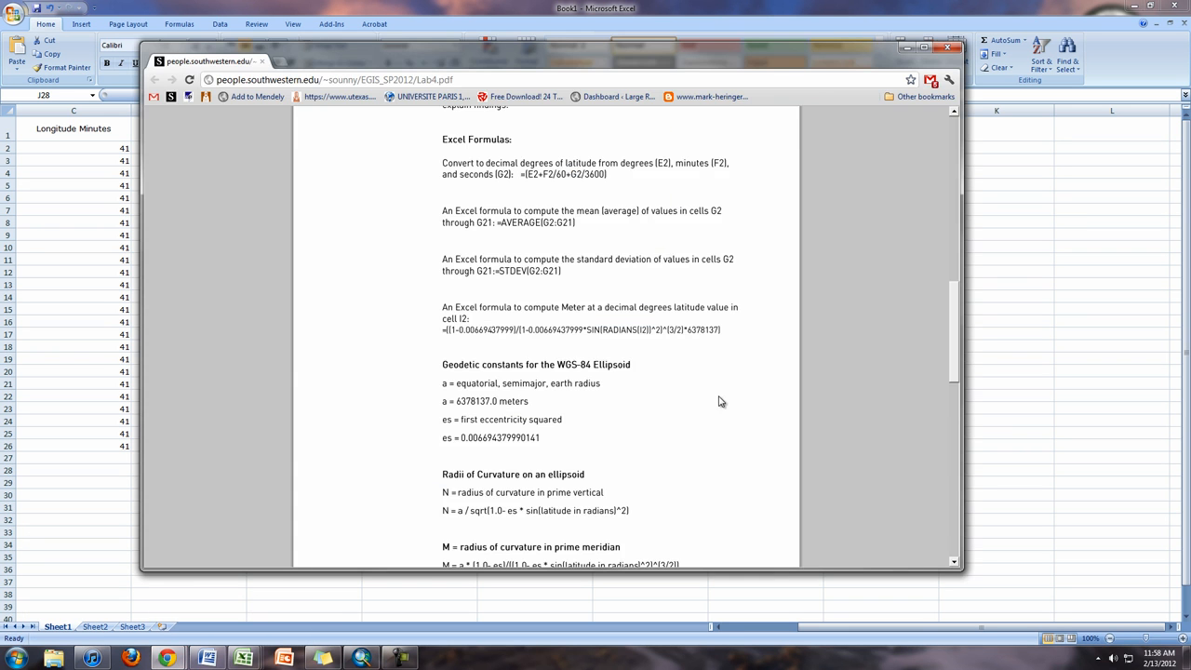
mouse_move(430, 164)
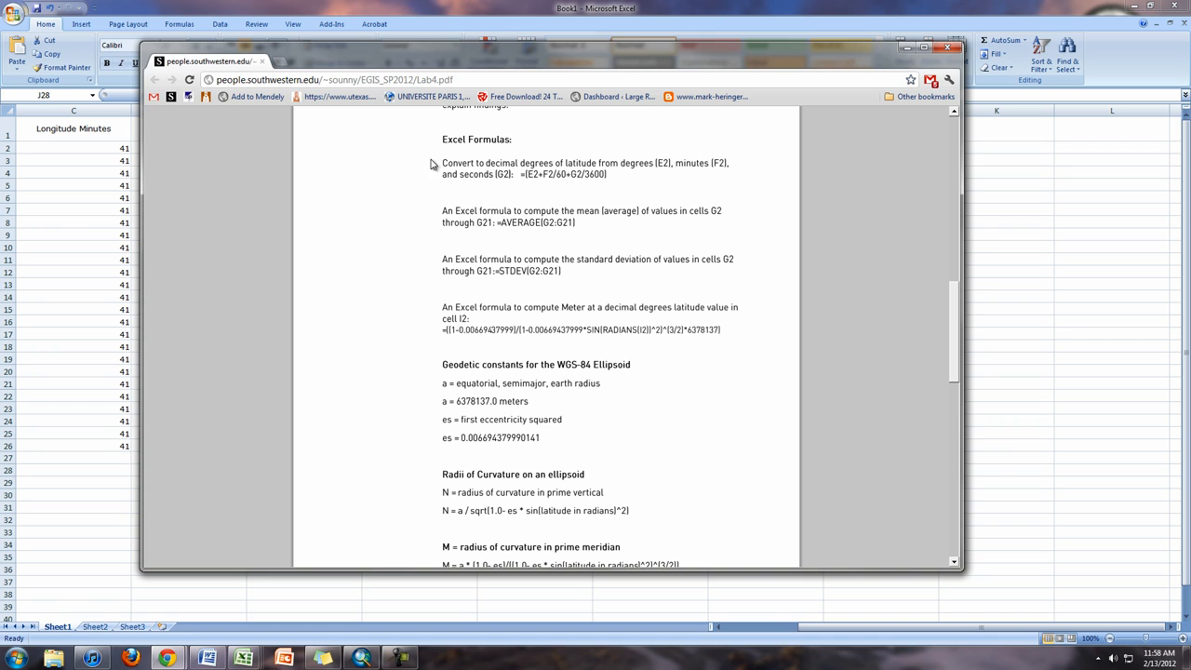
mouse_move(465, 177)
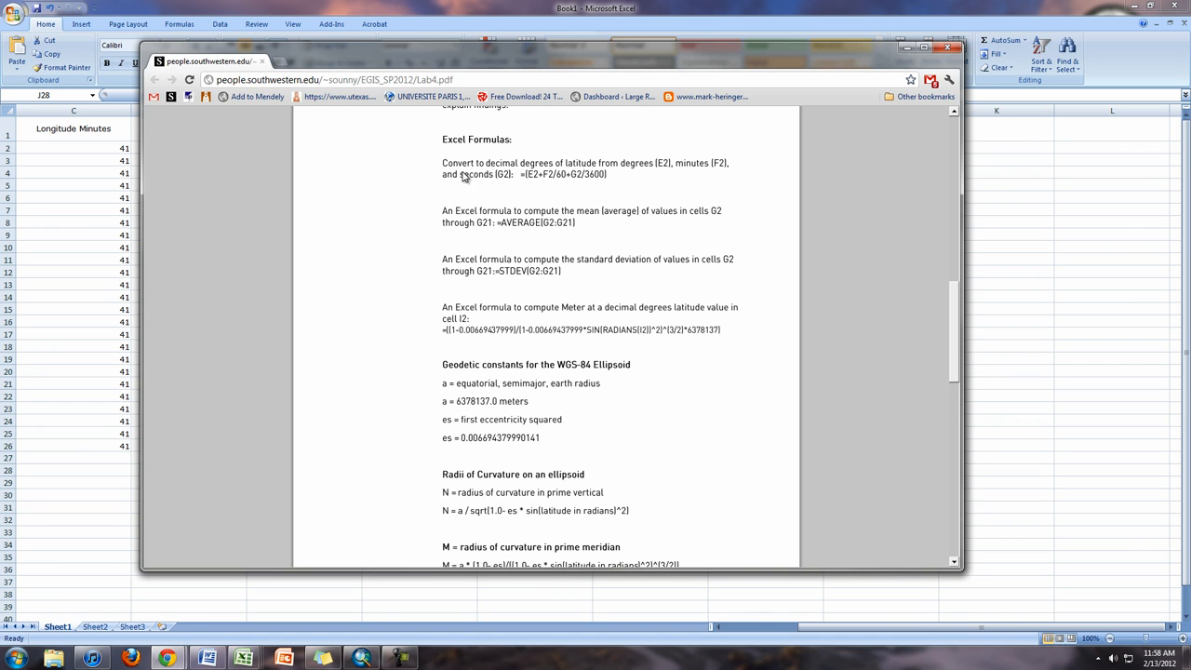
mouse_move(543, 184)
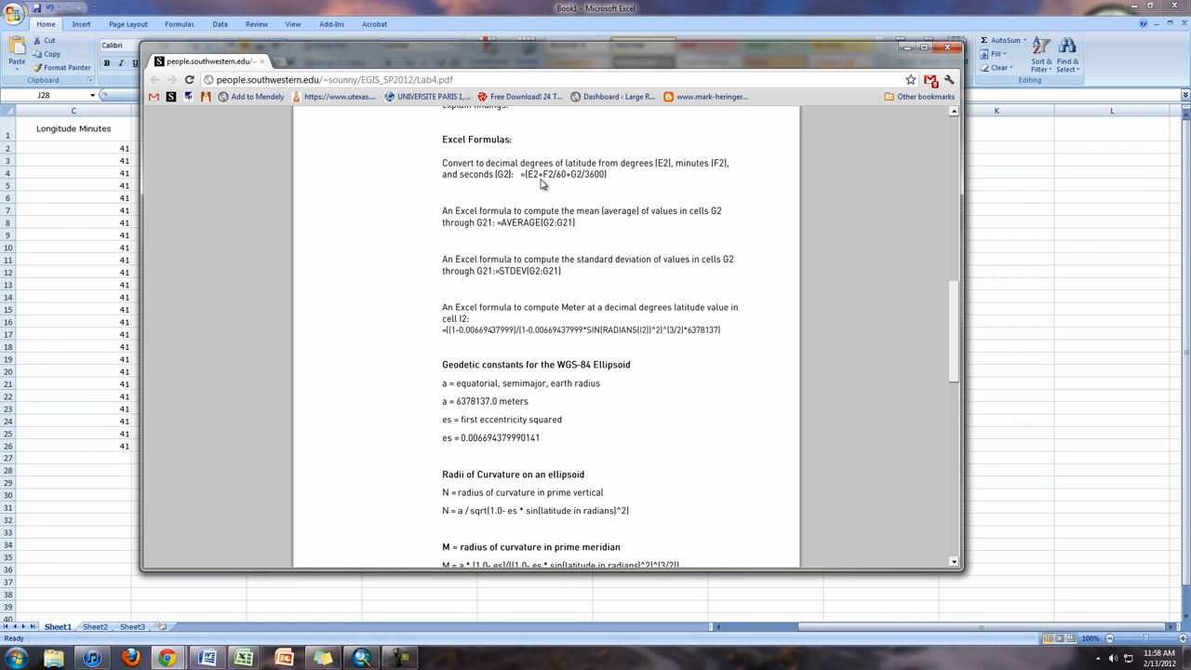
mouse_move(459, 223)
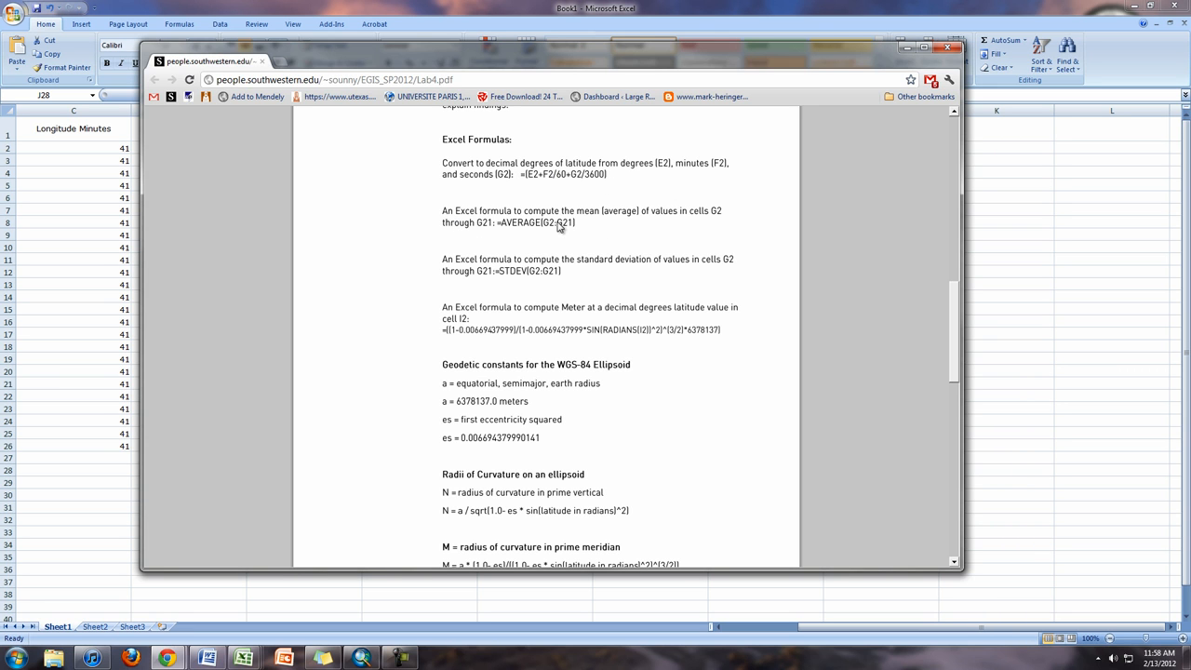
mouse_move(578, 294)
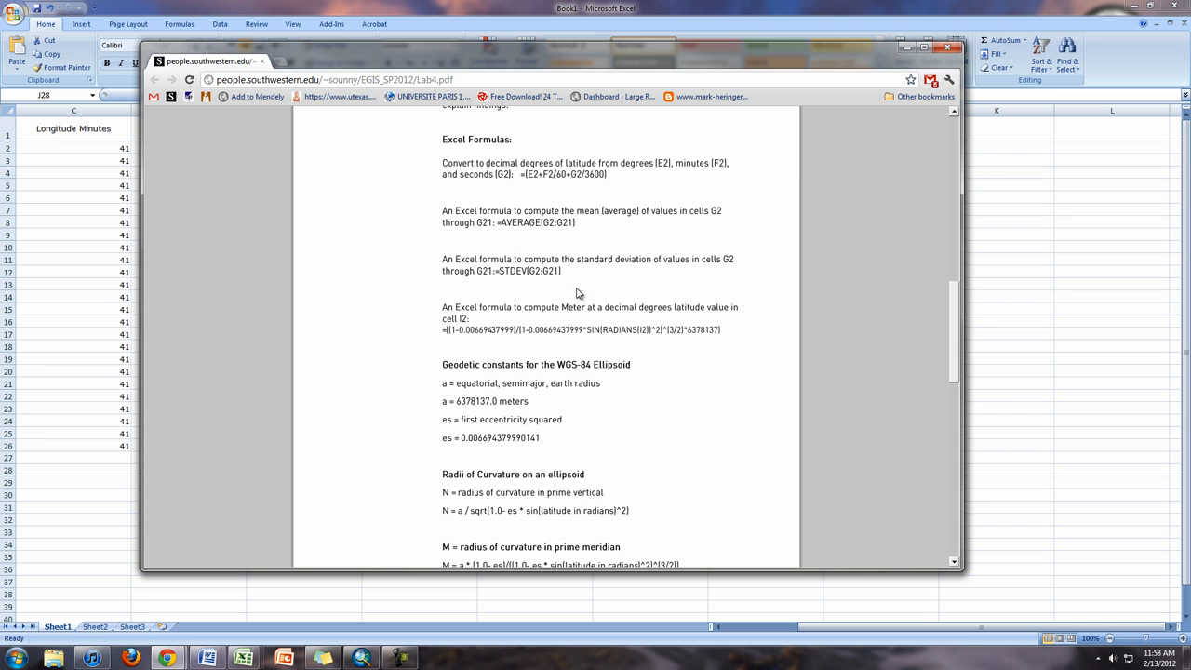
mouse_move(585, 344)
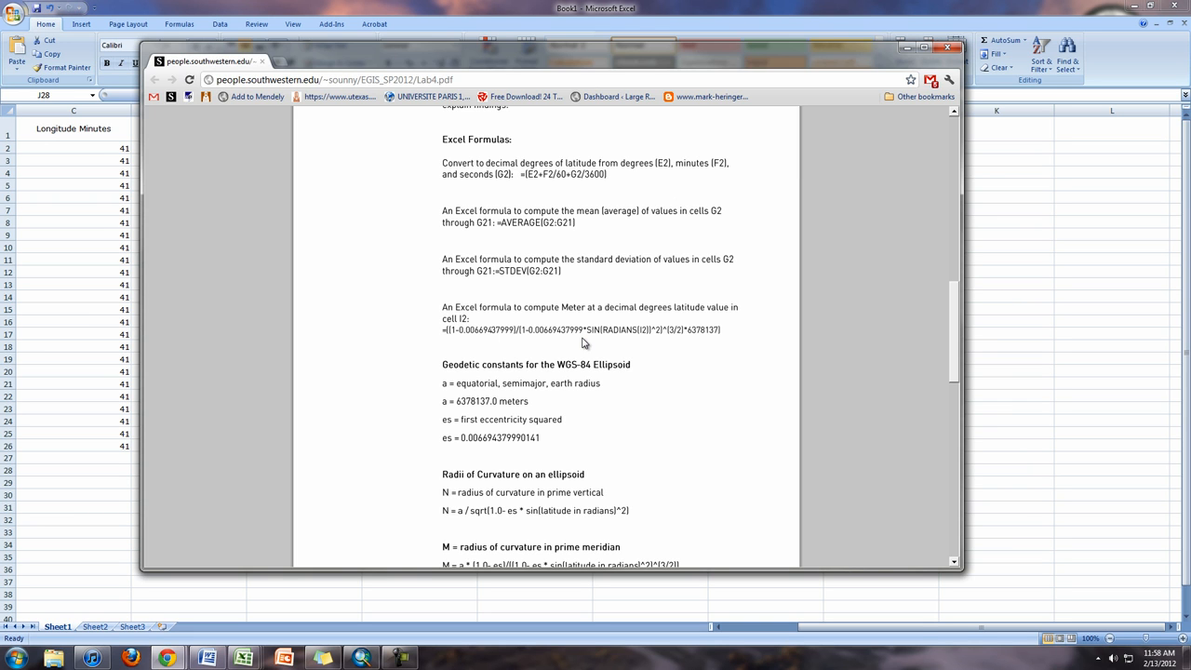
mouse_move(506, 311)
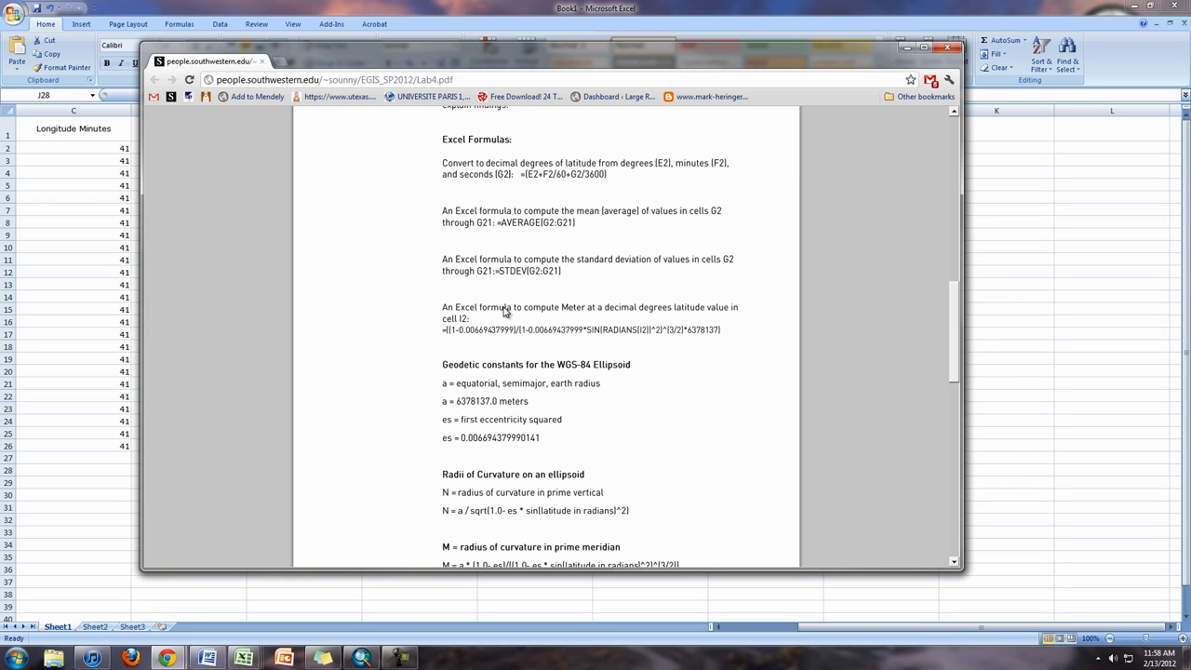
mouse_move(533, 322)
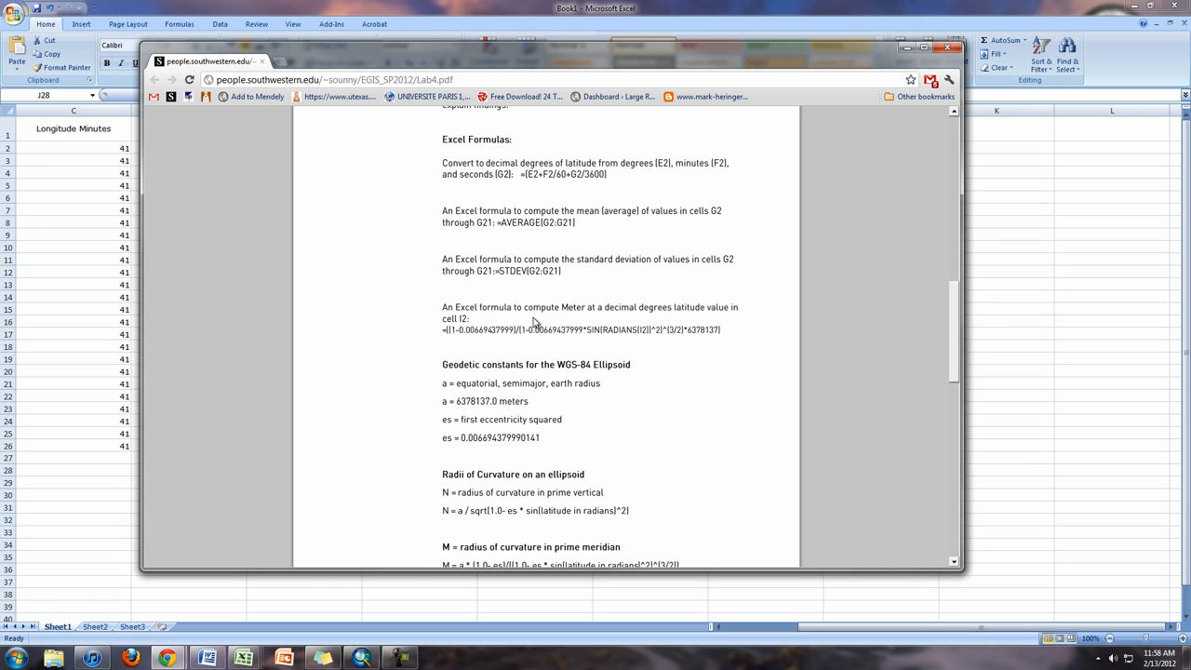
mouse_move(608, 332)
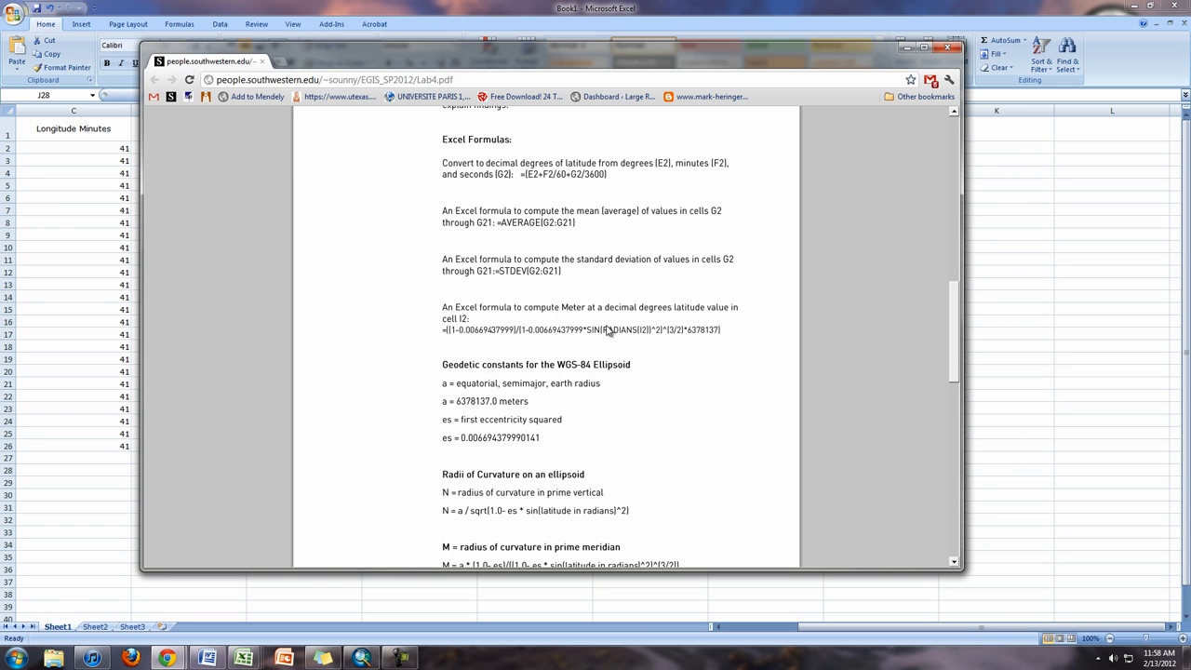
mouse_move(698, 341)
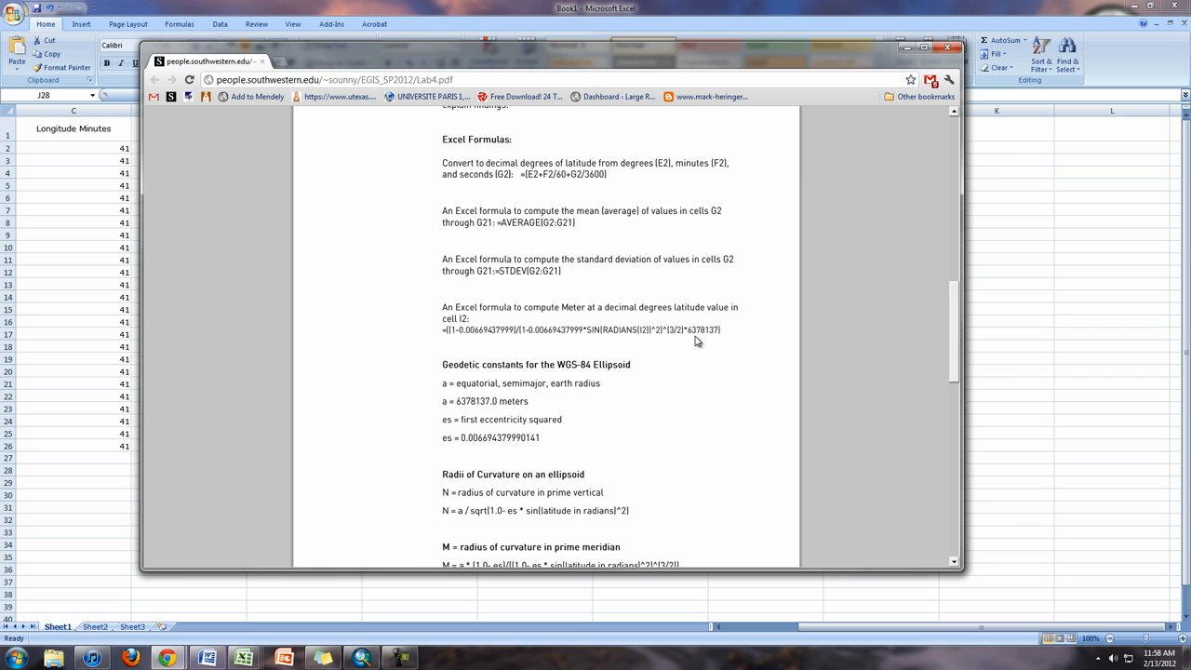
scroll("down", 3)
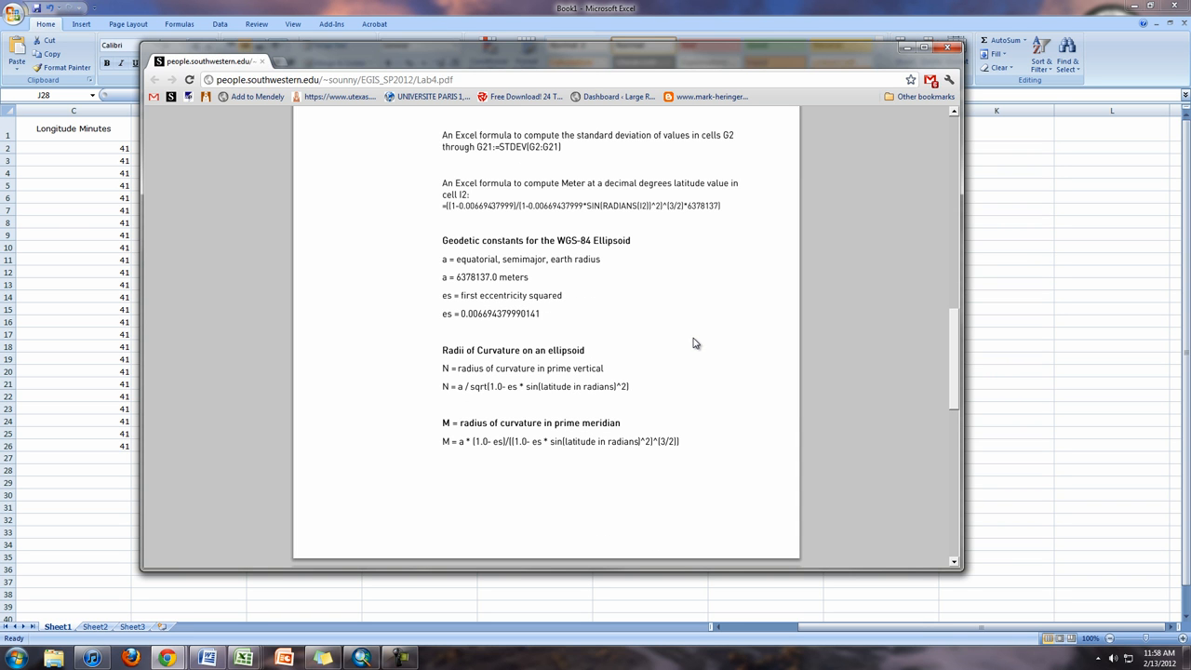
mouse_move(645, 346)
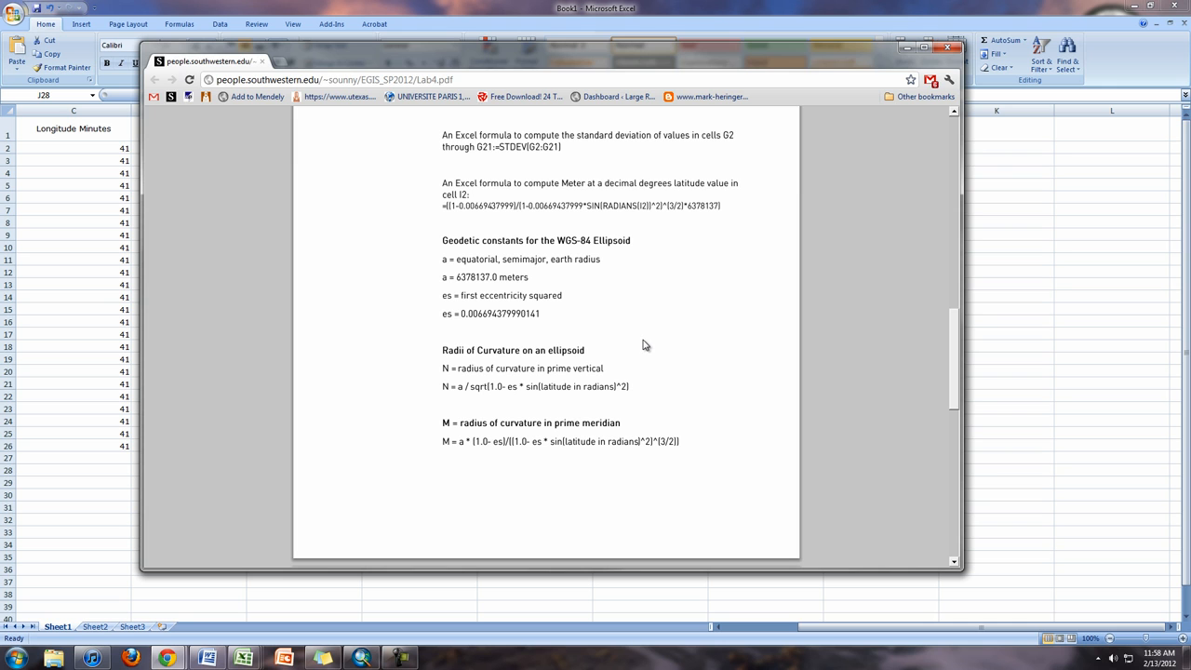
mouse_move(576, 341)
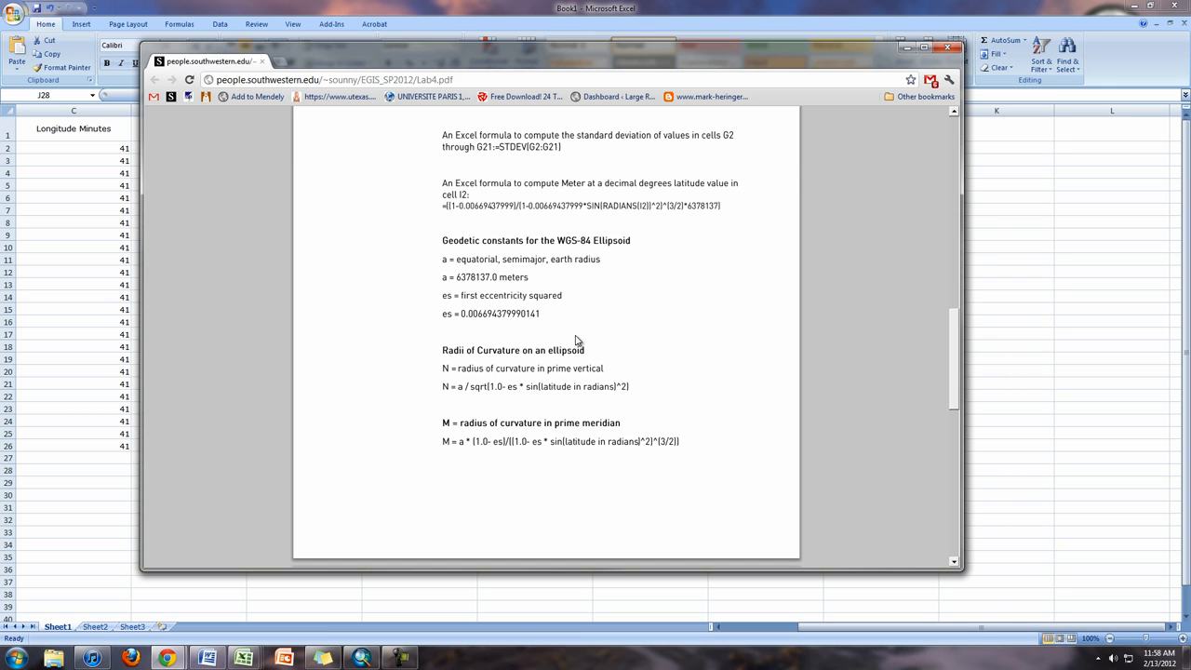
mouse_move(469, 445)
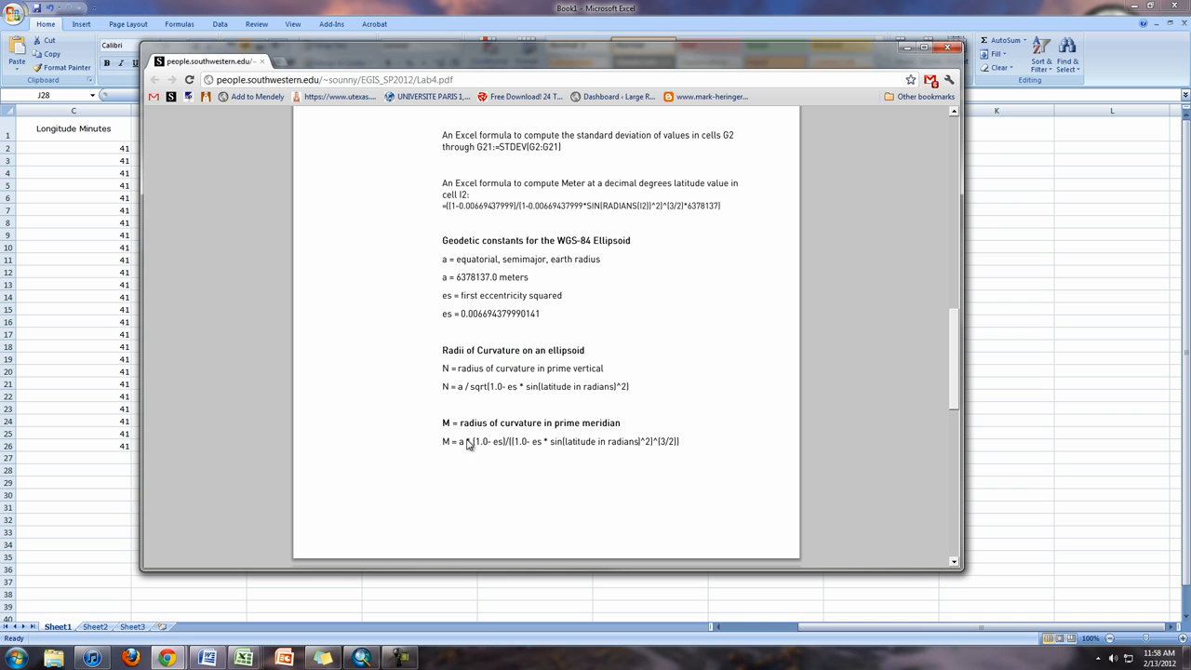
mouse_move(562, 380)
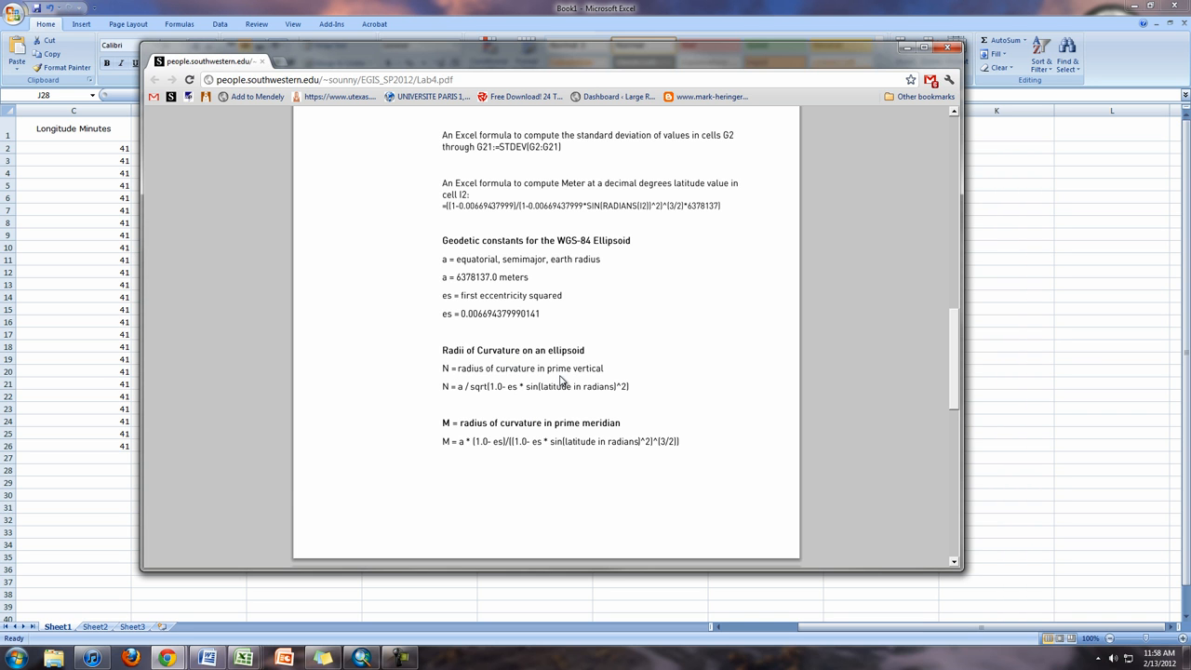
scroll("down", 3)
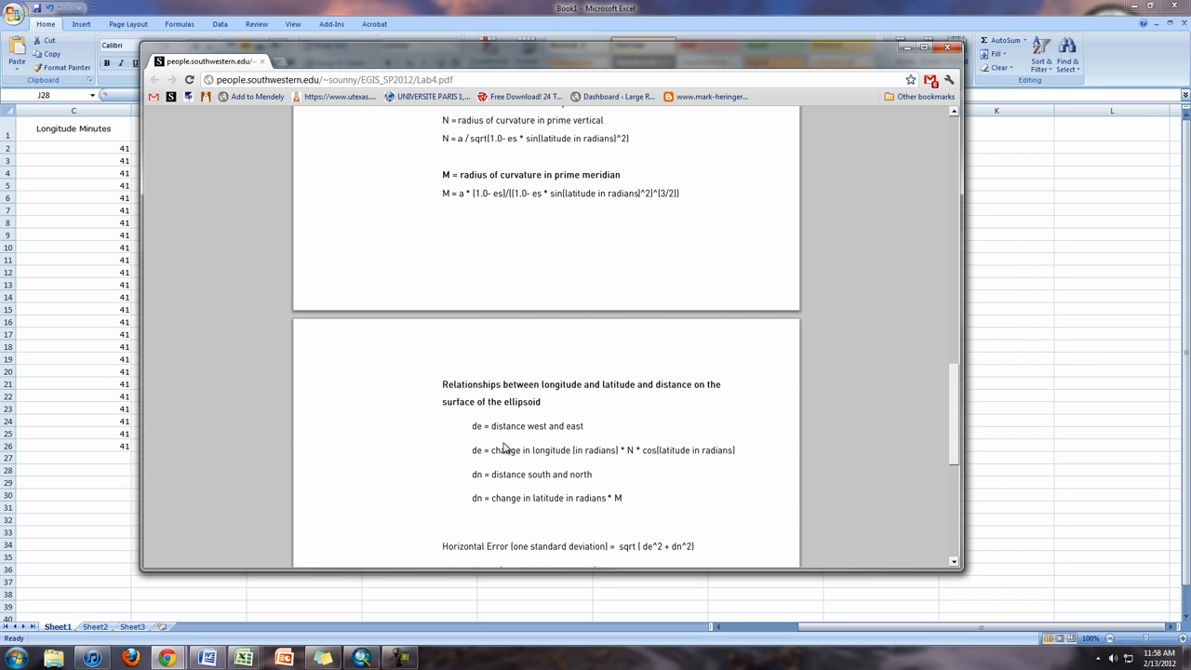
scroll("down", 3)
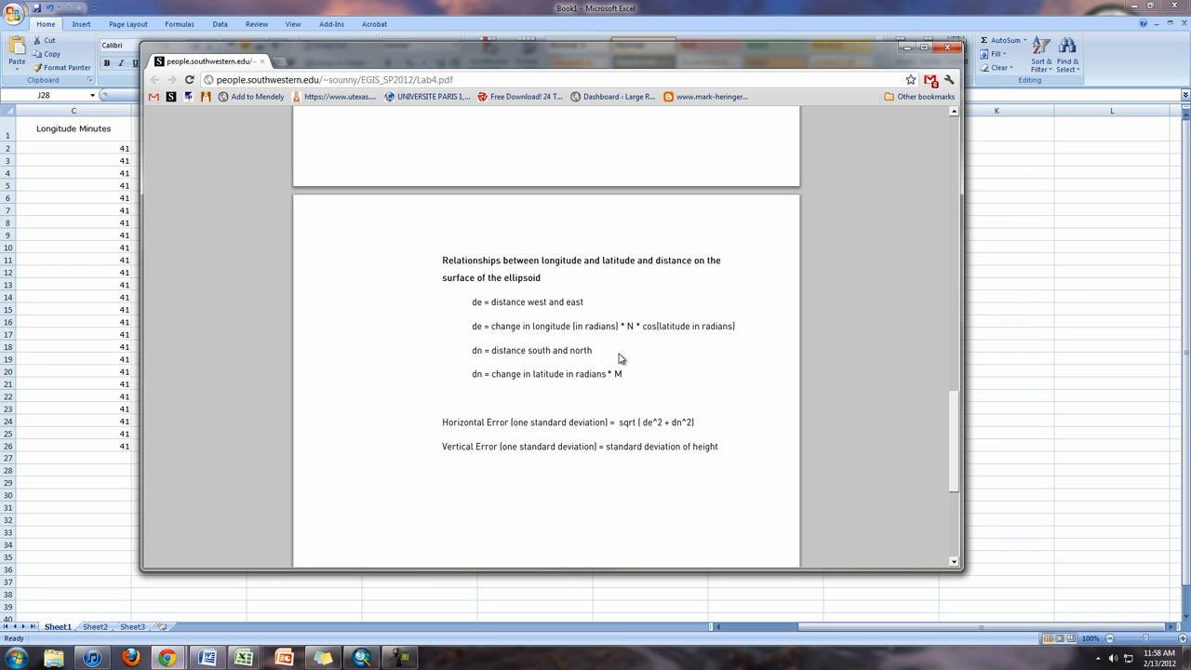
mouse_move(572, 405)
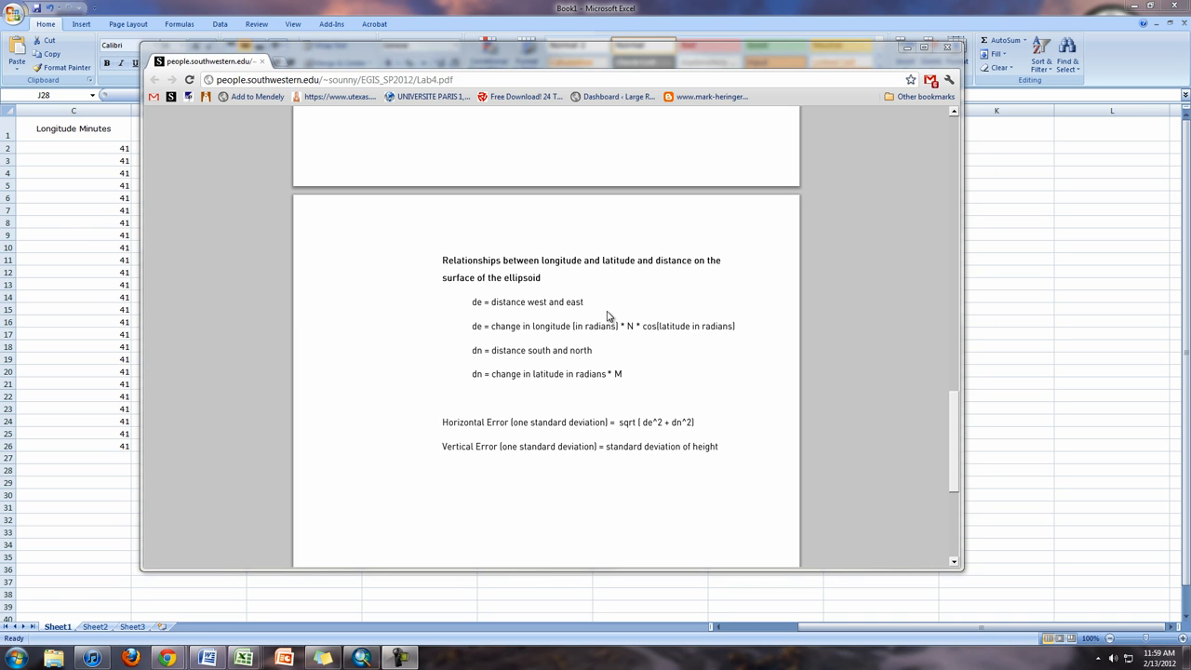
mouse_move(563, 337)
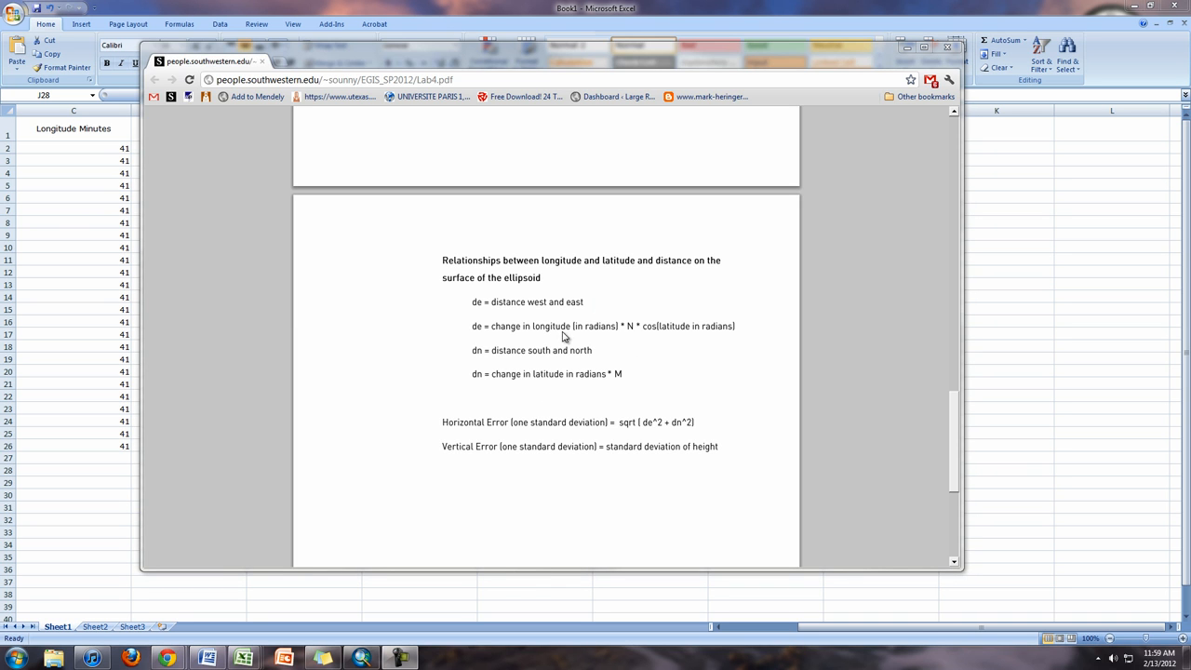
mouse_move(545, 336)
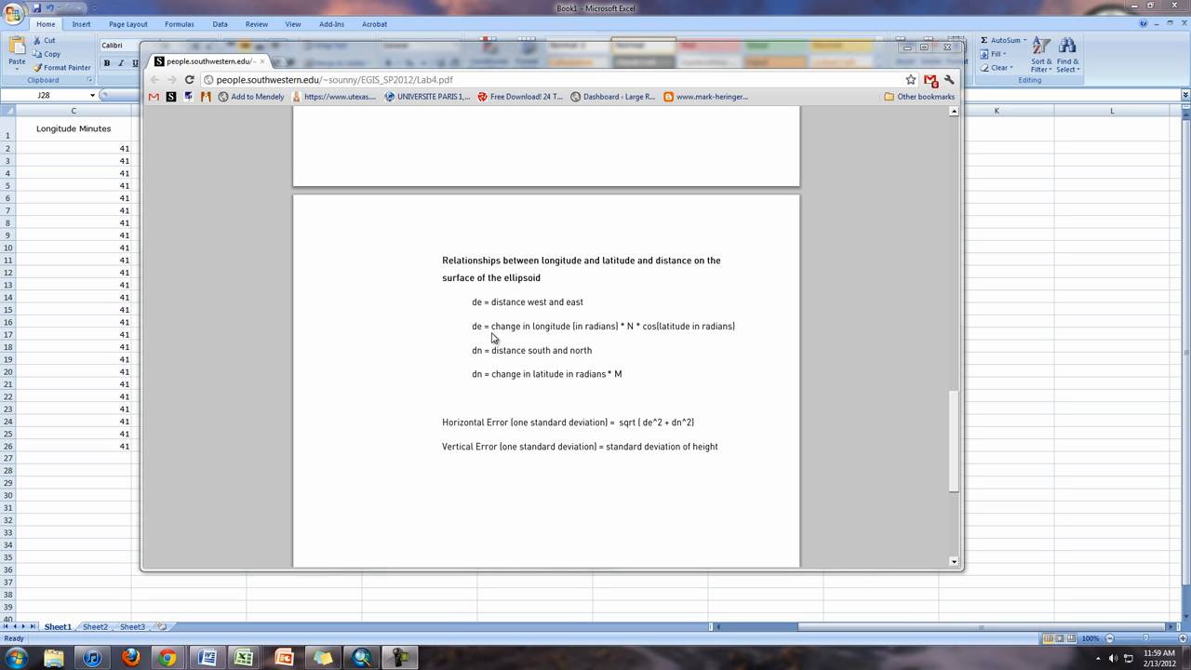
mouse_move(601, 334)
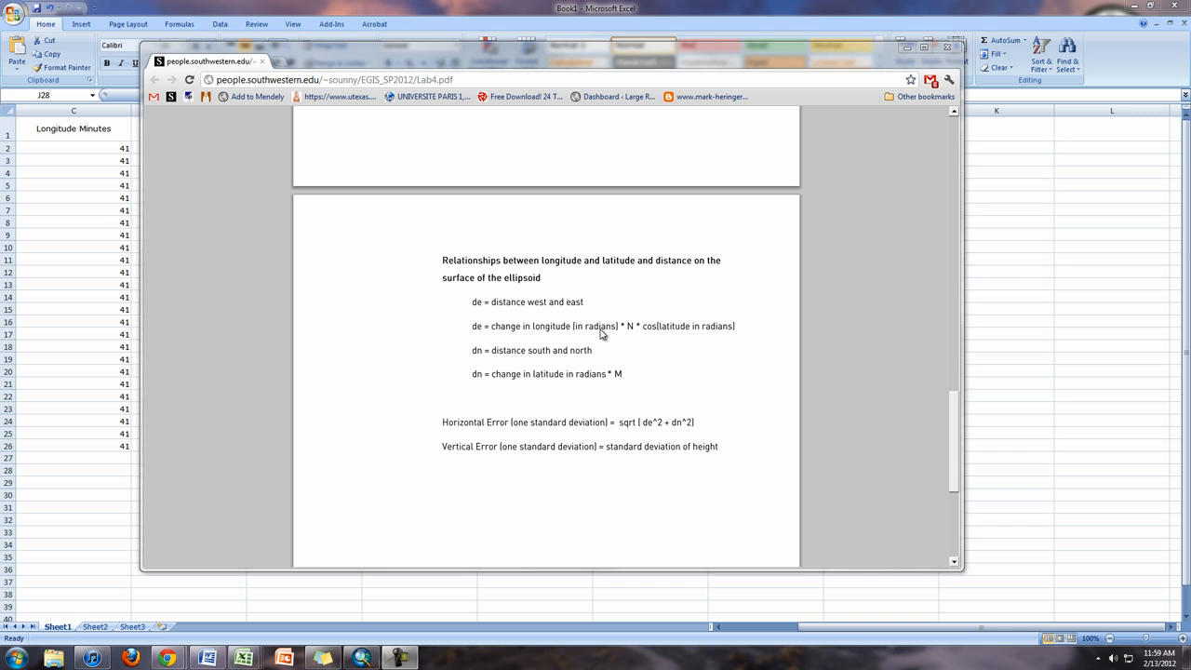
scroll("up", 3)
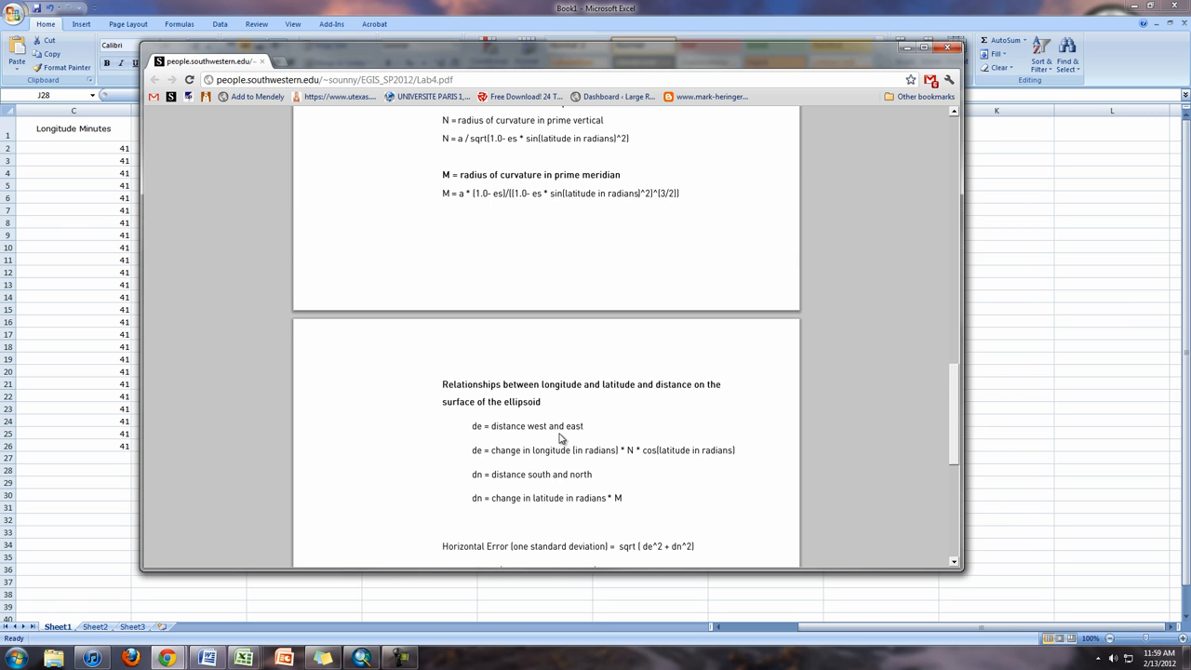
scroll("up", 3)
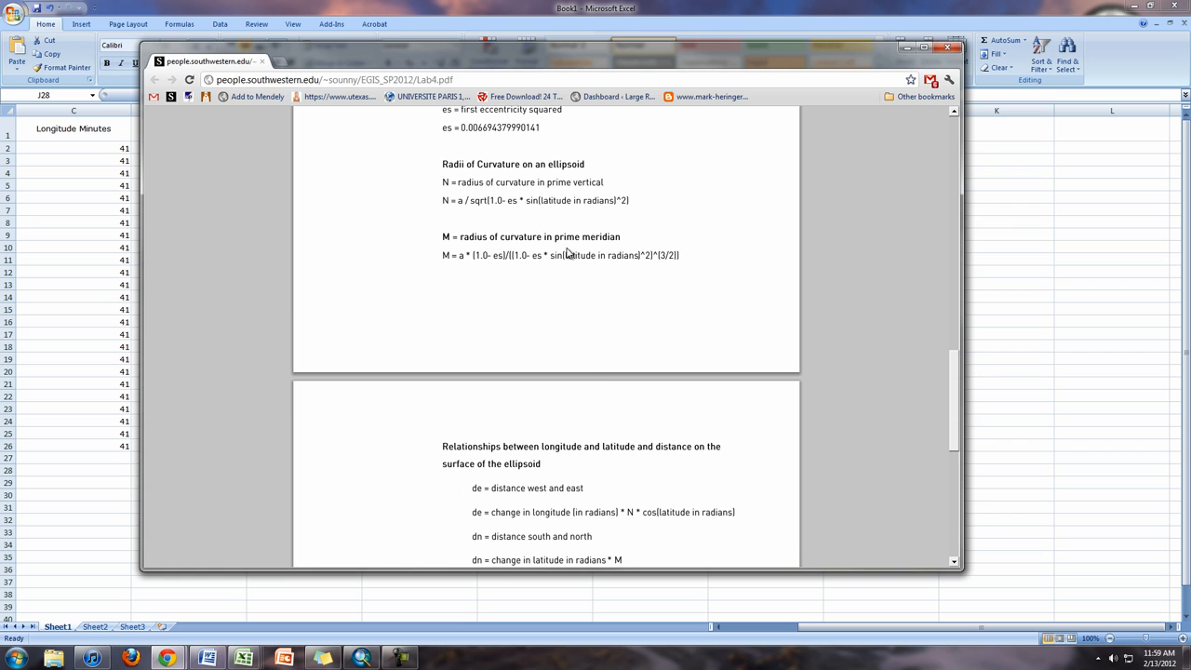
mouse_move(682, 530)
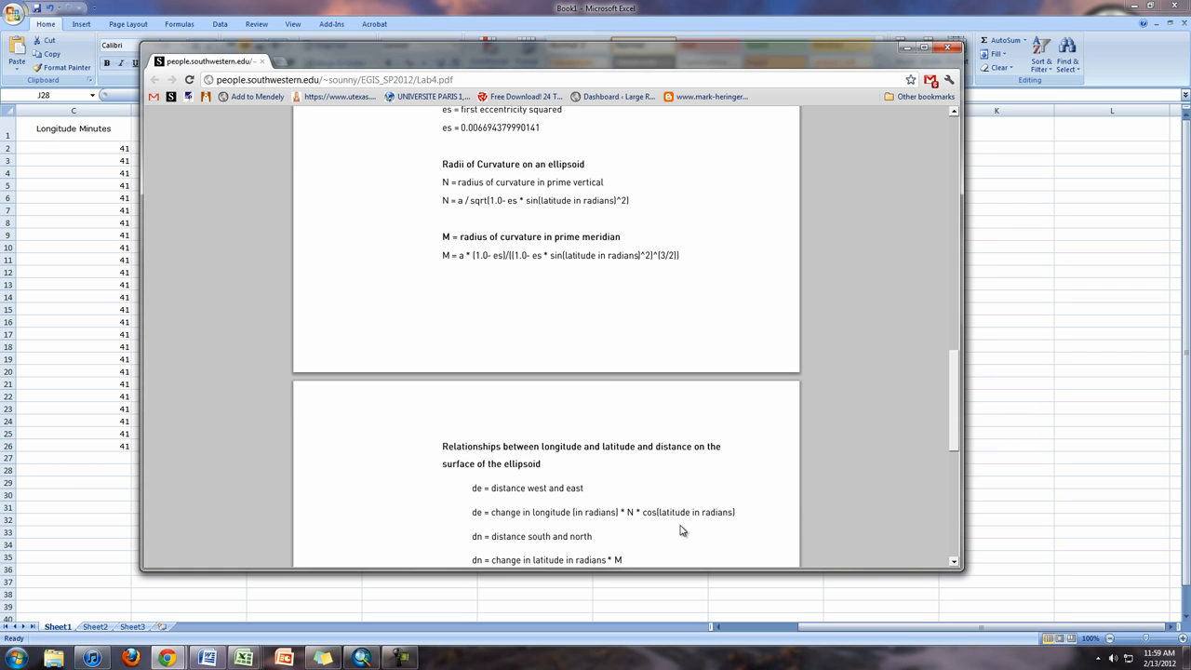
scroll("up", 3)
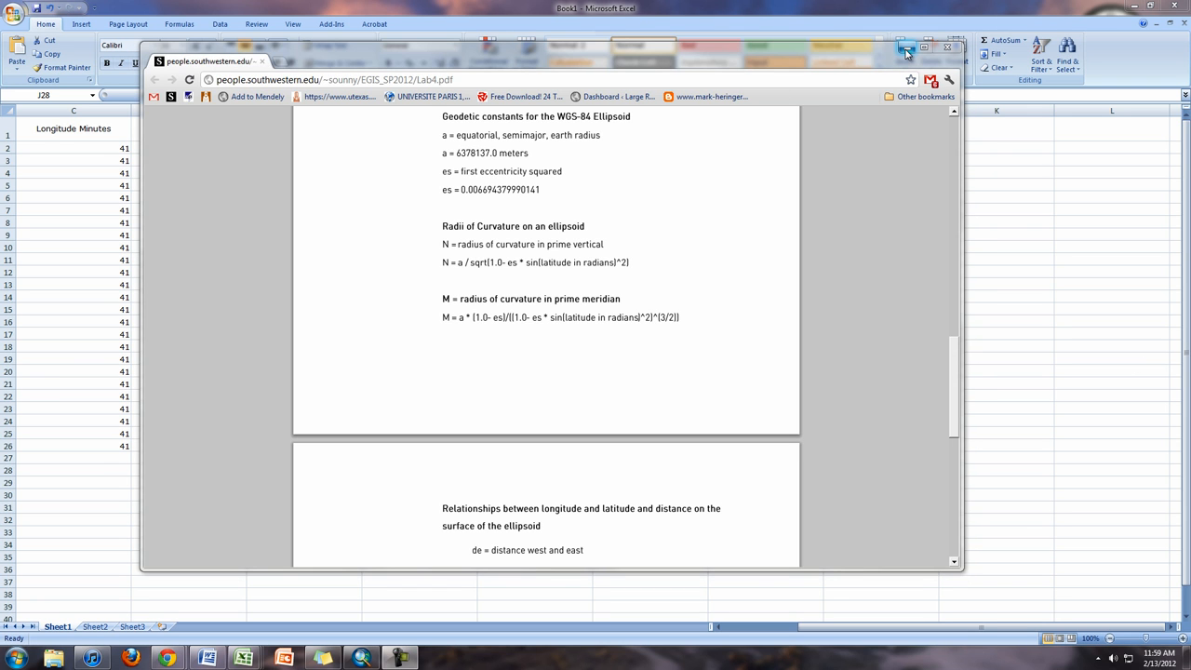
mouse_move(874, 51)
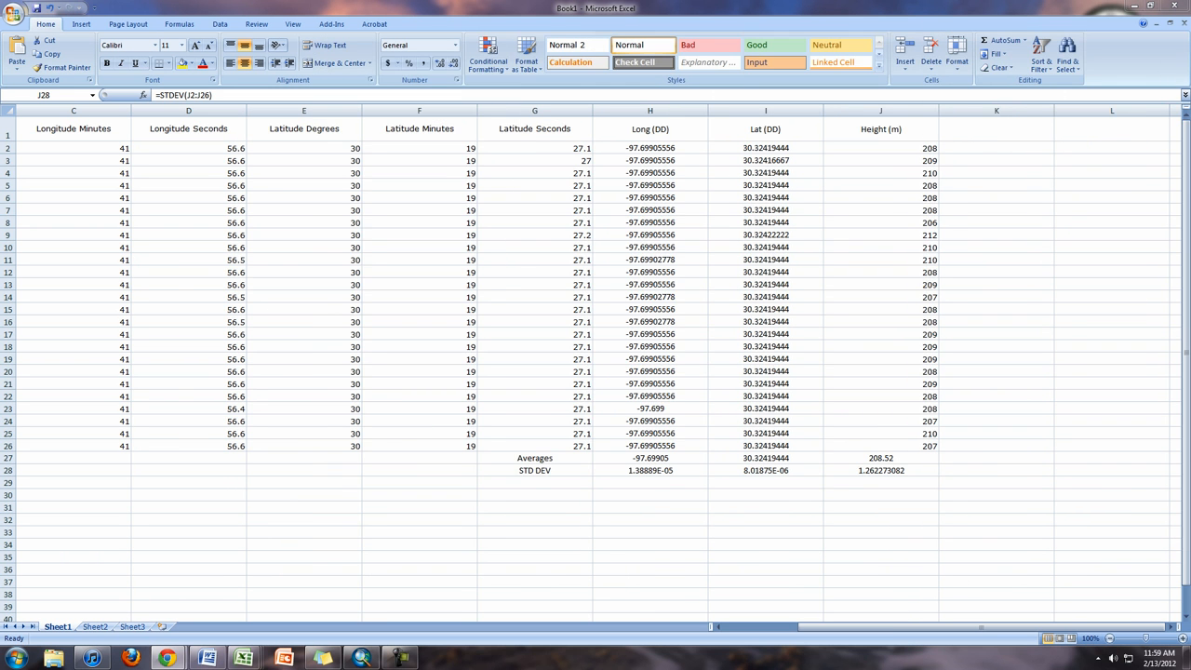
Add M, N, de and dn labels below the STD DEV row and recheck J28
left_click(650, 520)
type("M")
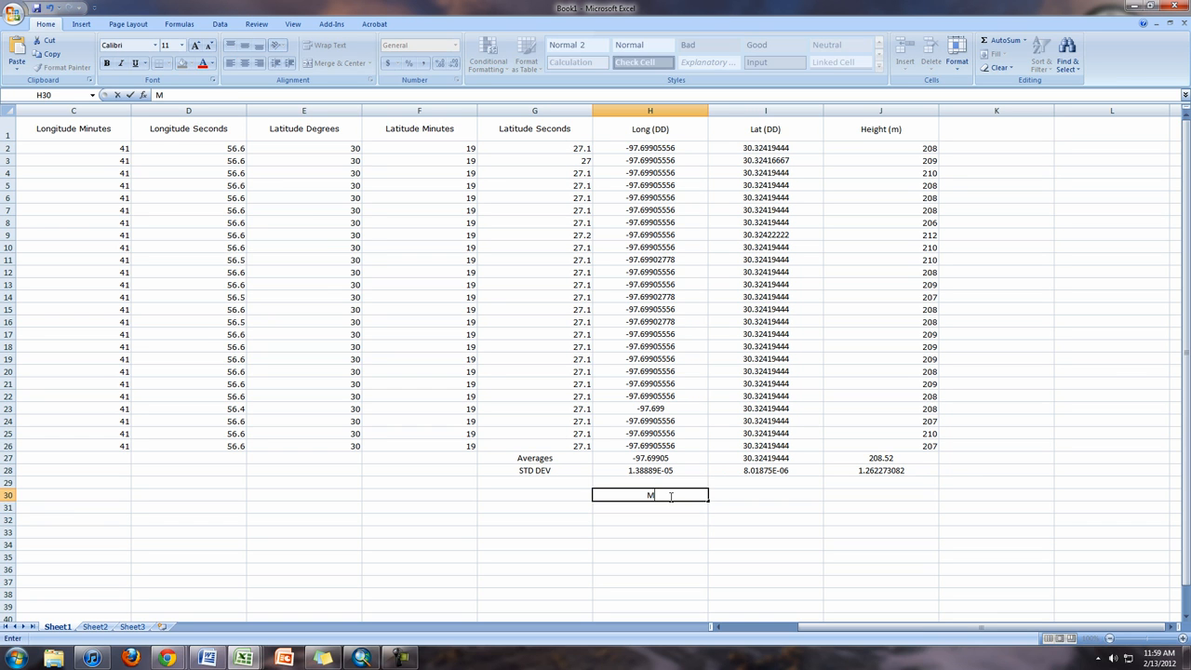
key("Return")
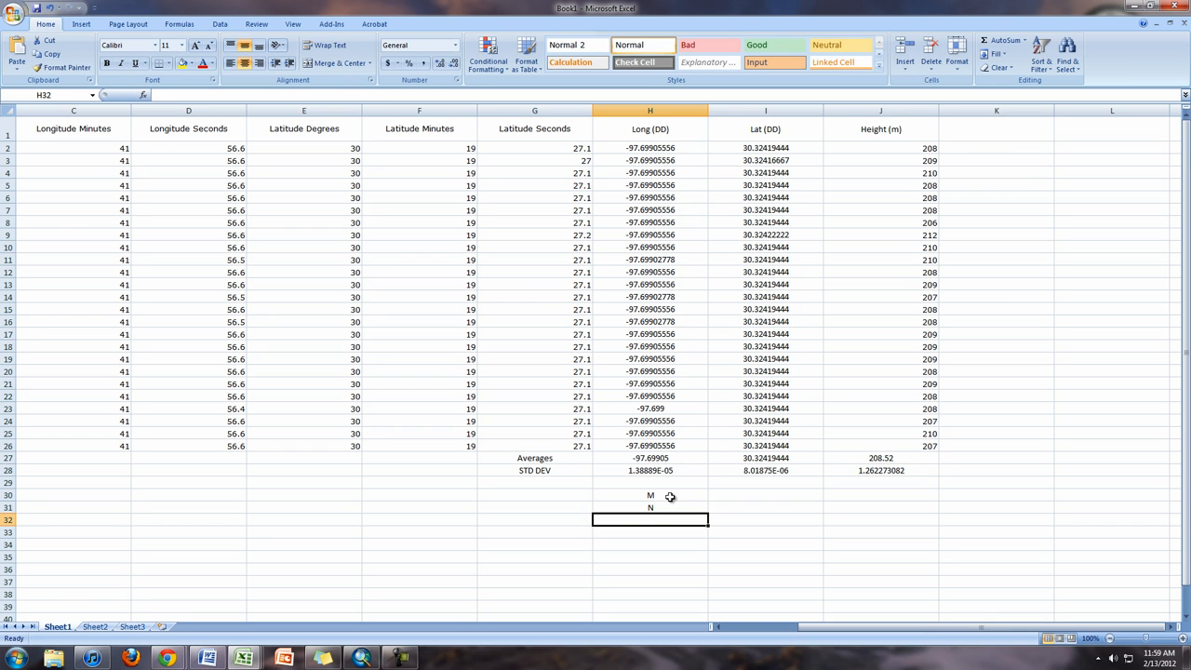
type("de")
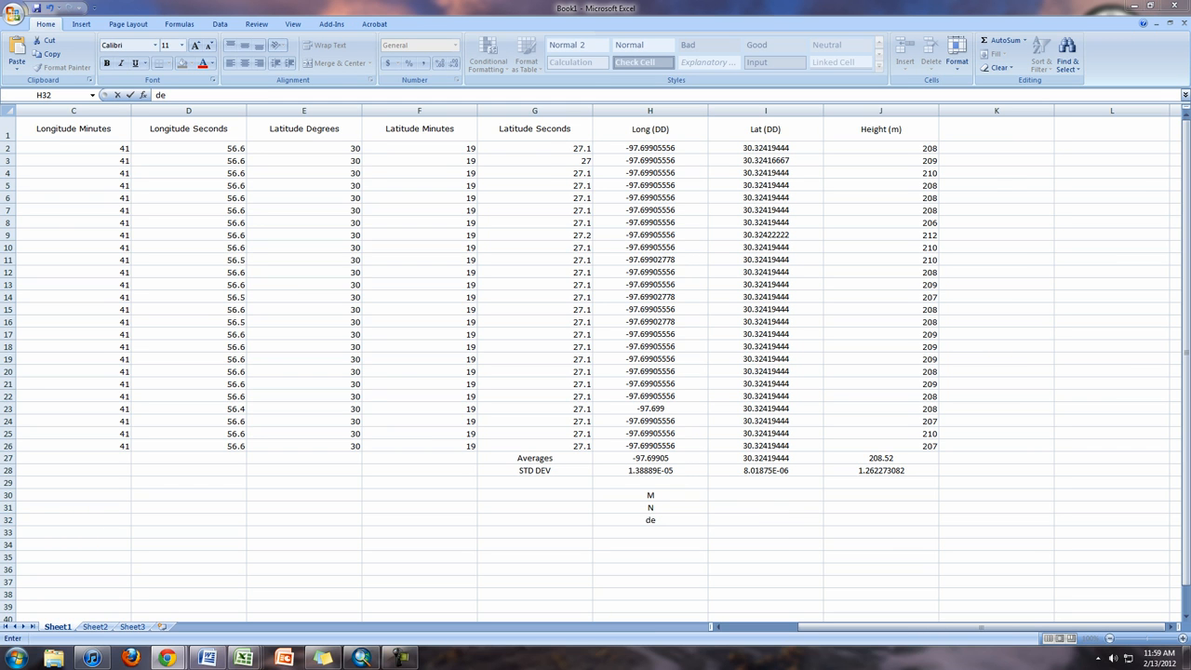
left_click(650, 519)
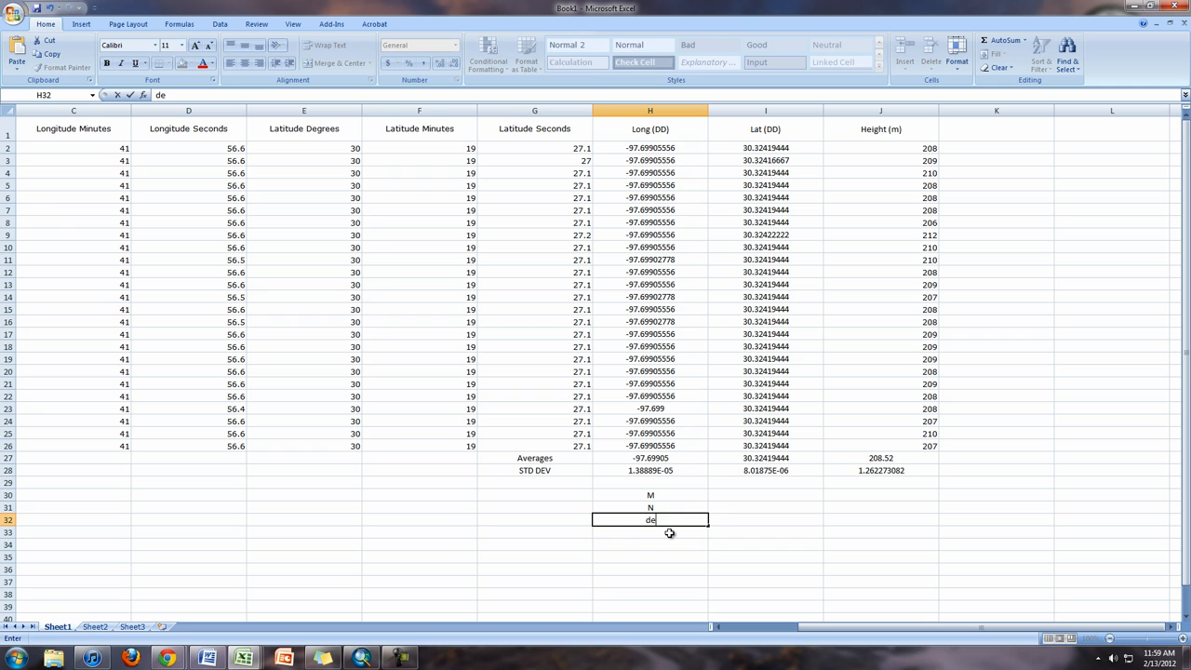
key("Return")
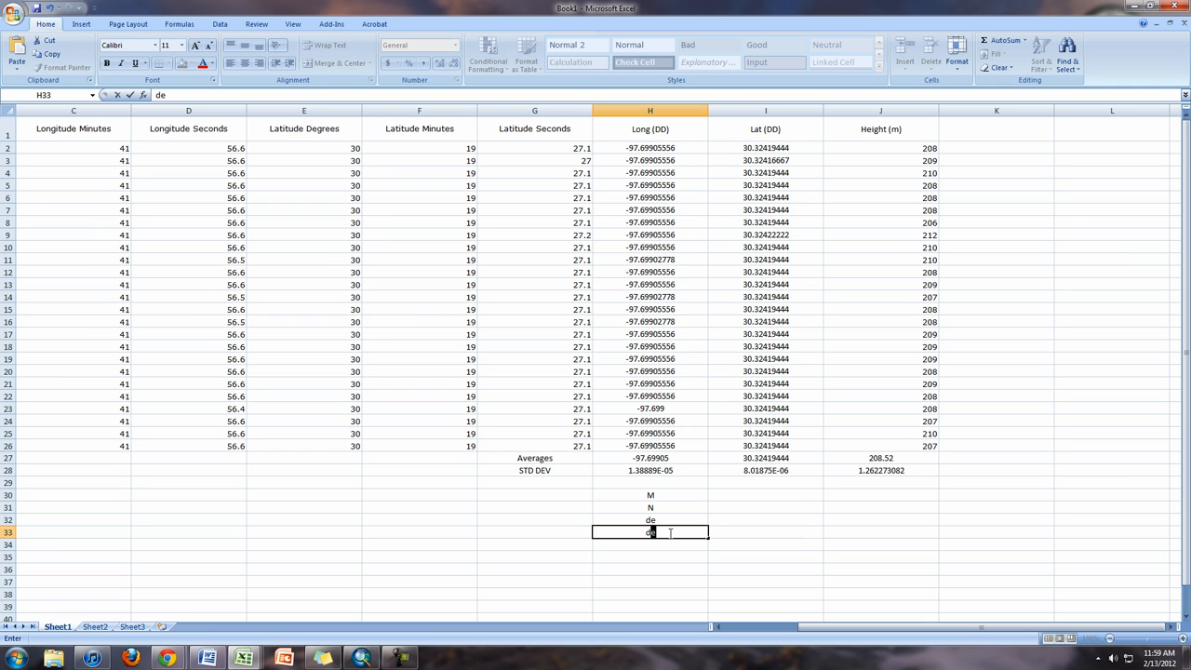
type("n")
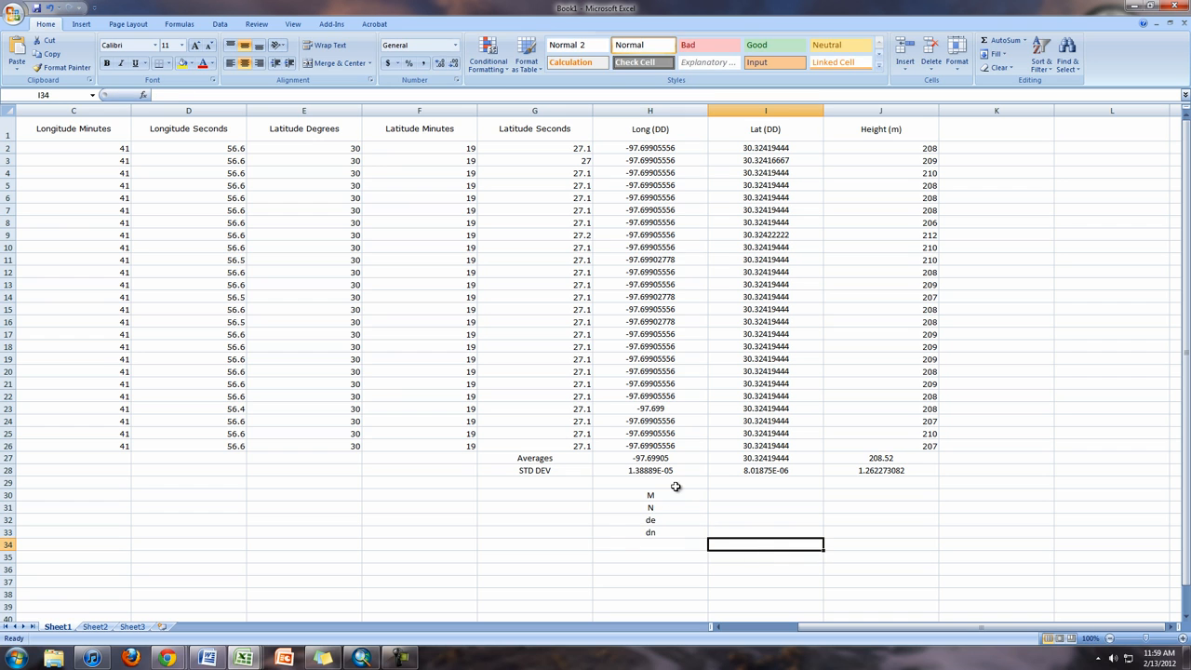
mouse_move(673, 533)
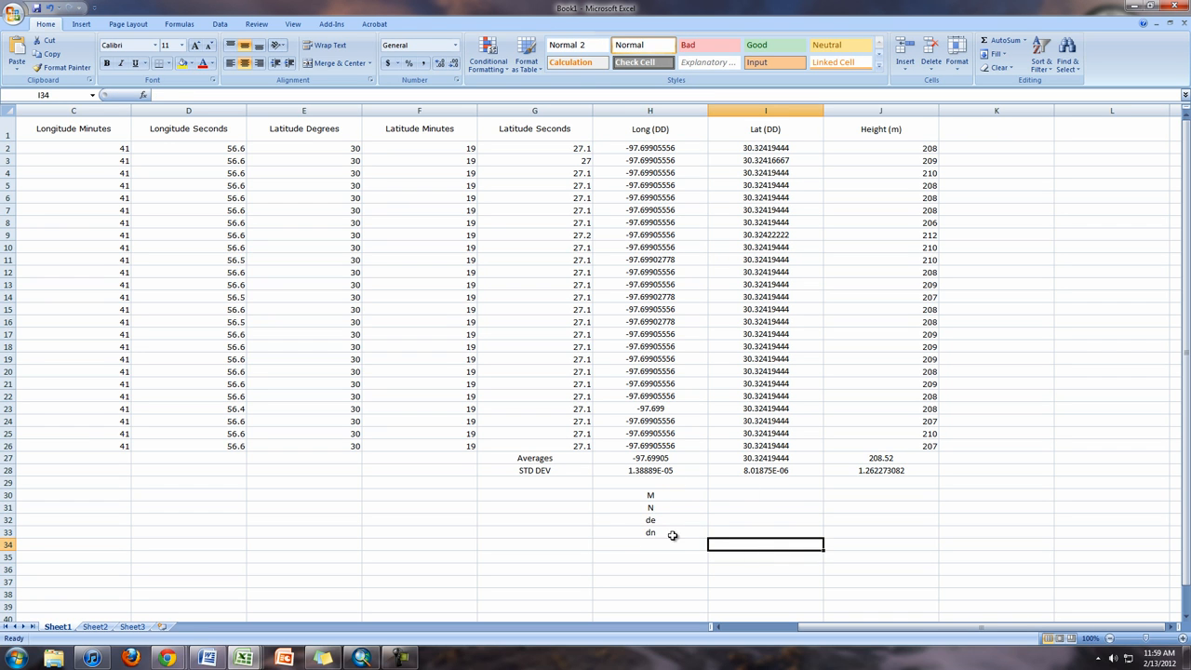
left_click(649, 544)
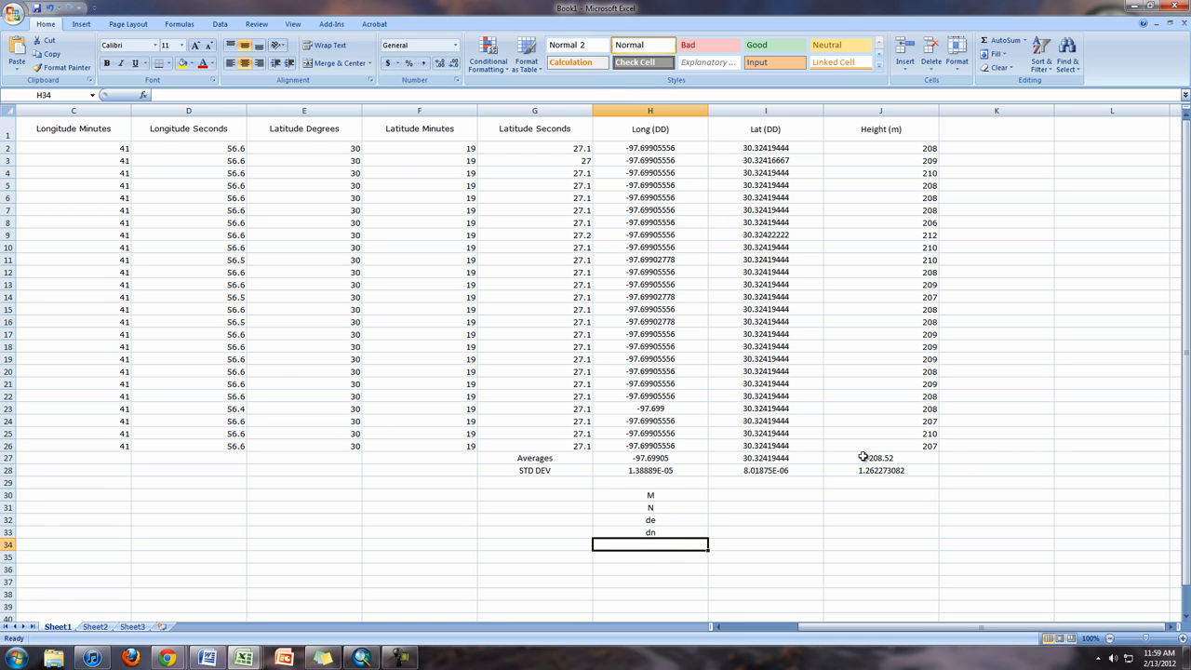
left_click(880, 470)
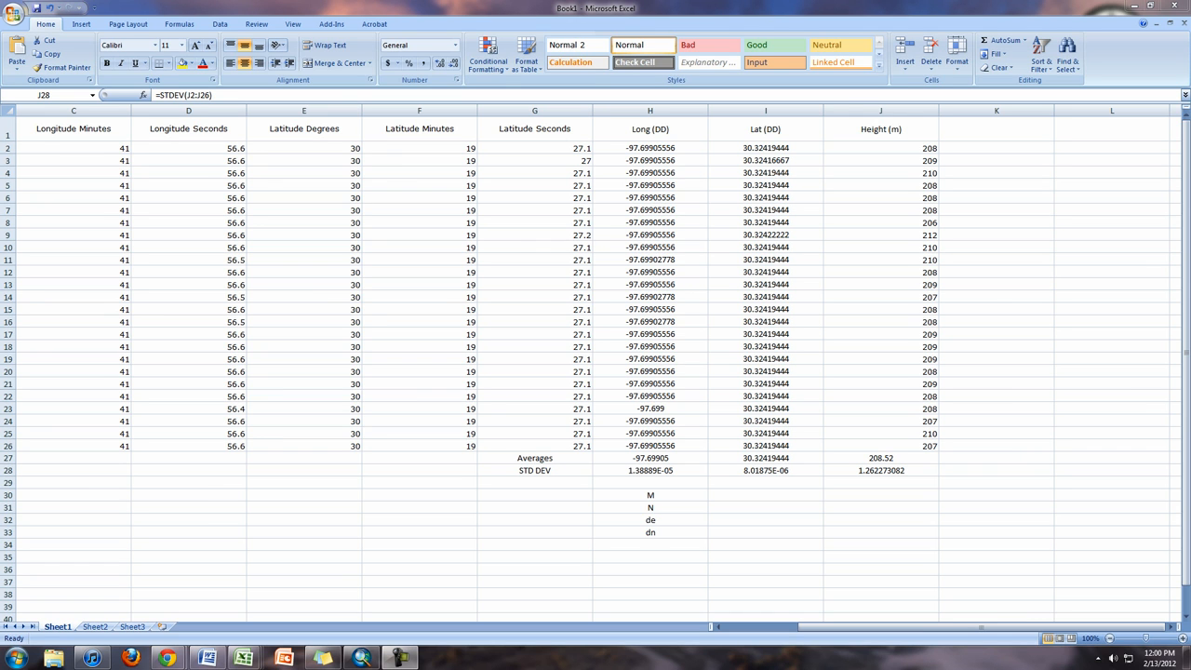
left_click(881, 470)
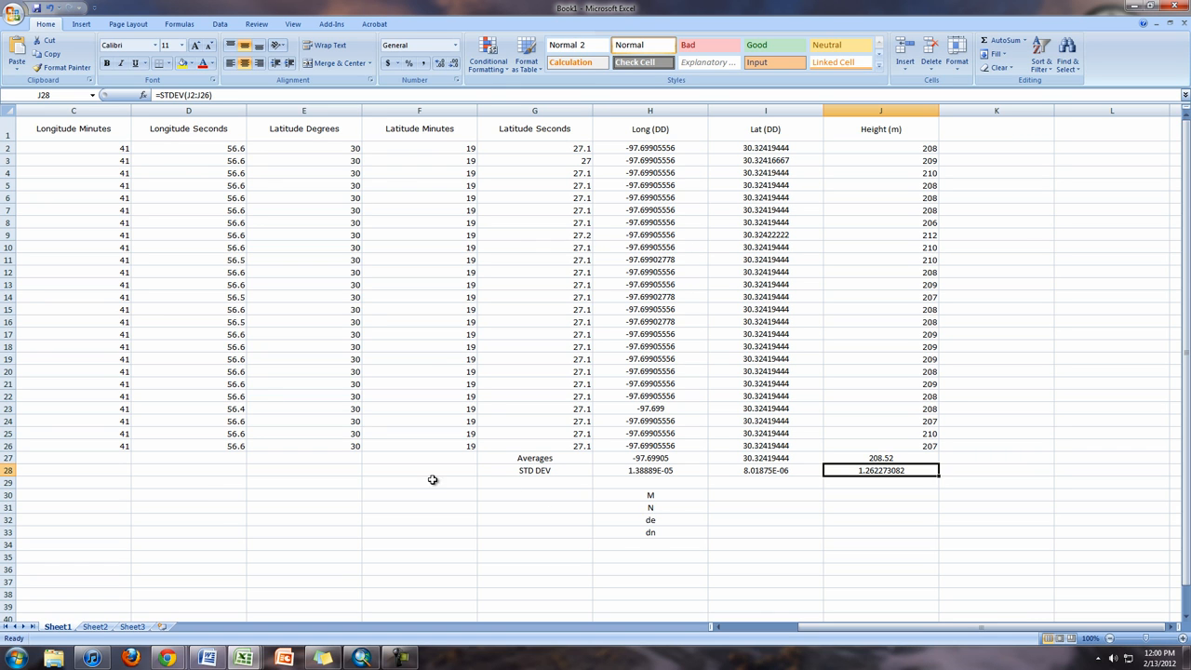
Label F30 as a and enter the semi-major axis 6378137 in G30
left_click(419, 494)
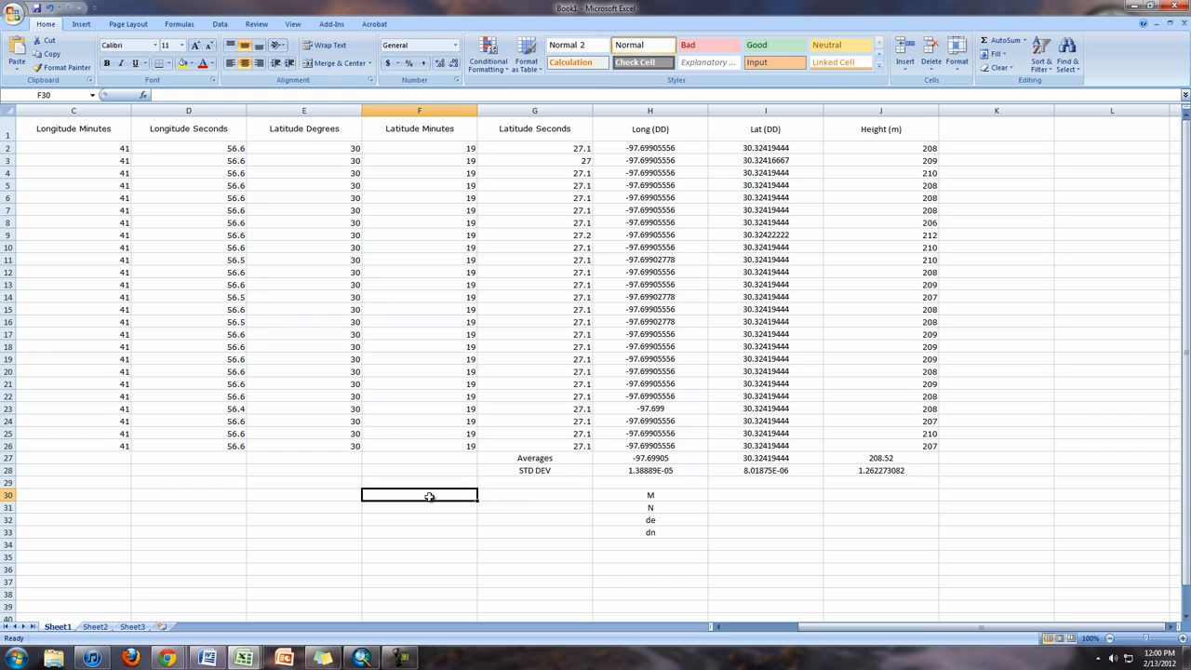
type("a")
left_click(420, 507)
type("es")
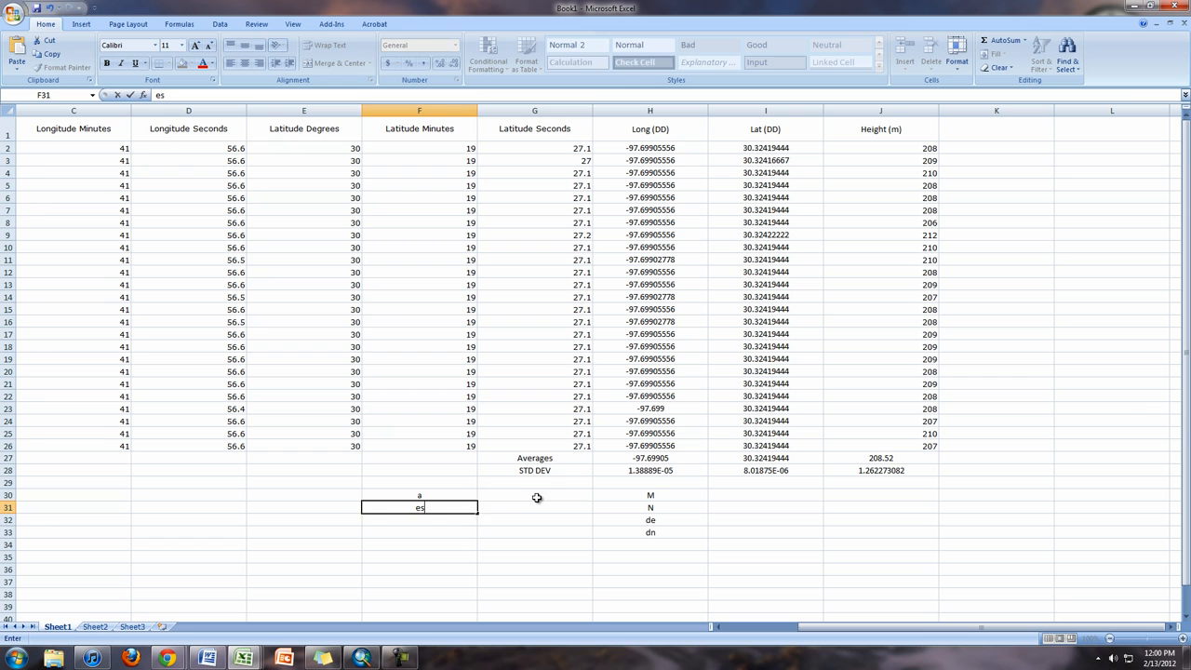
left_click(535, 494)
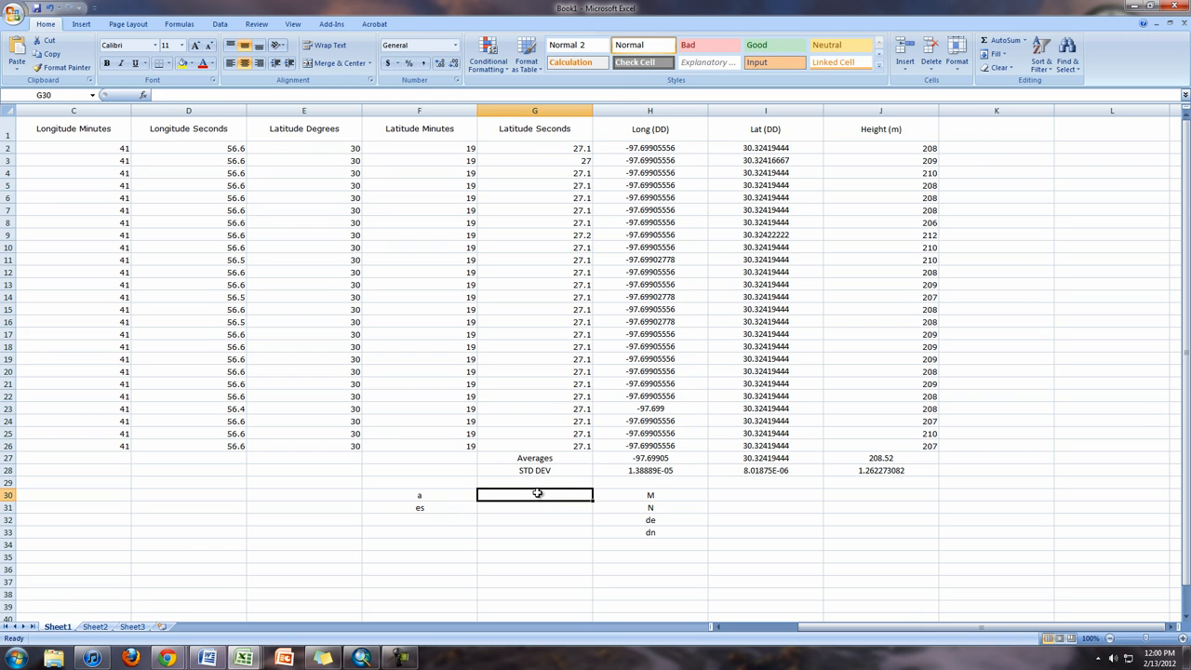
type("637")
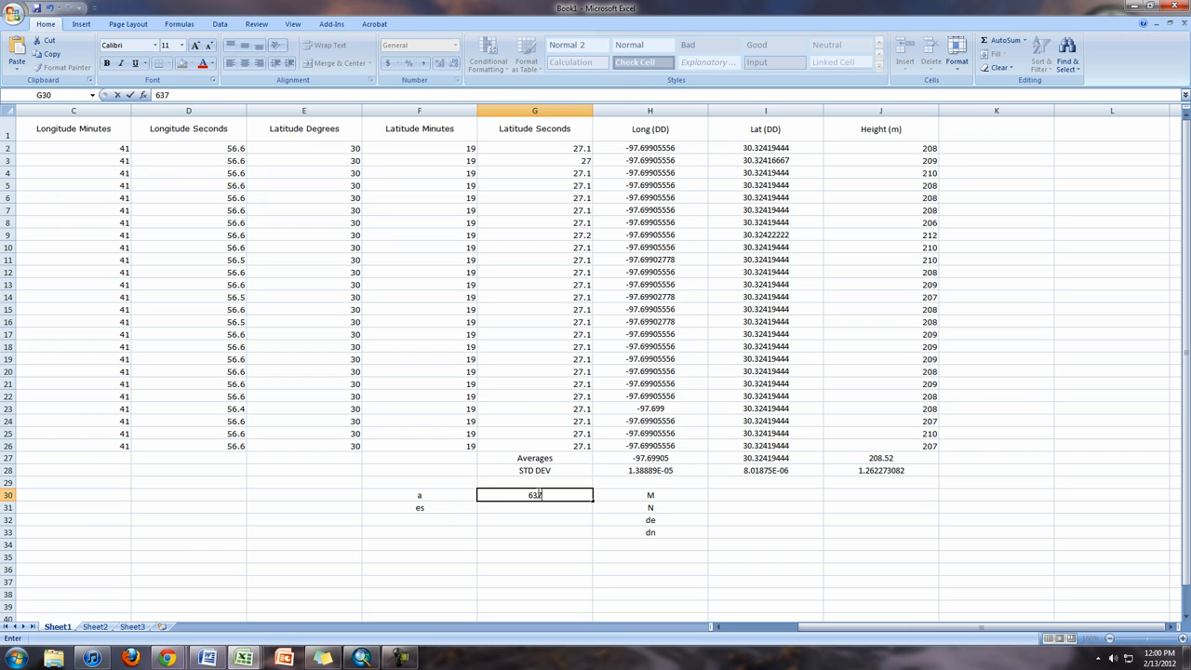
type("2")
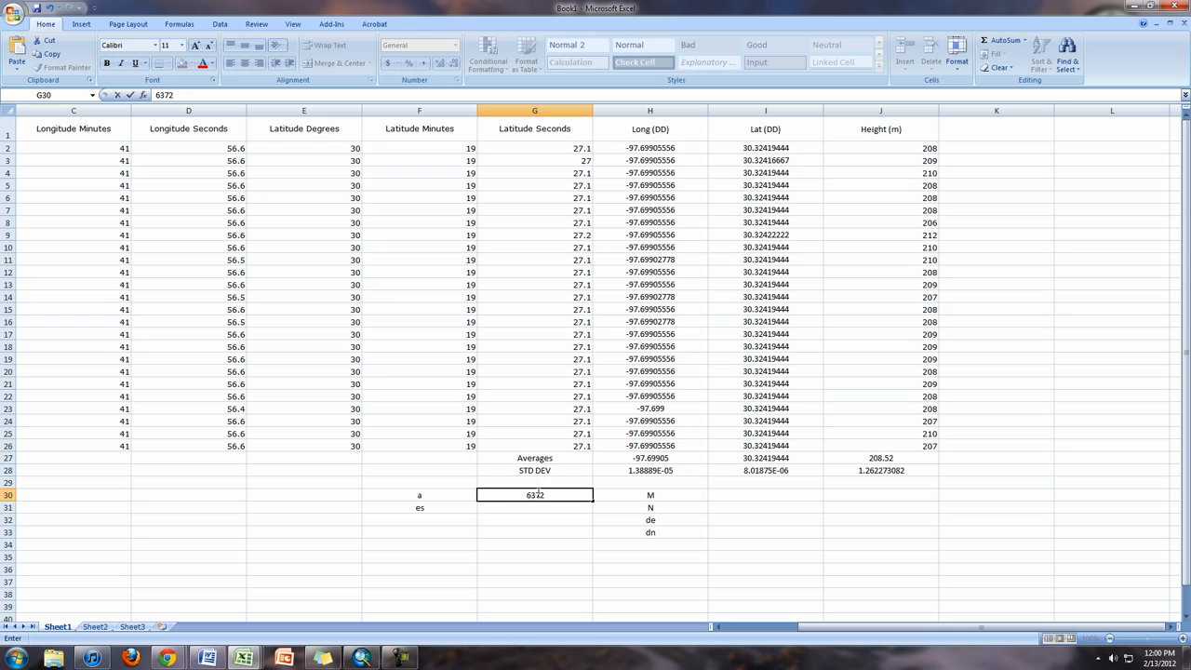
type("6378")
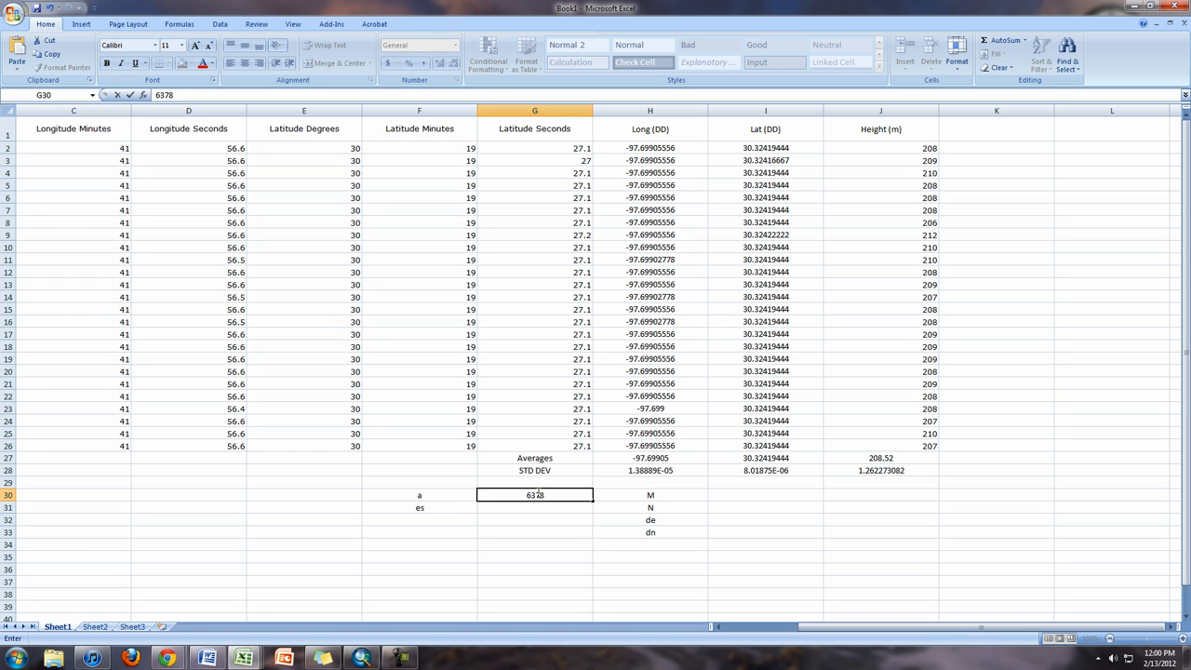
type("127")
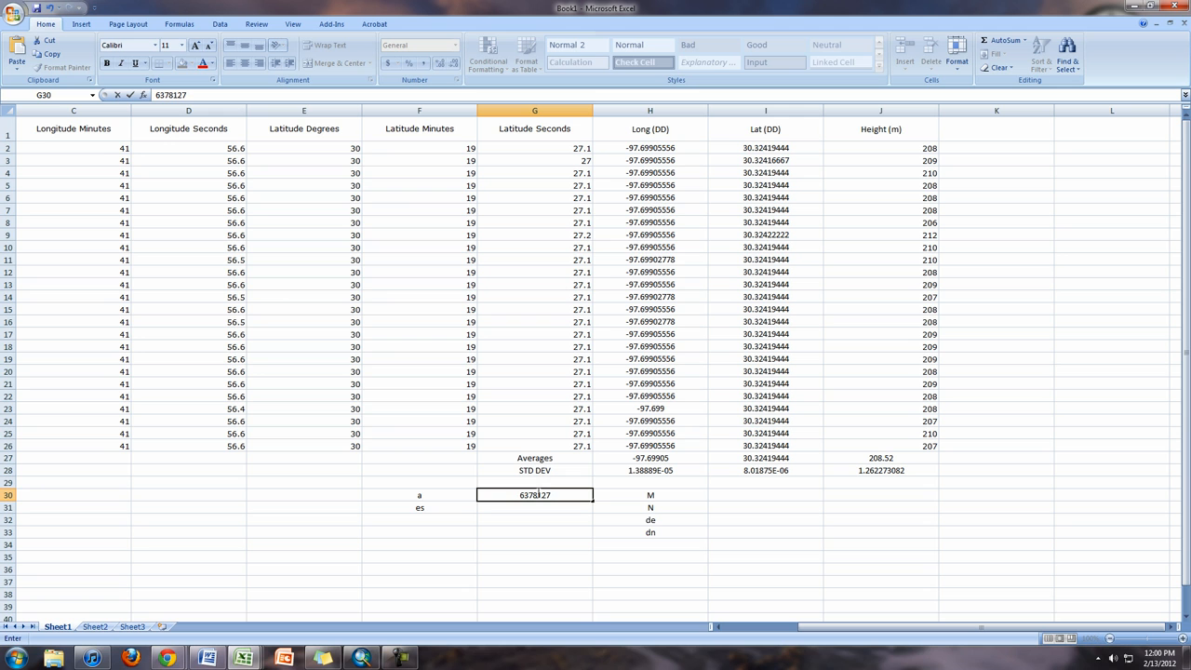
key("BackSpace")
type("37.0")
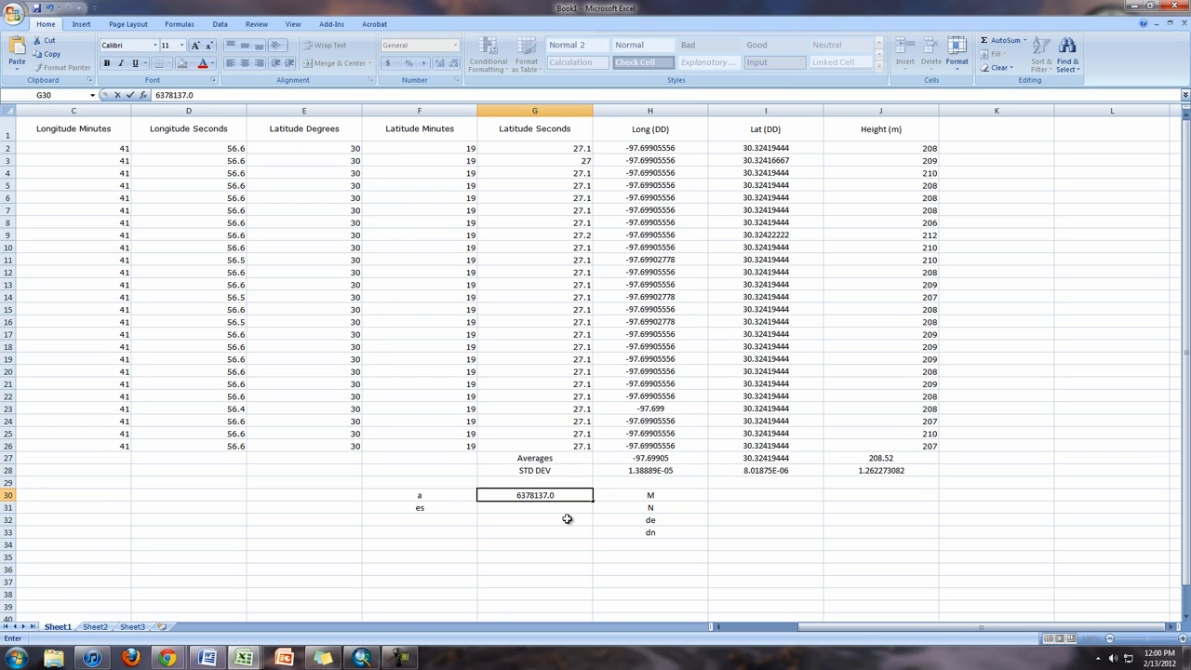
key("Return")
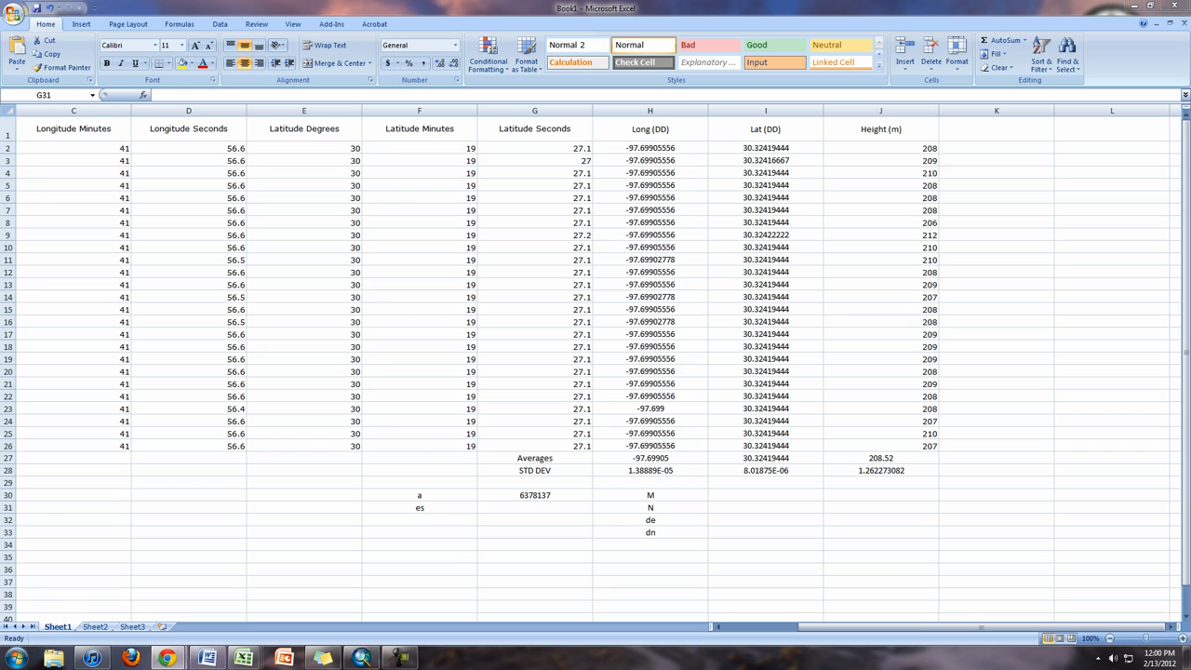
Enter the eccentricity-squared value es, 0.00669438, in G31
left_click(534, 507)
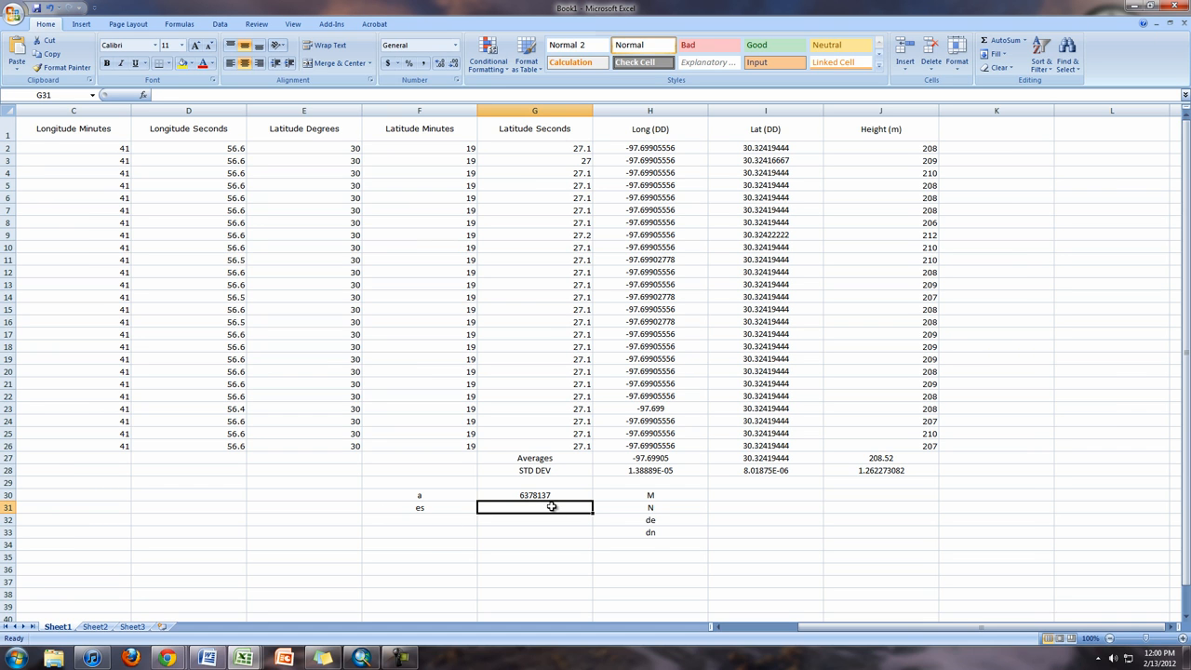
type("0.0066943")
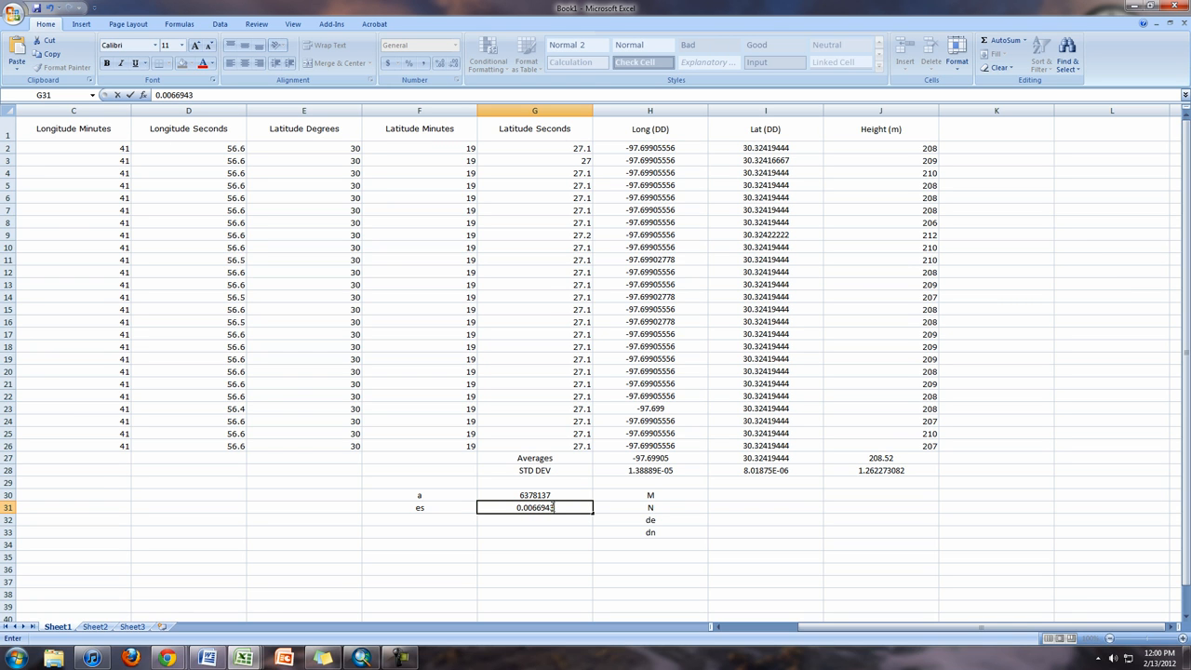
type("7999")
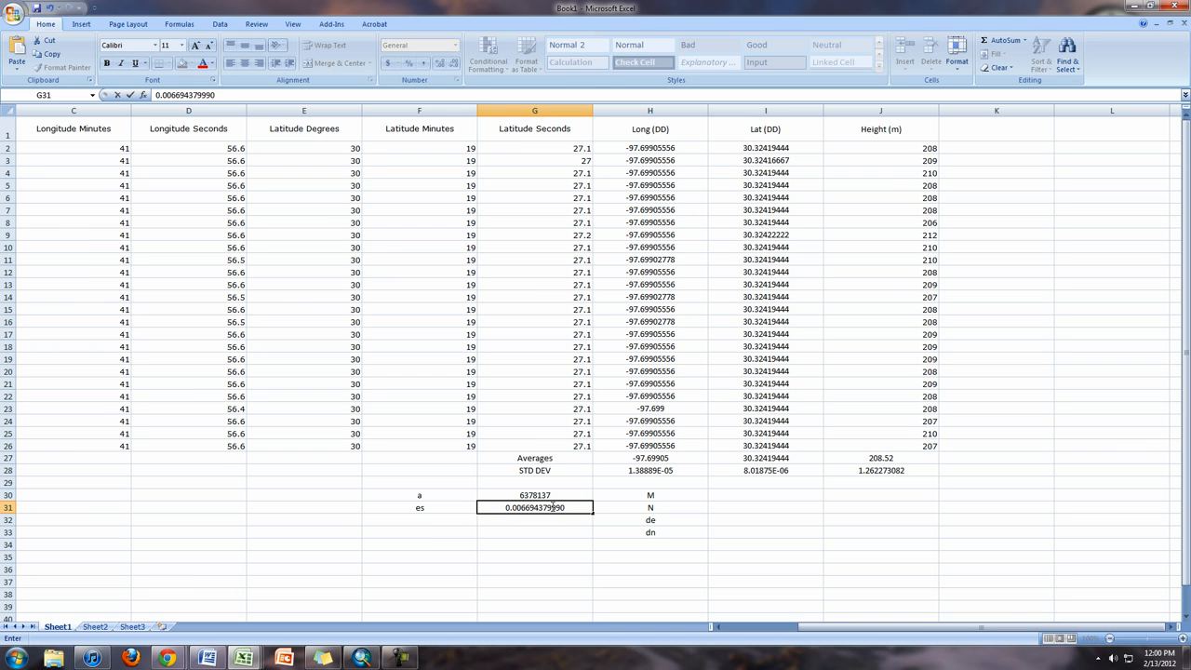
type("0141")
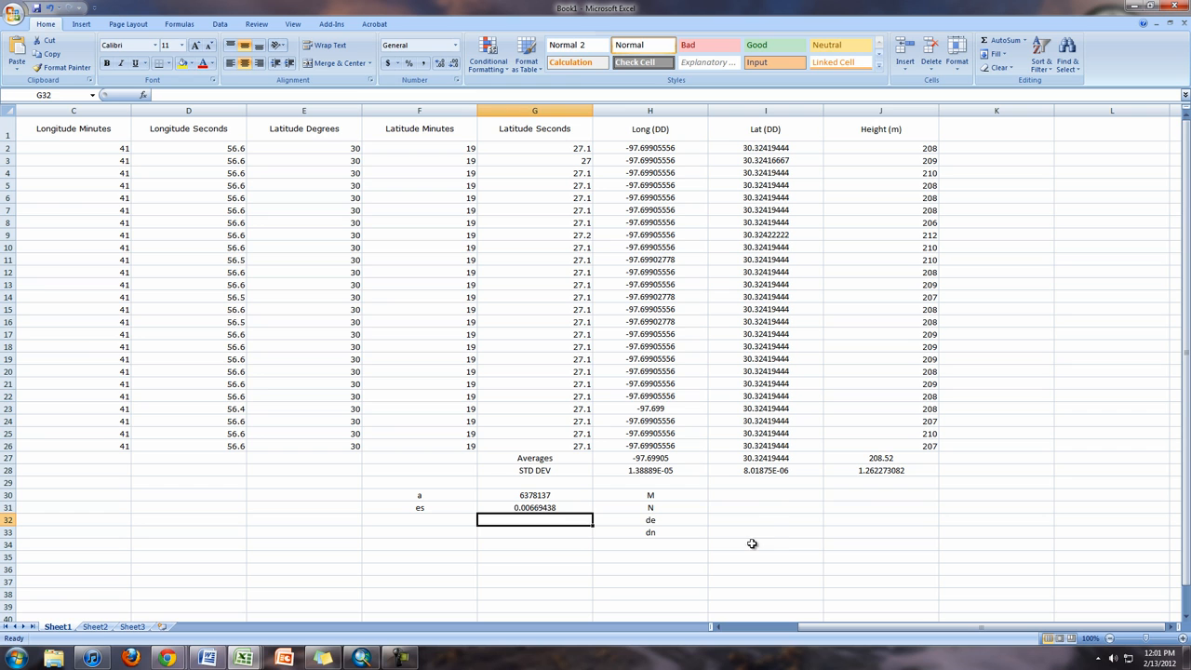
left_click(765, 494)
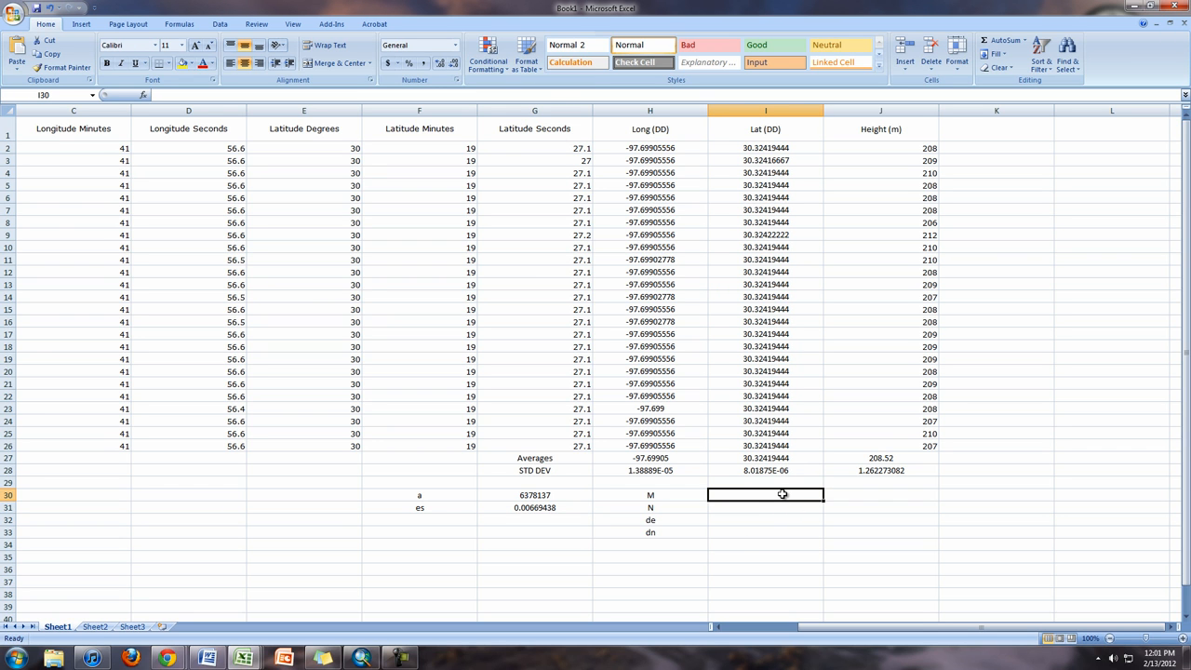
mouse_move(545, 494)
type("=G30")
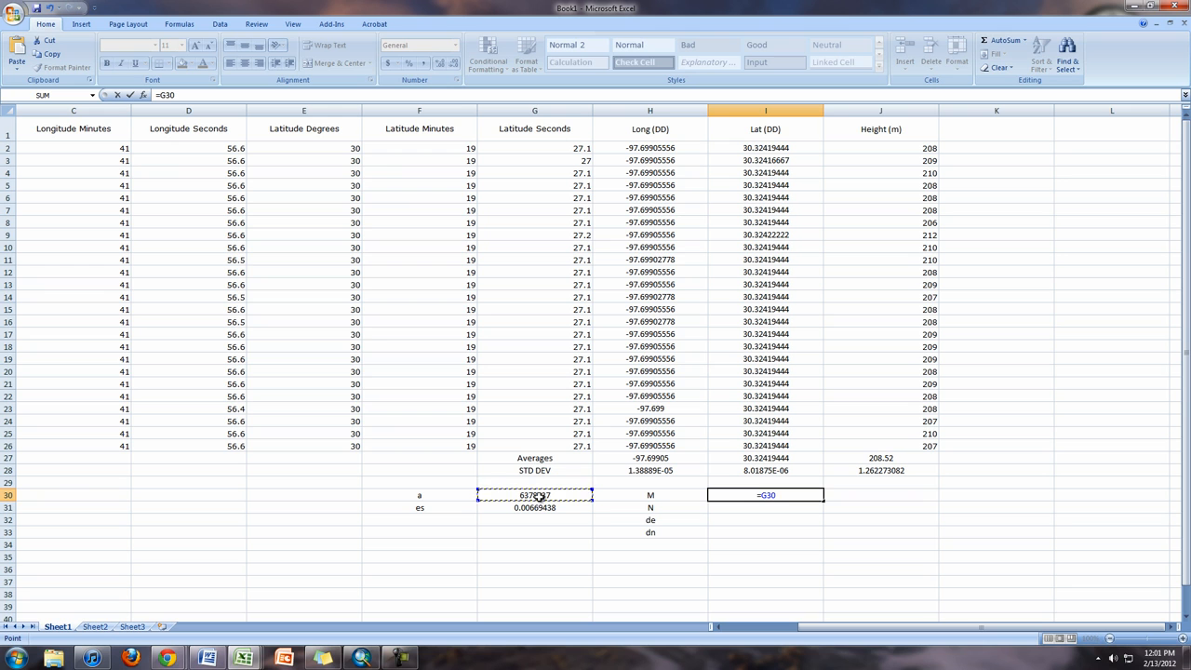
Start the M formula in I30 as a*(1-es) divided by (1.0-es
type("*")
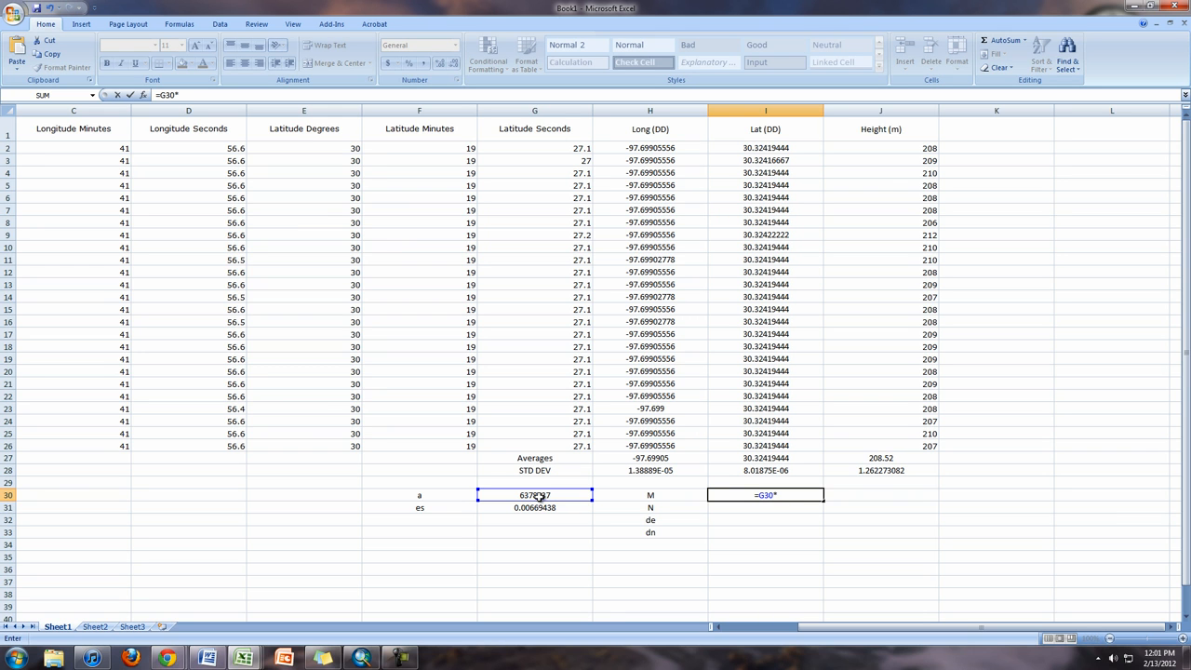
type("(1-")
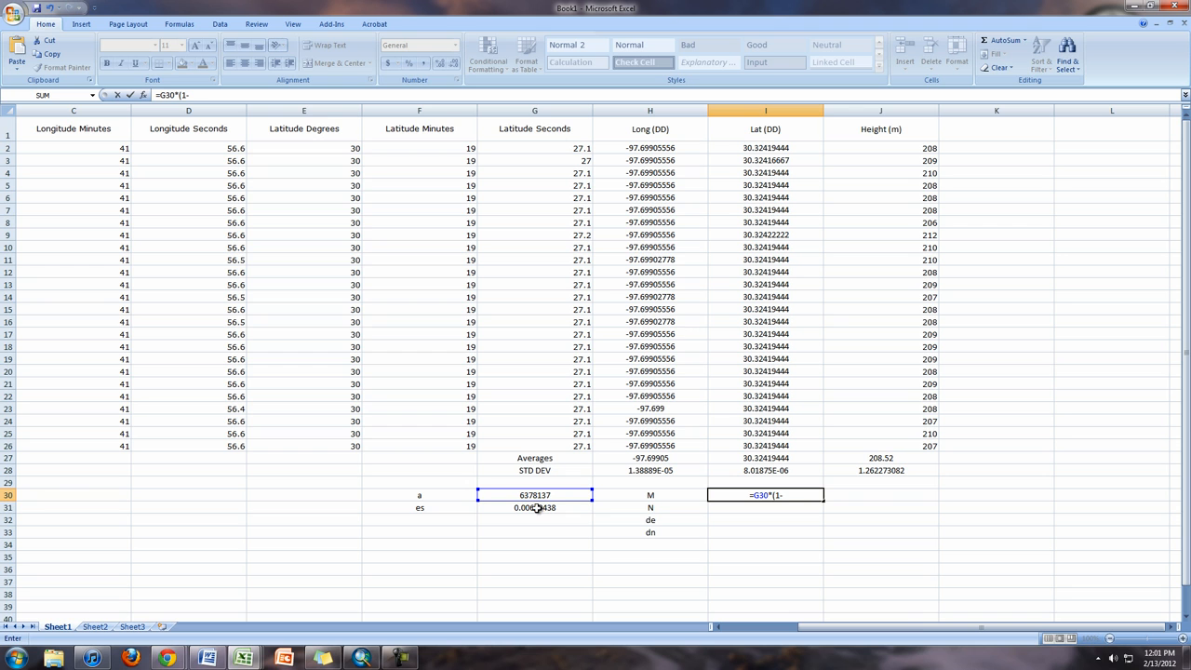
left_click(535, 507)
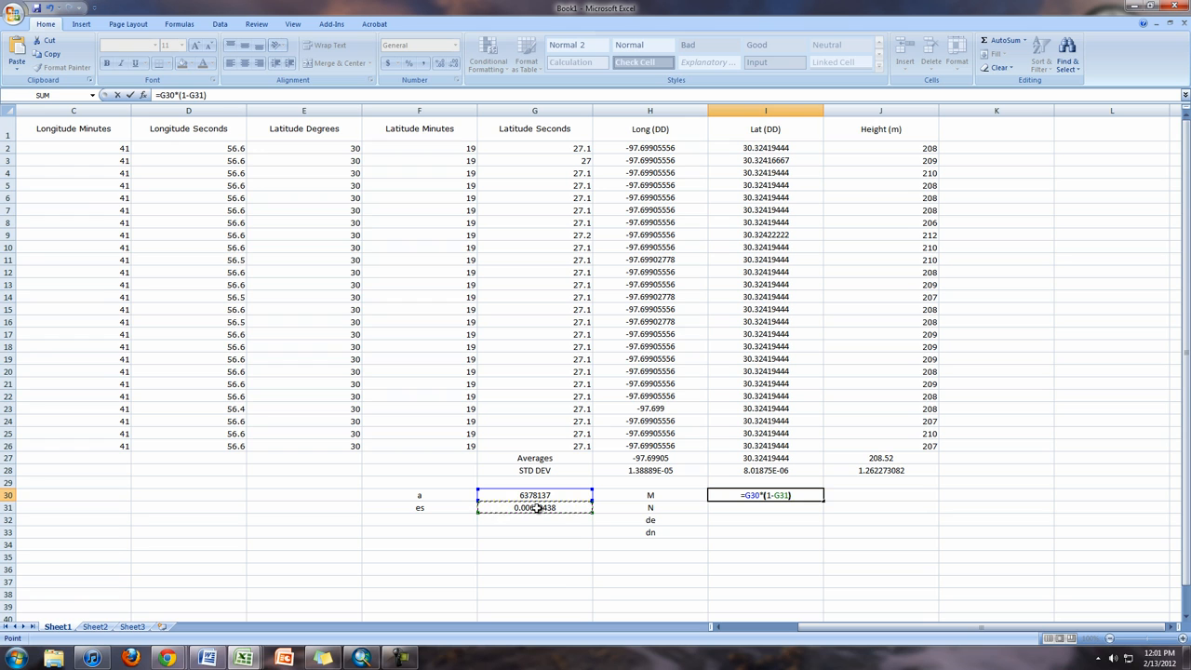
type("/")
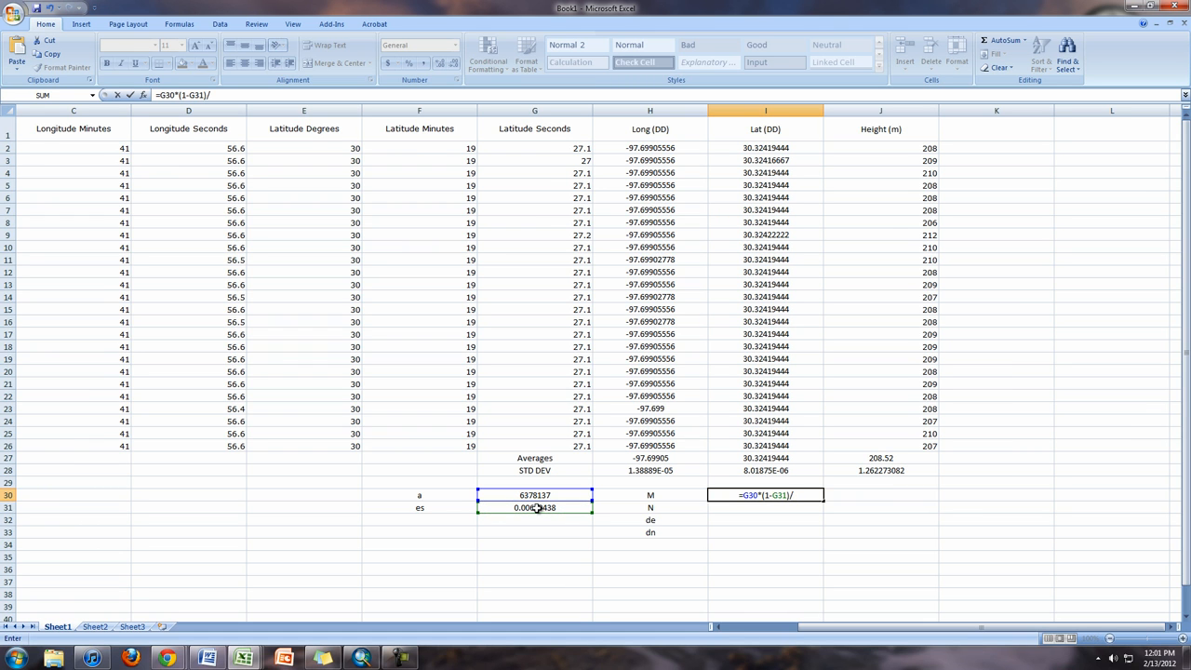
type("(")
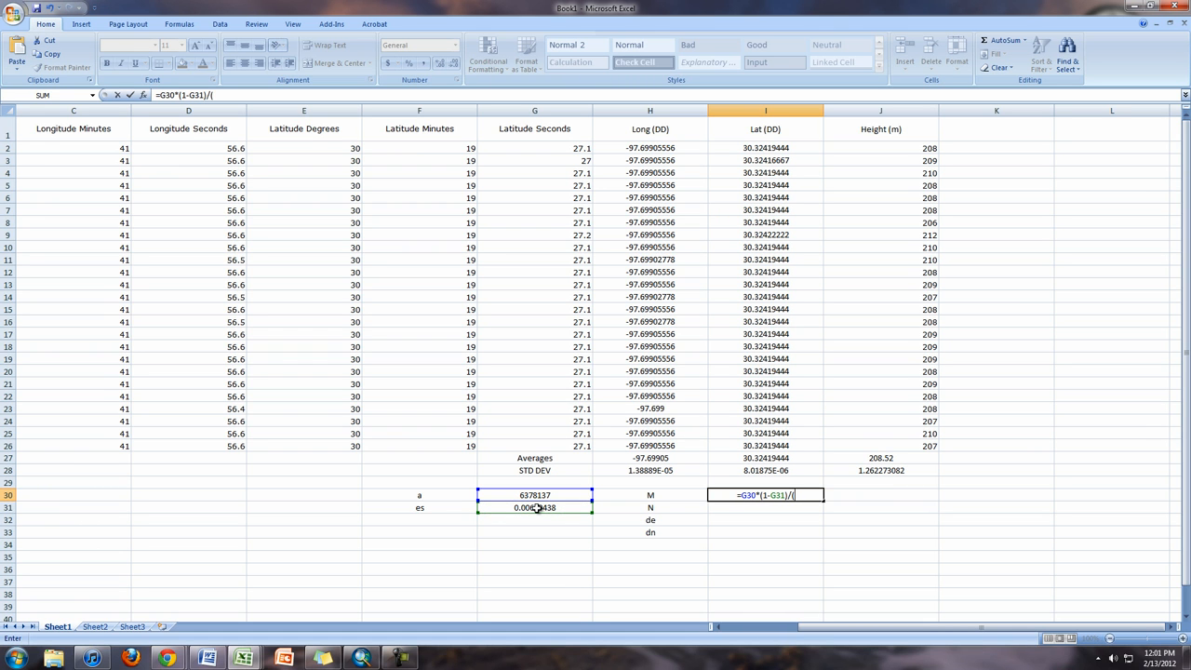
type("(")
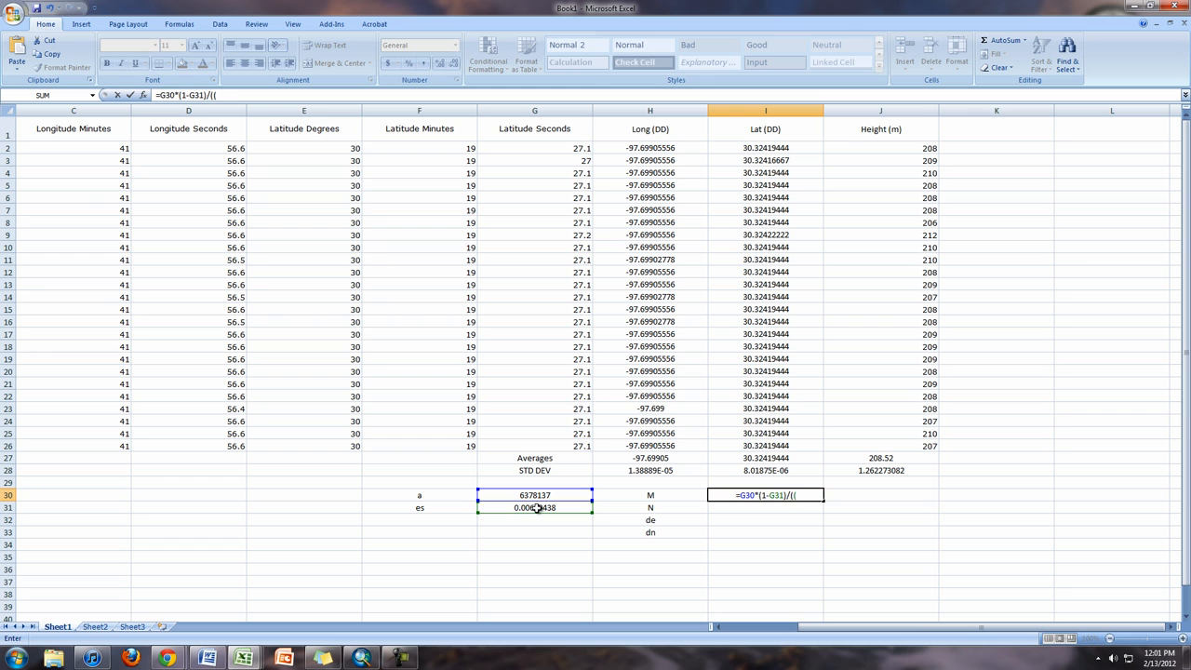
type("1.0")
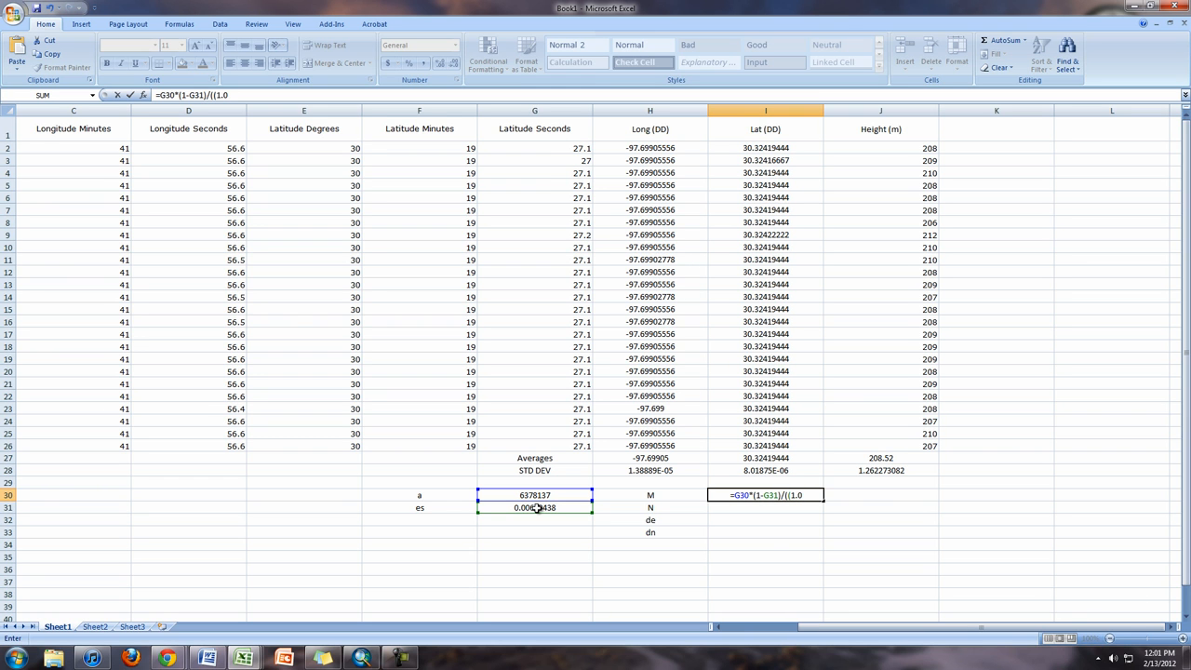
type("-")
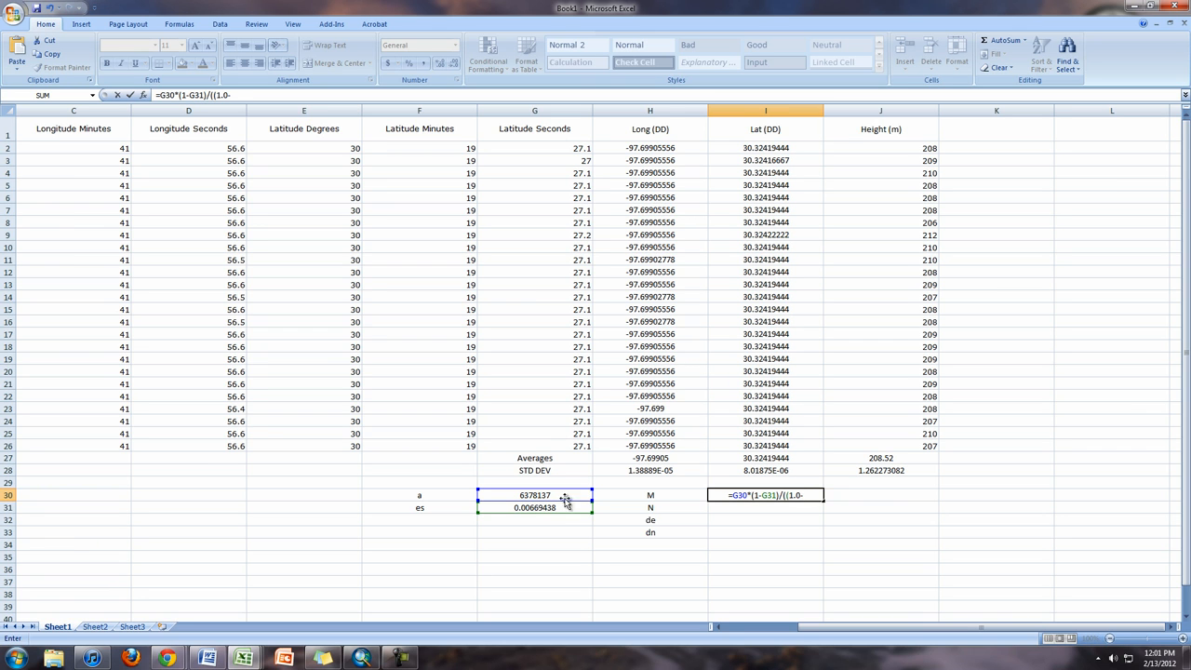
left_click(535, 508)
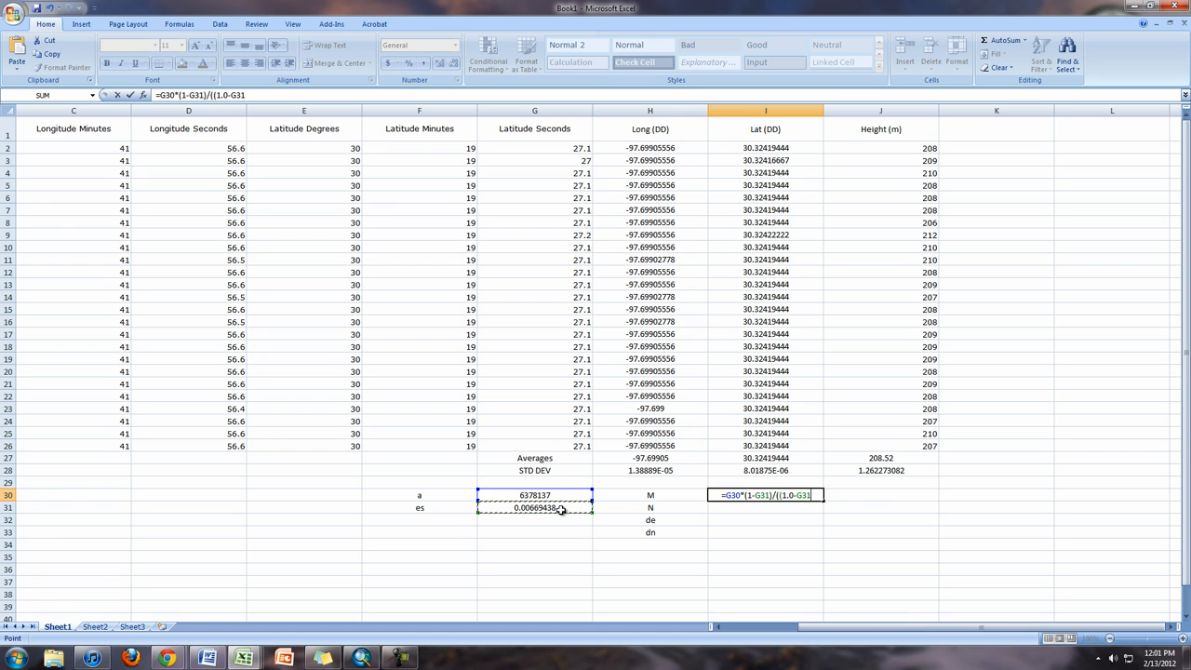
Finish M with sin² of the radian average latitude raised to 3/2, giving 6341610.51
type("*")
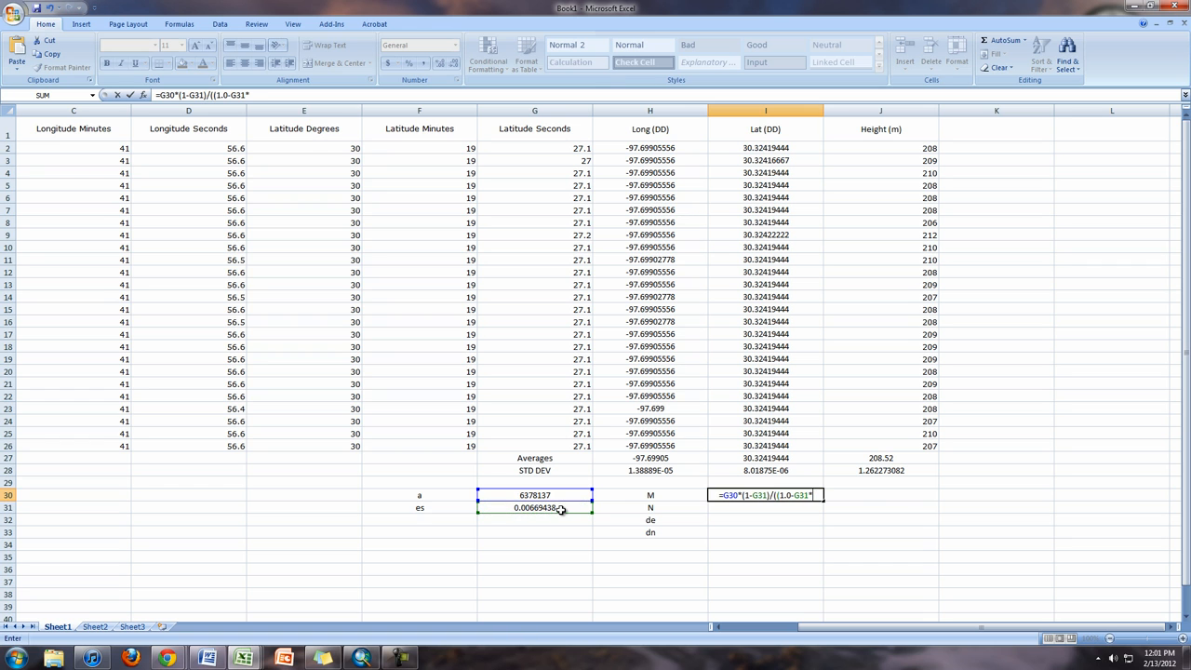
type("sin(")
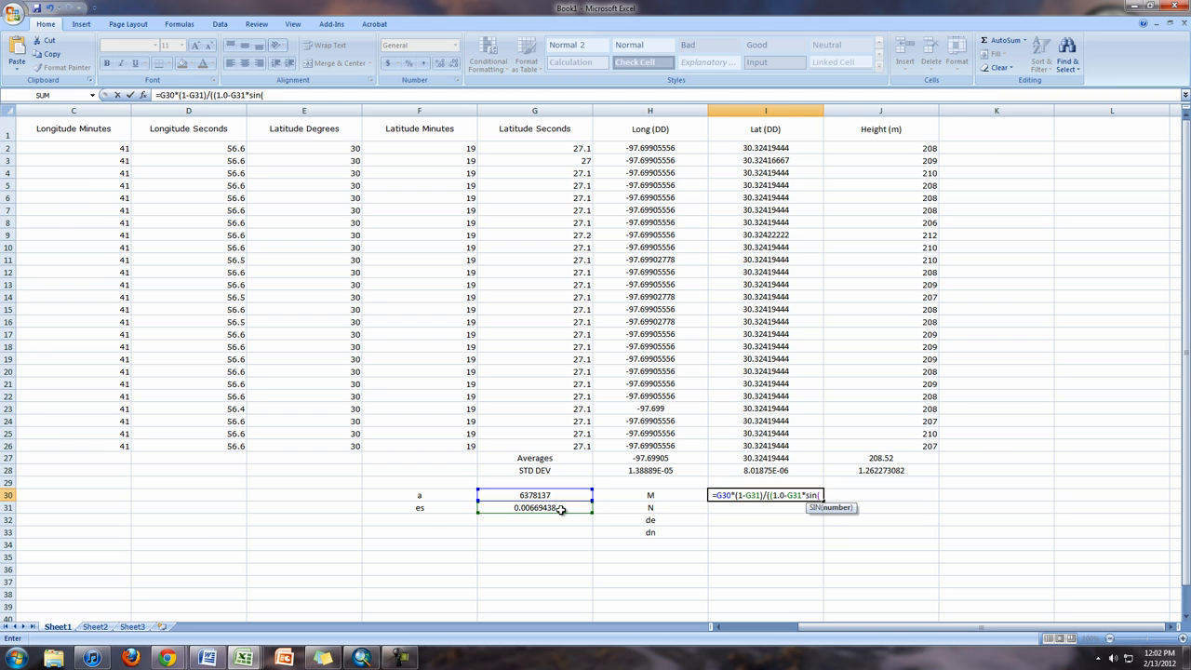
mouse_move(788, 456)
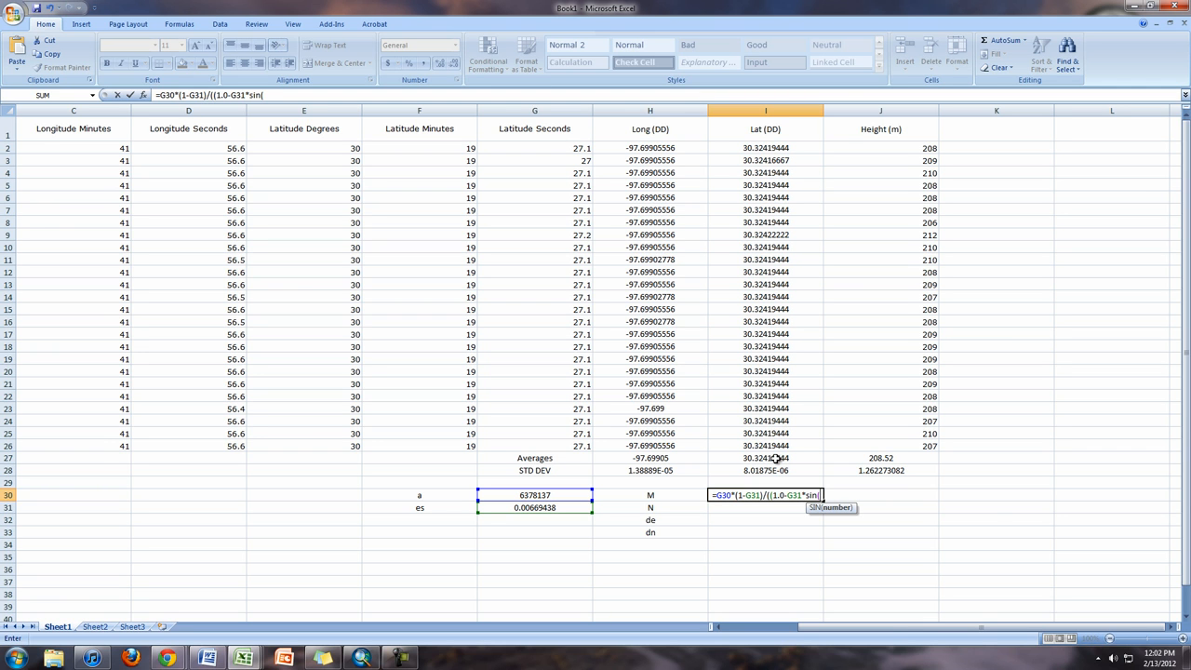
type("radd")
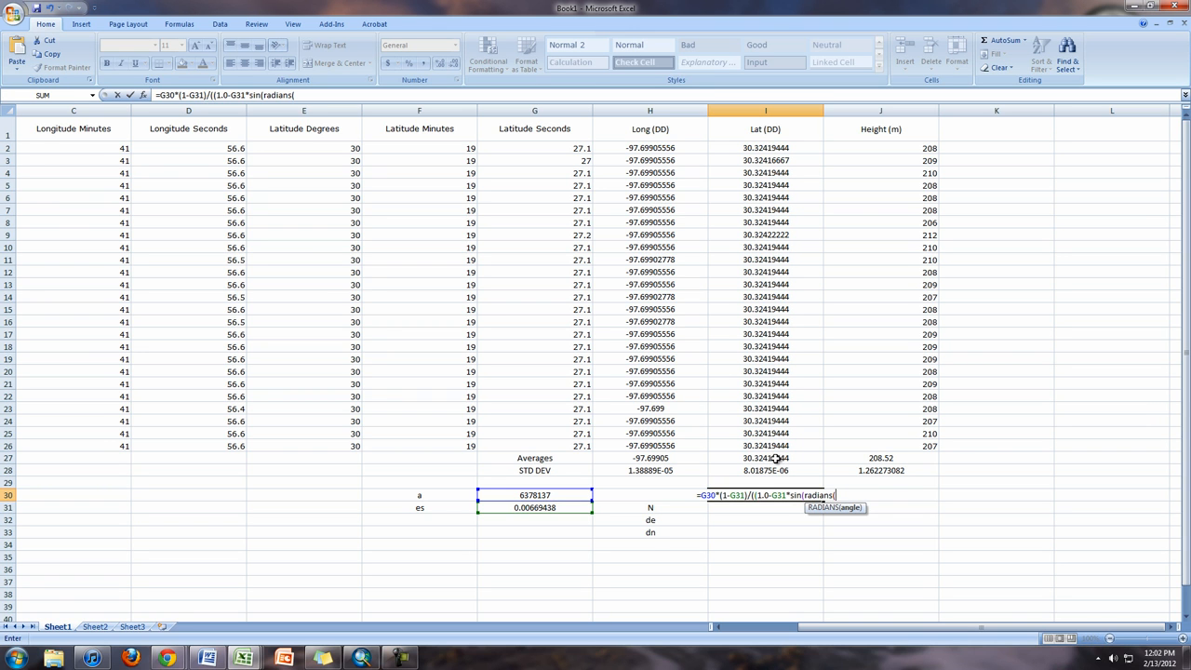
left_click(765, 457)
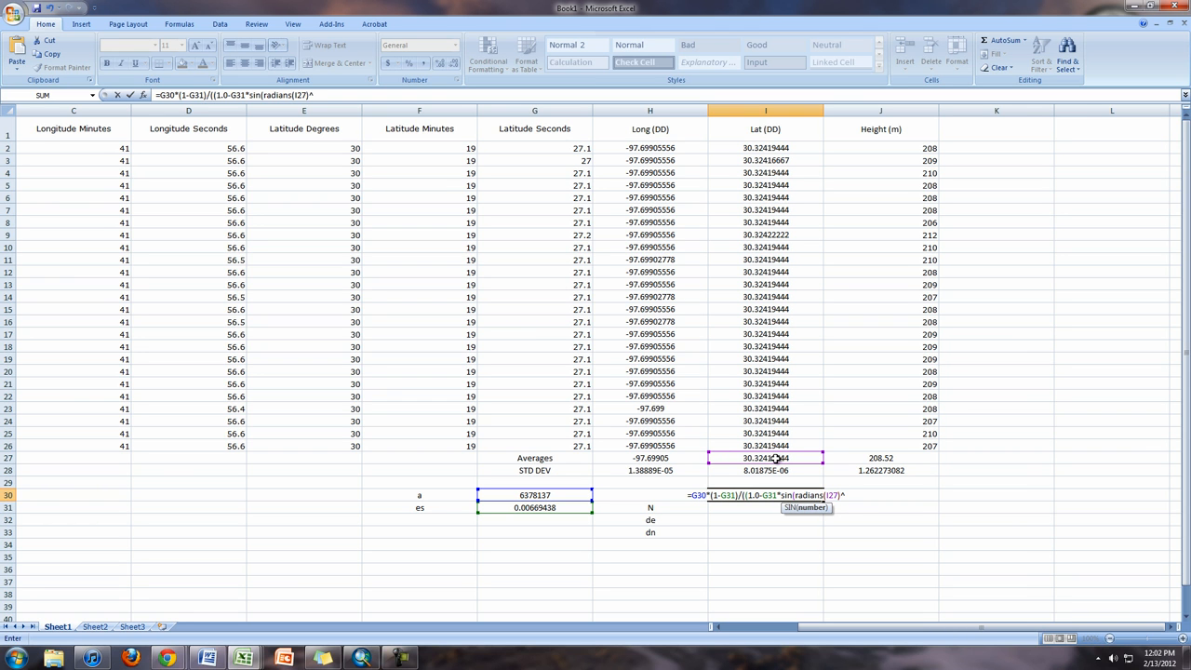
type("2)^(")
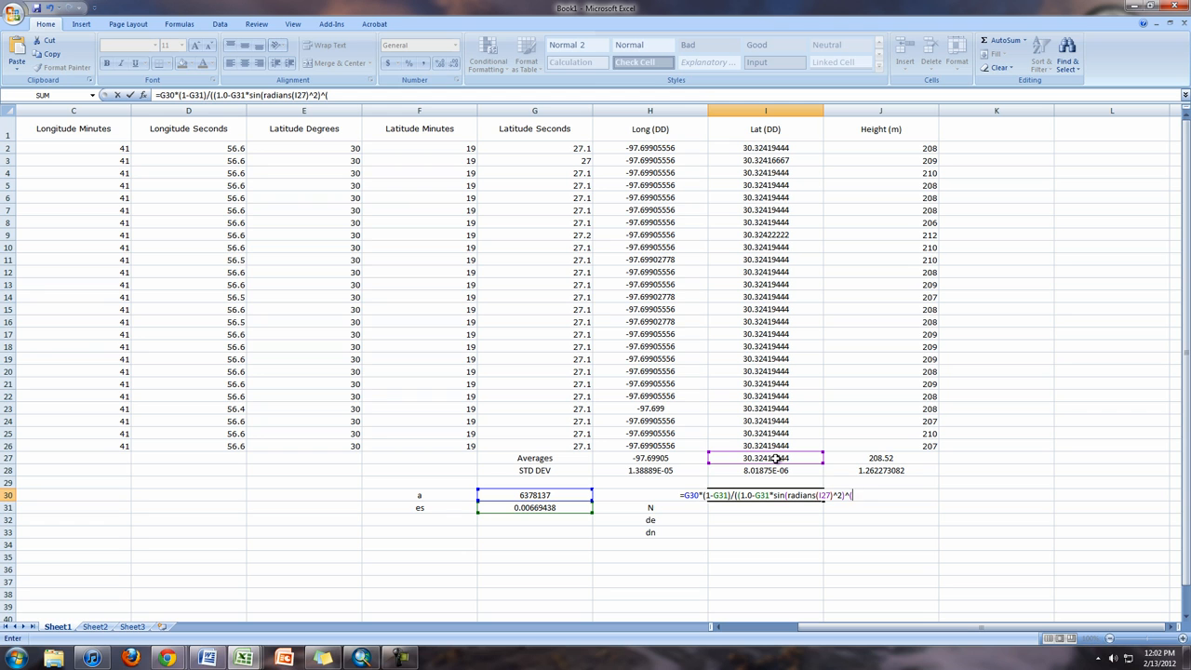
type("3/2")
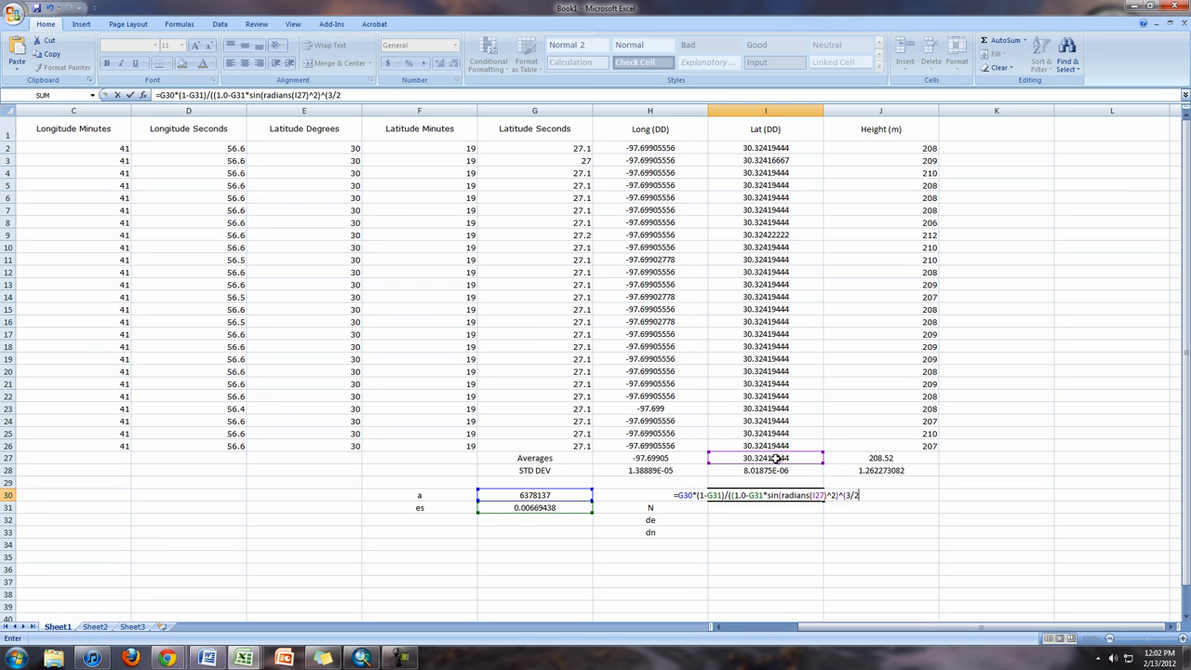
type(")")
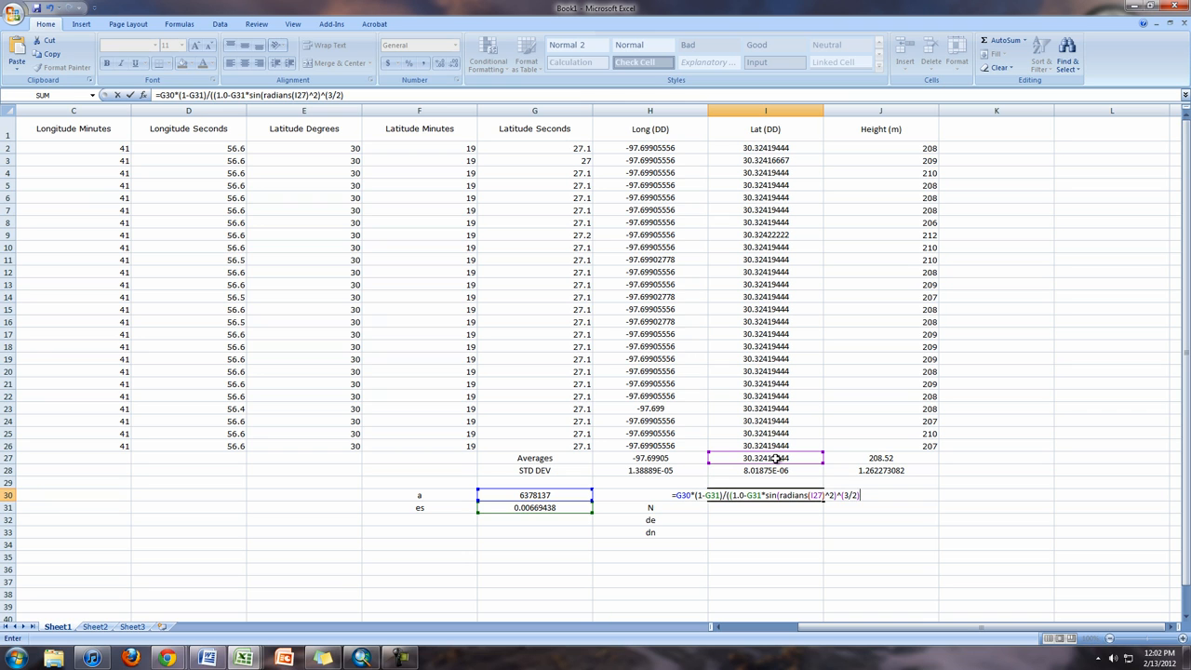
type(")")
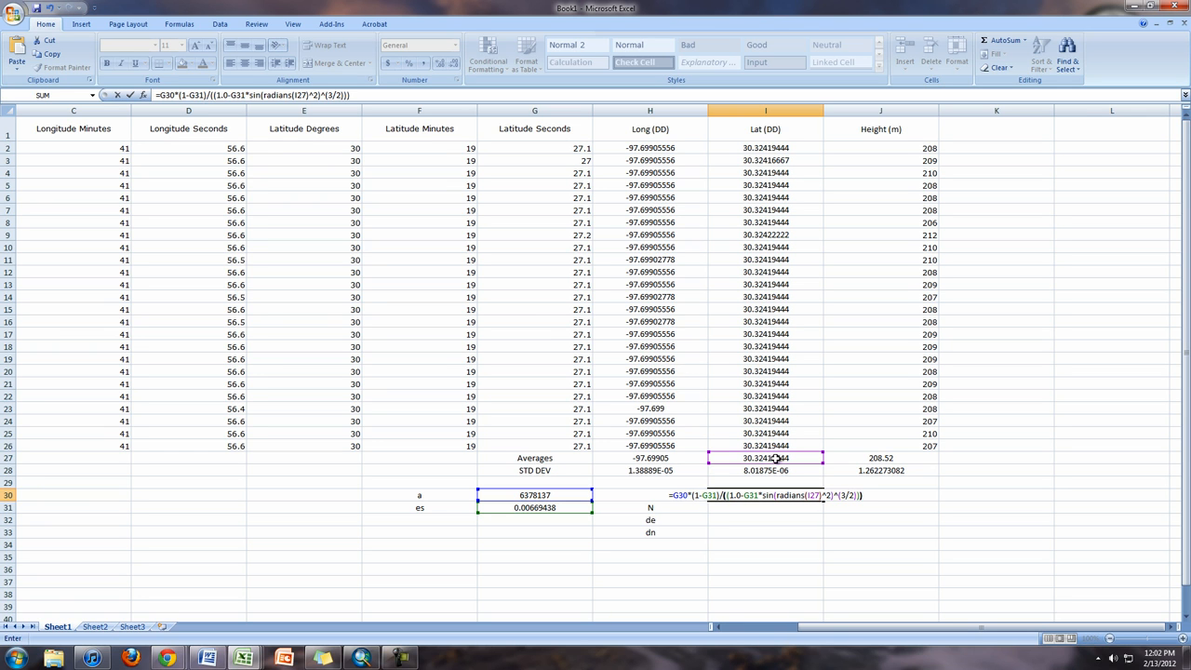
key("Return")
type("=")
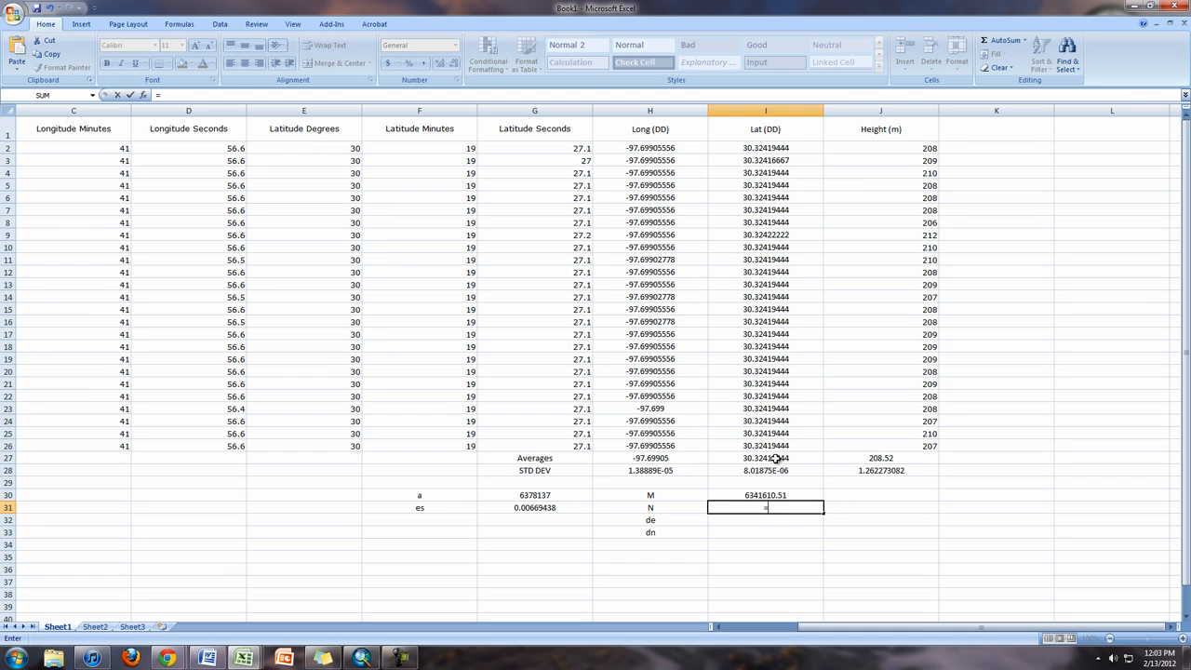
Begin the N formula in I31 as a divided by sqrt(1-
left_click(534, 495)
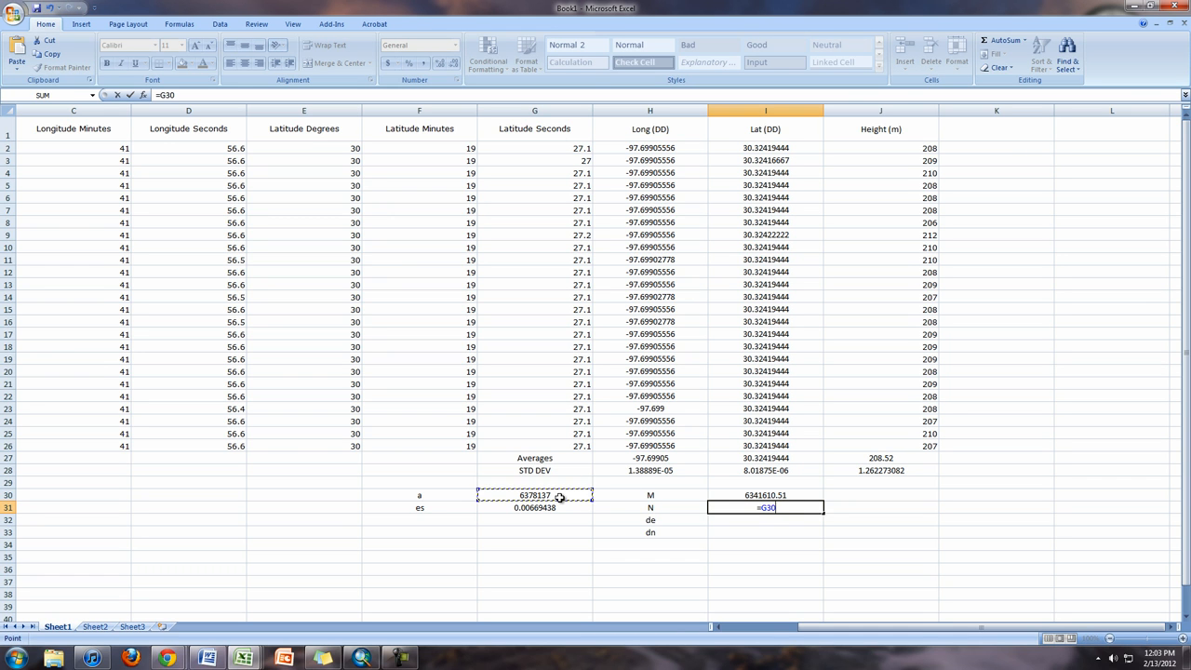
type("/")
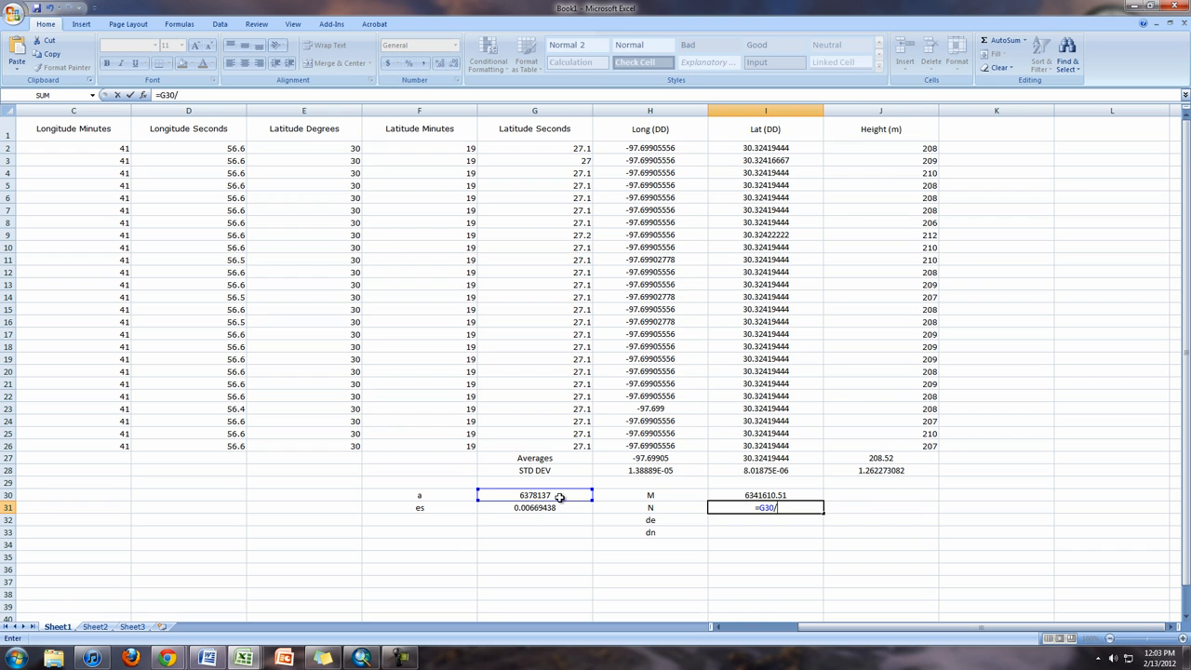
left_click(165, 658)
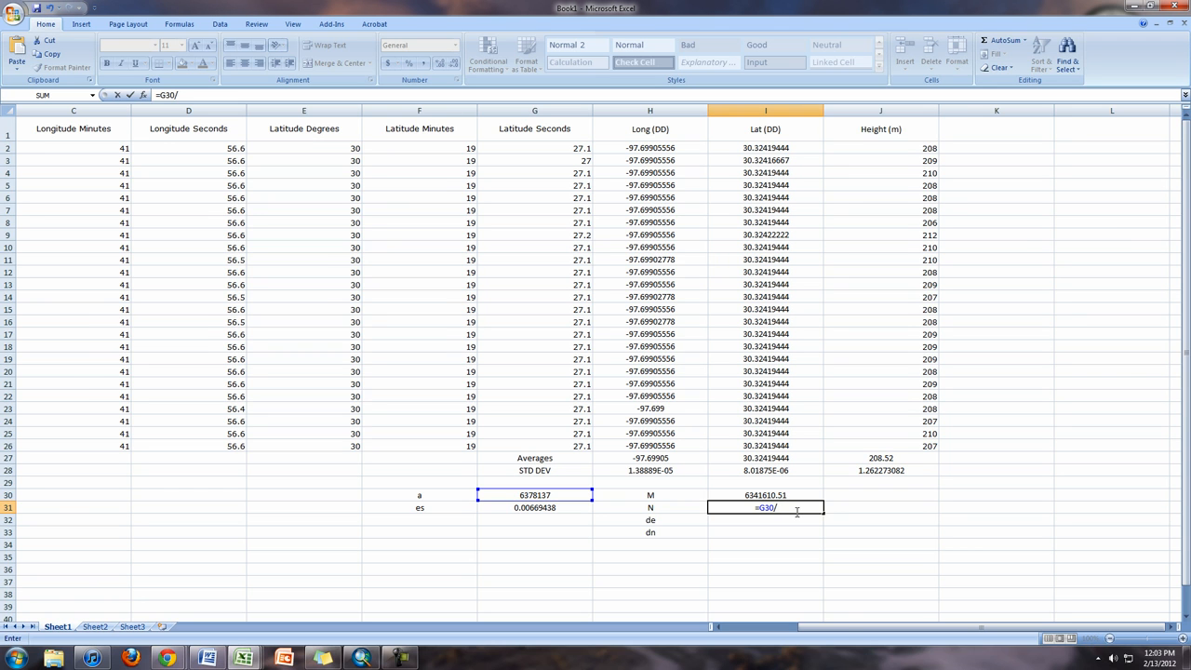
type("sqrt(")
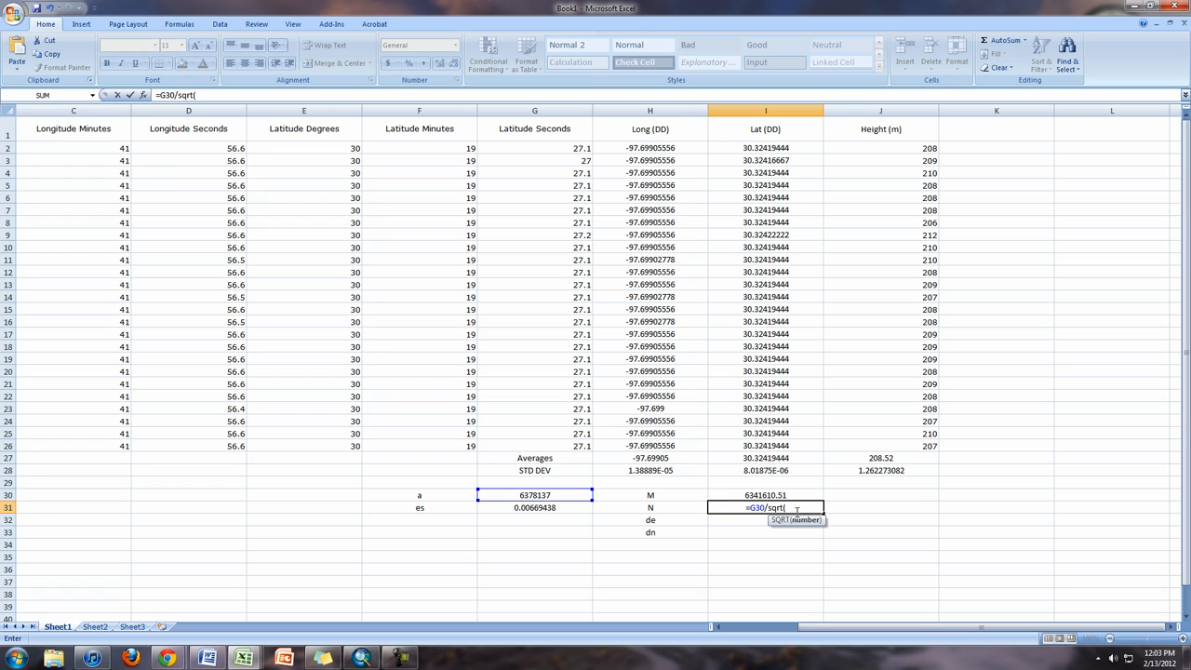
type("1")
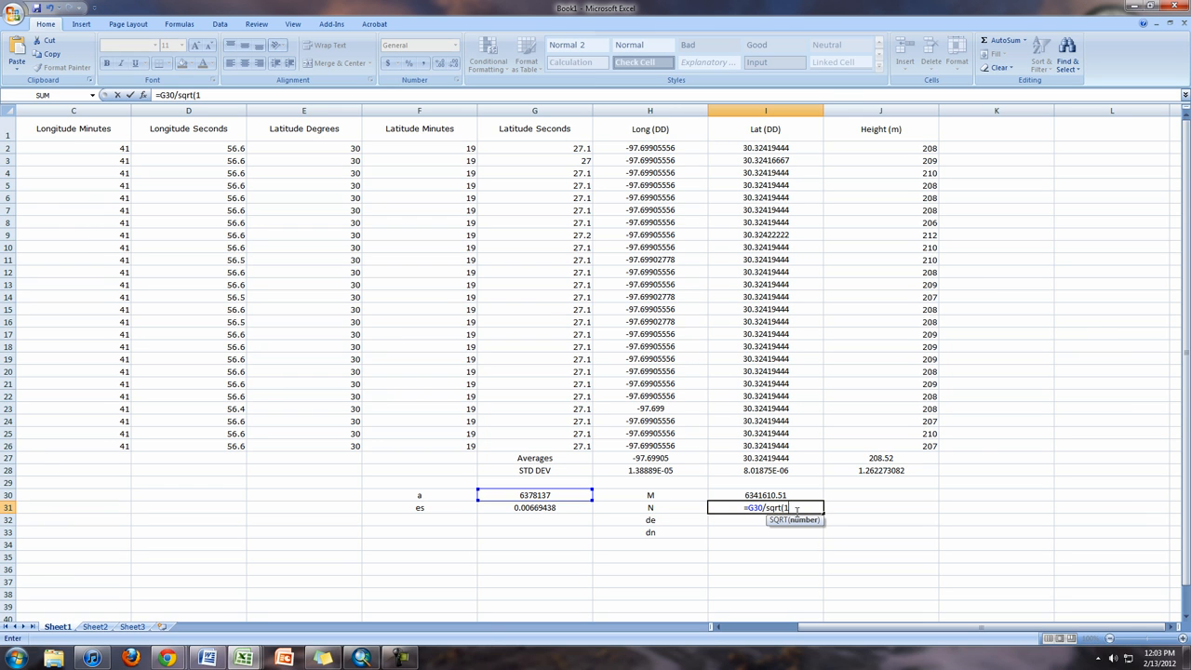
type("-")
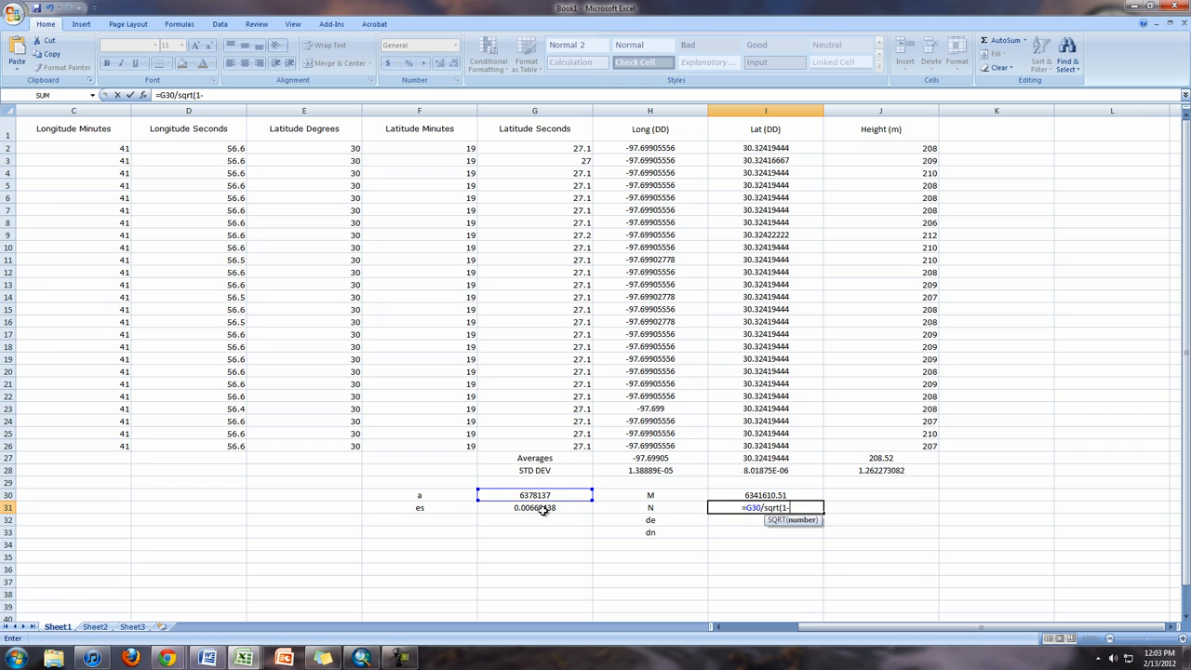
Complete N with es*sin(RADIANS(I27))^2 under the root, giving 6383586.137
left_click(534, 507)
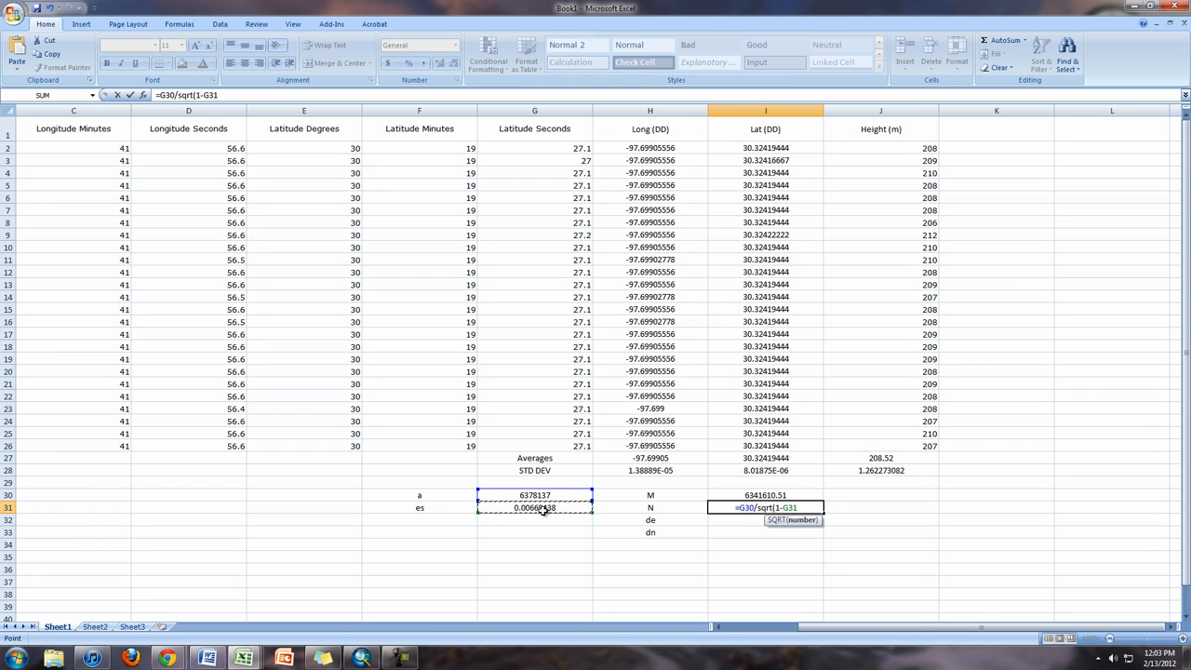
type("*")
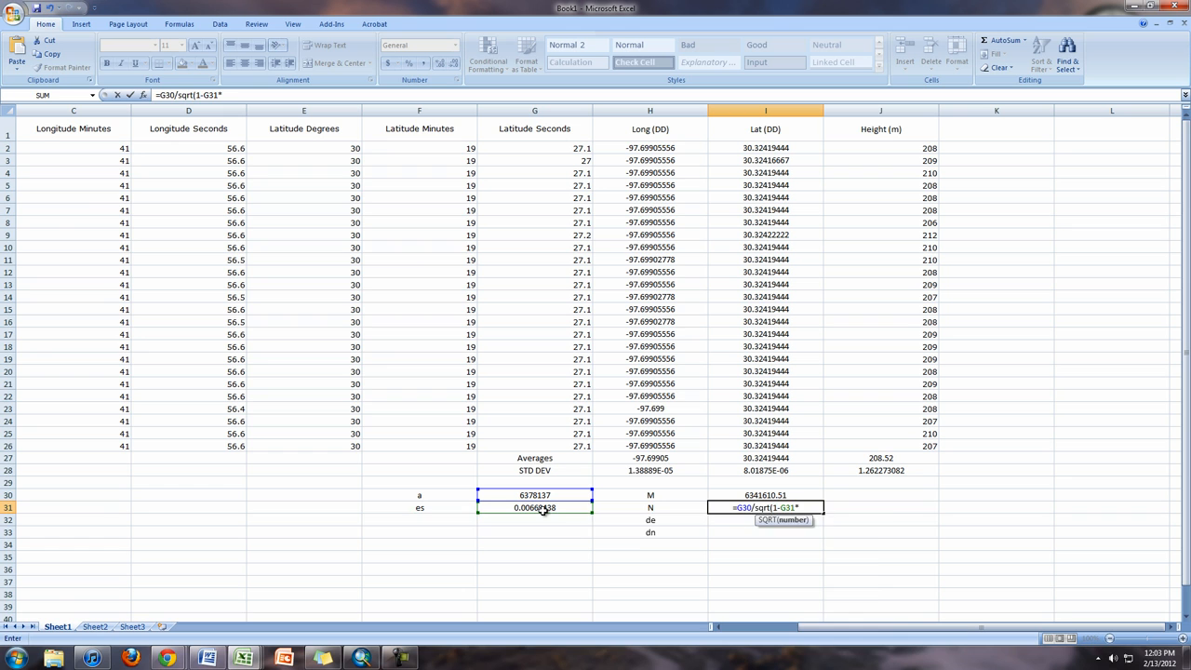
type("sin(")
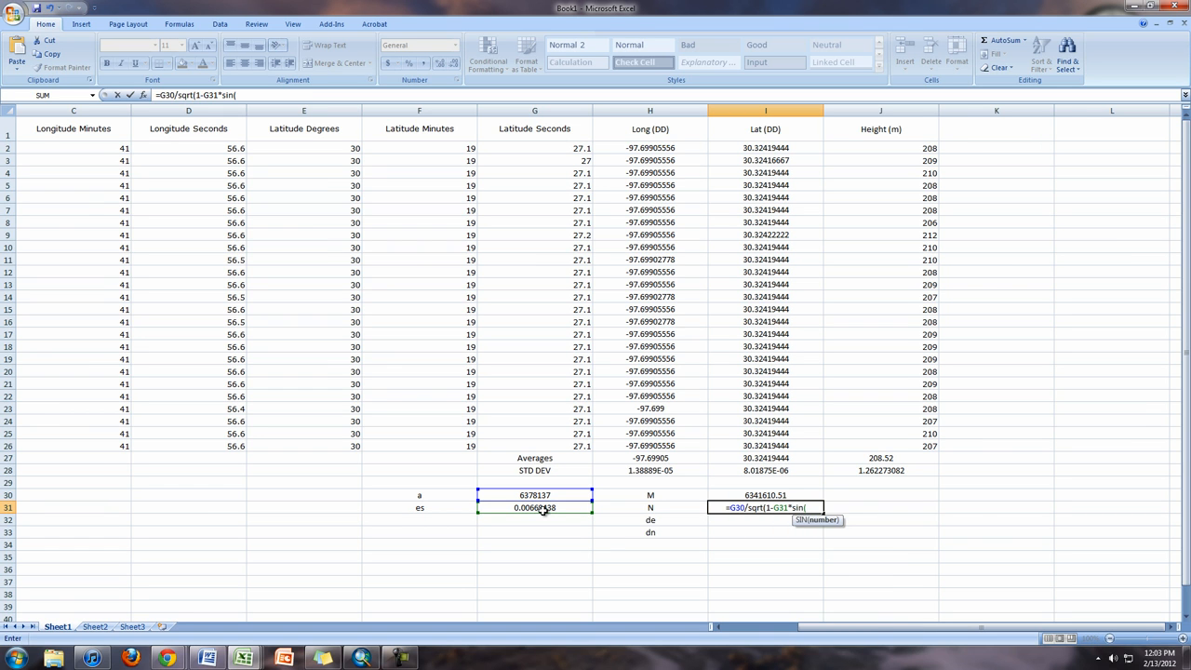
type("Radians(")
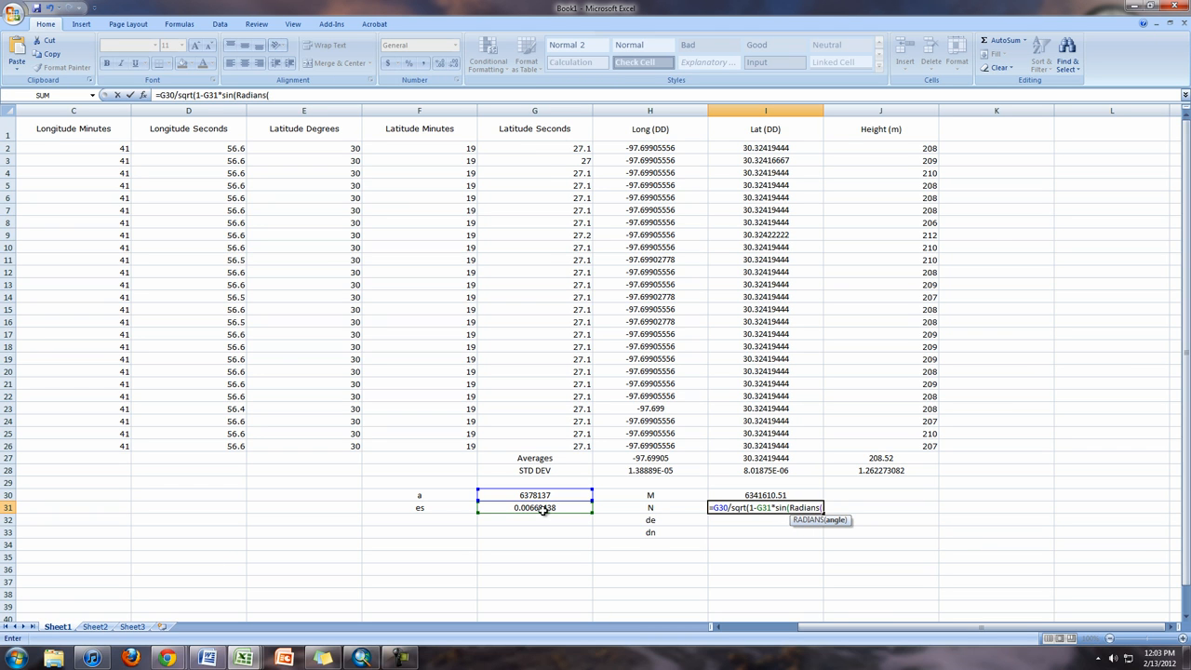
mouse_move(673, 454)
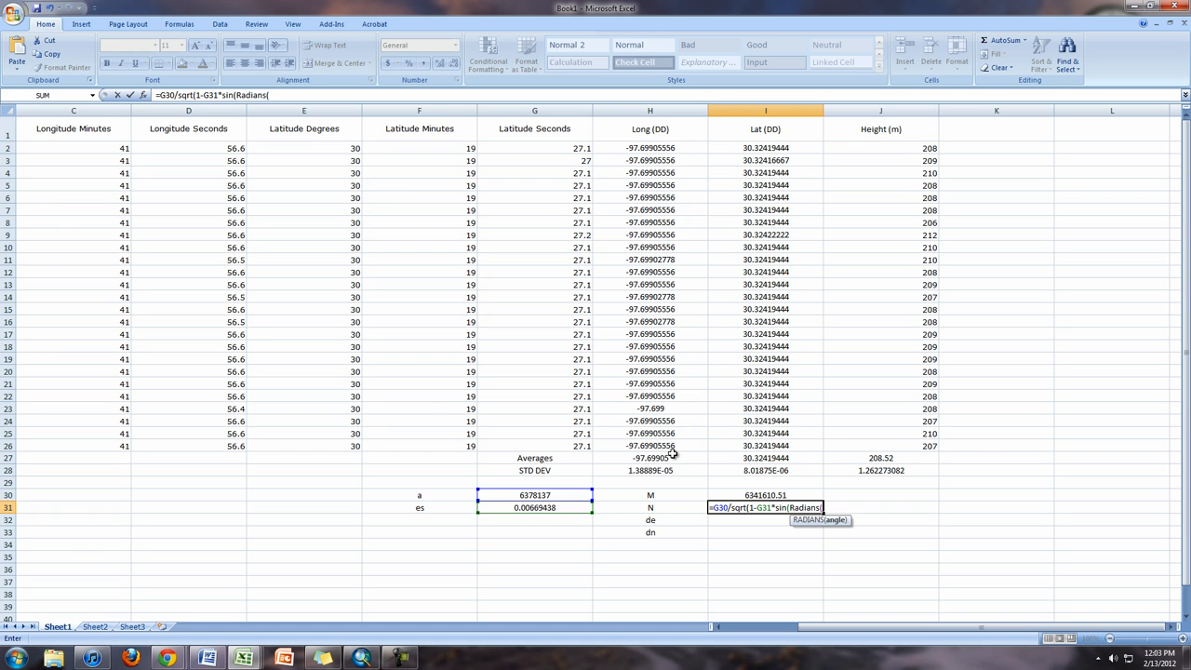
mouse_move(782, 460)
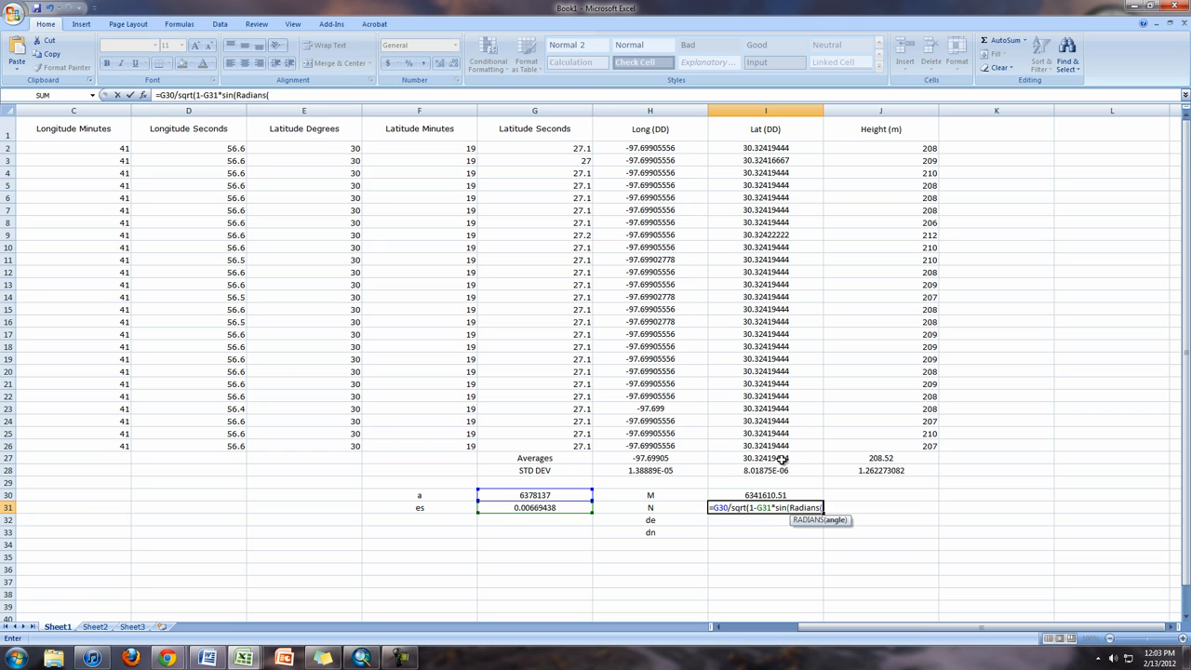
left_click(765, 457)
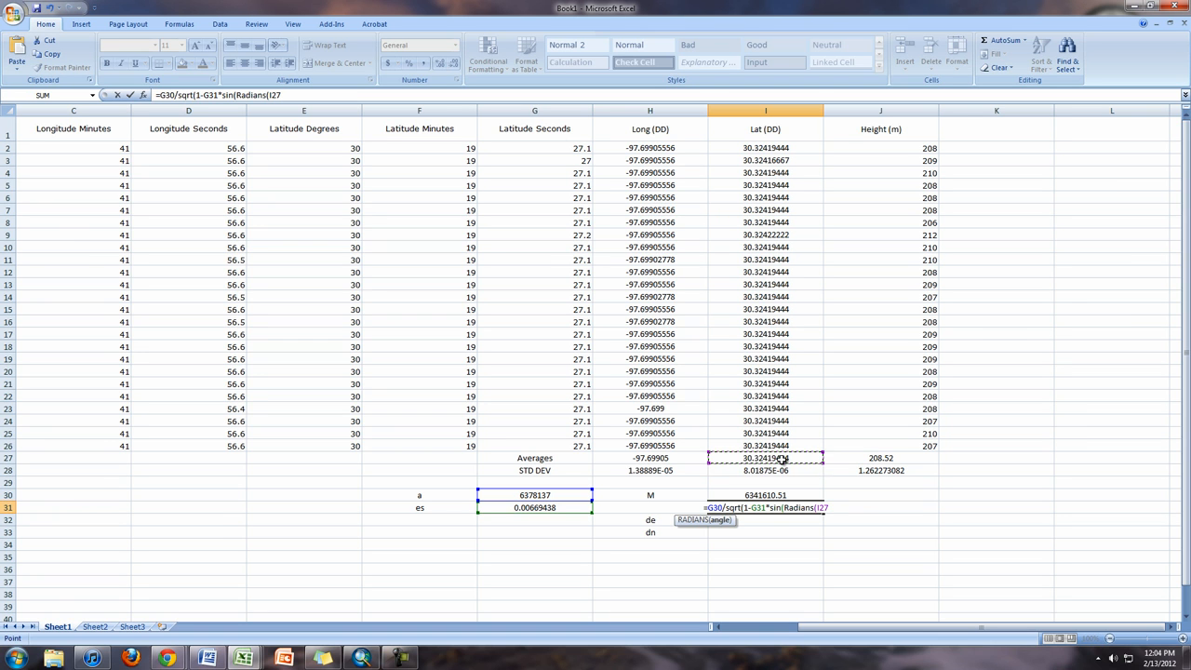
type(")")
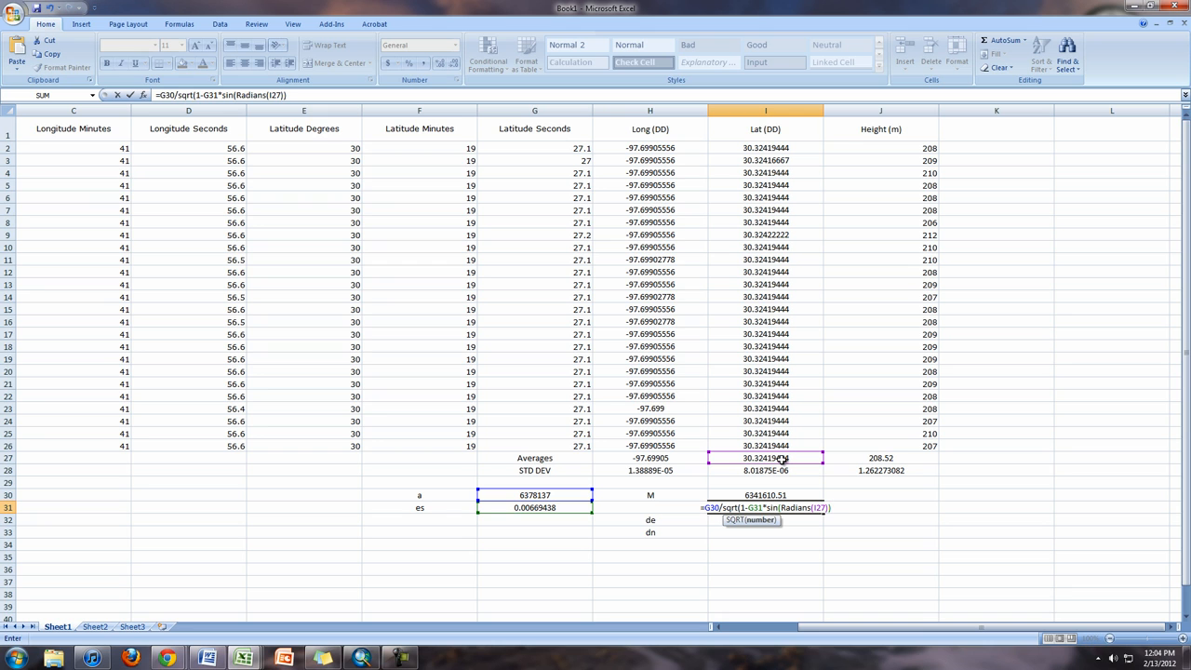
type(")^")
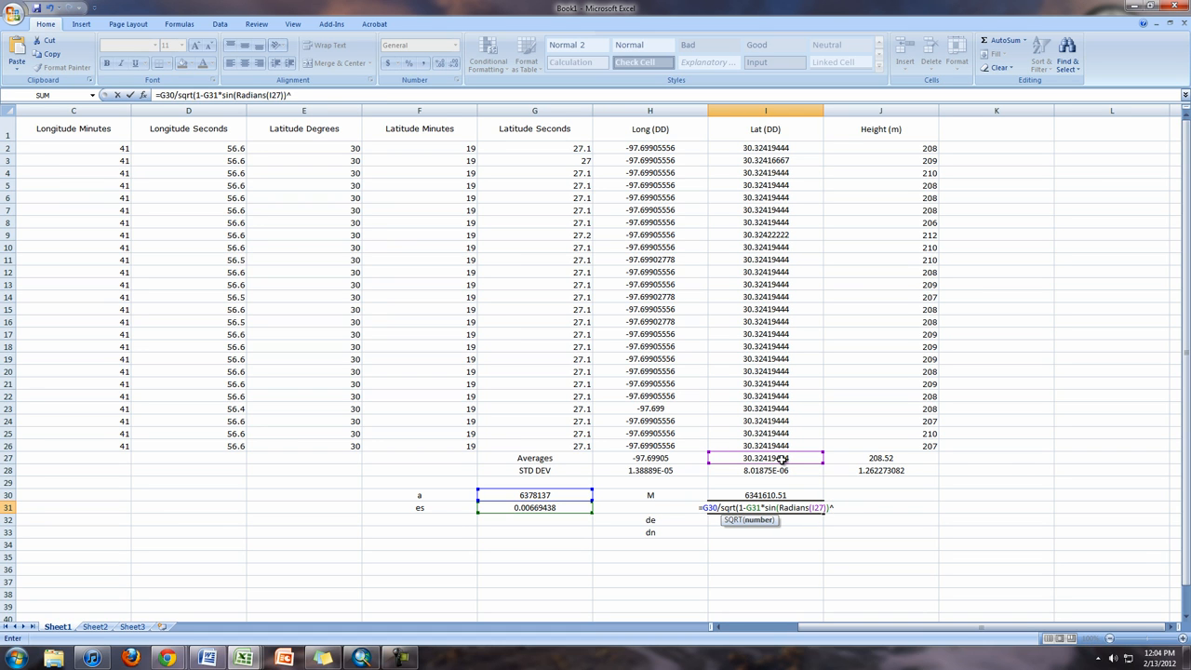
type("2)")
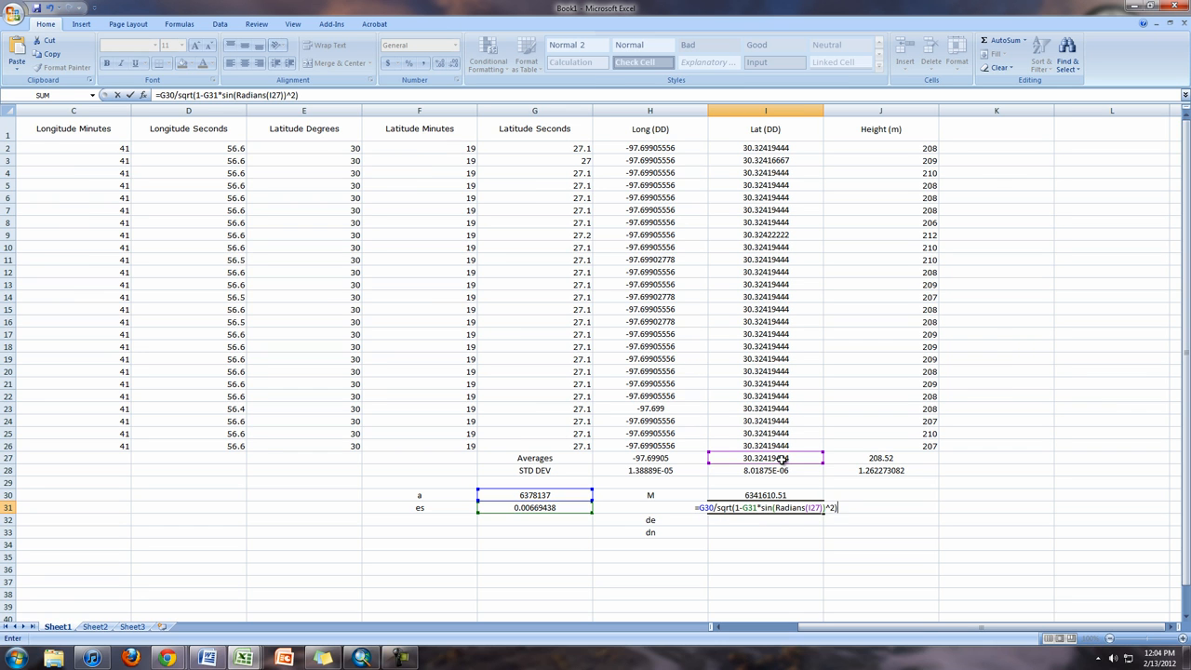
key("Return")
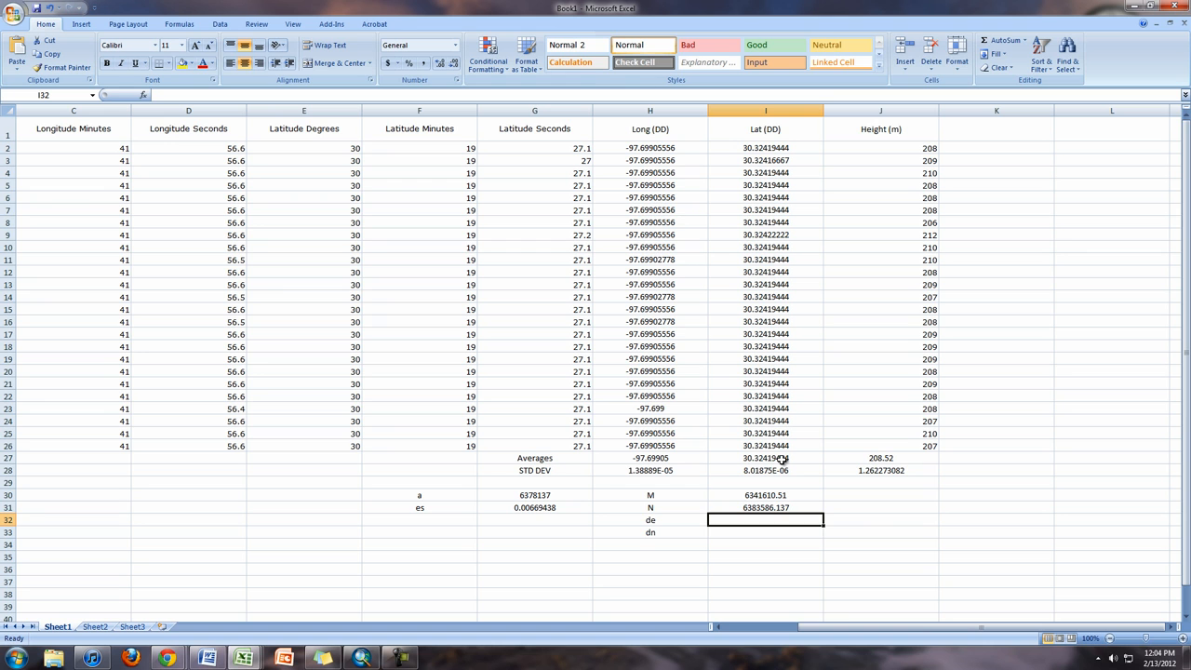
scroll("down", 3)
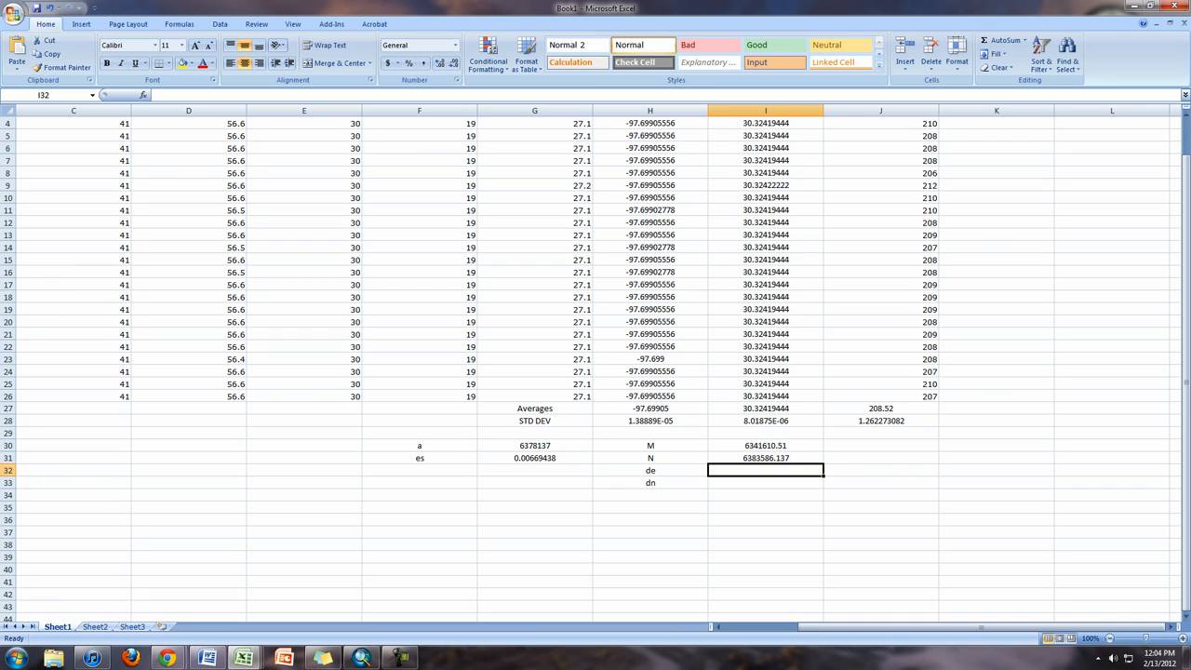
mouse_move(794, 482)
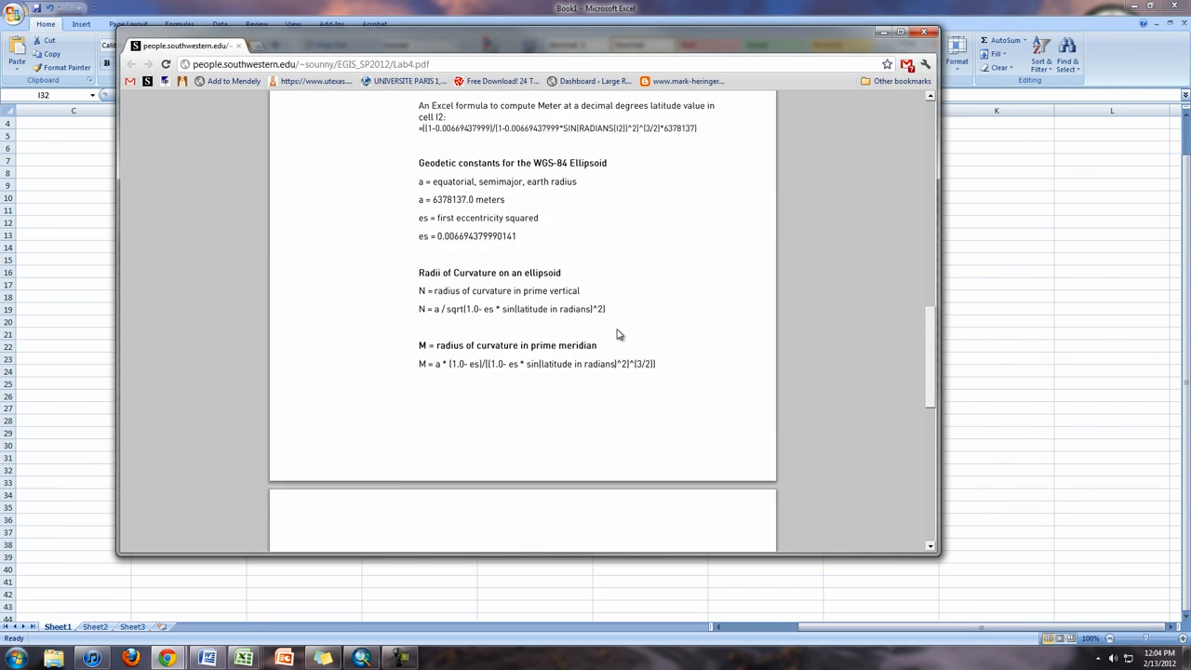
Scroll the lab PDF down to the de, dn and error formulas
scroll("down", 3)
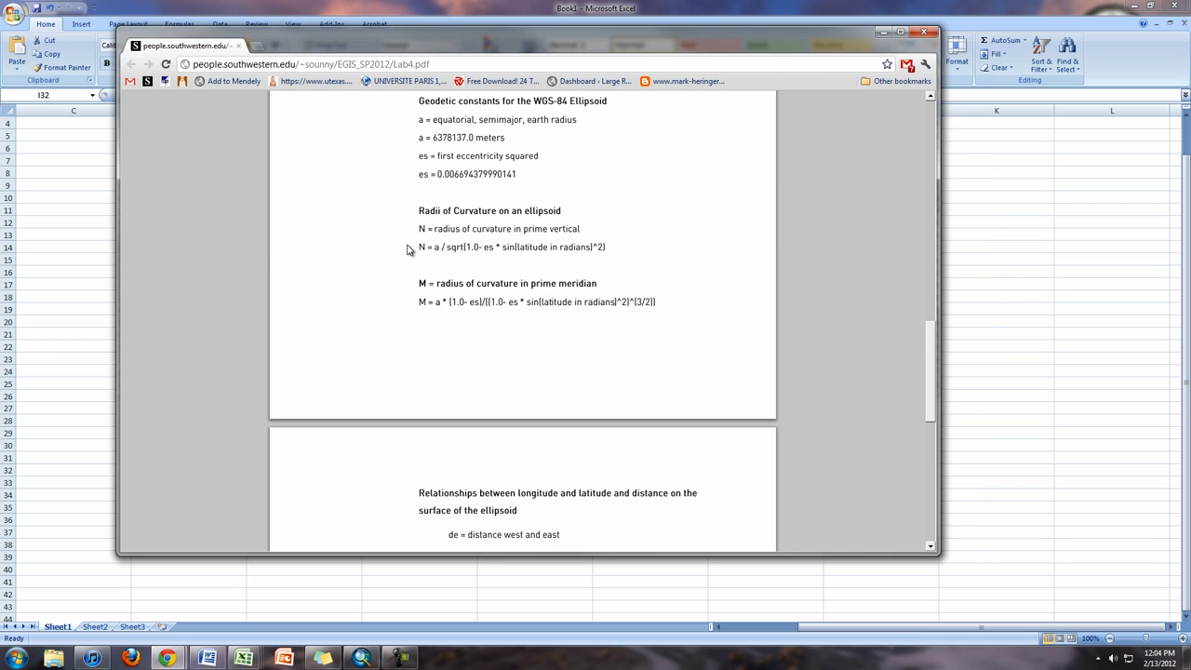
mouse_move(574, 359)
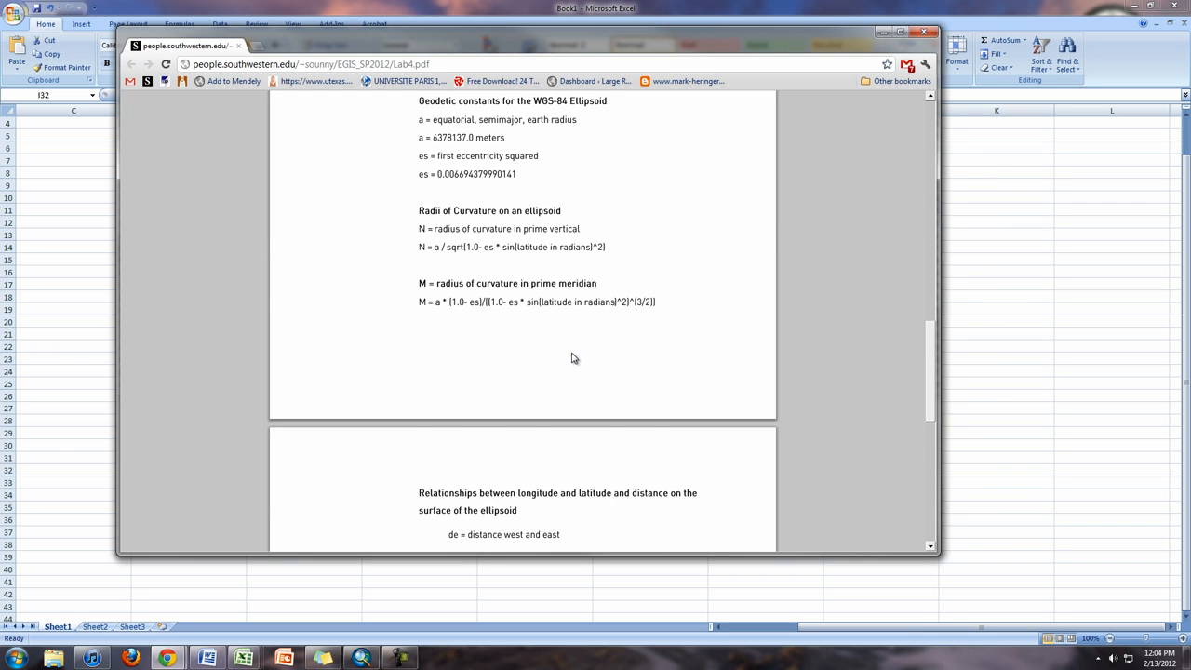
scroll("down", 3)
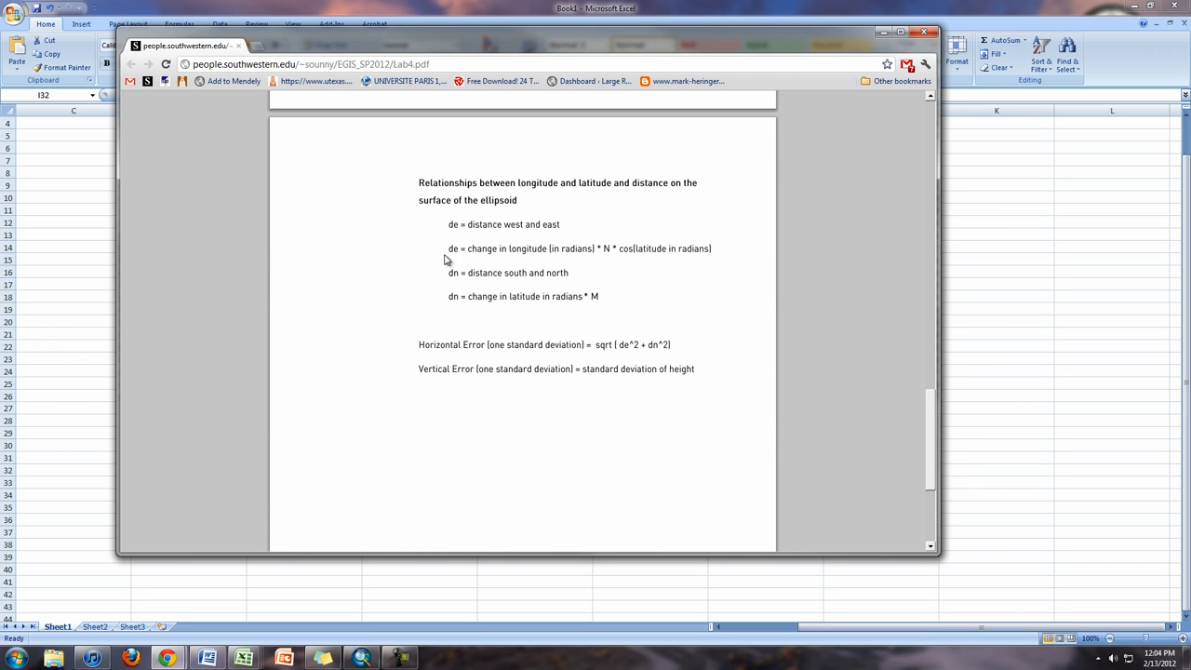
mouse_move(456, 257)
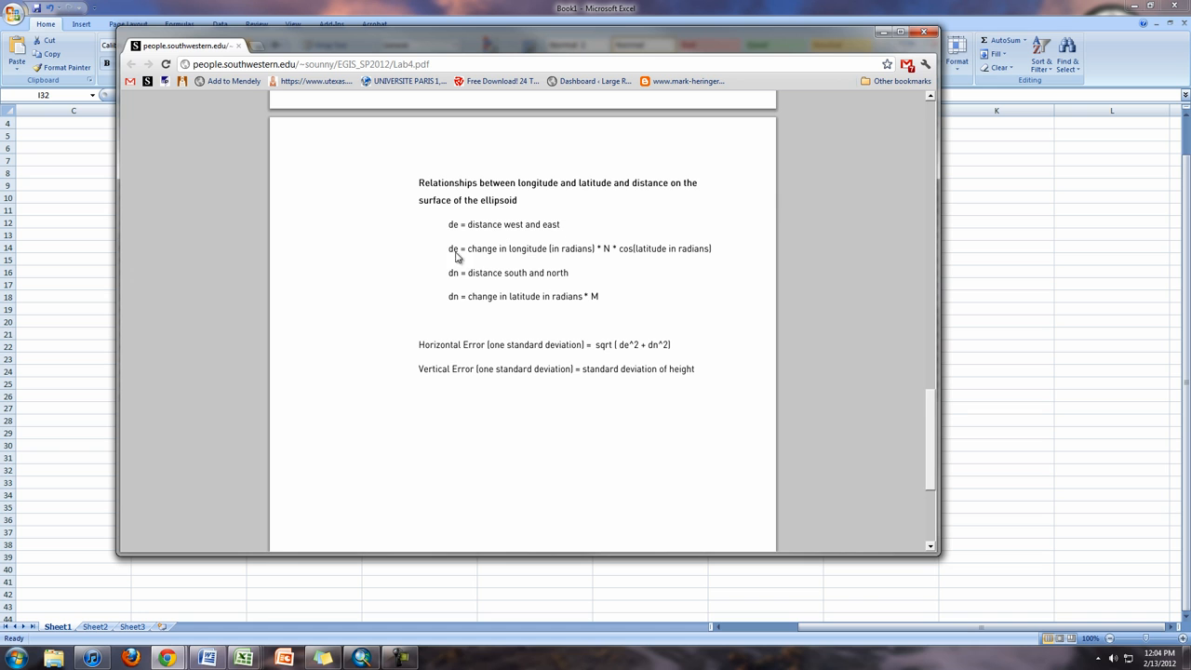
mouse_move(501, 298)
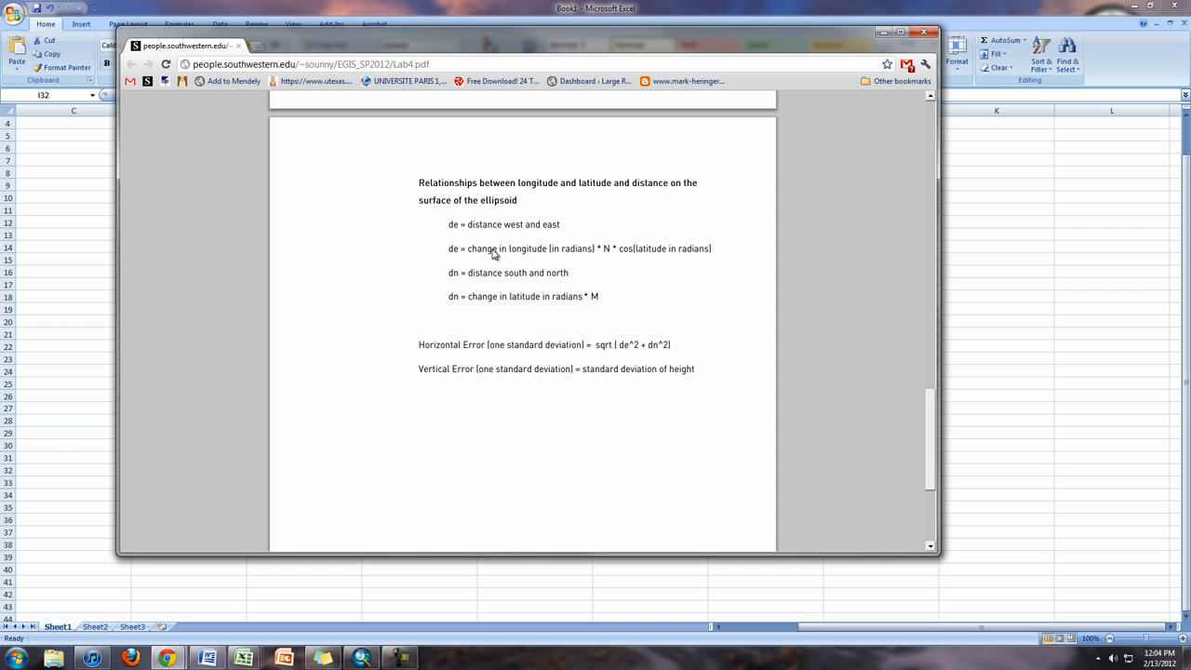
mouse_move(611, 254)
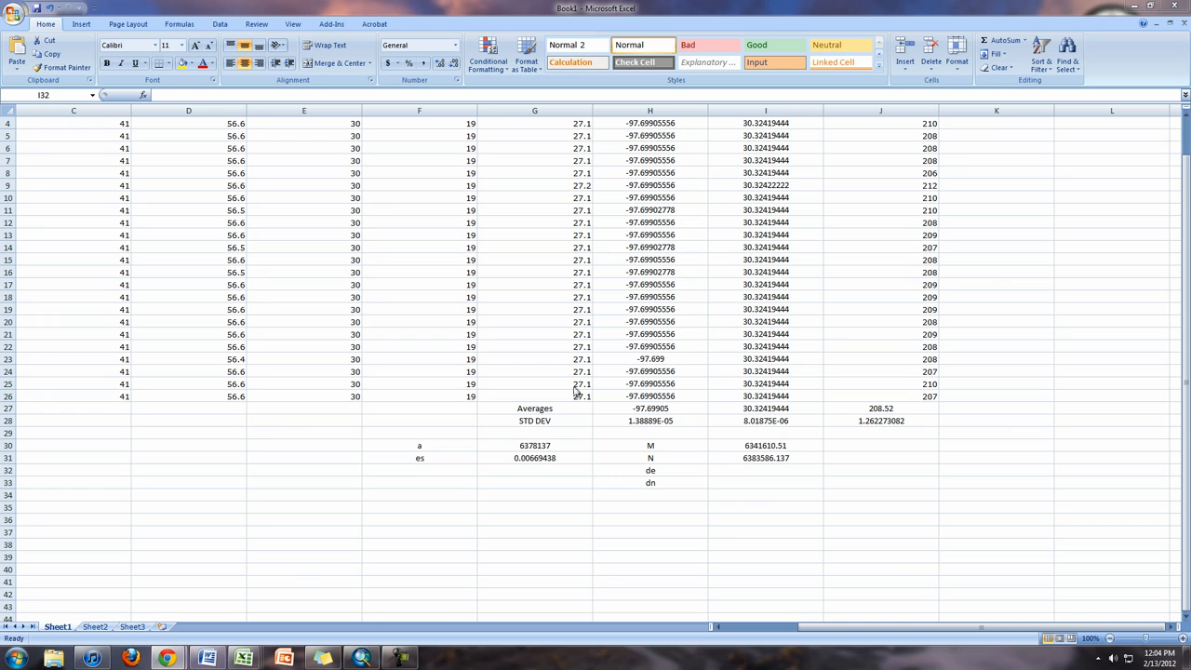
Compute de in I32 as RADIANS(H28)*I31*COS(RADIANS(I27)), giving 1.335710019
left_click(766, 470)
type("=")
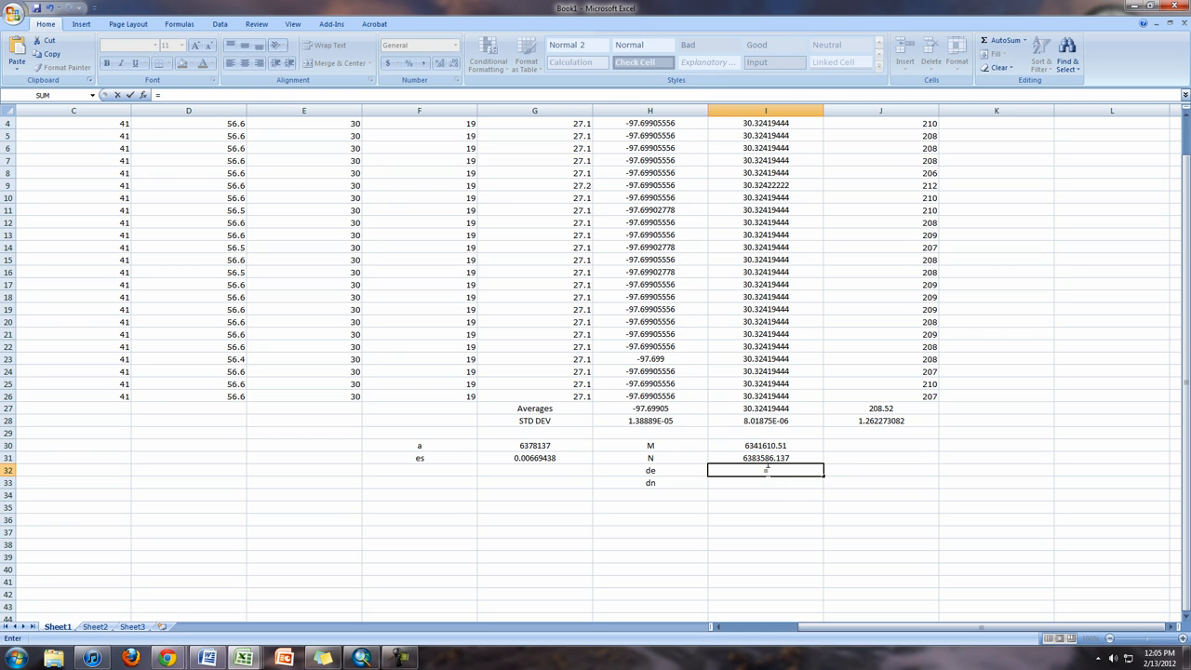
scroll("up", 3)
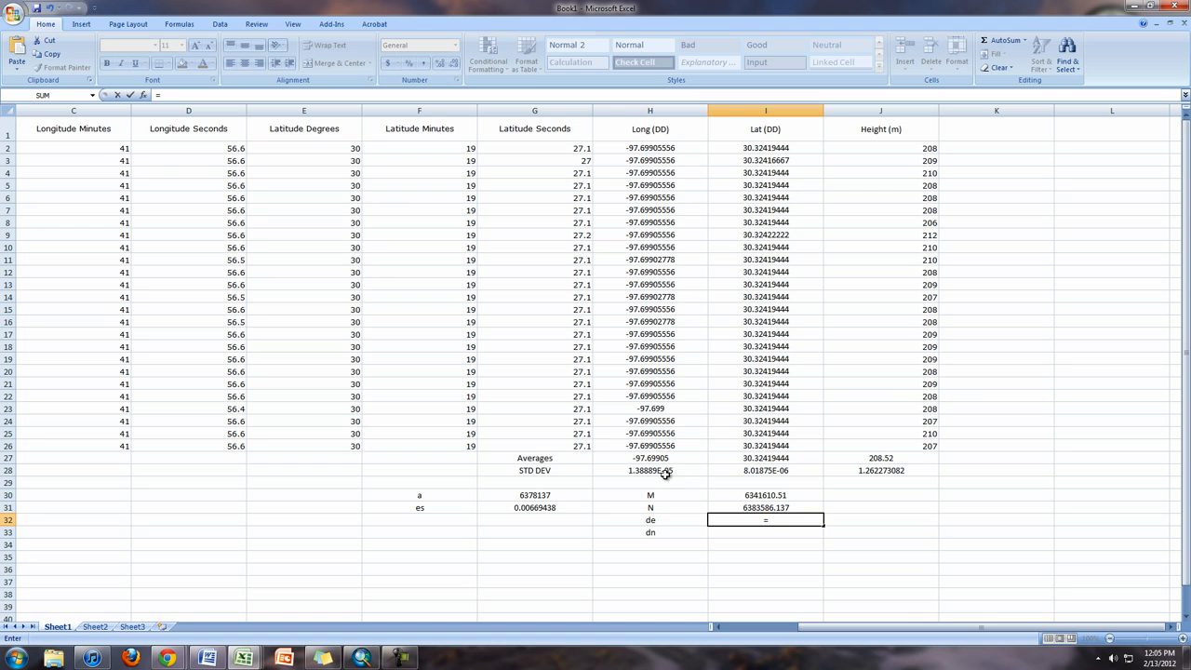
left_click(650, 470)
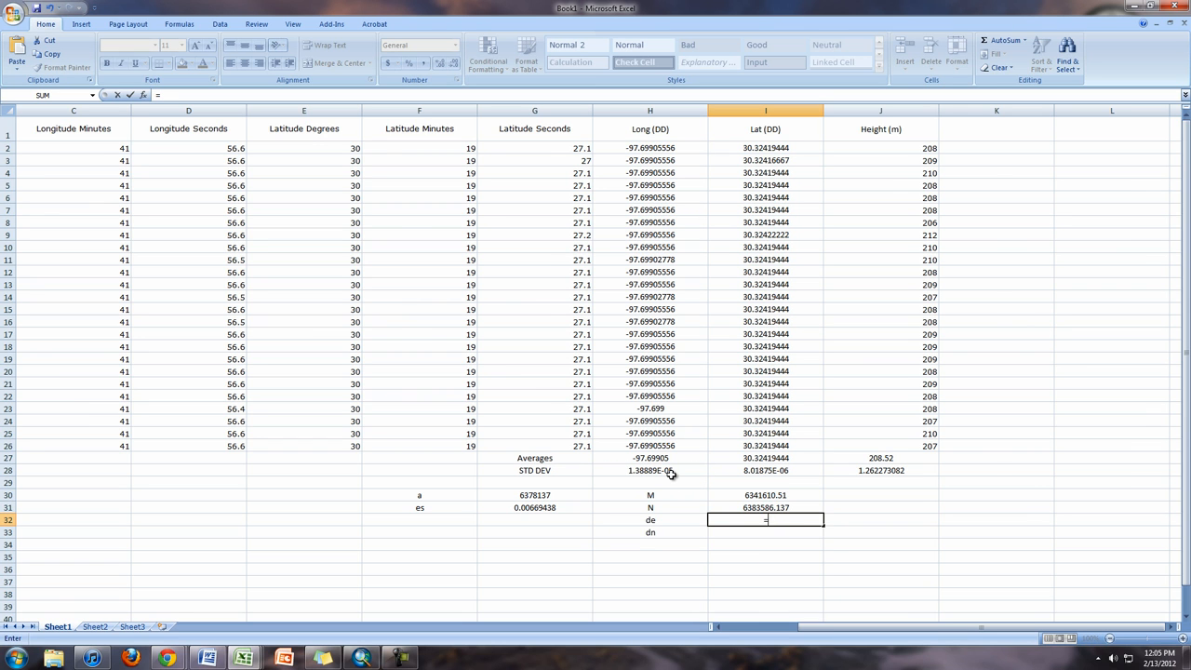
type("=rad")
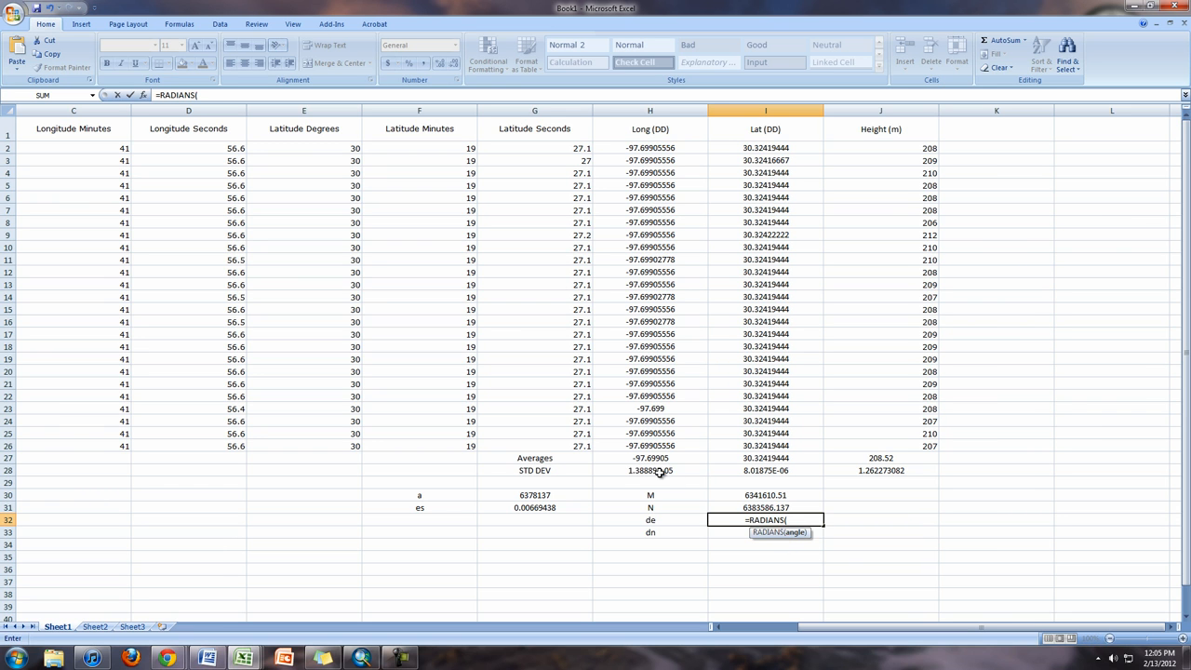
left_click(649, 470)
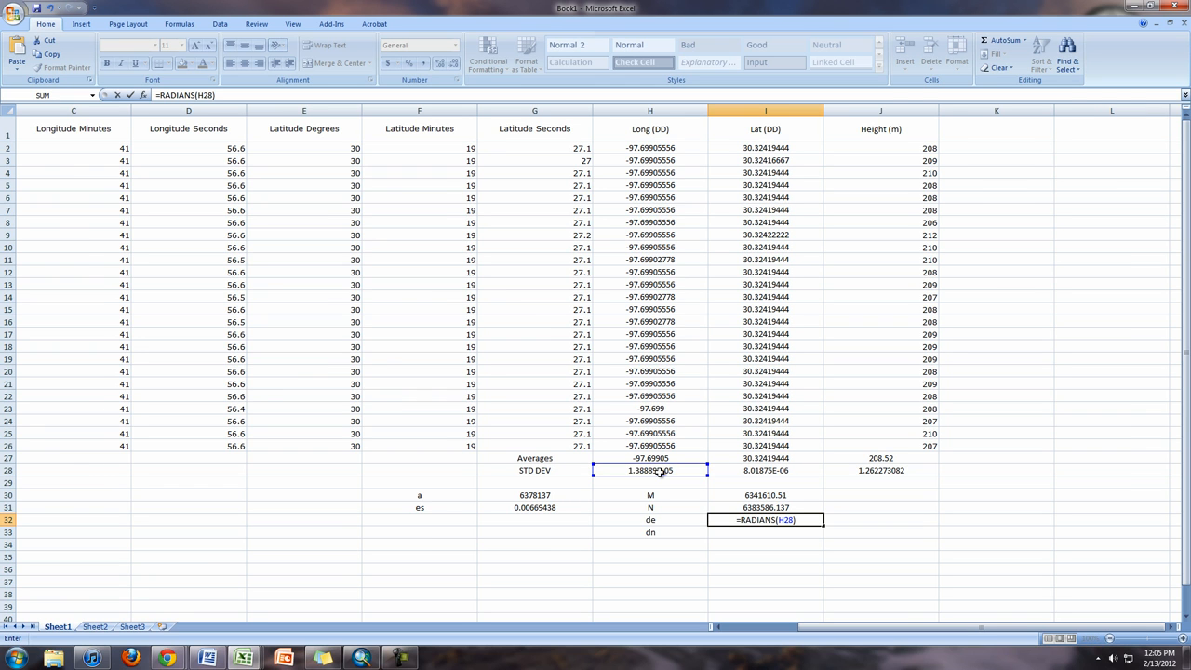
type("*")
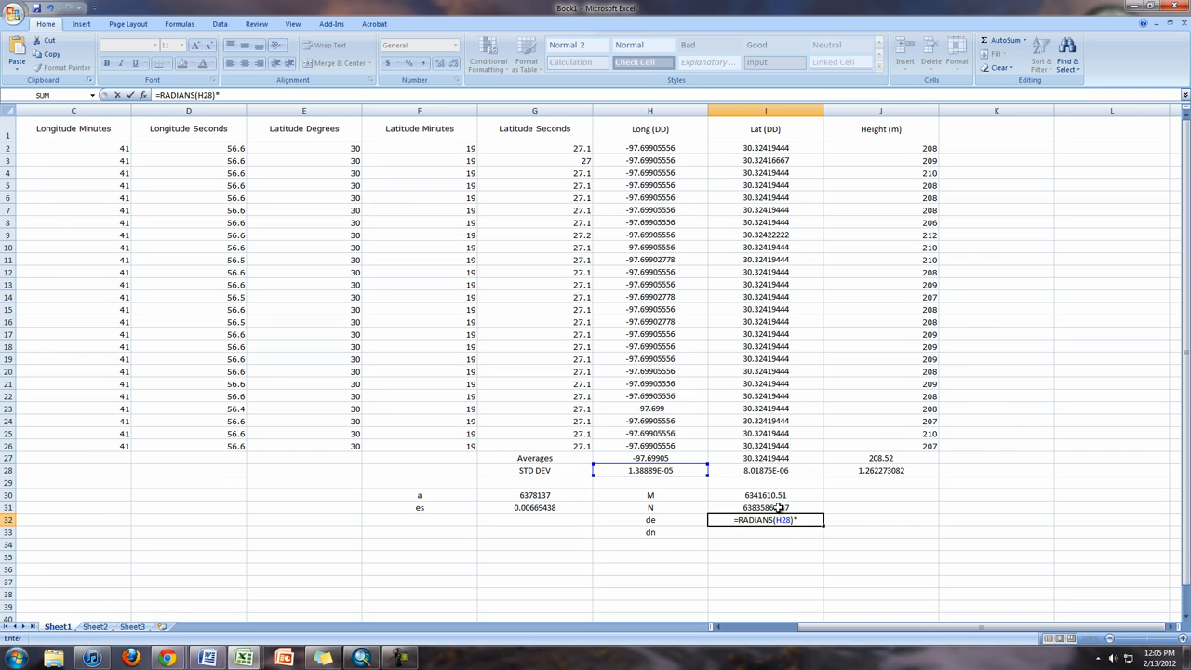
left_click(766, 507)
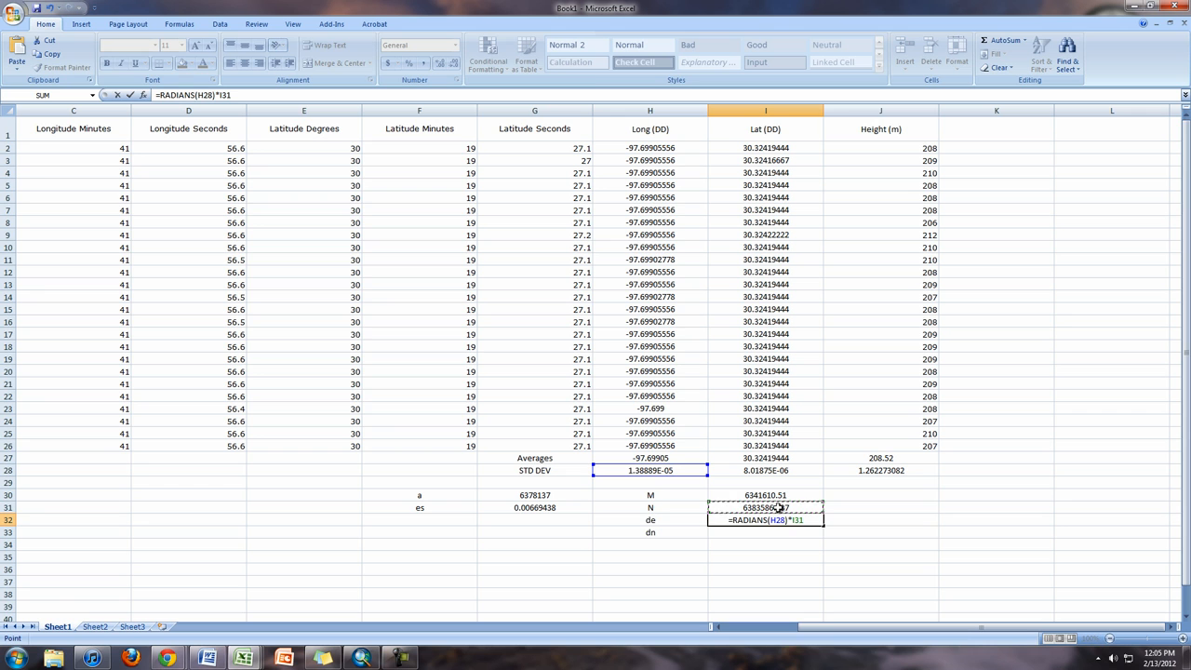
type("cos(")
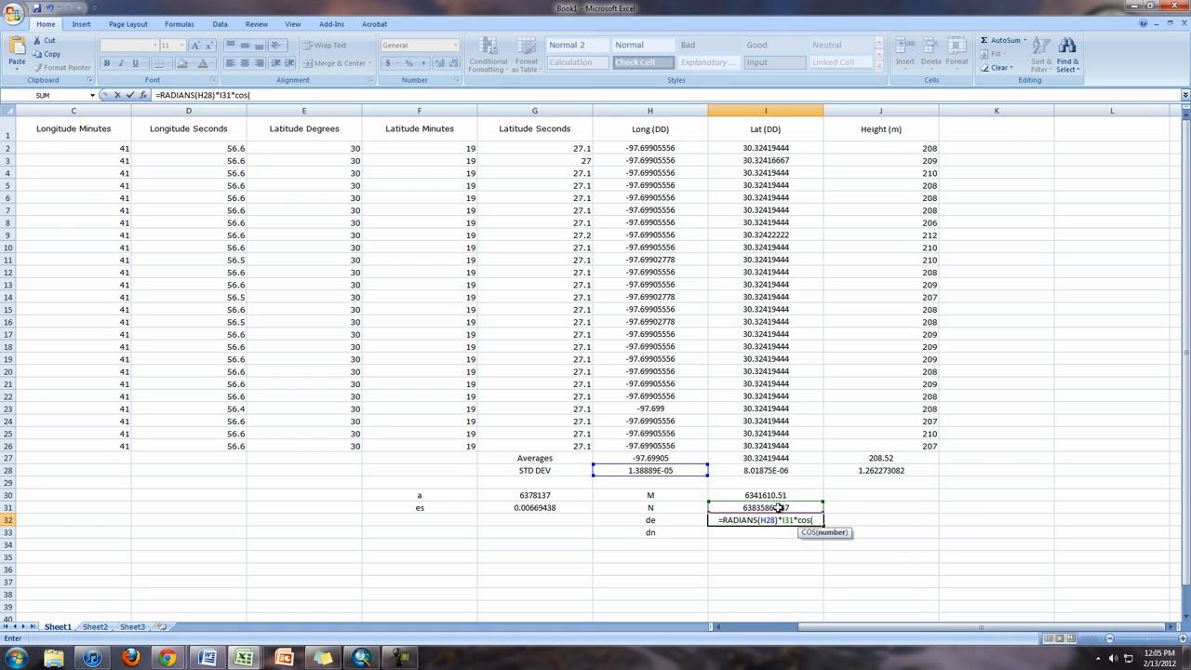
type("ra")
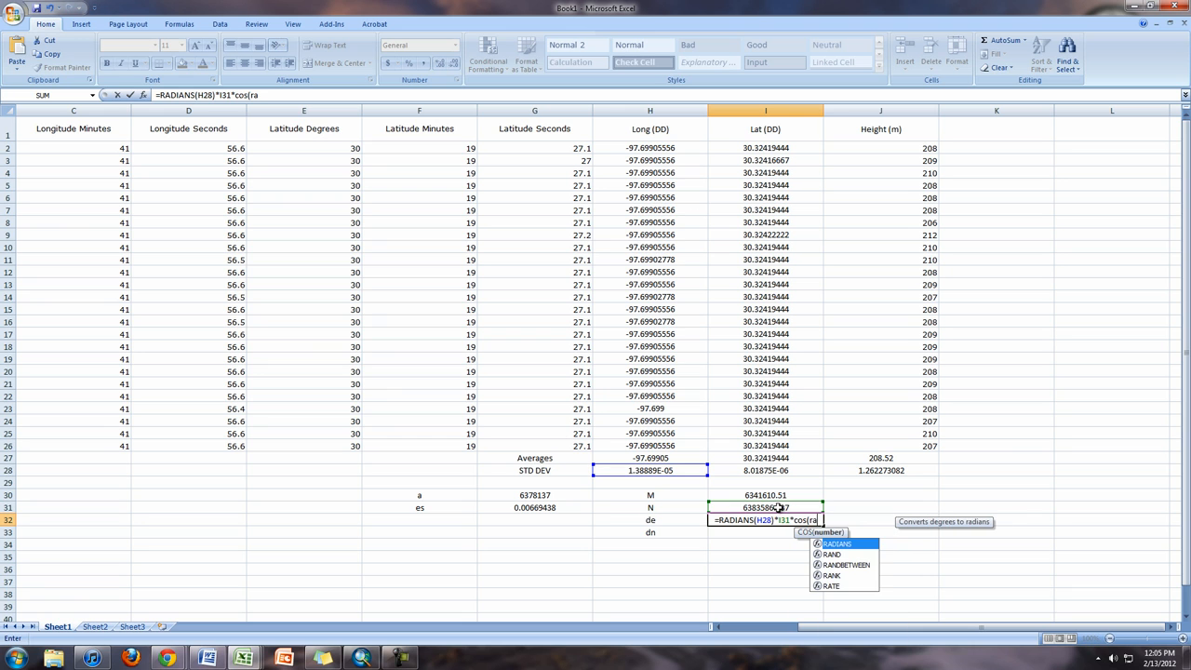
mouse_move(884, 568)
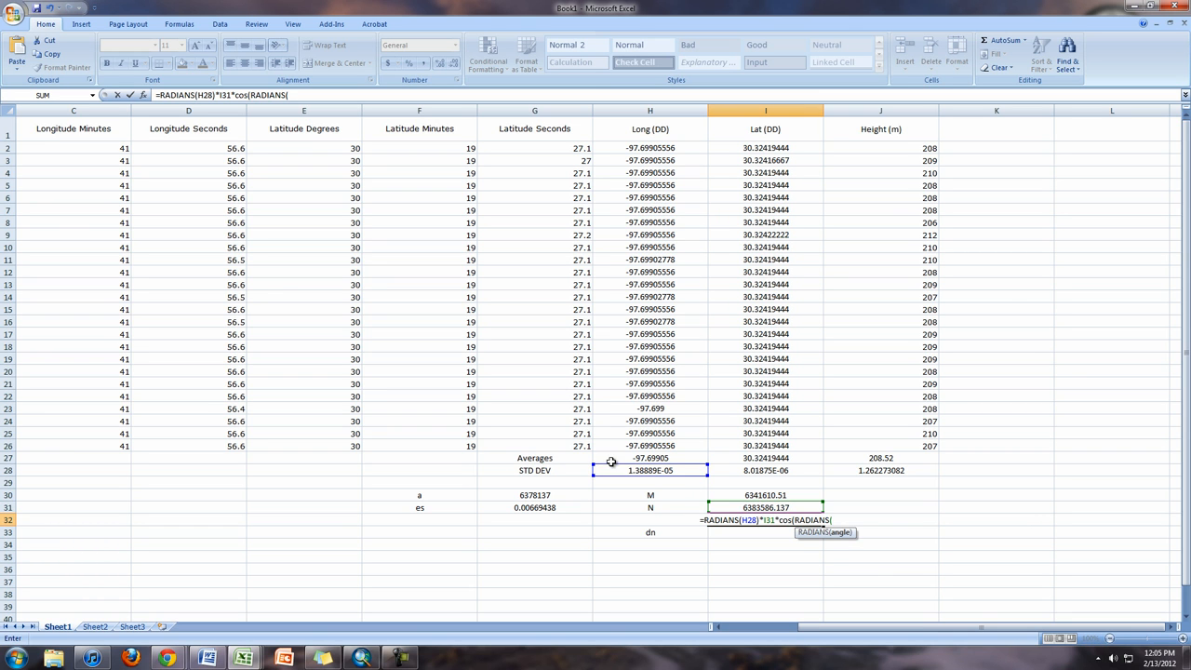
mouse_move(795, 457)
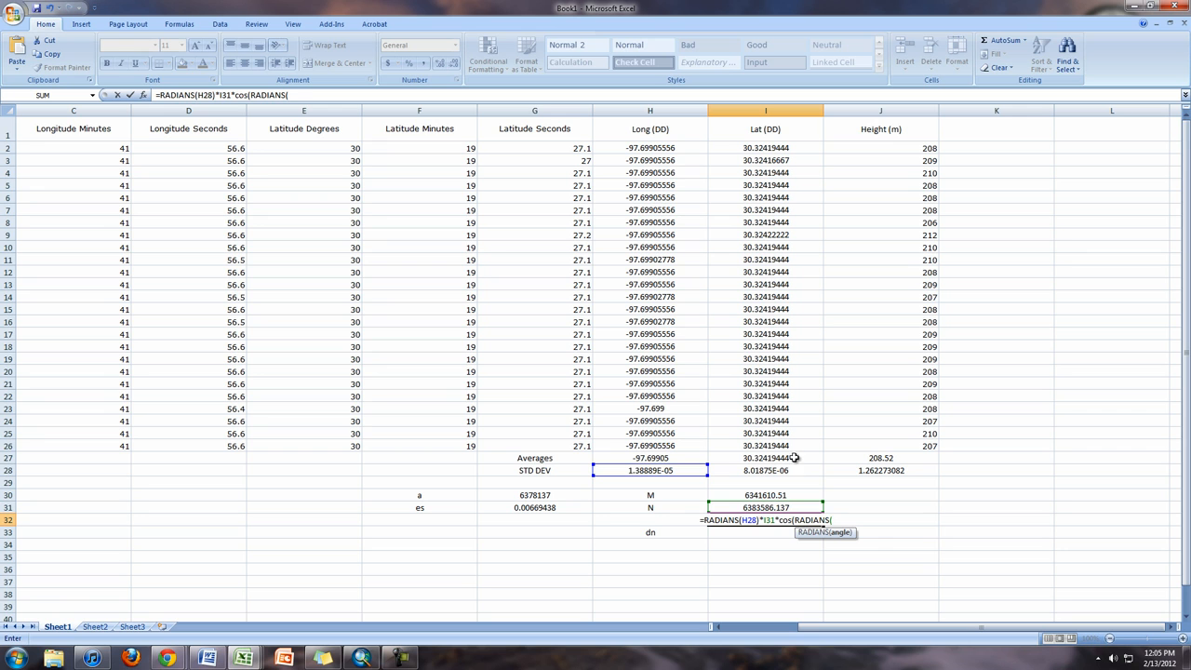
left_click(765, 457)
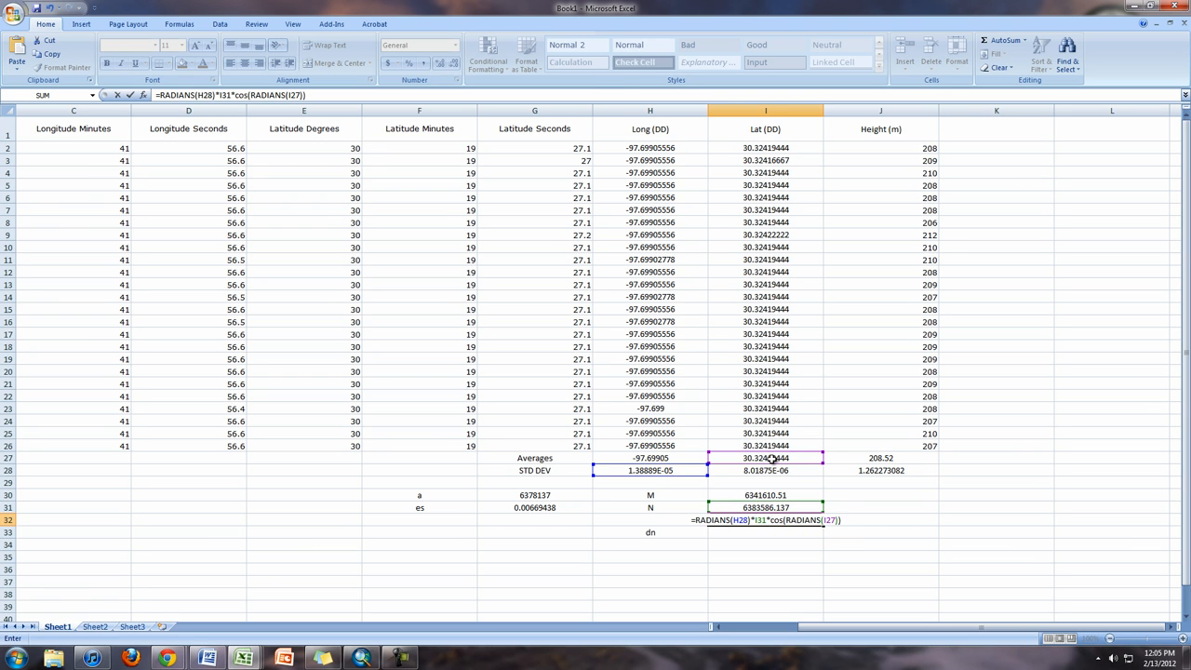
key("Return")
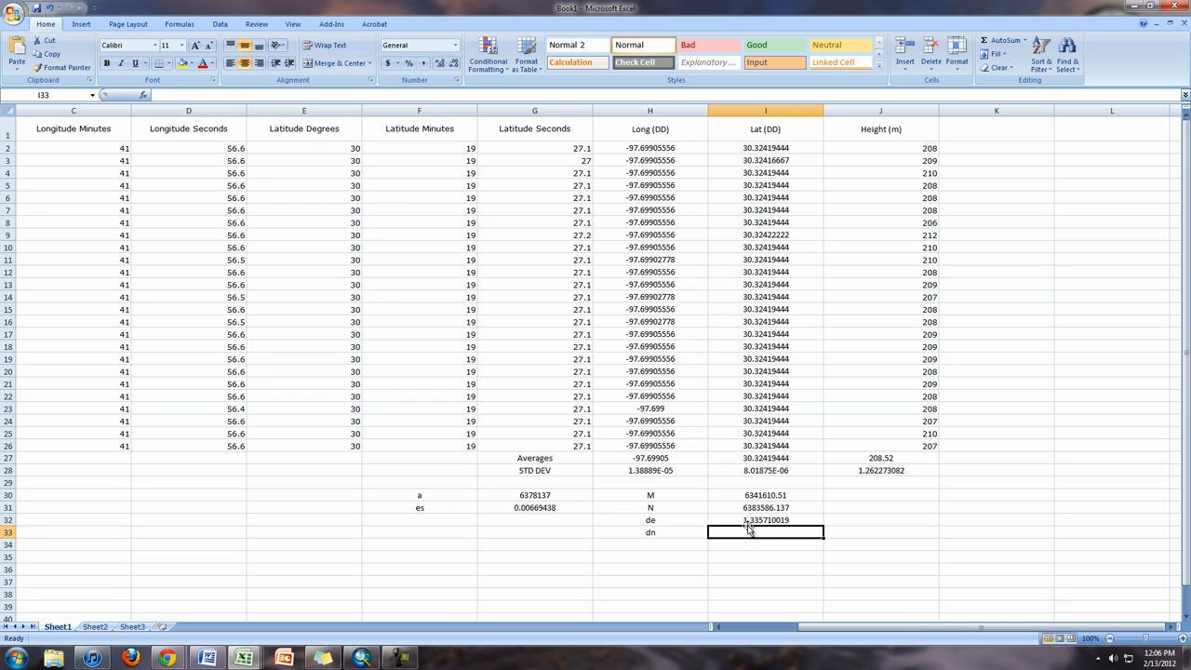
mouse_move(1031, 454)
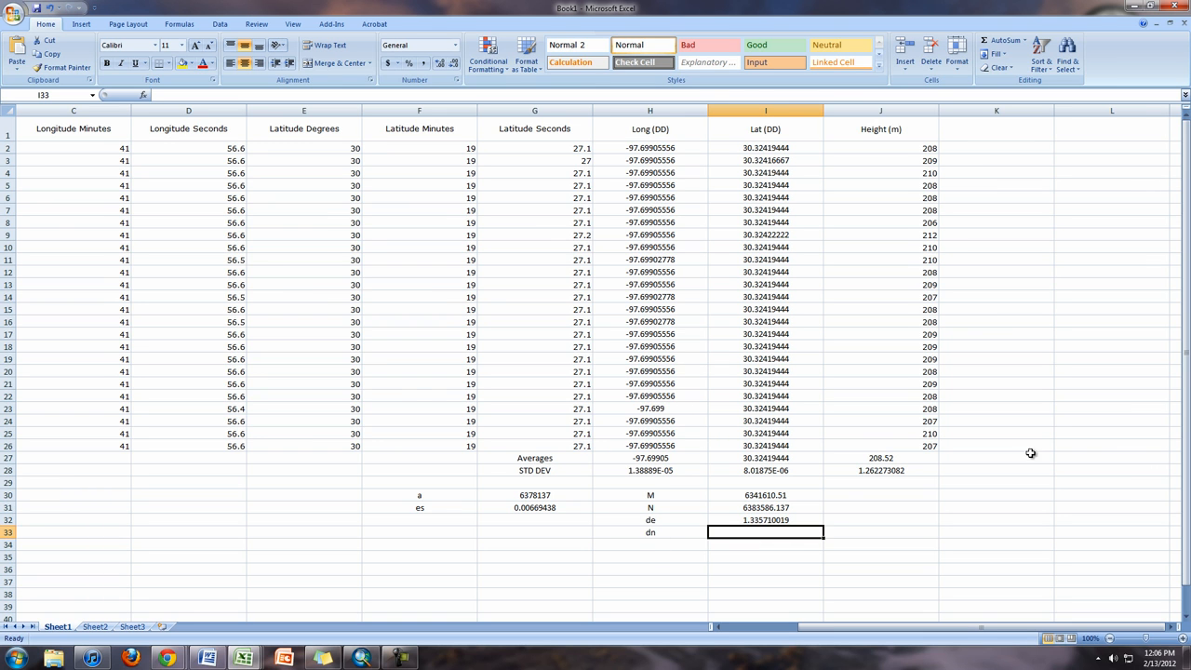
mouse_move(601, 466)
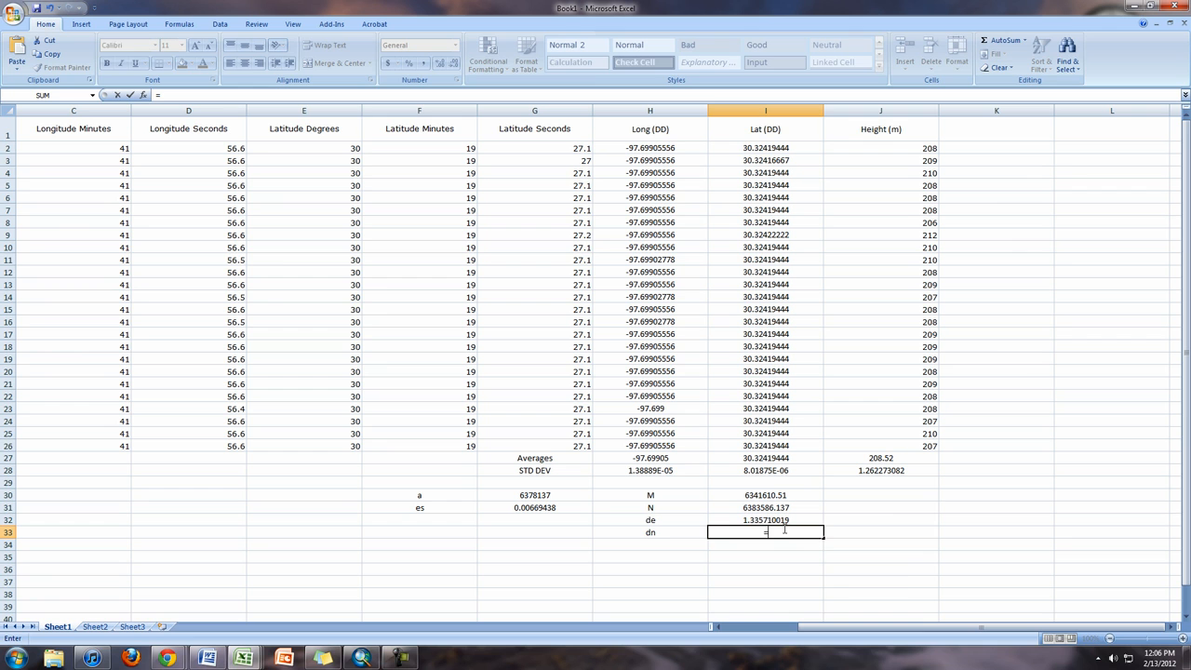
Compute dn in I33 as RADIANS(I28)*I30, giving 0.887531567
type("=radiat")
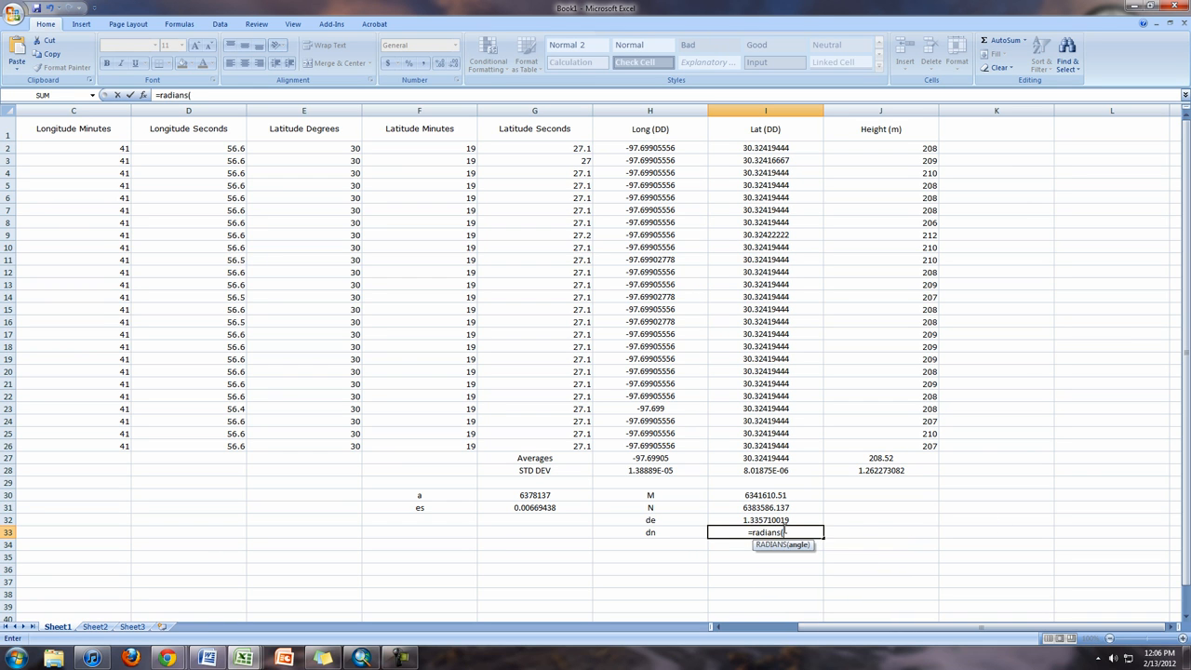
mouse_move(770, 472)
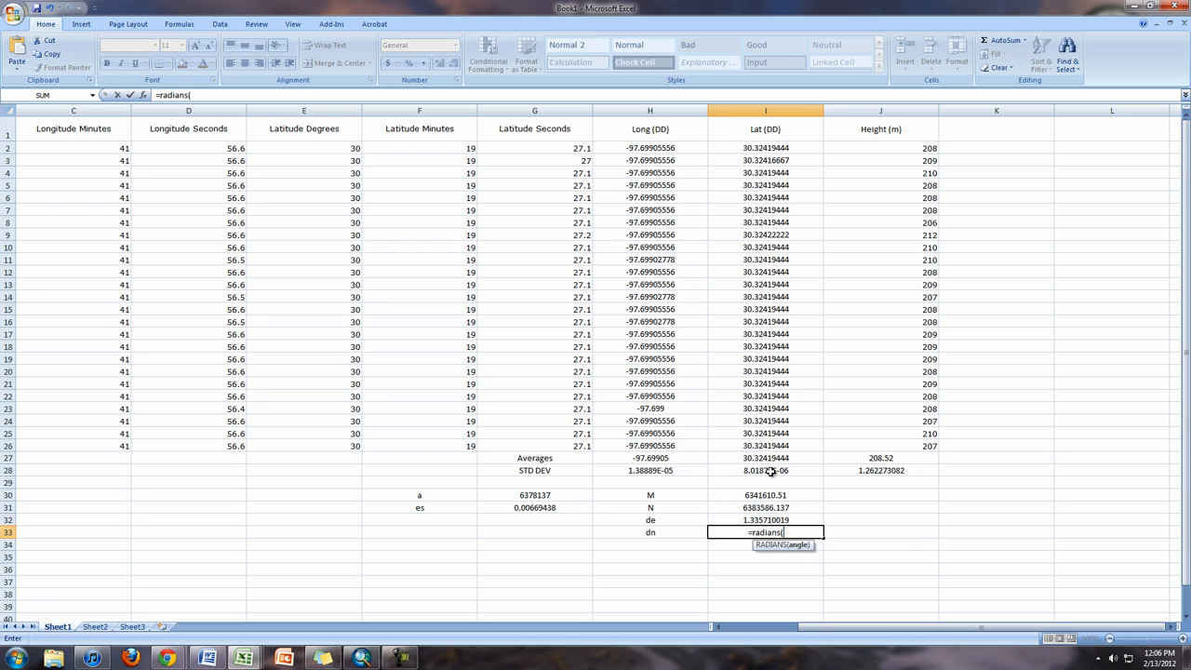
left_click(766, 470)
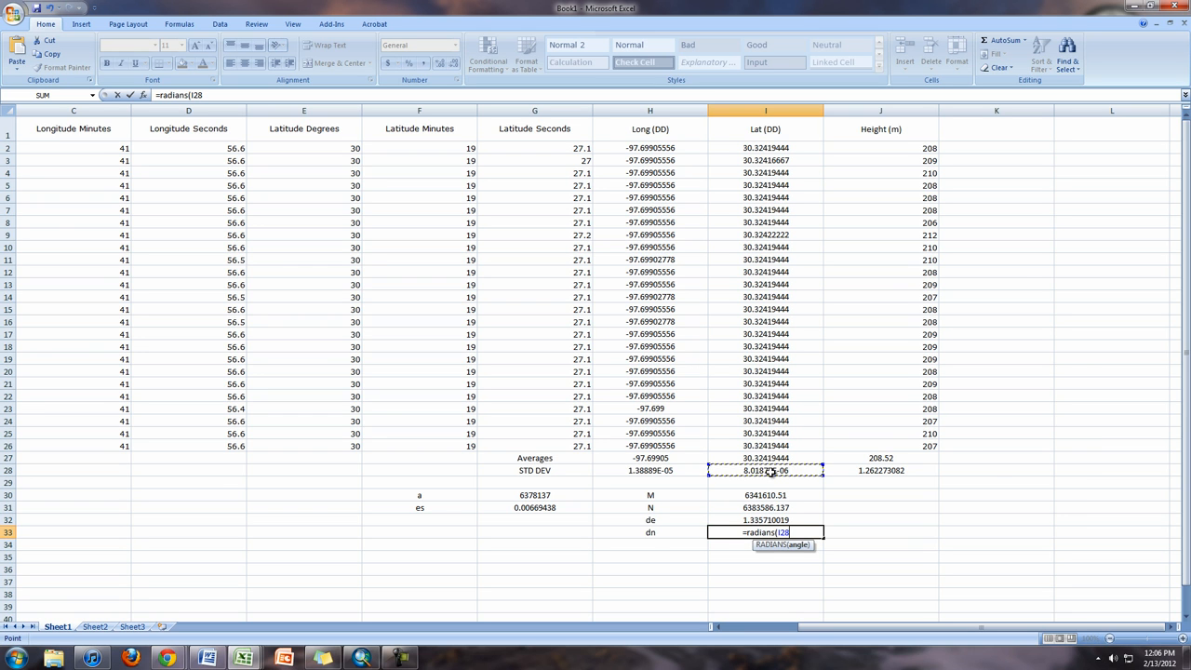
type(")")
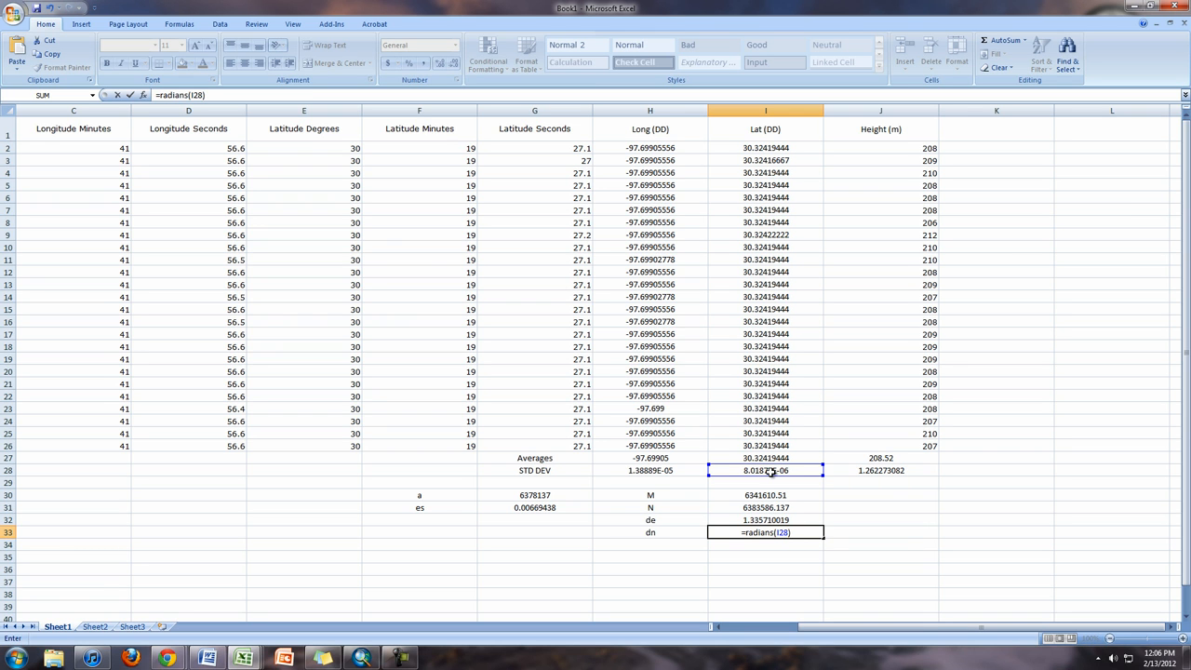
type("*")
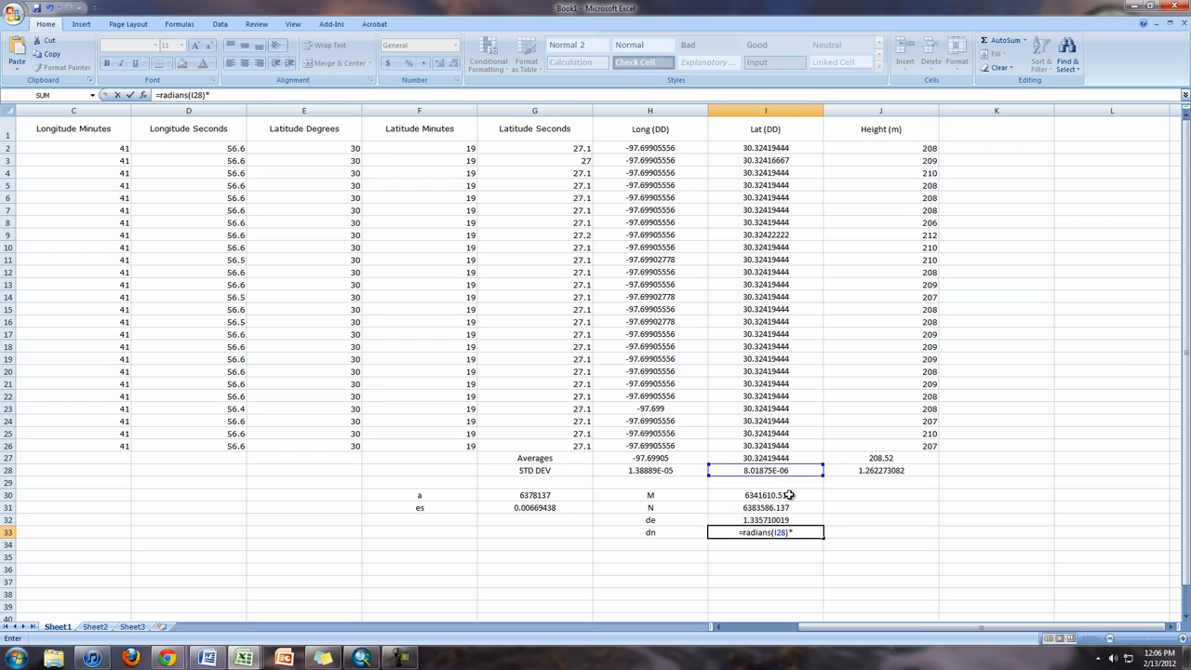
key("Return")
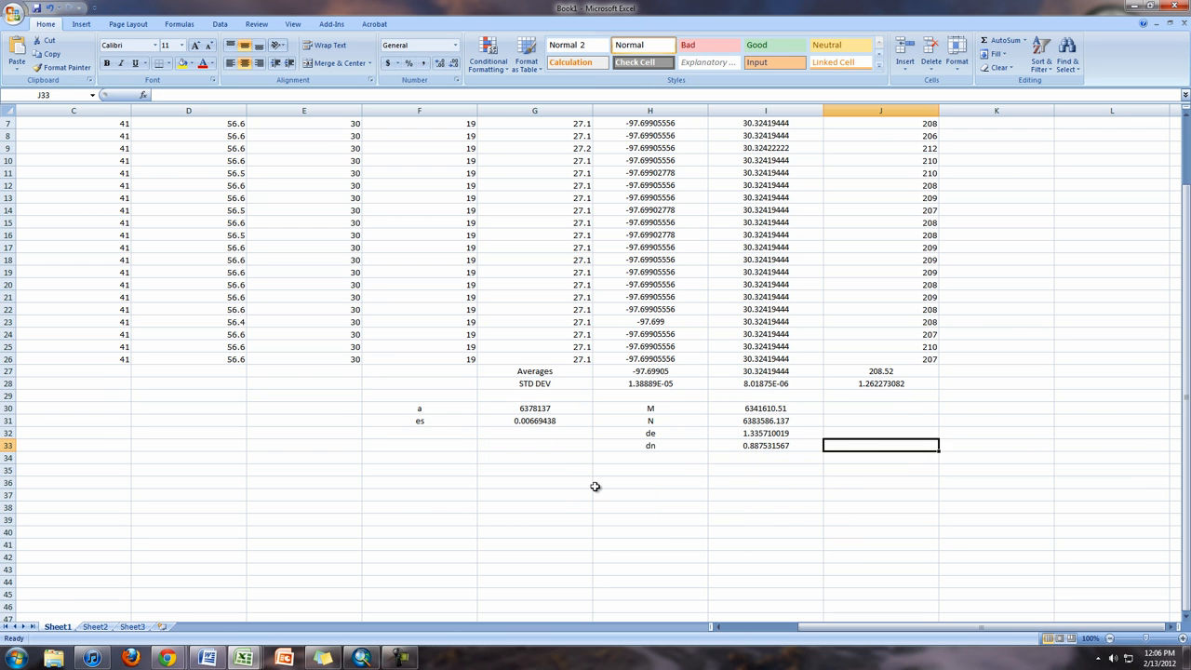
Add a Vertical Error row equal to J28 (1.262273082) and a Horizontal Error label
type("Ver")
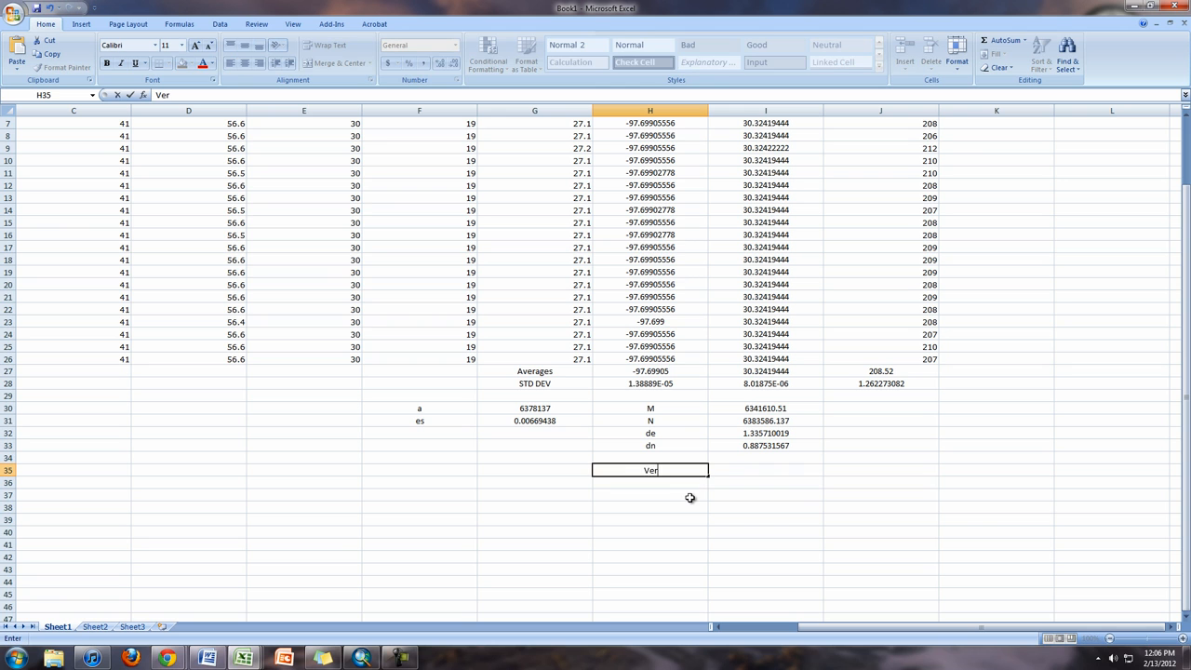
type("tical Er")
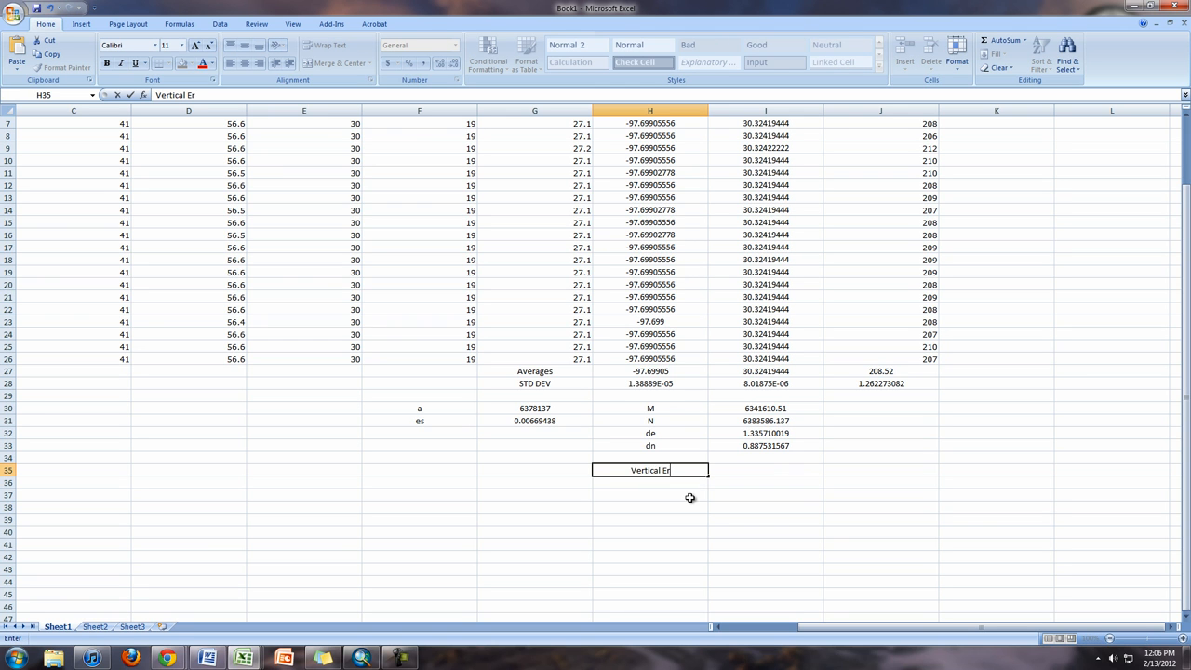
type("ror")
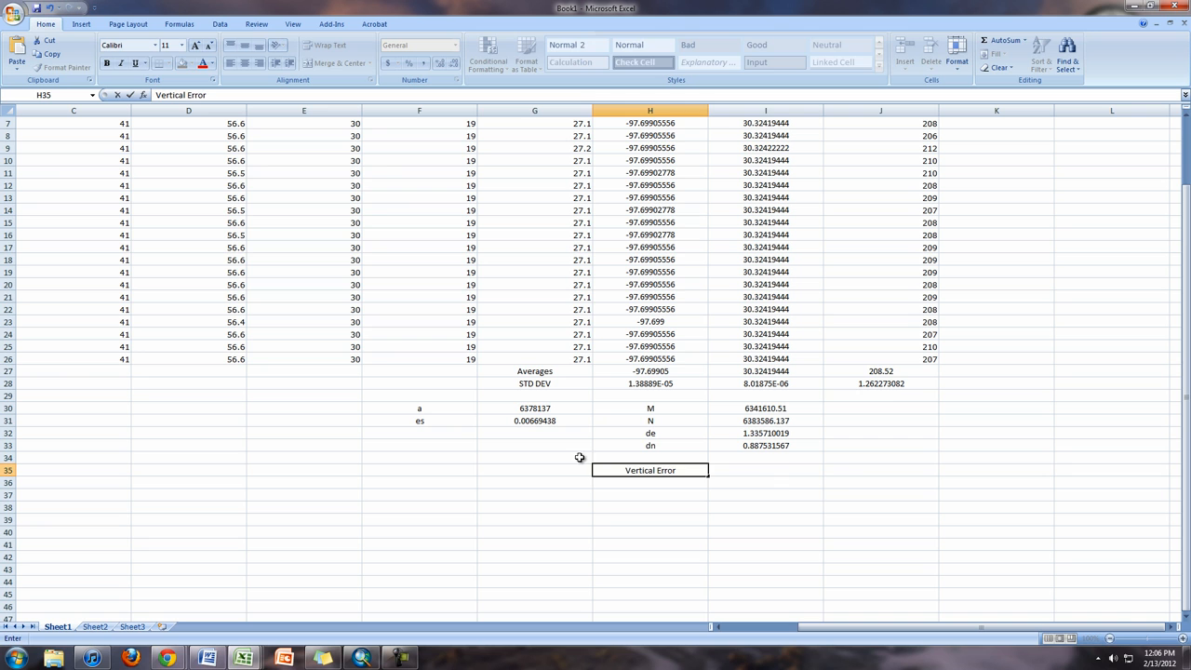
left_click(766, 470)
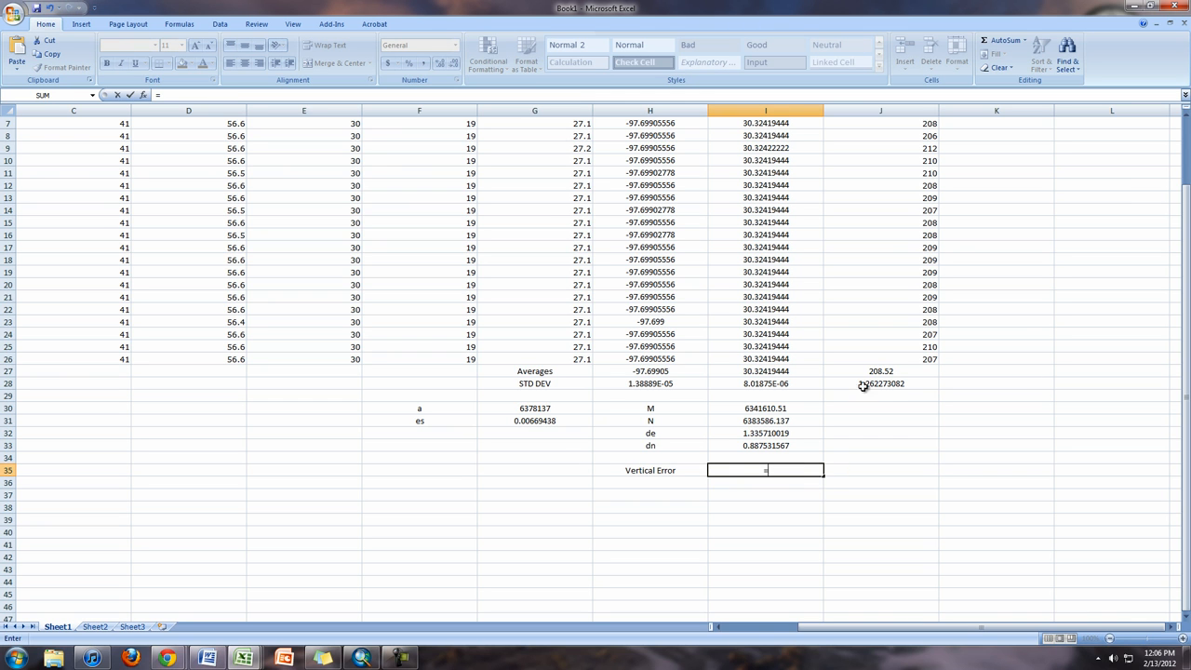
left_click(879, 383)
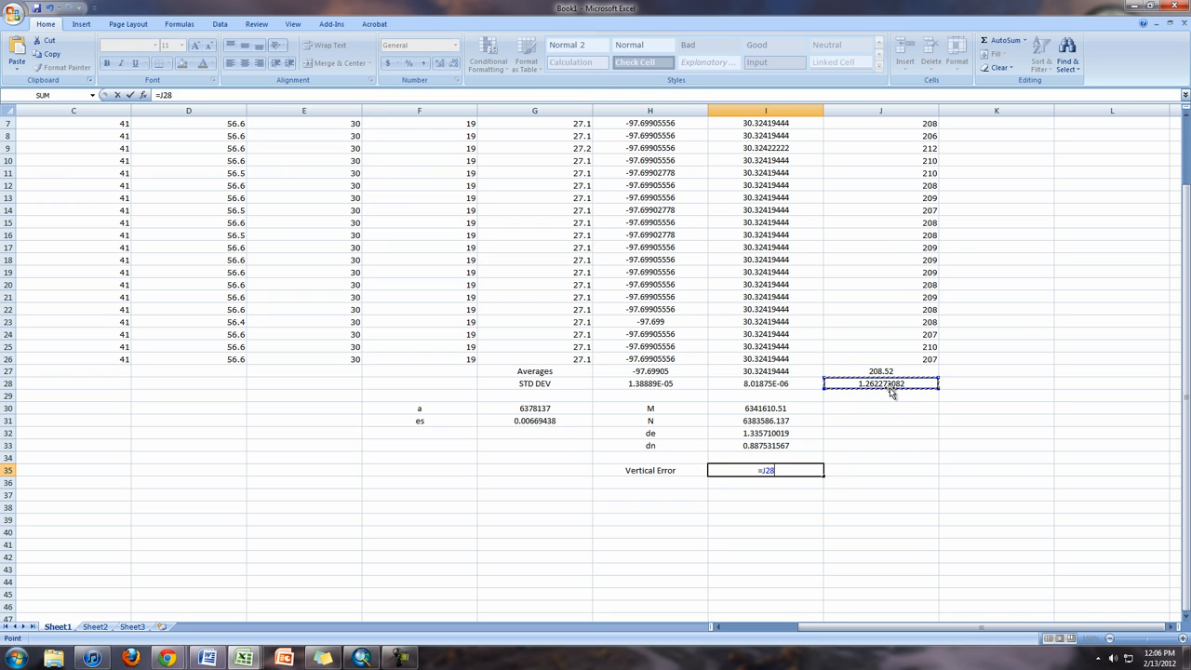
scroll("up", 3)
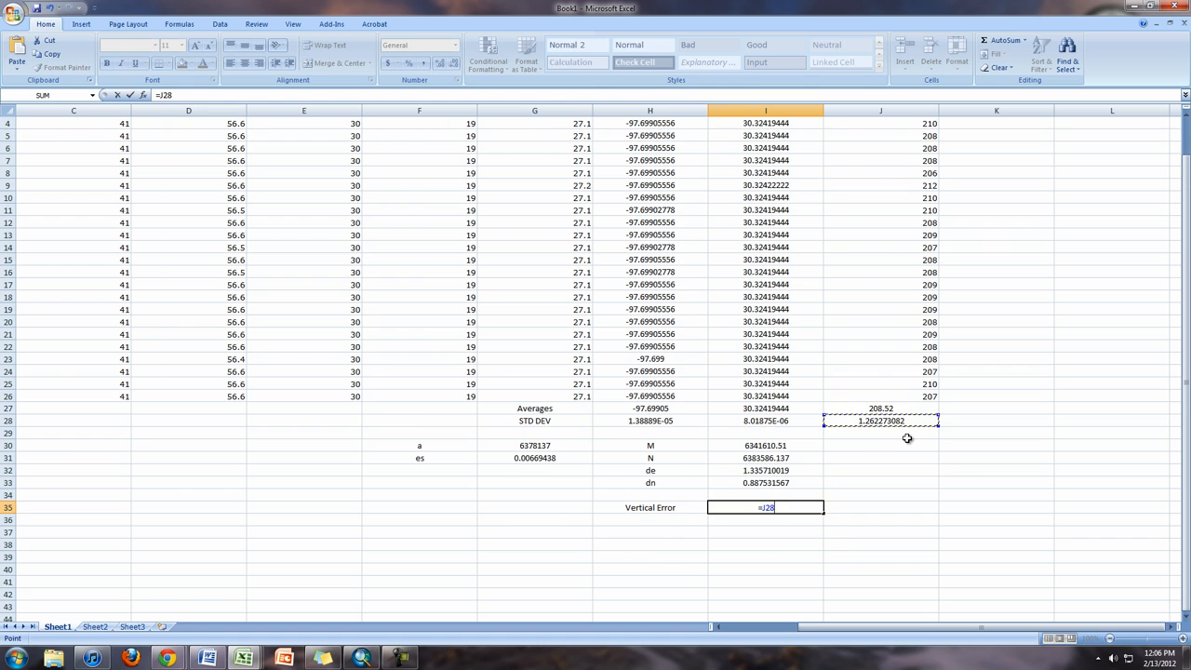
key("Return")
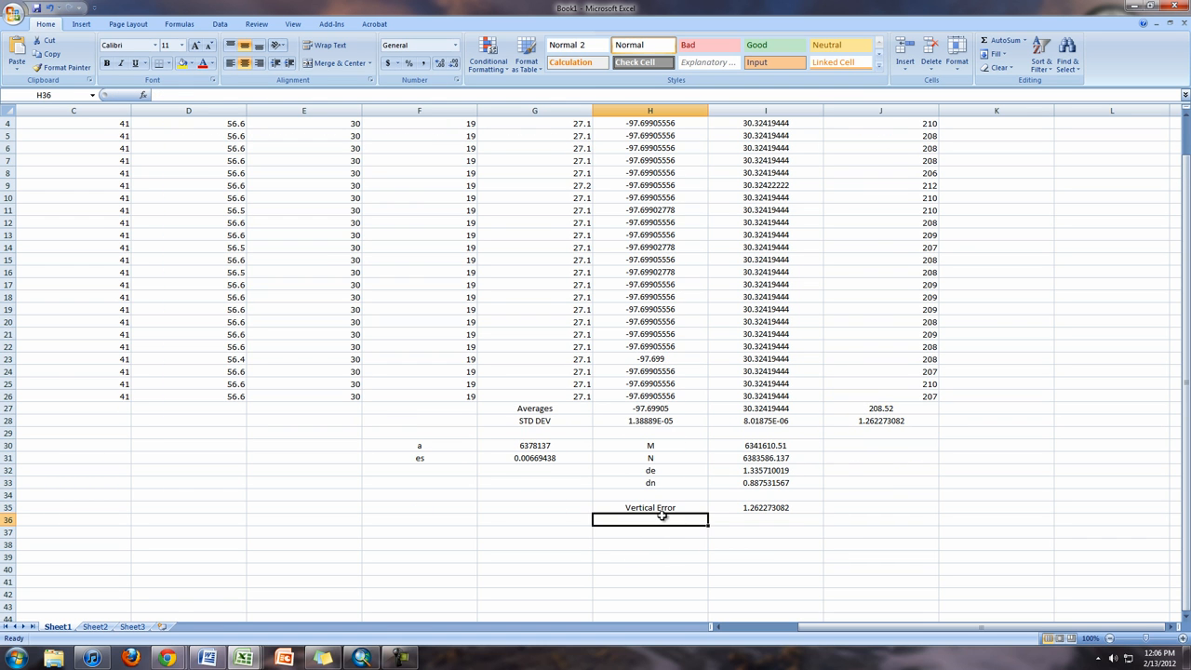
type("Horizontal Error")
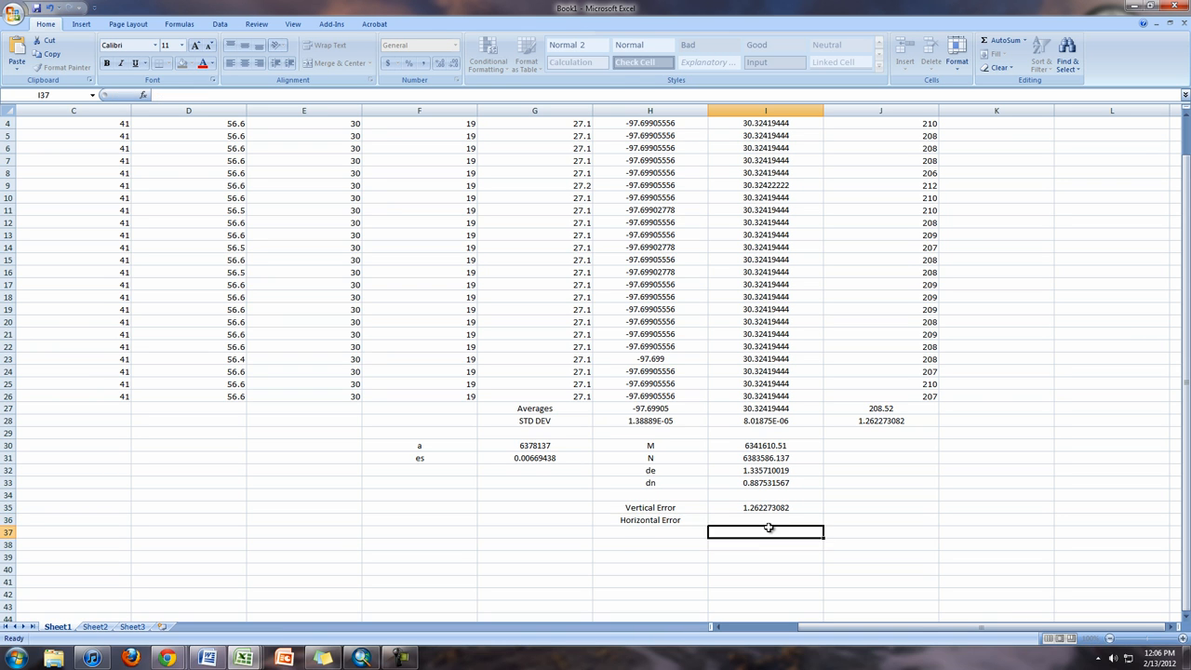
left_click(766, 507)
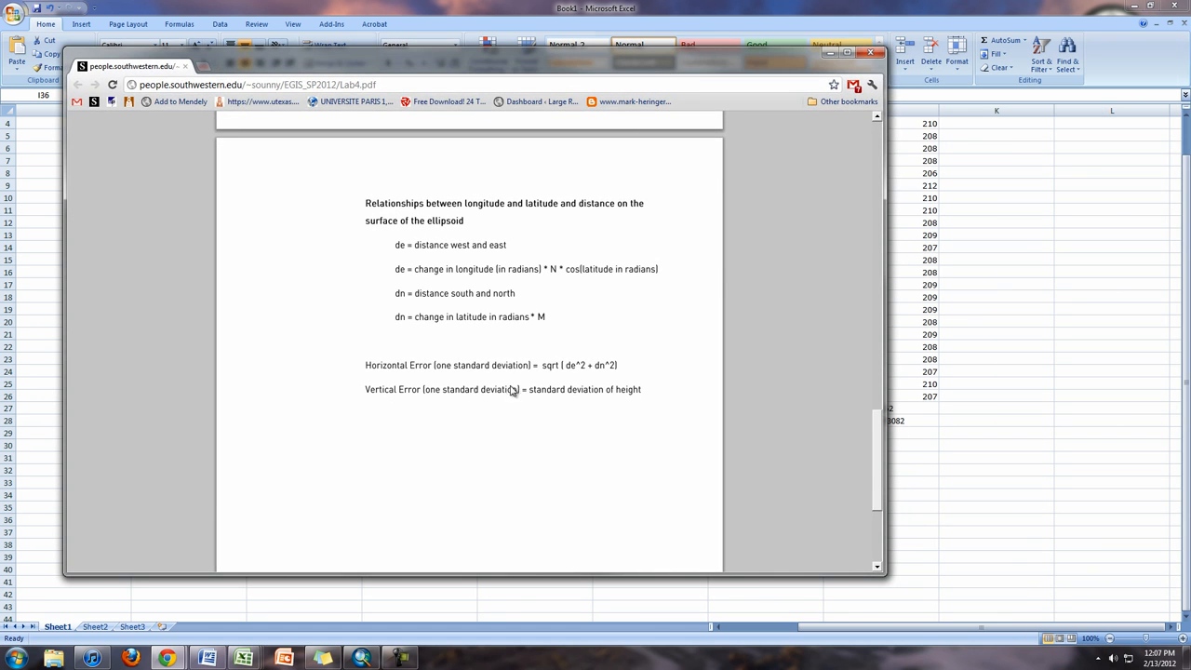
mouse_move(553, 376)
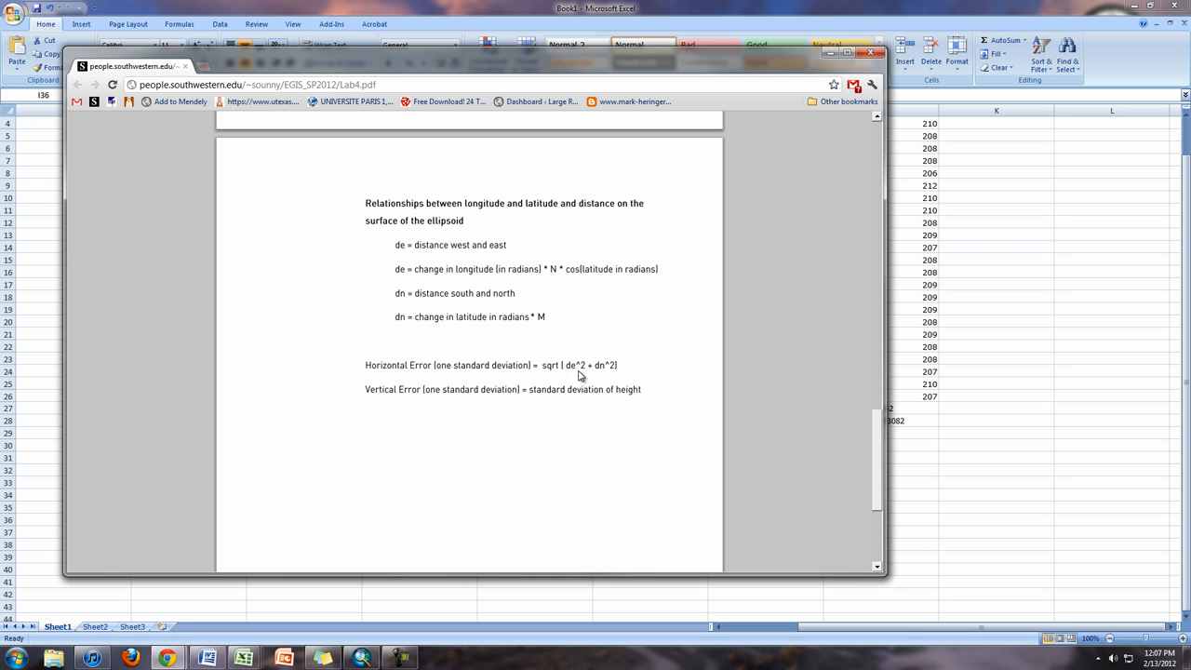
mouse_move(689, 65)
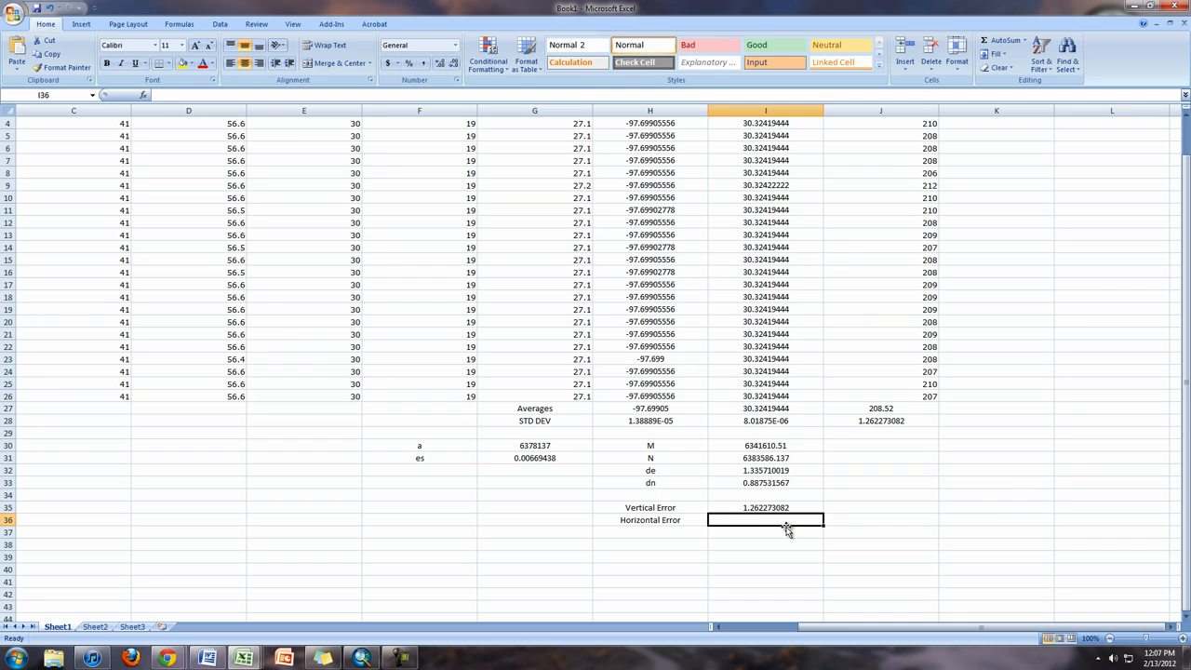
Enter =SQRT(I32^2+I33^2) in I36, giving 1.603693717, and select the result
type("=sqrt(")
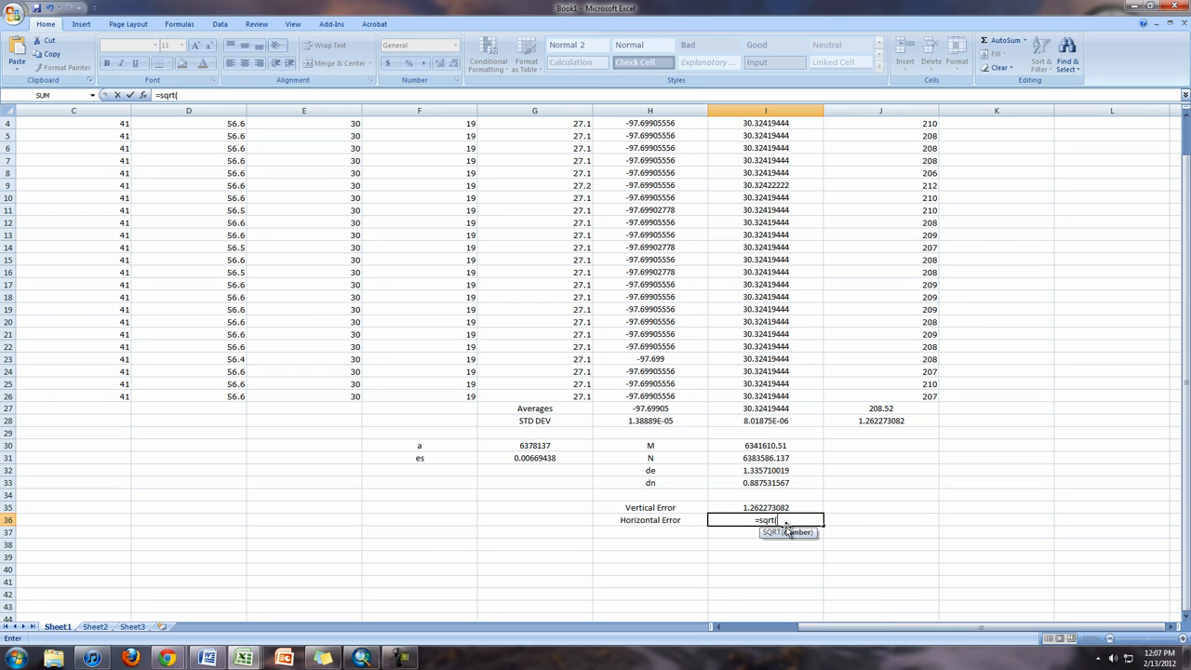
left_click(765, 470)
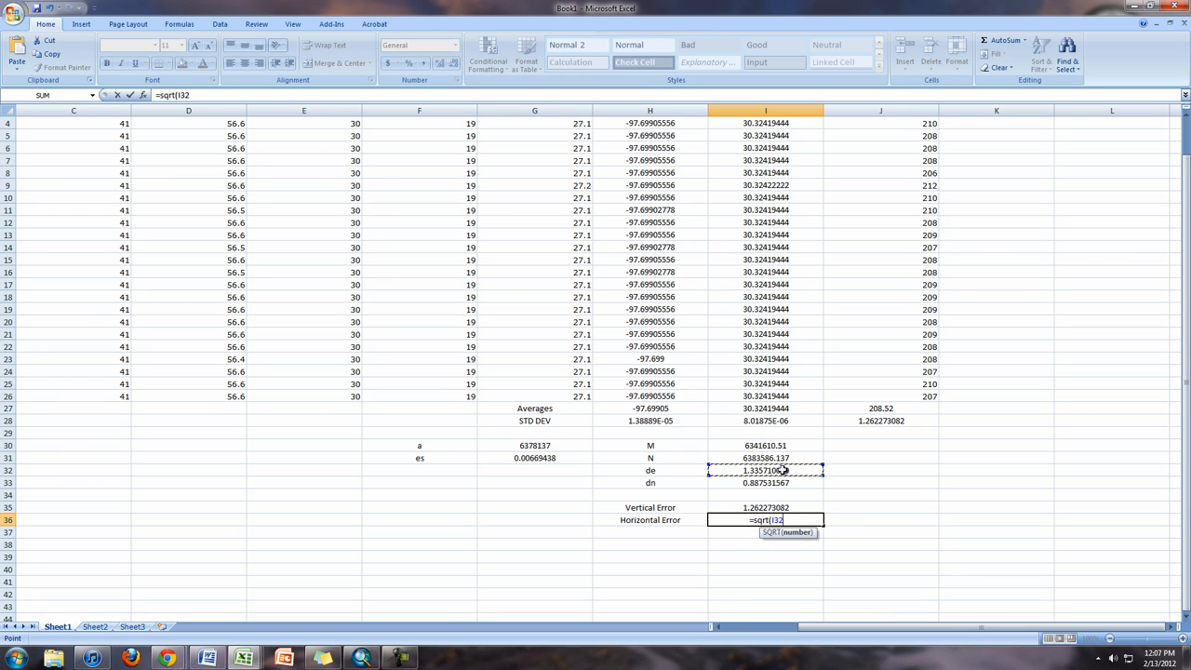
type("^")
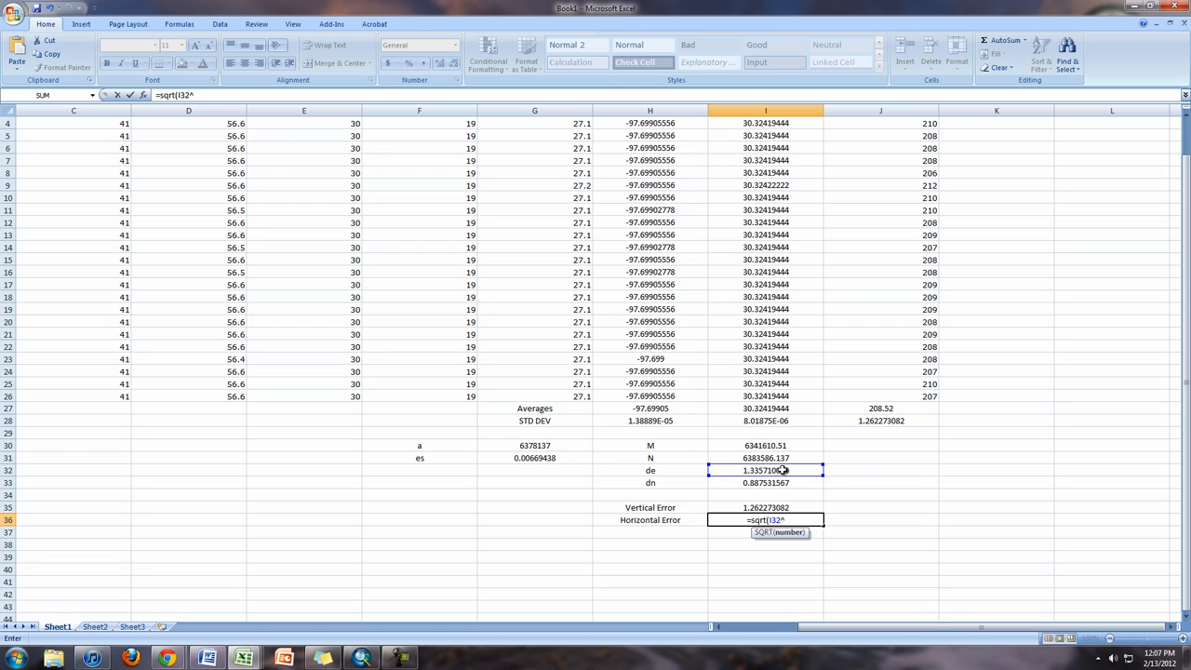
type("2+")
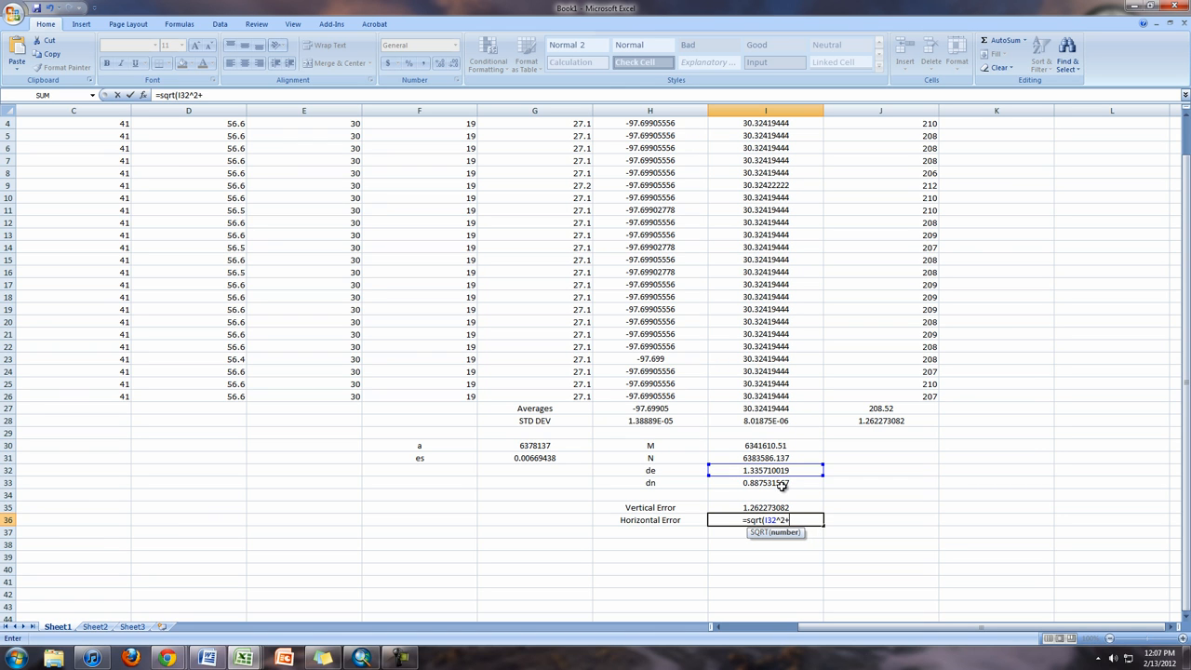
left_click(764, 483)
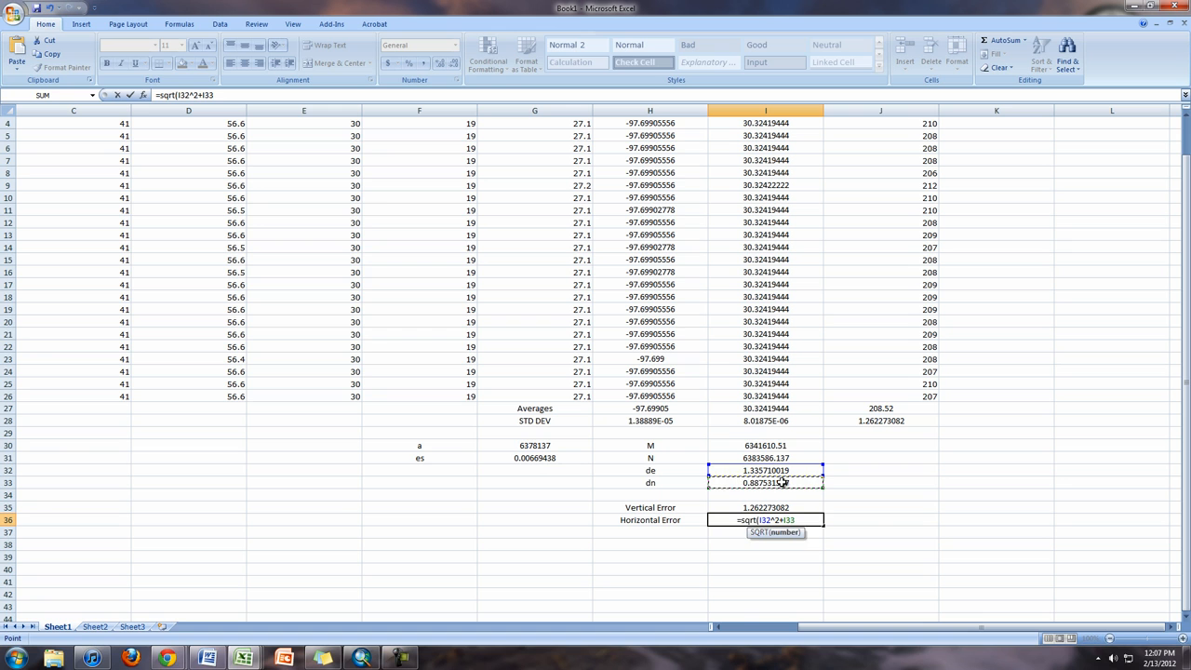
type("^2)")
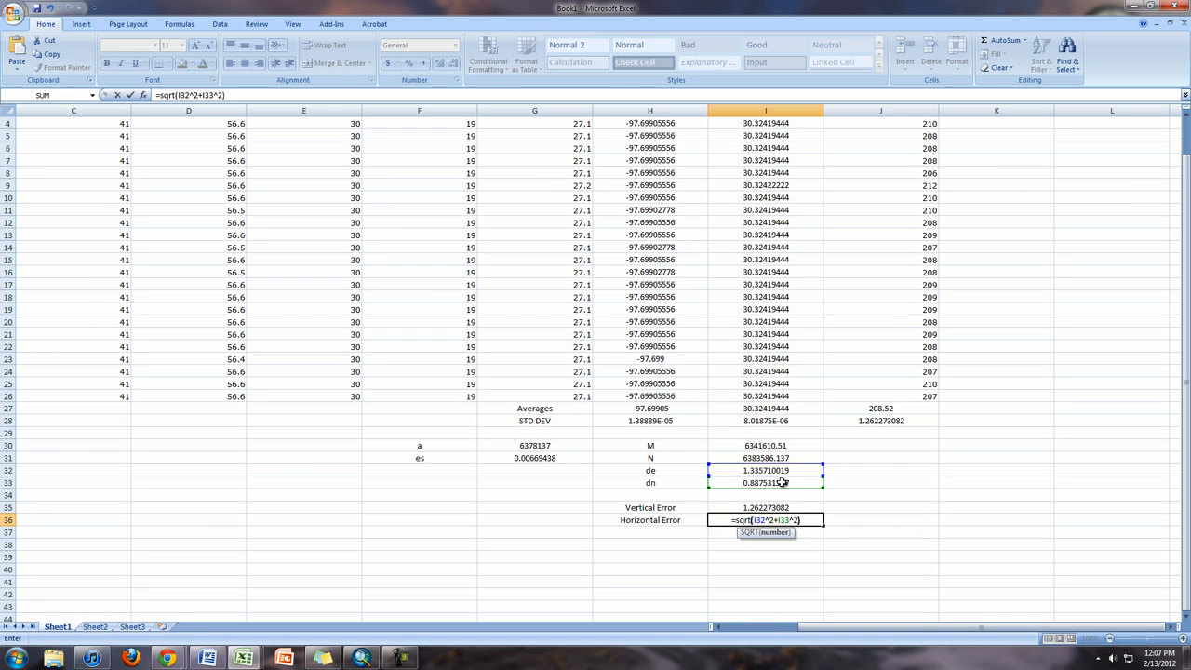
key("Return")
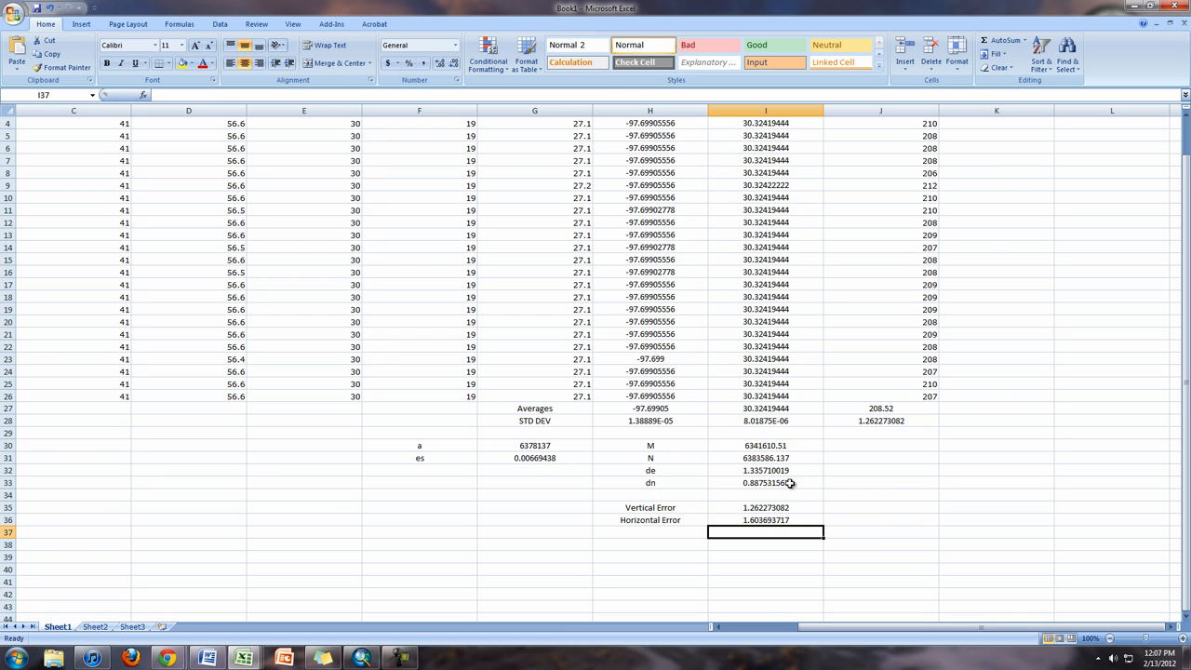
left_click(765, 520)
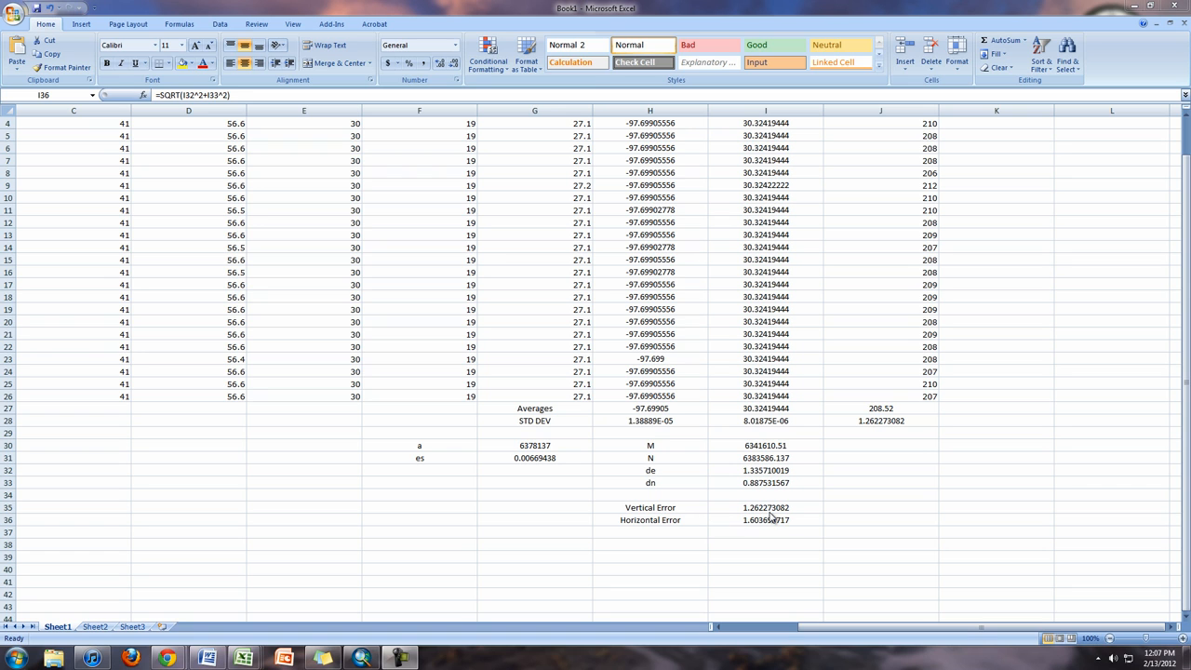
mouse_move(766, 529)
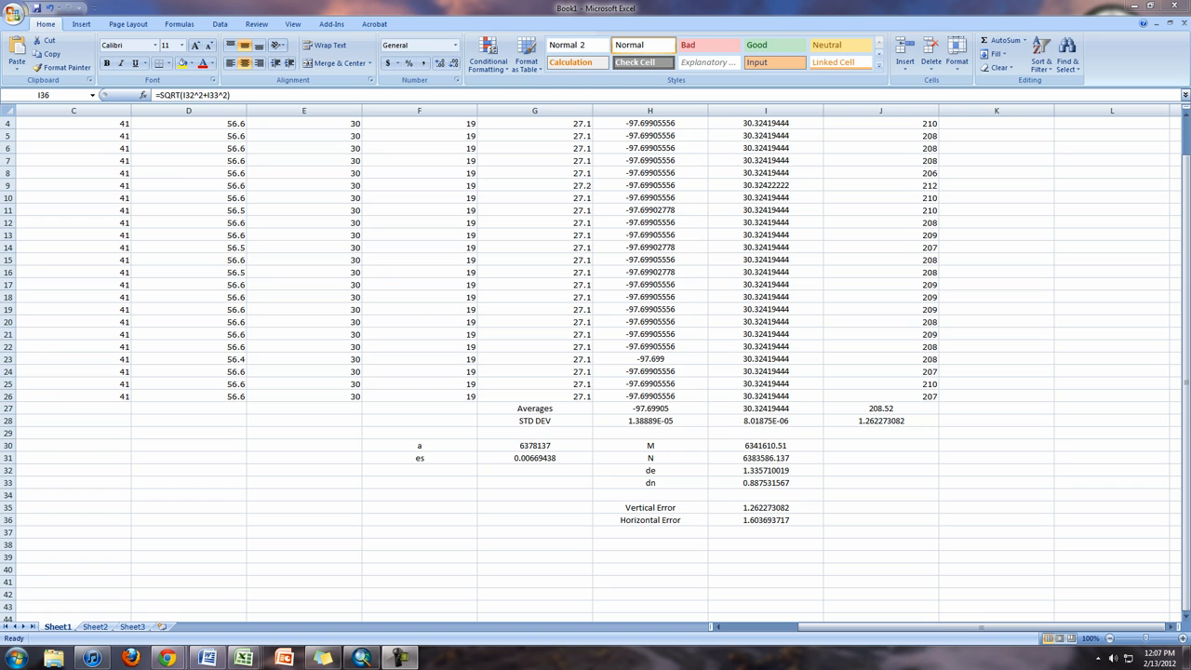
mouse_move(927, 496)
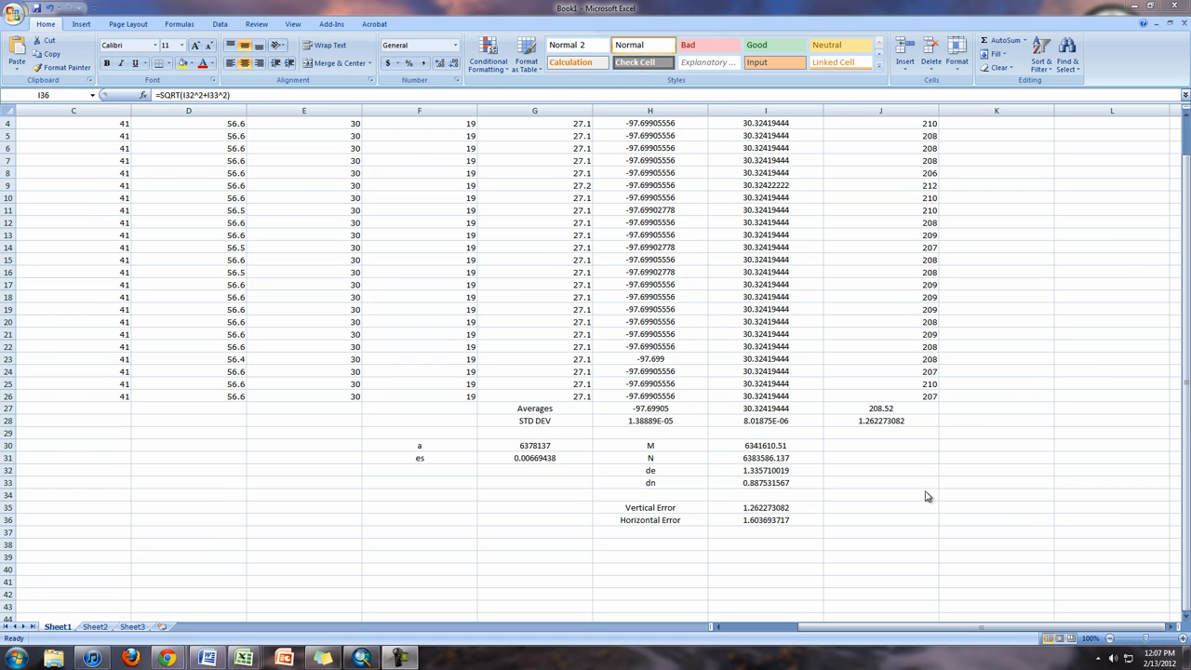
left_click(765, 520)
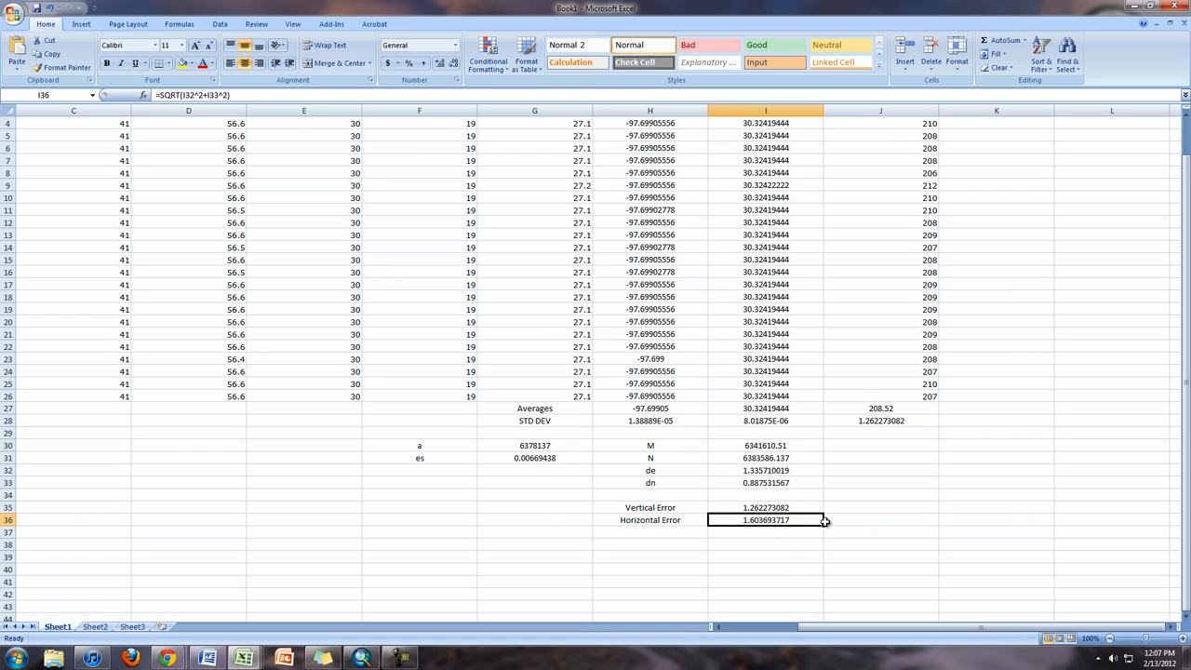
Copy the Long (DD) and Lat (DD) columns H1:I26 and bring up paste options on Sheet2
scroll("up", 3)
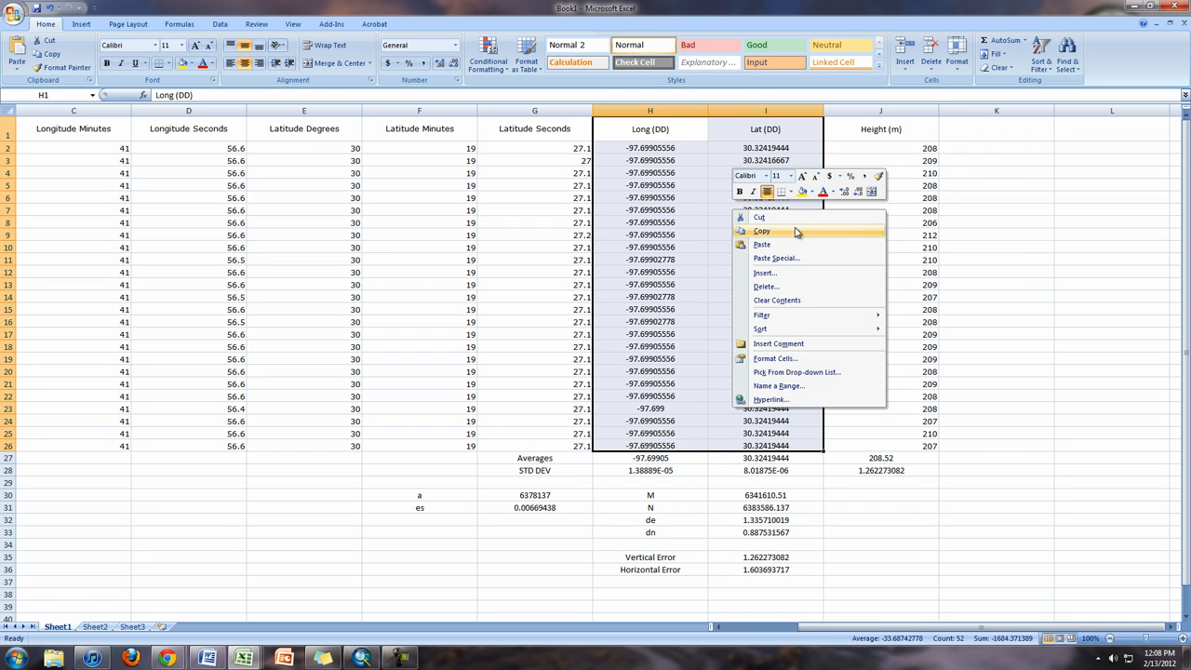
left_click(761, 231)
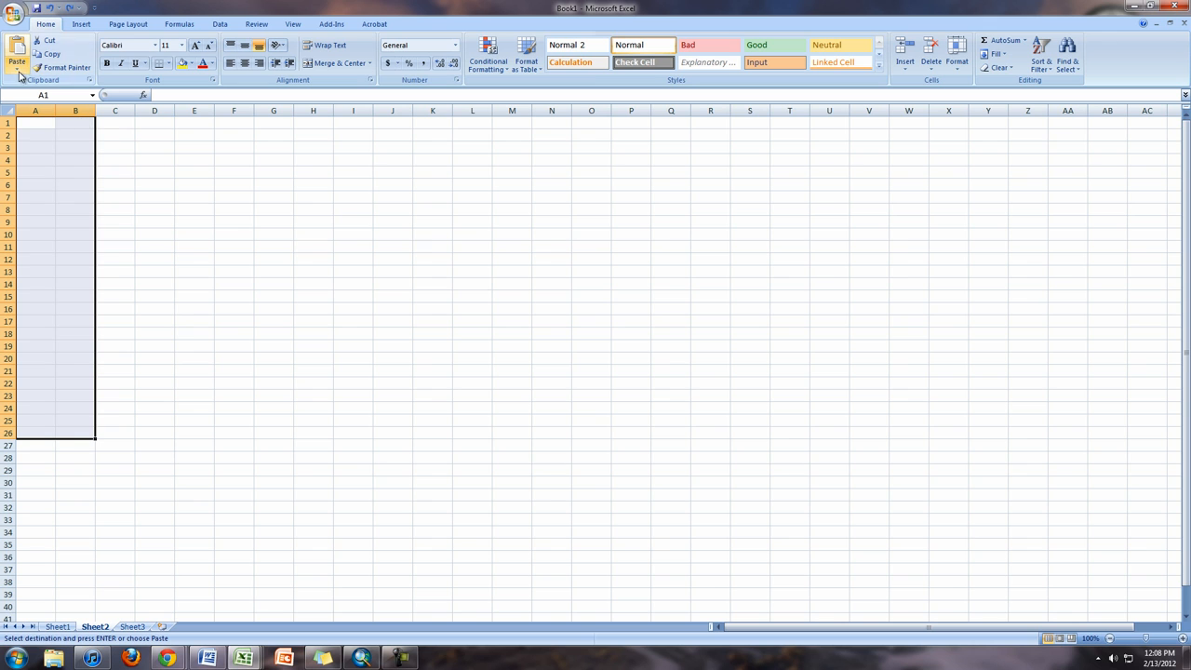
left_click(16, 67)
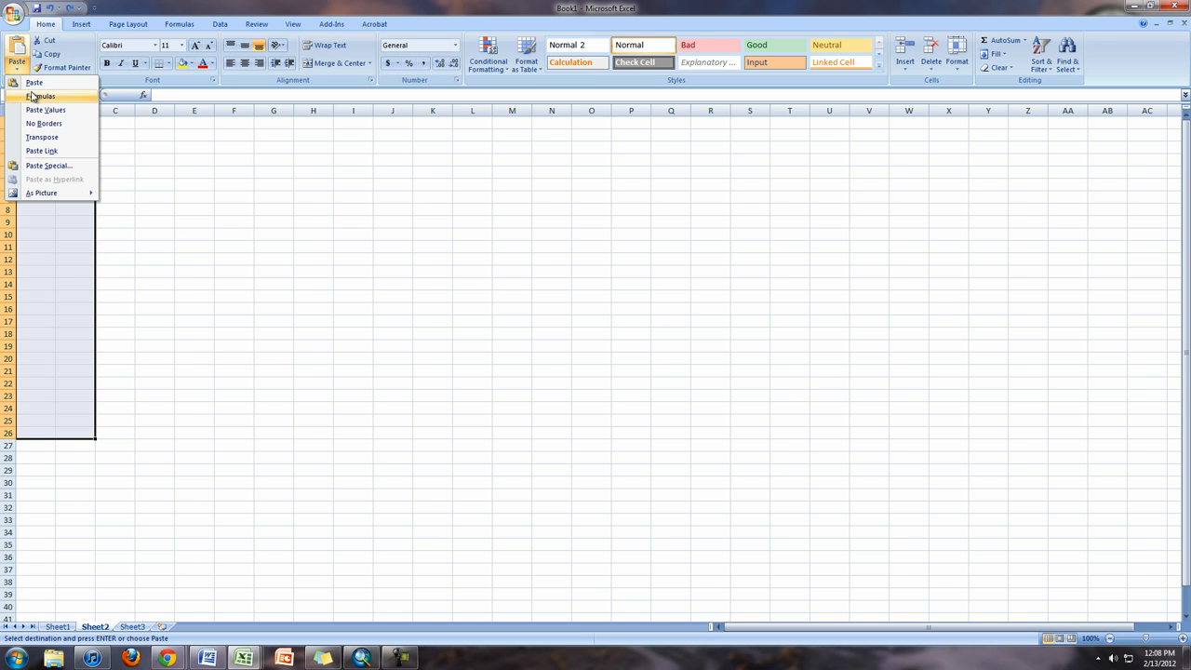
mouse_move(56, 121)
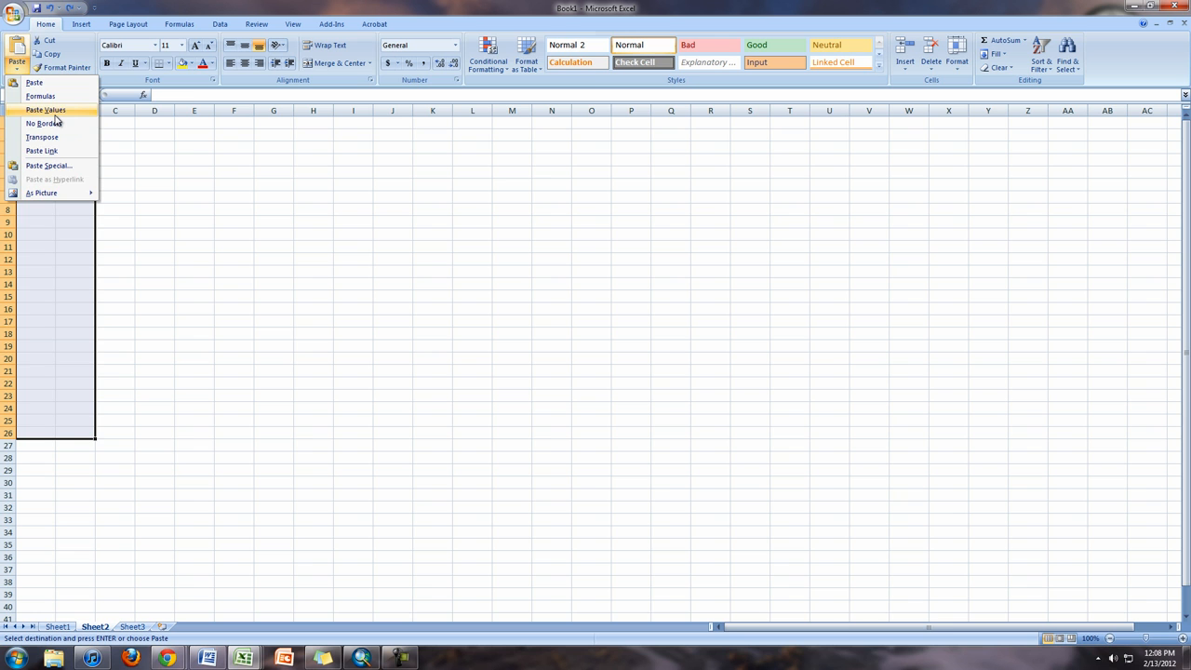
Paste the coordinates into Sheet2 as values only and rename the headers Long and Lat
left_click(45, 109)
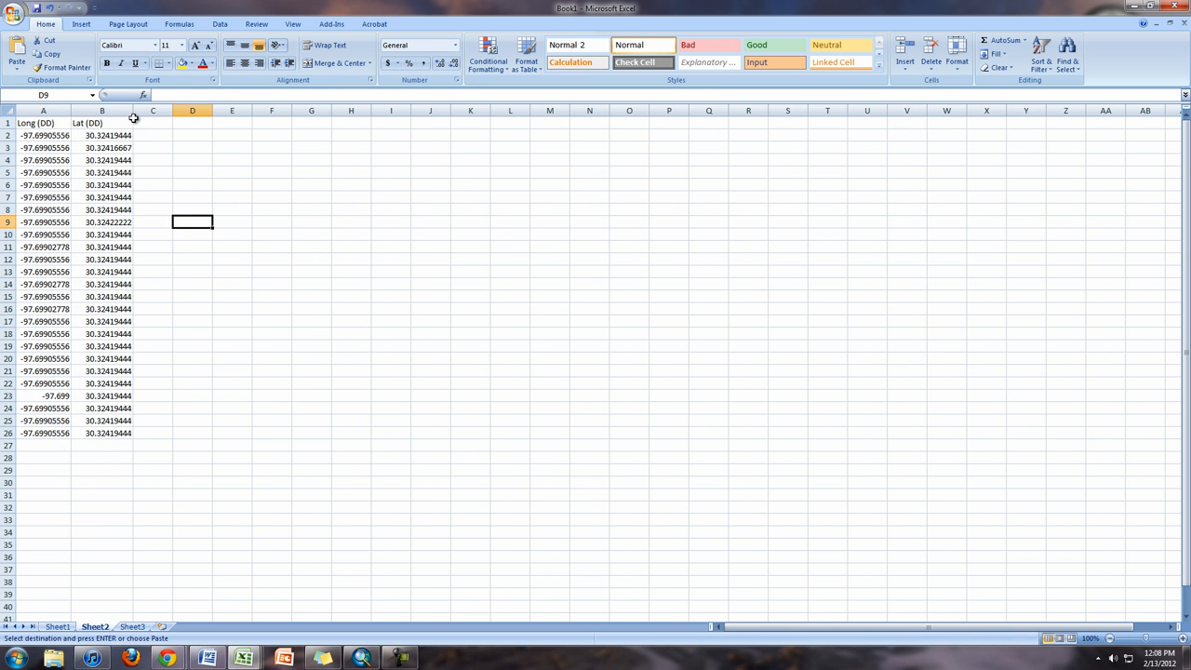
left_click(43, 123)
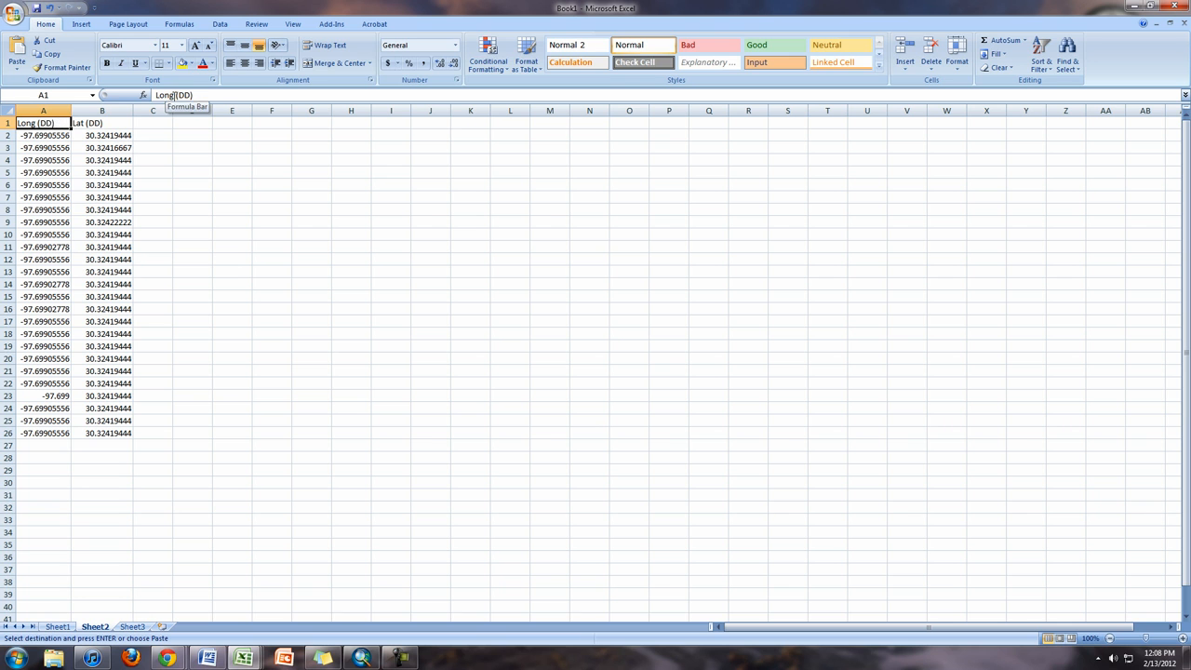
left_click(103, 122)
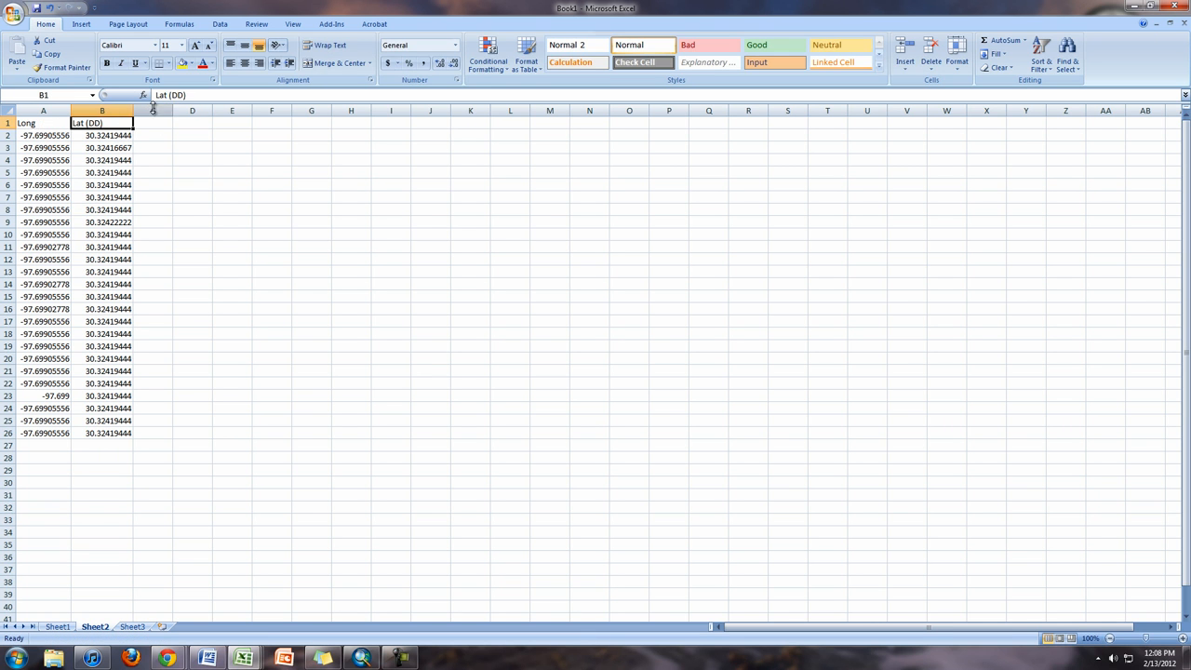
left_click(231, 233)
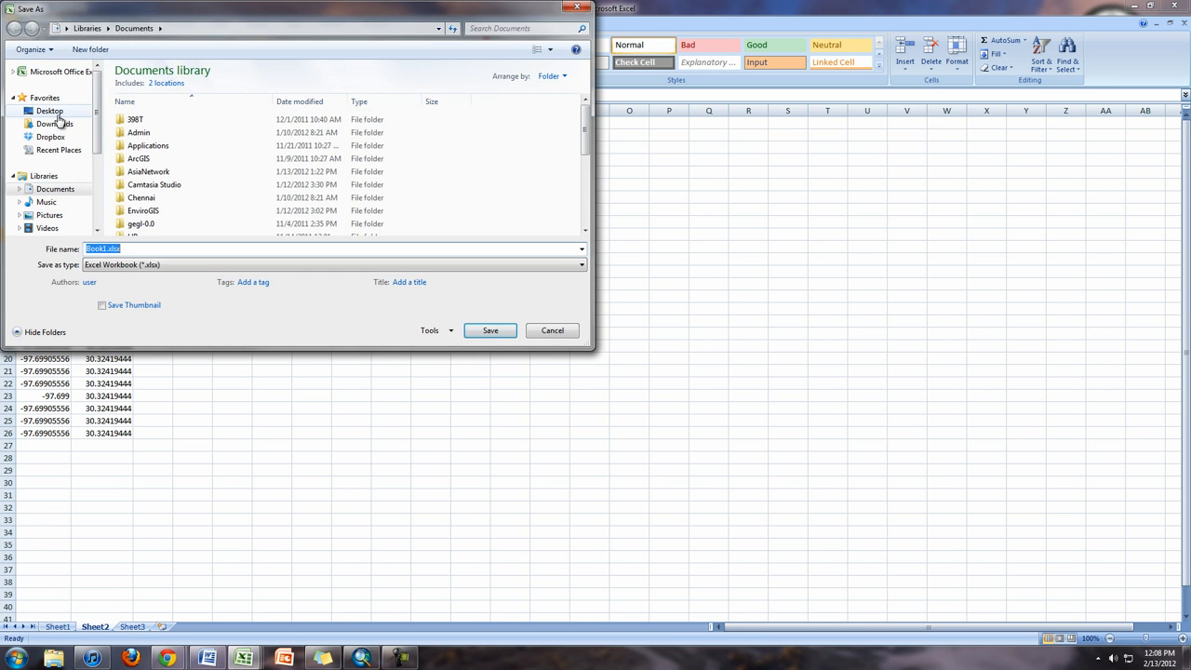
Attempt saving the workbook as GPS on the Desktop, dismissing both disk-space errors
left_click(49, 111)
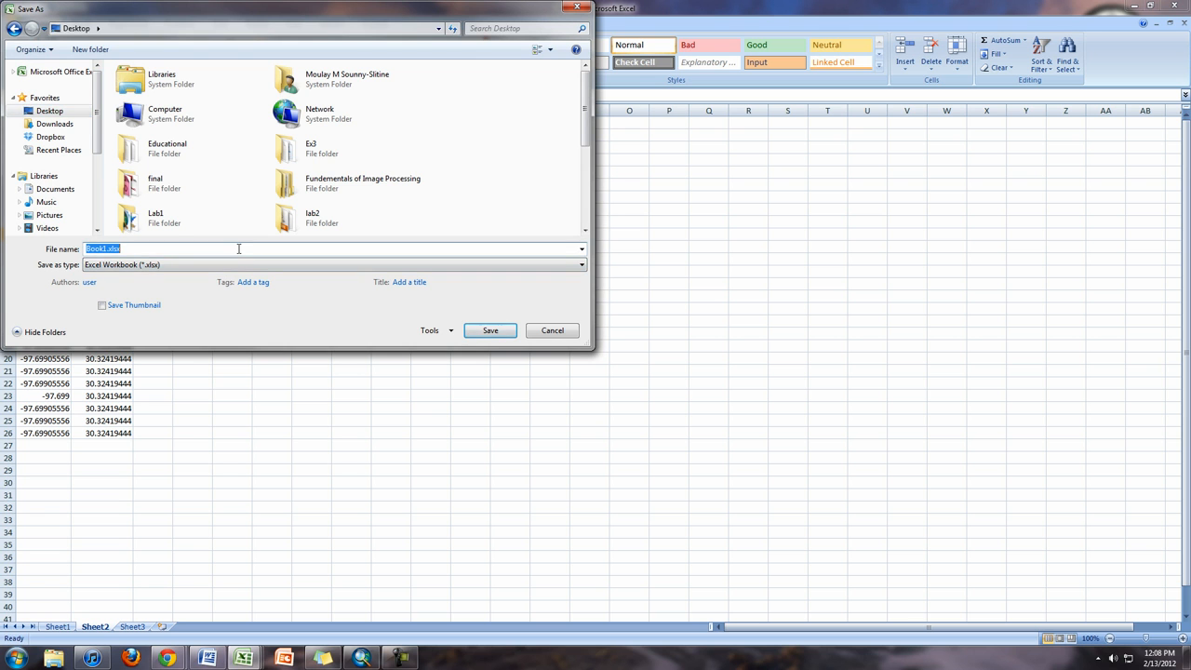
type("GPS")
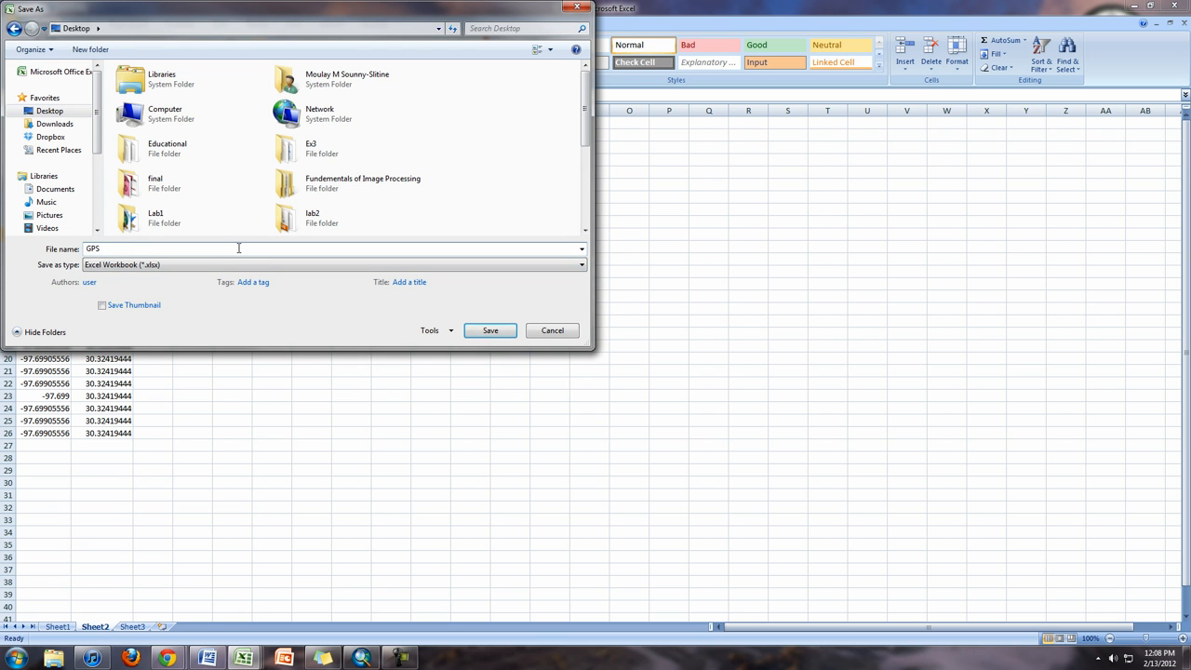
left_click(491, 330)
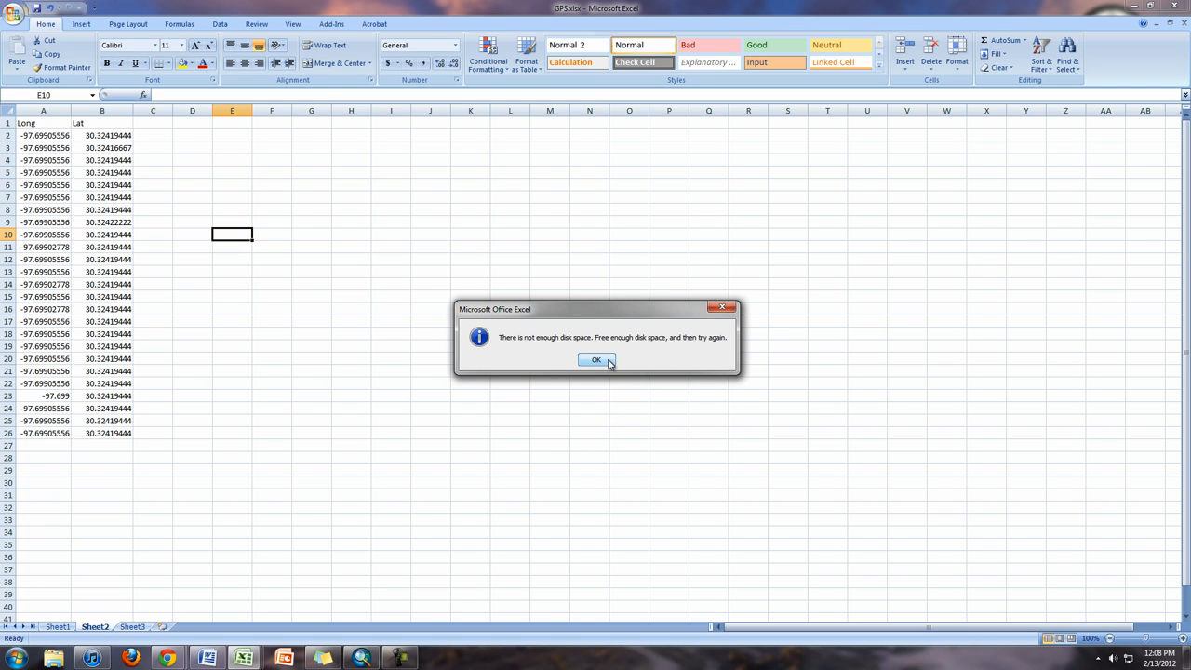
mouse_move(621, 354)
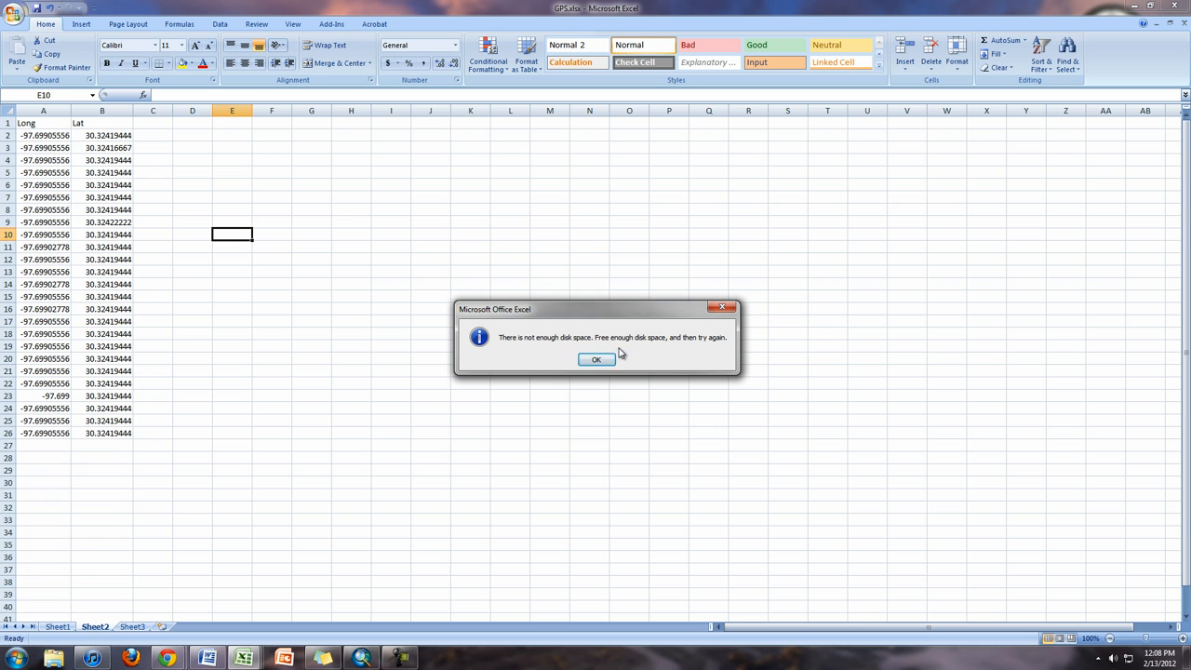
mouse_move(597, 360)
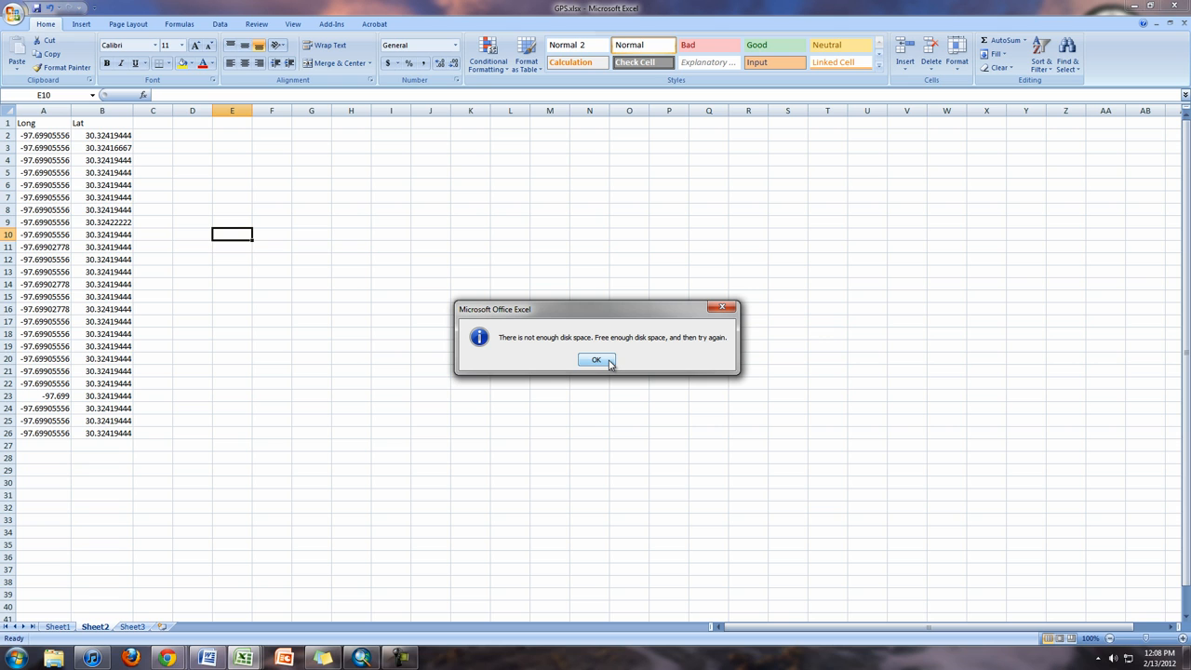
mouse_move(603, 363)
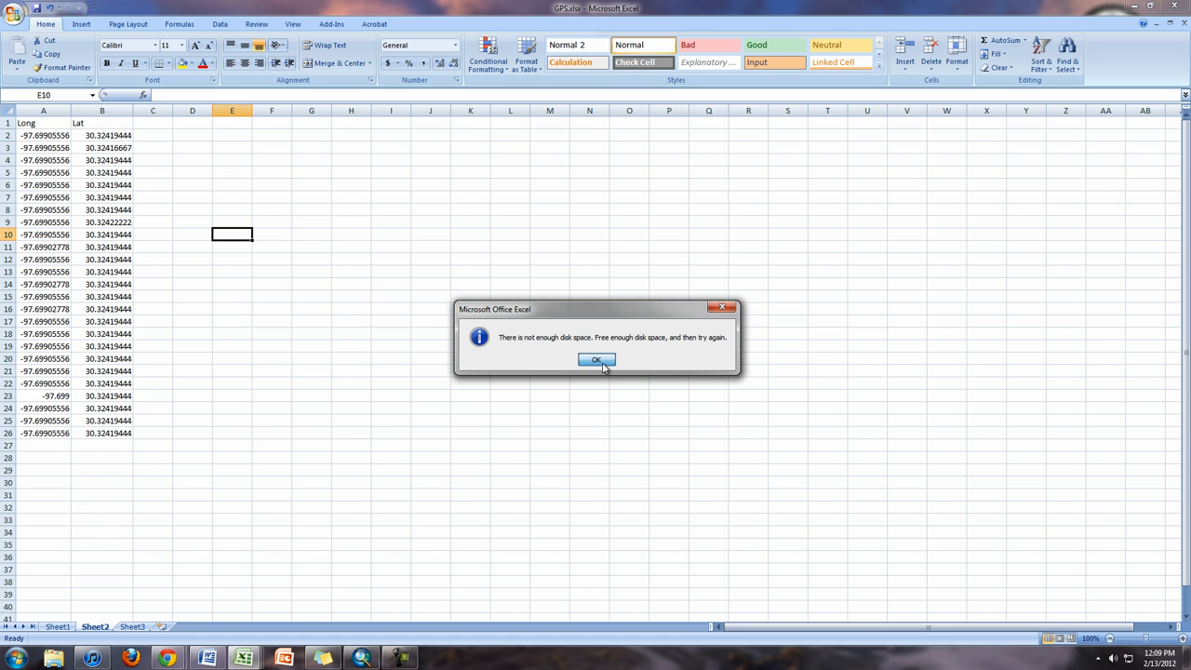
left_click(597, 360)
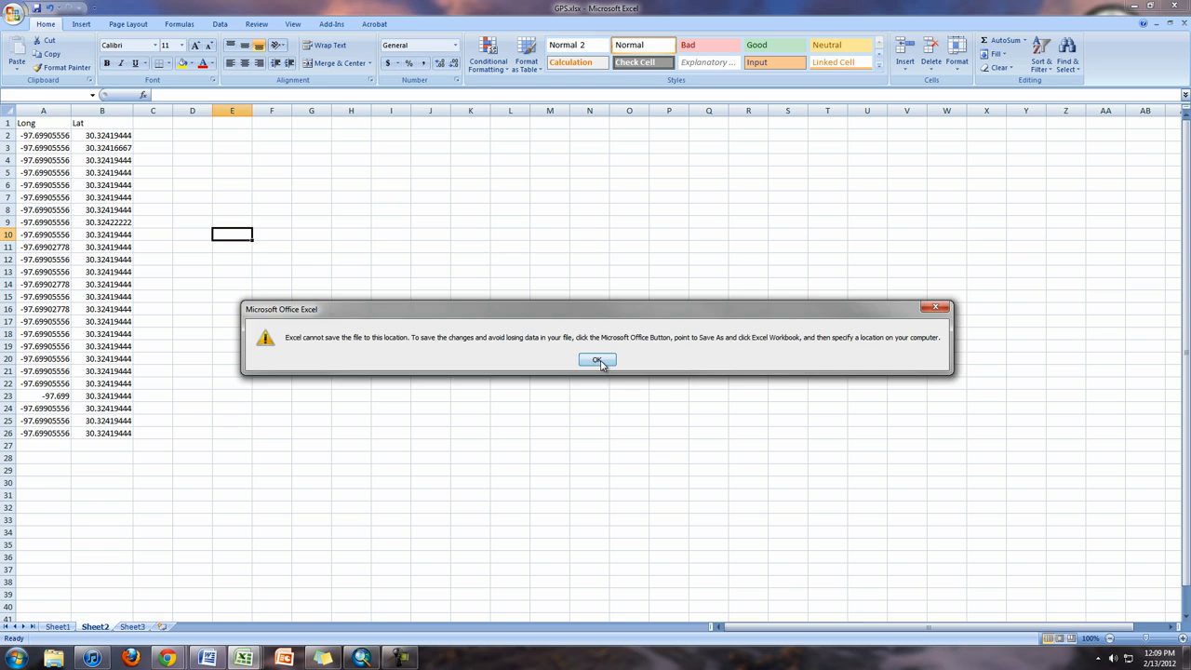
left_click(597, 360)
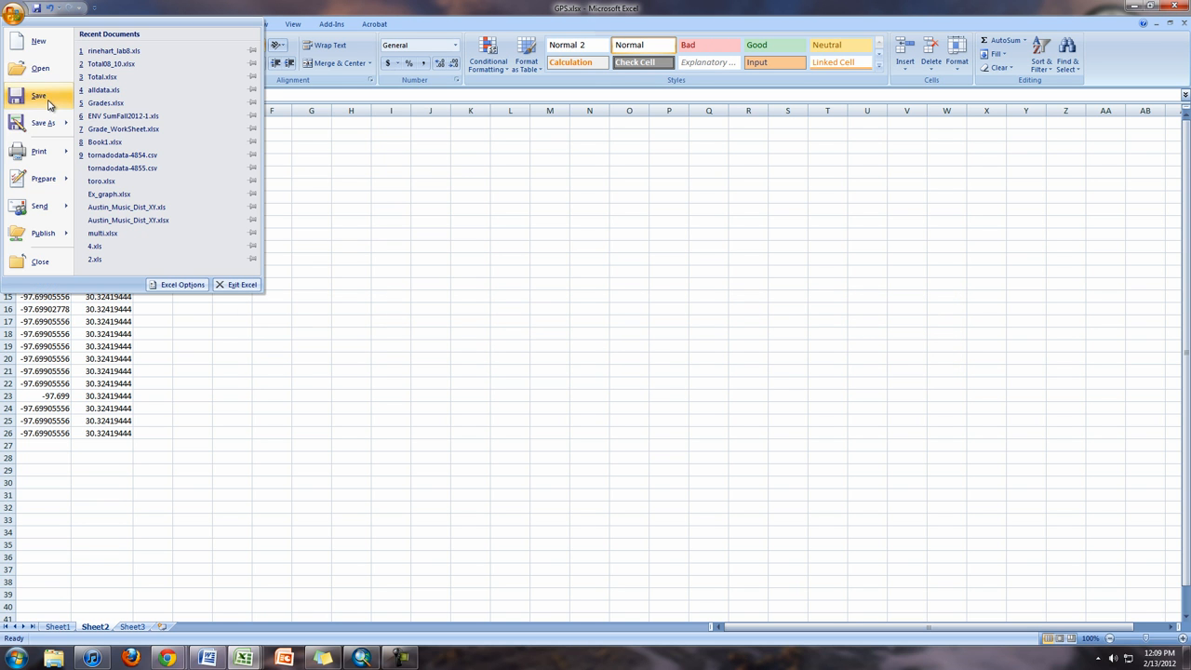
Save GPS.xlsx to a folder on Local Disk (C:) instead of the Desktop
left_click(43, 122)
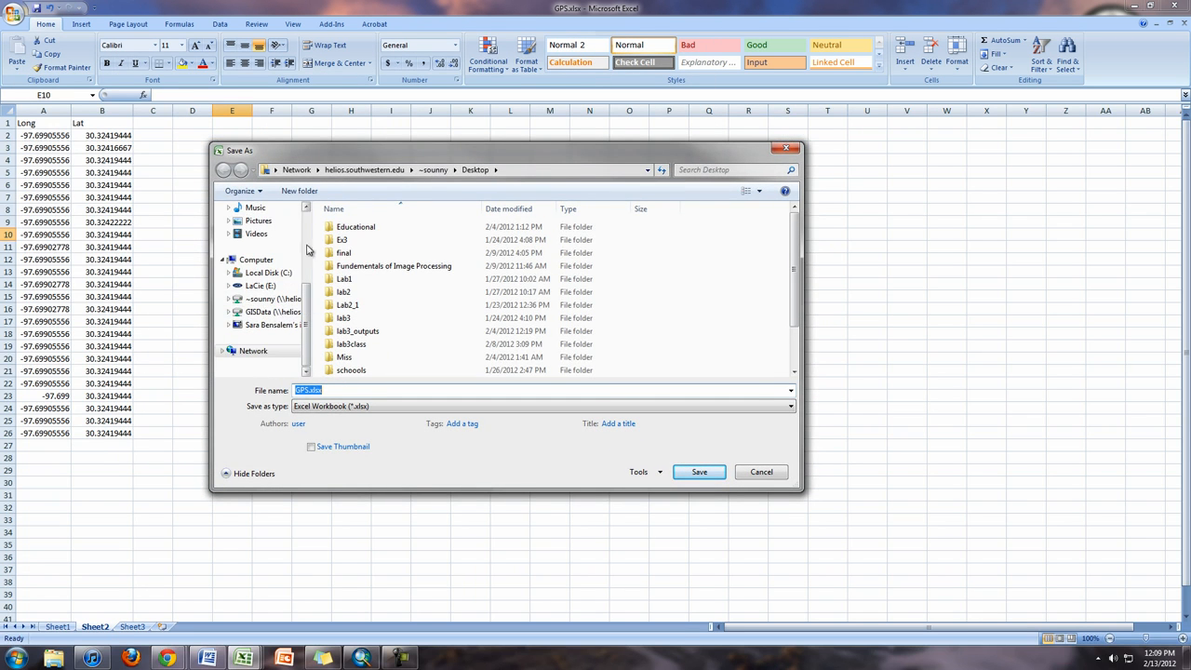
scroll("up", 3)
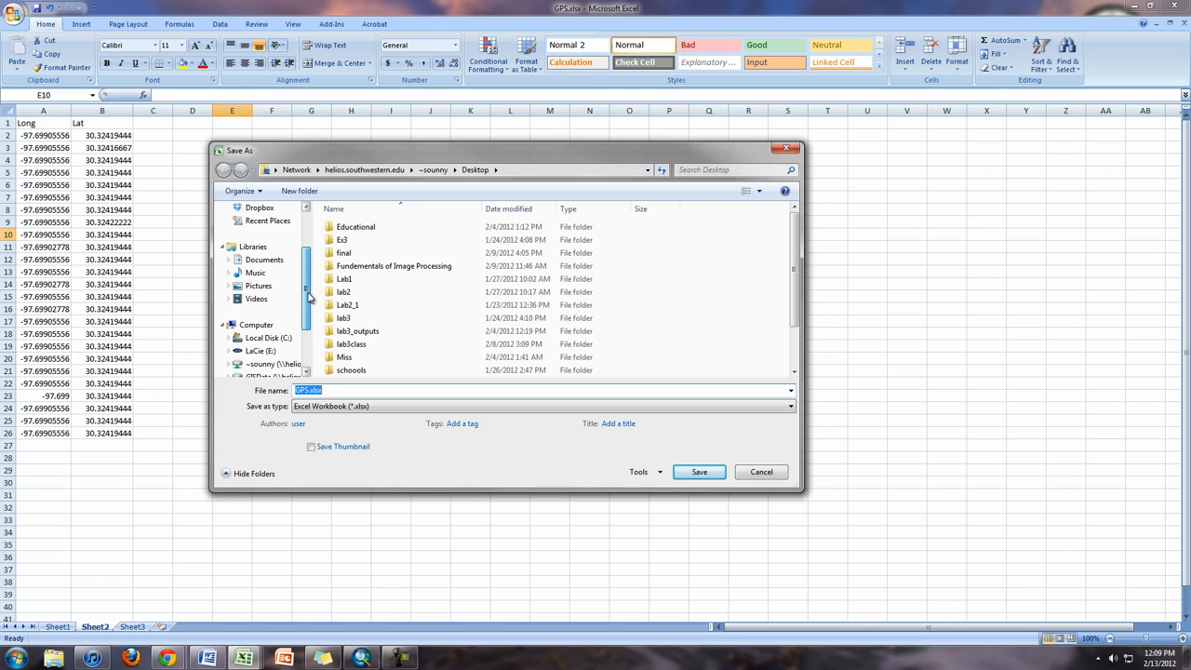
left_click(268, 337)
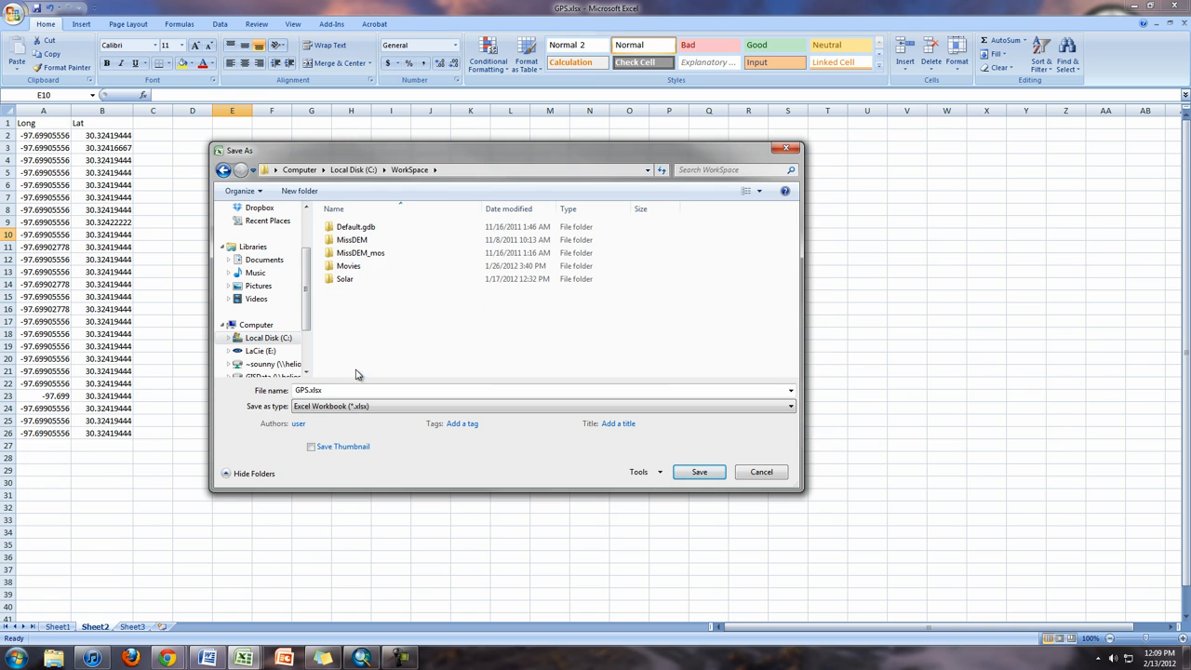
left_click(299, 191)
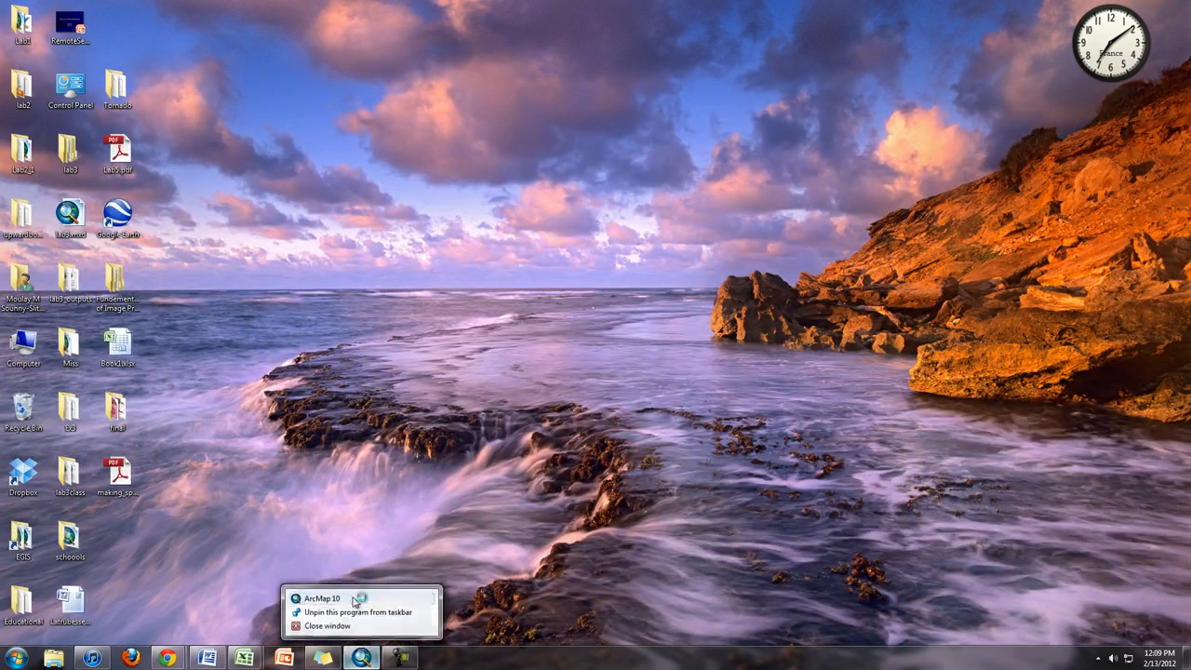
Launch ArcMap 10 and add Sheet2$ from C:\WorkSpace\GPS\GPS.xlsx as a table
left_click(321, 599)
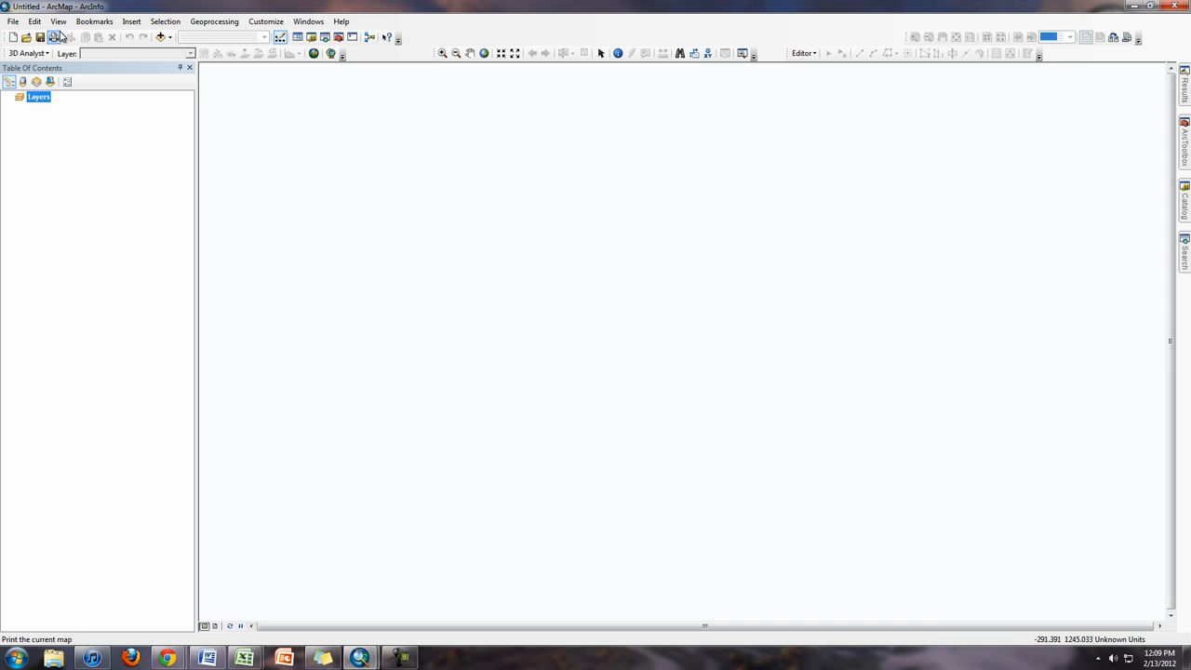
left_click(160, 38)
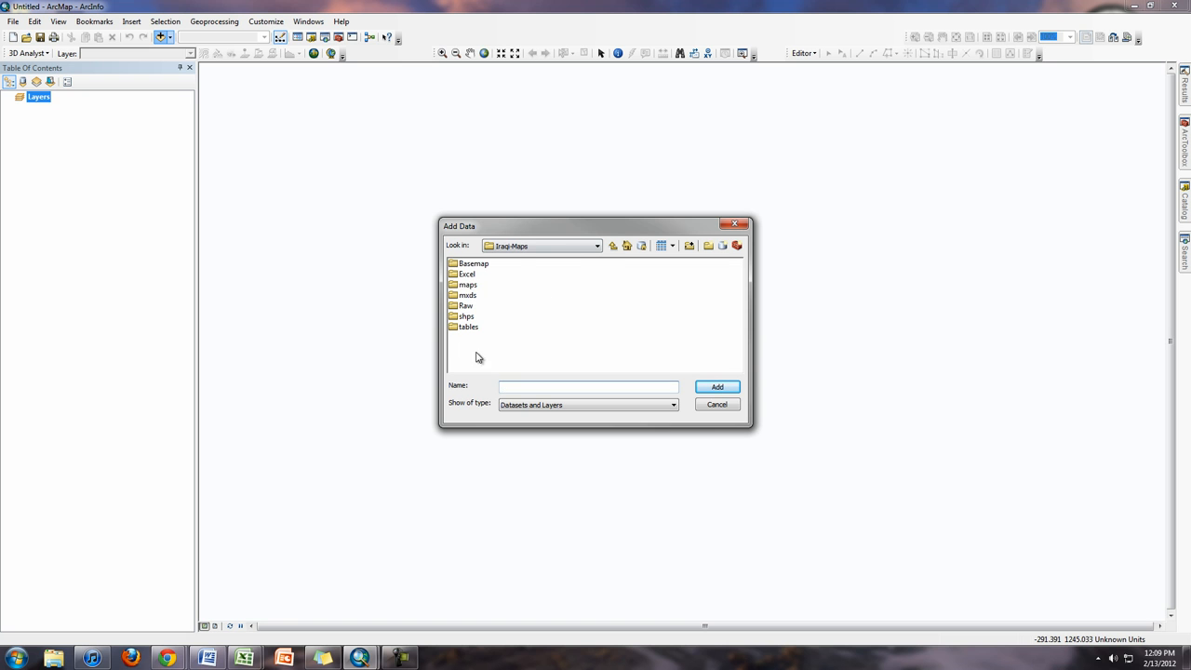
left_click(596, 246)
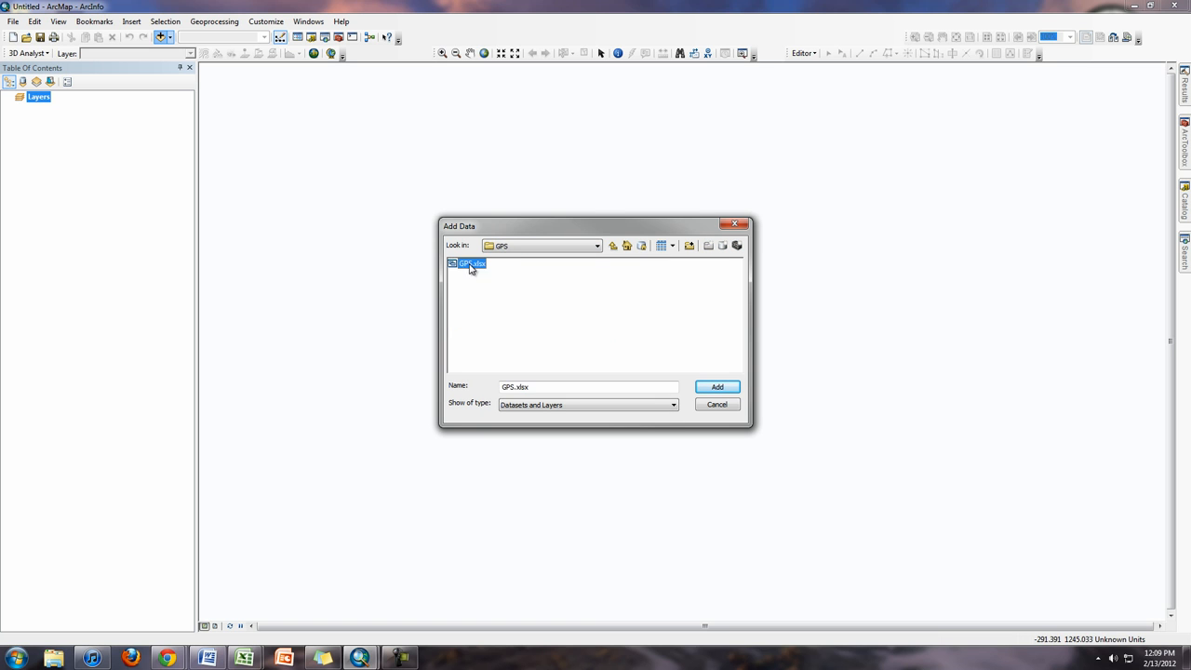
double_click(468, 263)
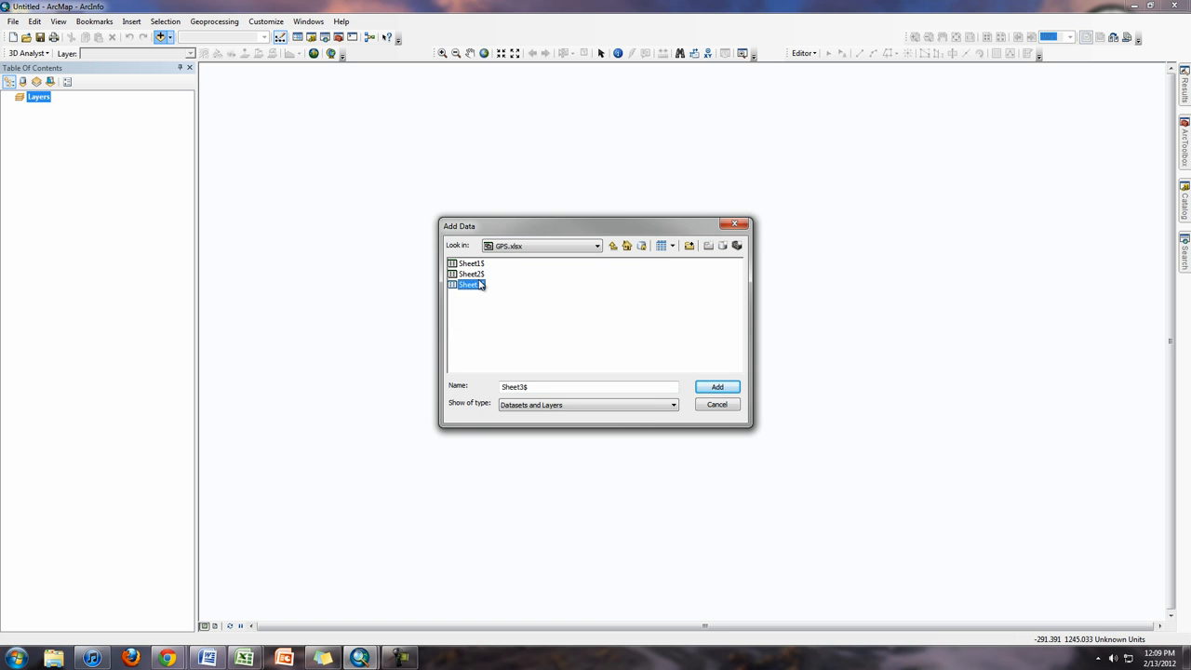
left_click(471, 273)
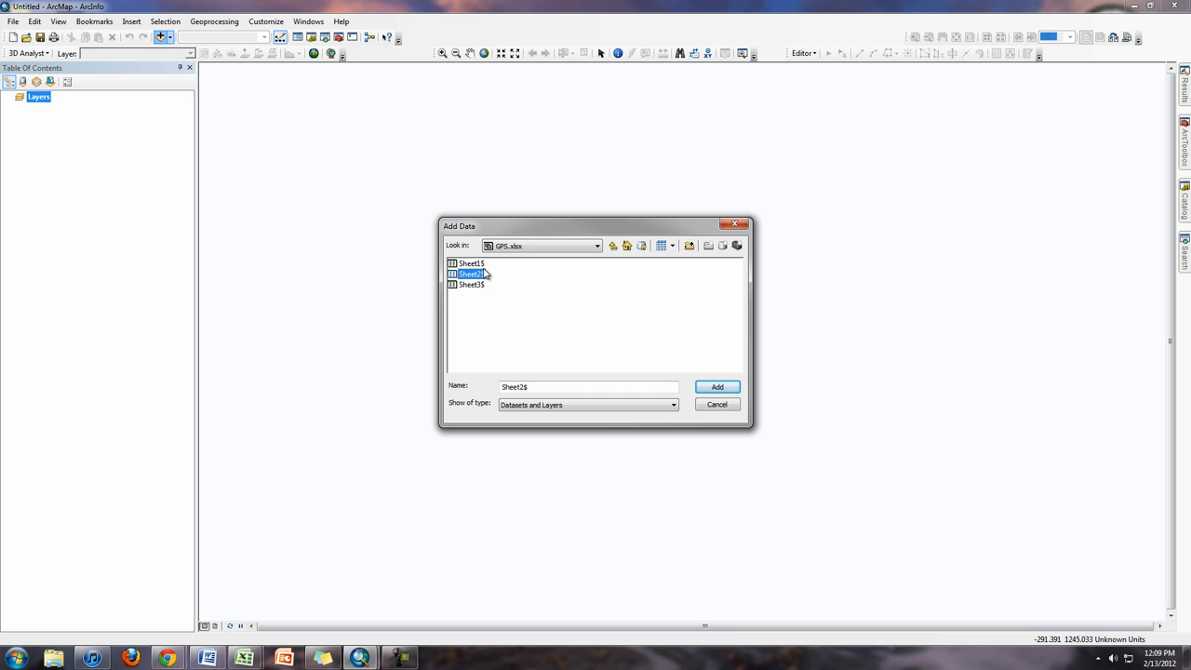
left_click(716, 387)
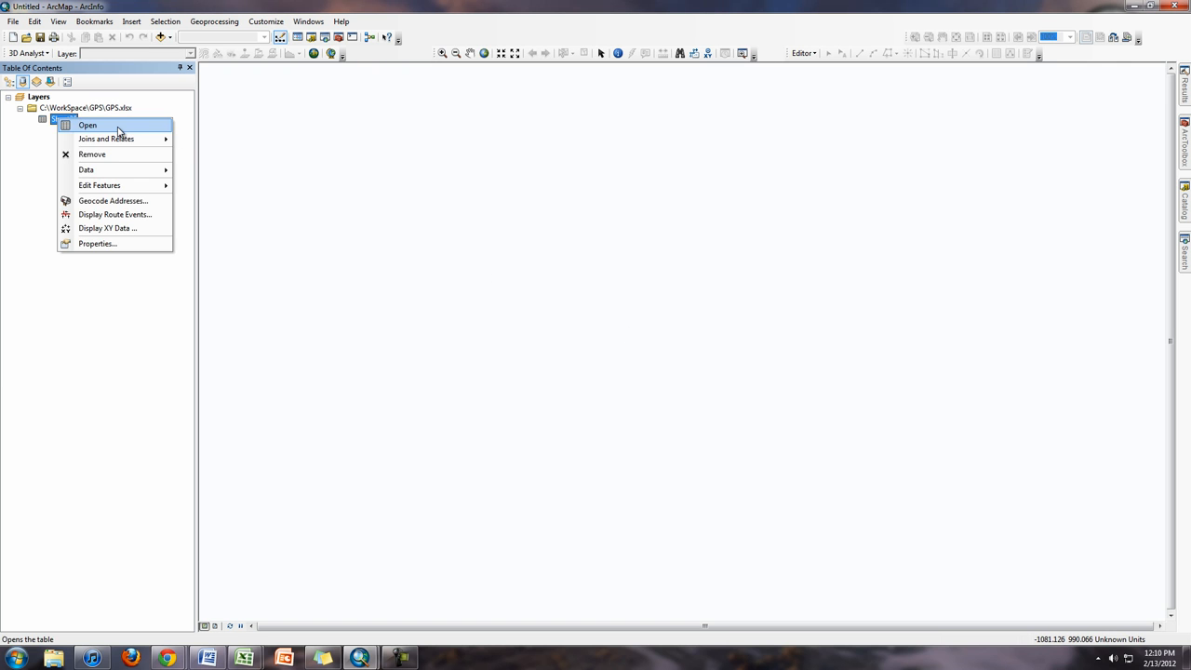
Open the Sheet2$ attribute table showing 25 Long/Lat records
left_click(88, 124)
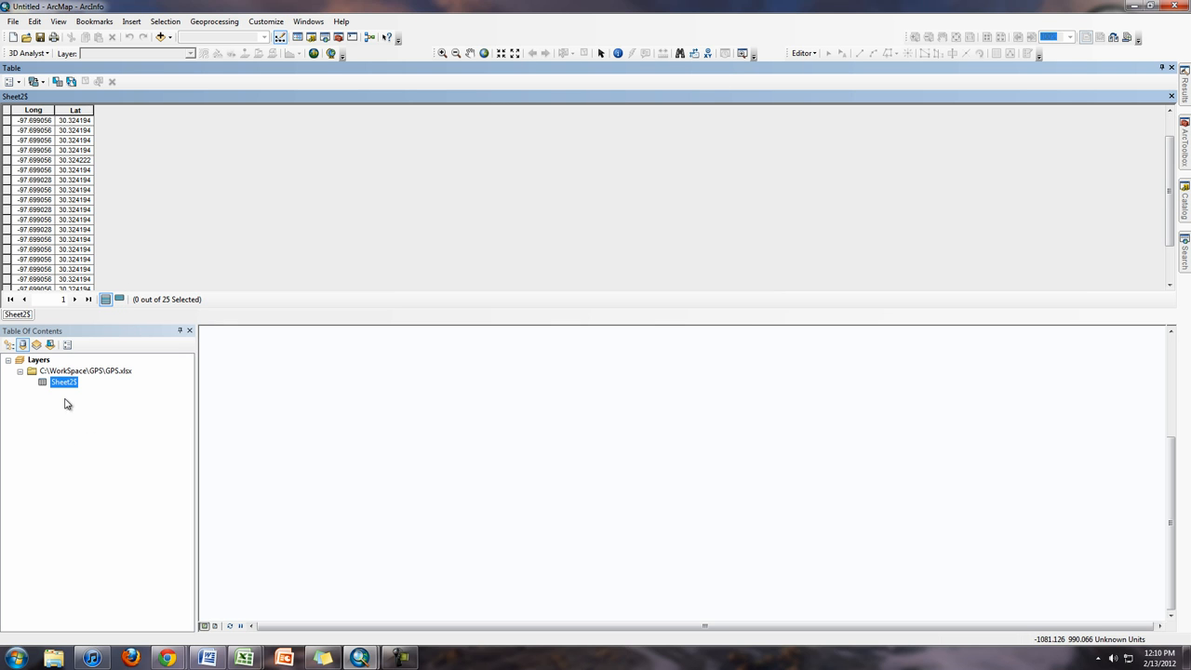
right_click(62, 382)
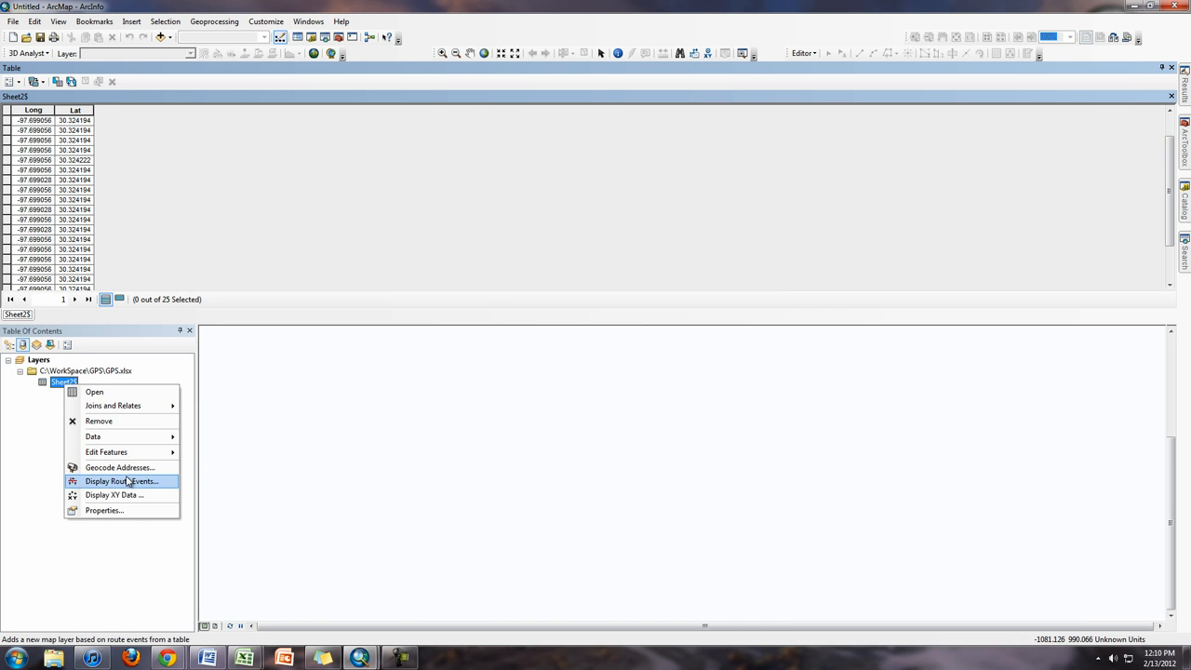
mouse_move(130, 495)
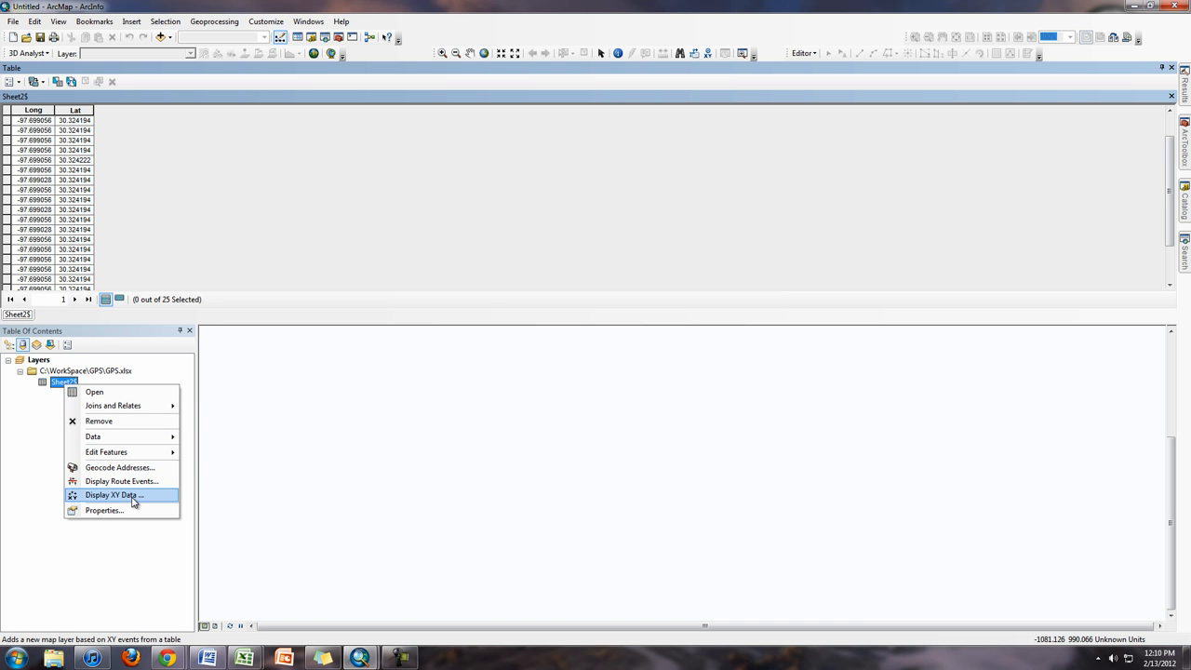
Display Sheet2$ as XY points with X=Long, Y=Lat in GCS WGS 1984
left_click(113, 494)
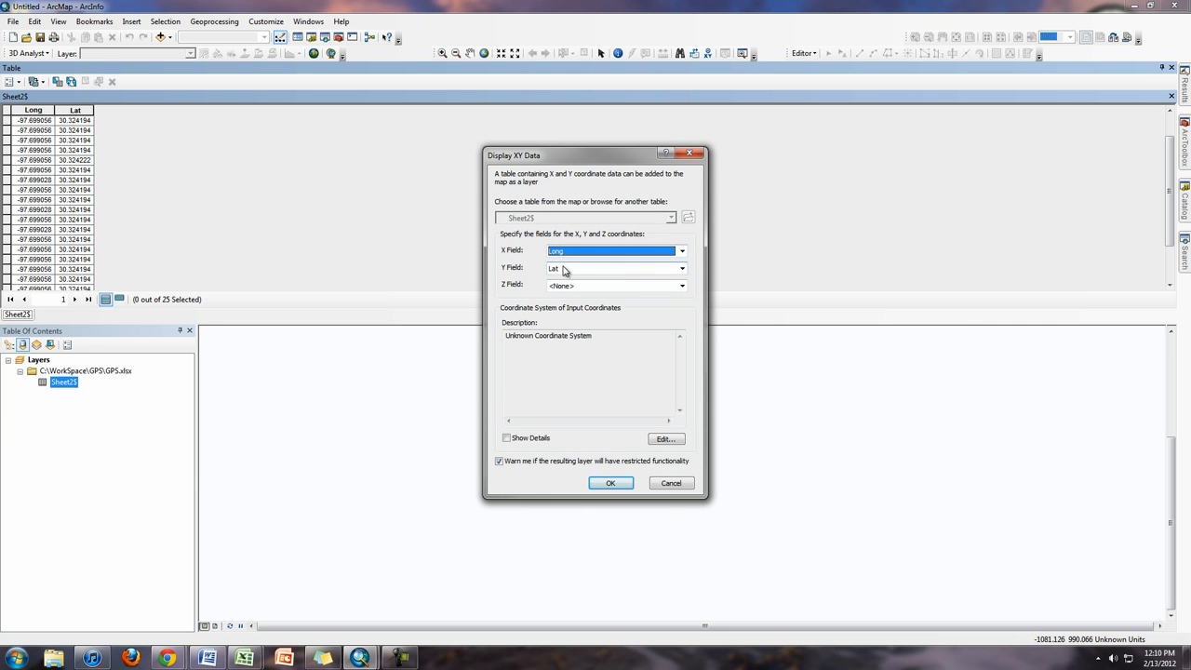
mouse_move(545, 271)
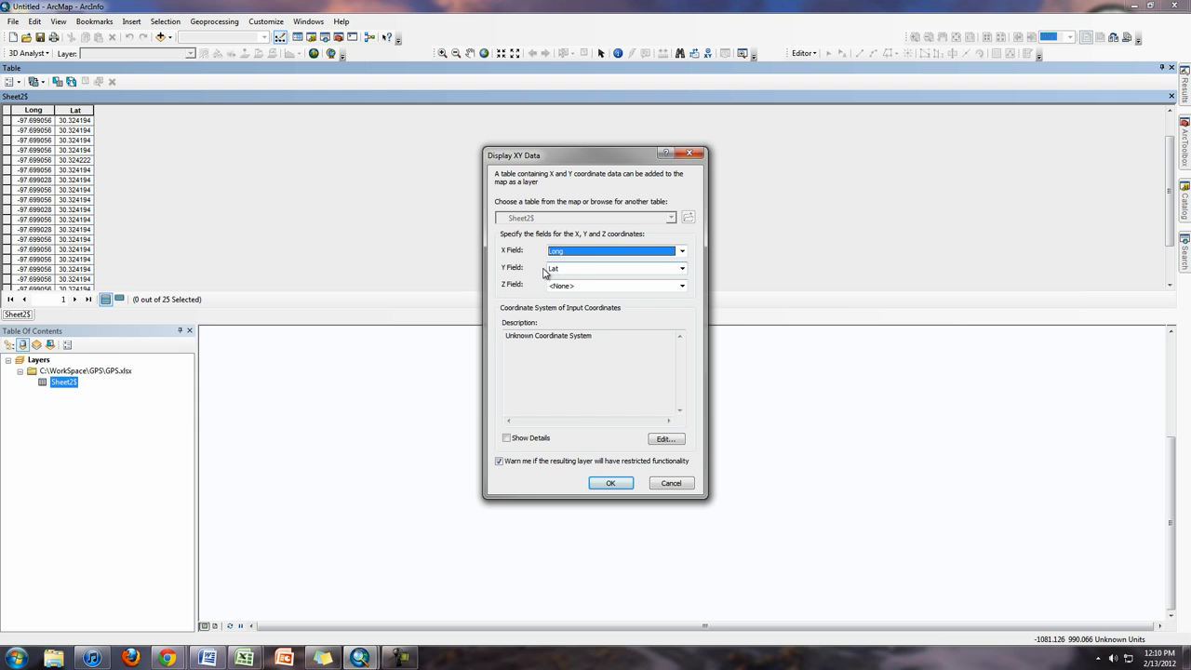
left_click(666, 438)
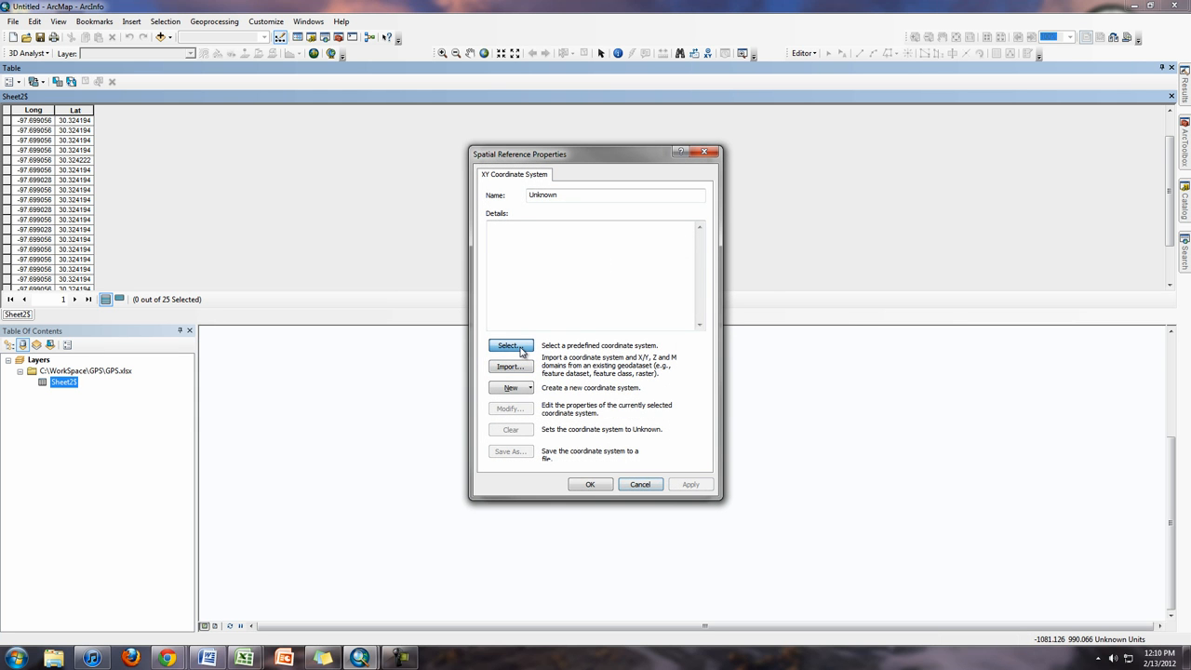
left_click(509, 345)
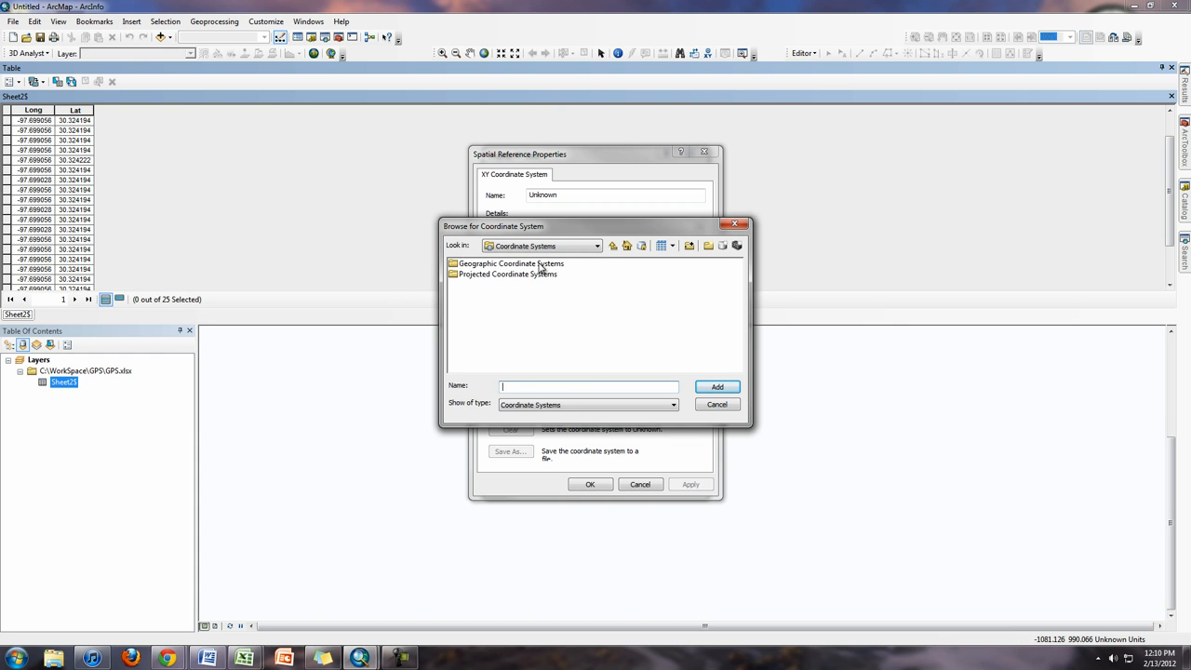
double_click(511, 264)
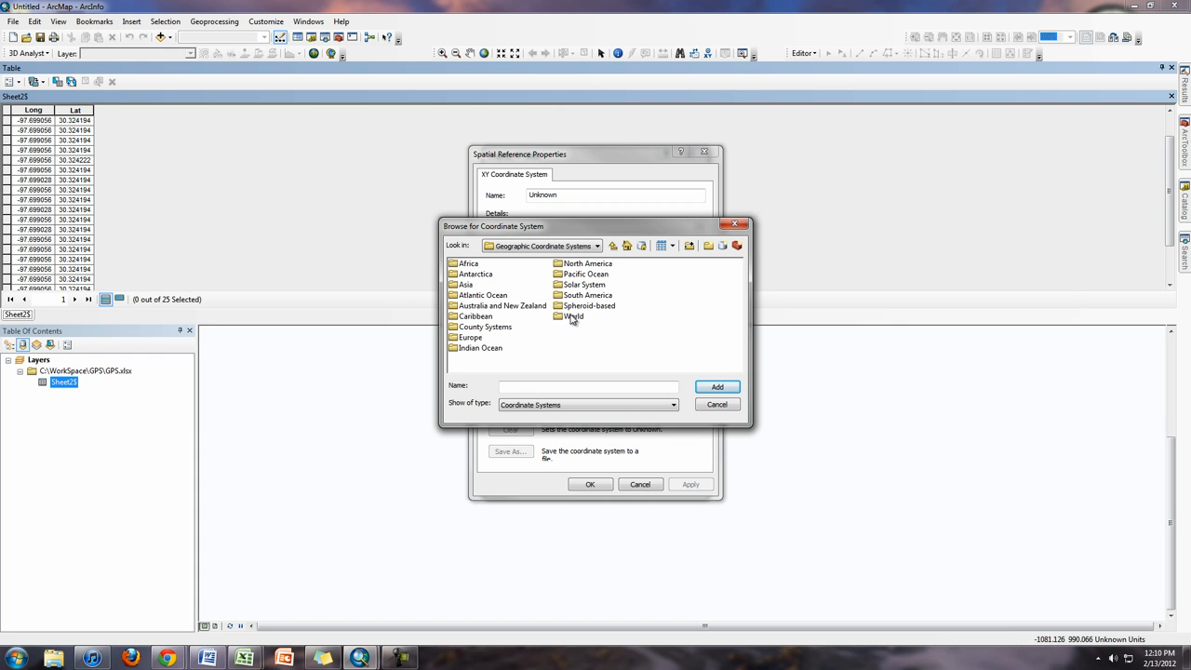
double_click(573, 315)
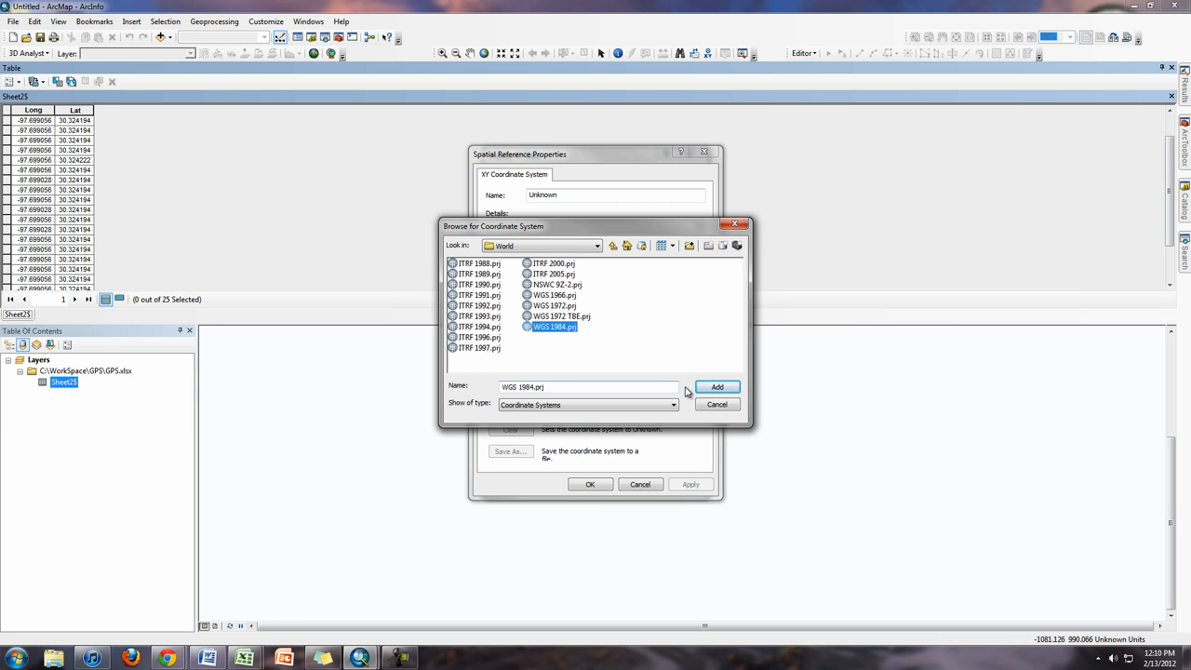
left_click(717, 387)
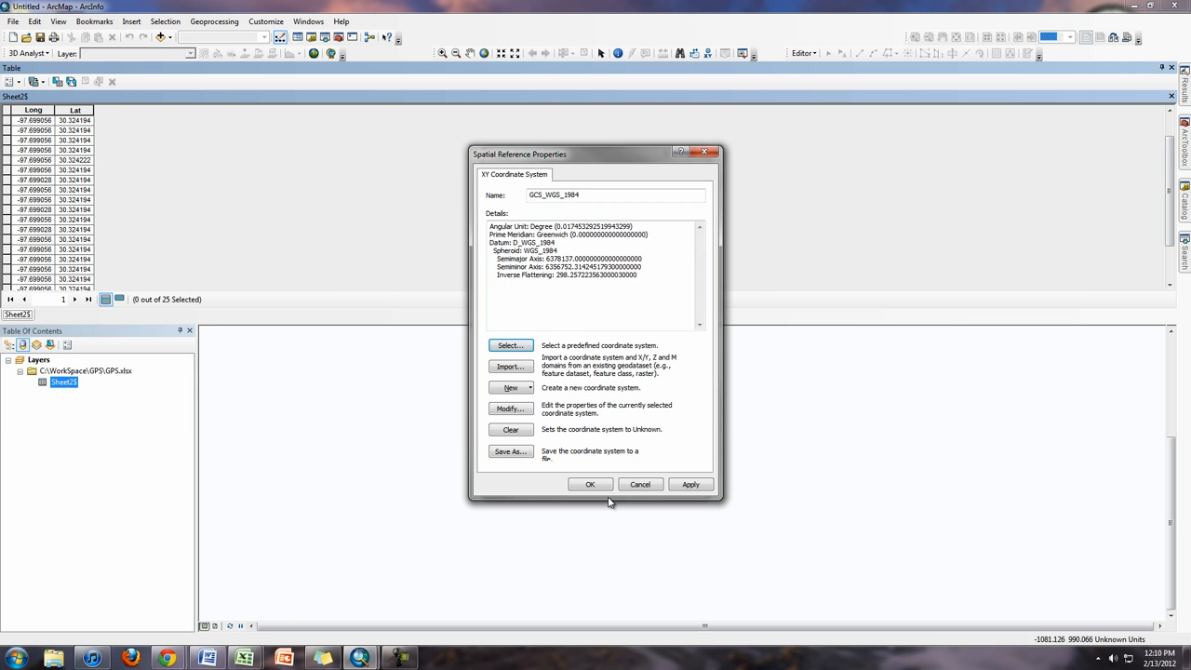
left_click(590, 484)
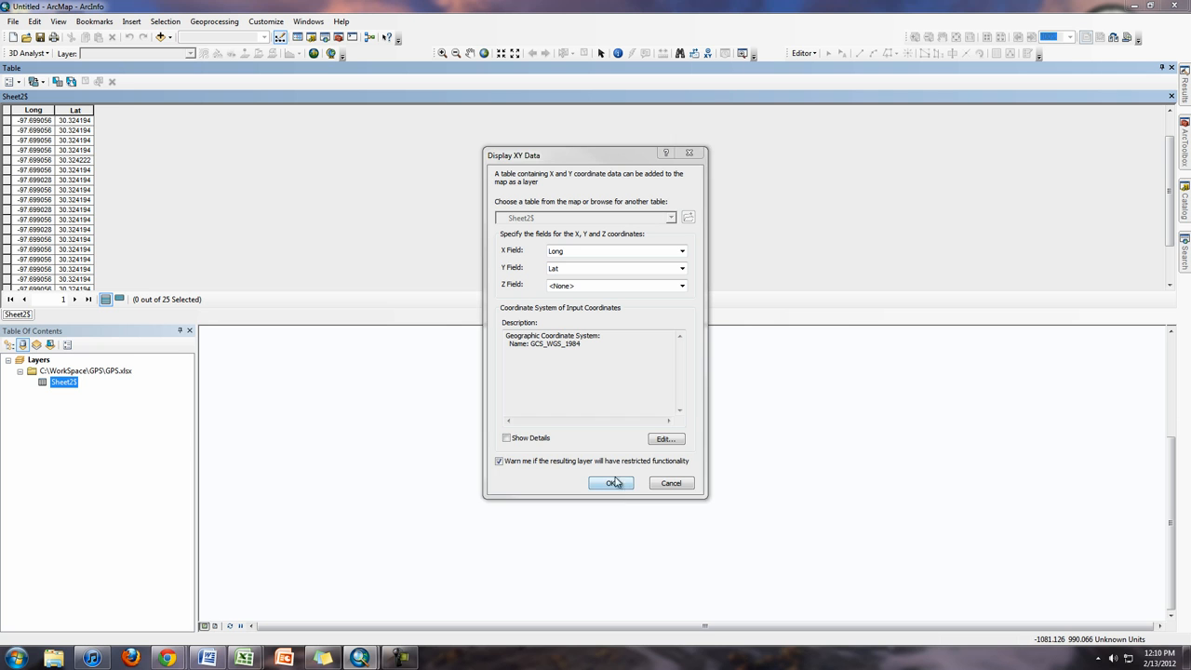
left_click(499, 461)
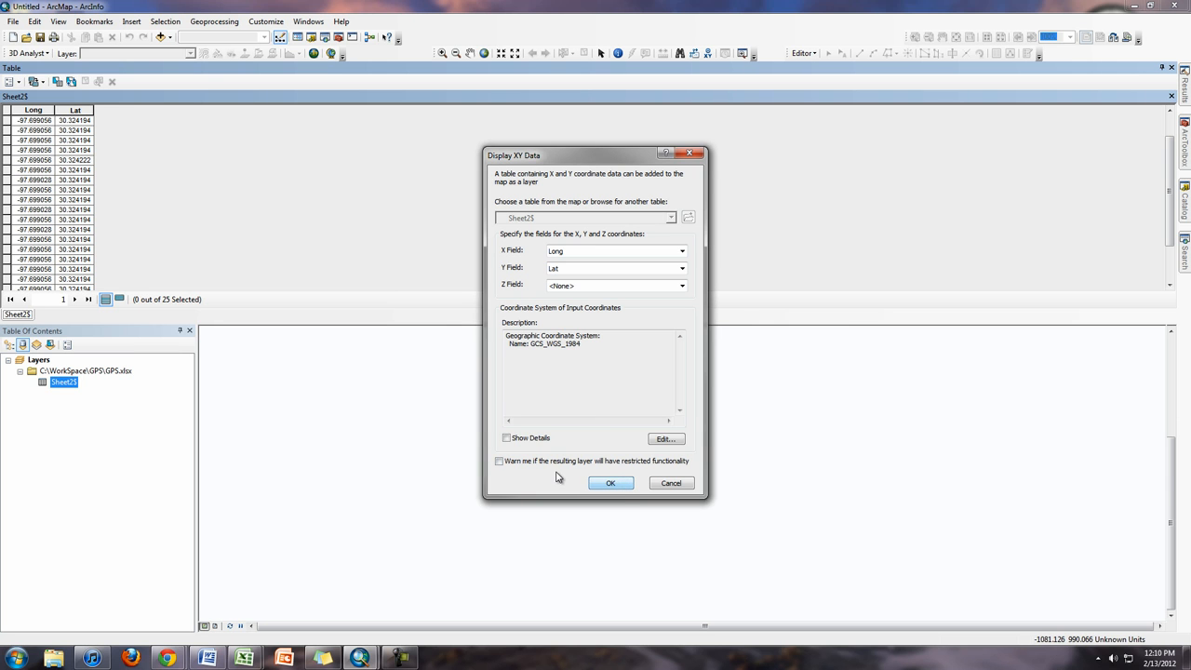
left_click(611, 483)
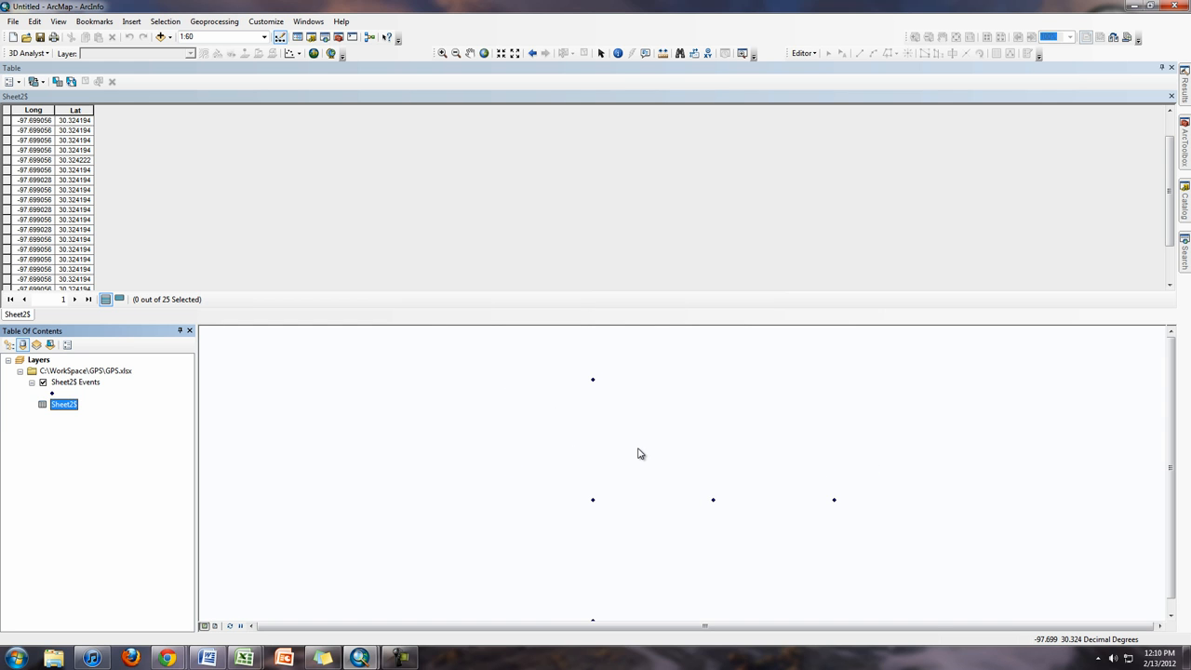
mouse_move(107, 438)
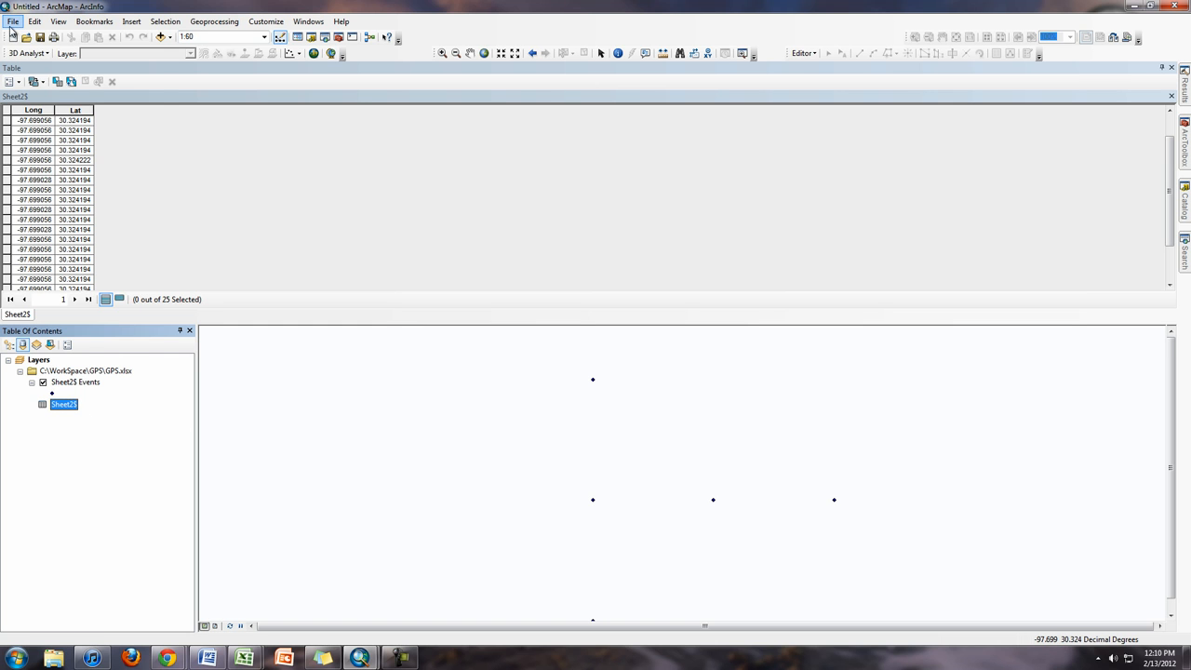
Add the Imagery basemap beneath the Sheet2$ Events points
left_click(13, 21)
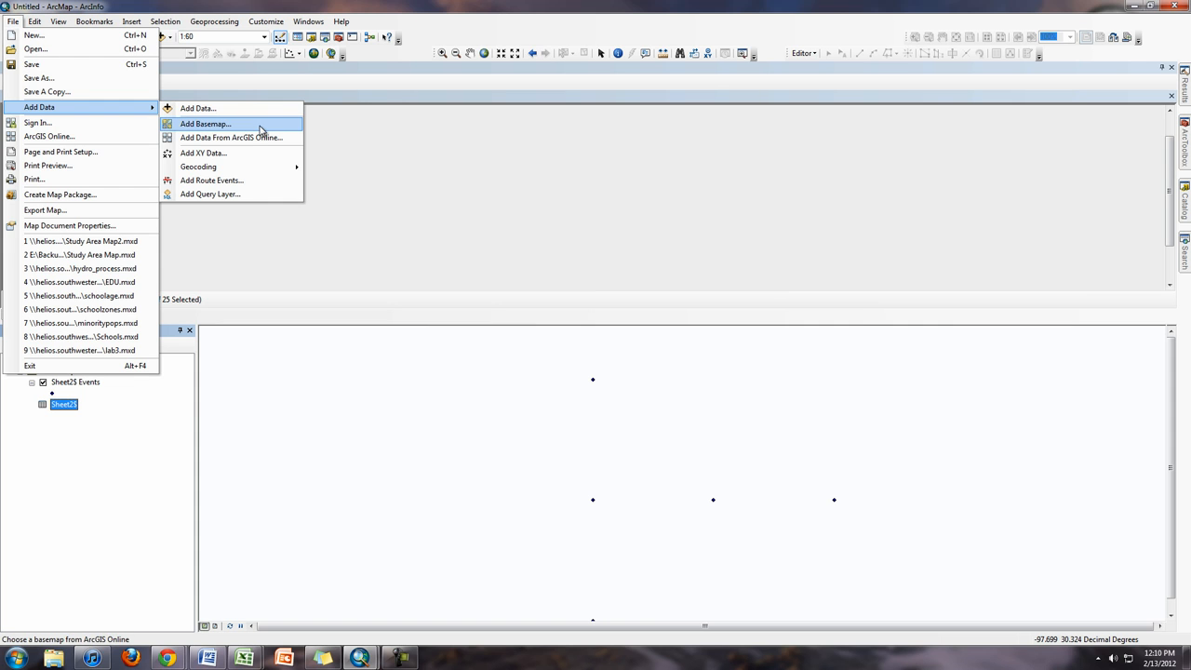
left_click(205, 123)
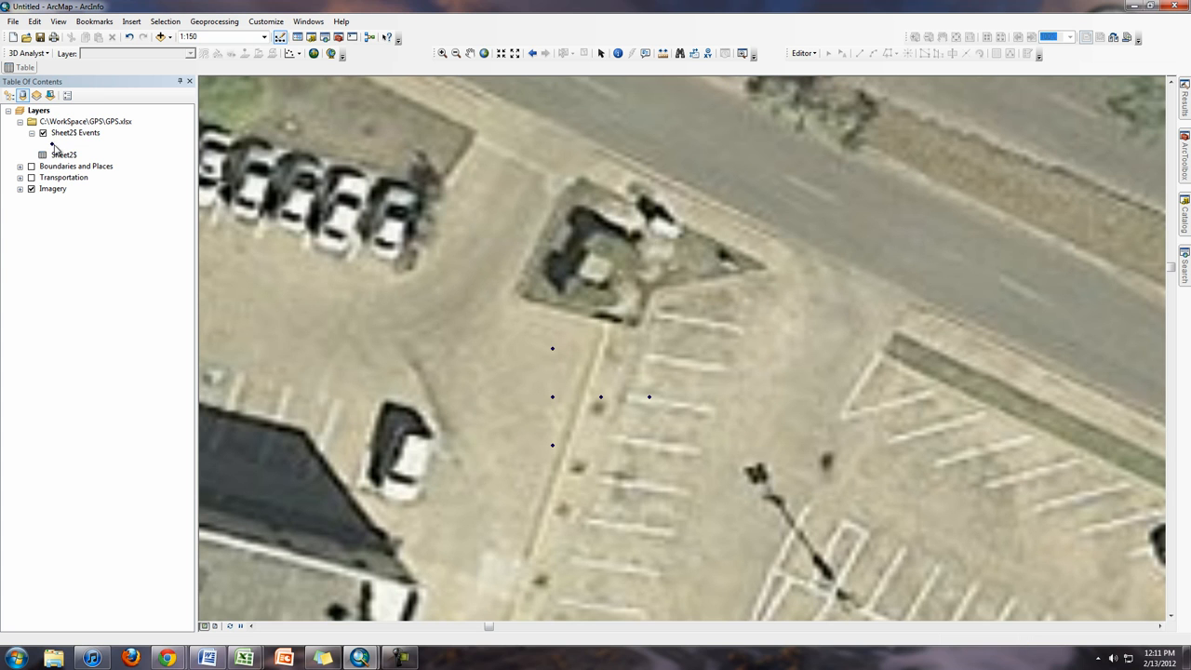
Symbolize the Sheet2$ Events points as red Circle 2 markers
double_click(52, 143)
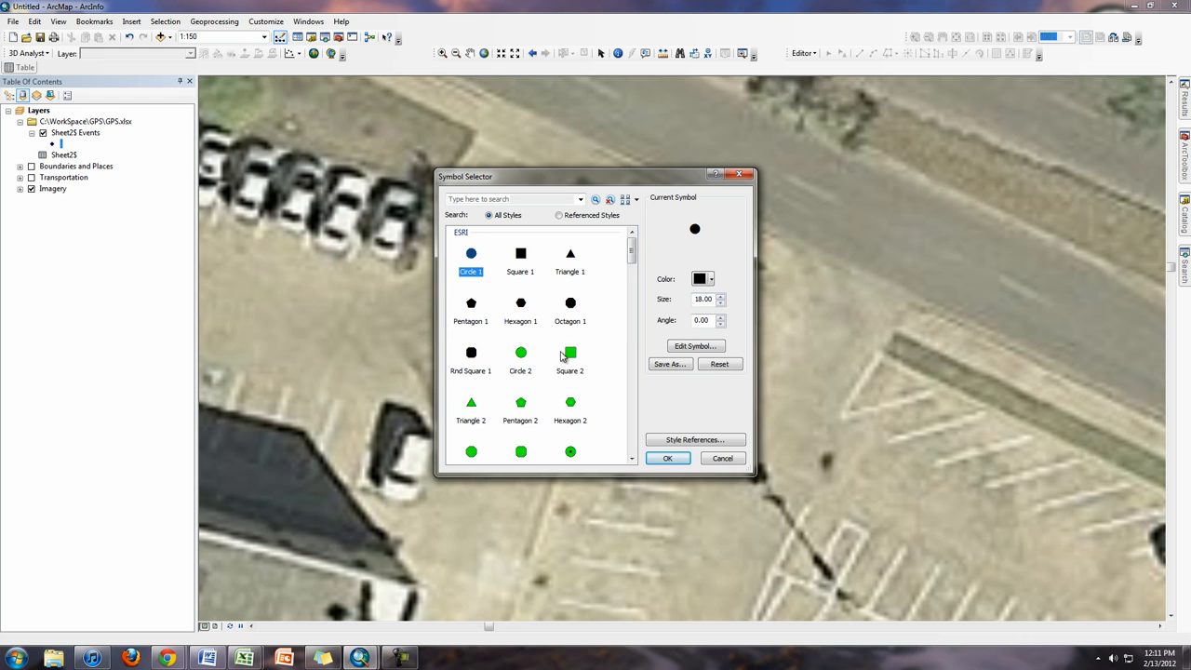
left_click(520, 352)
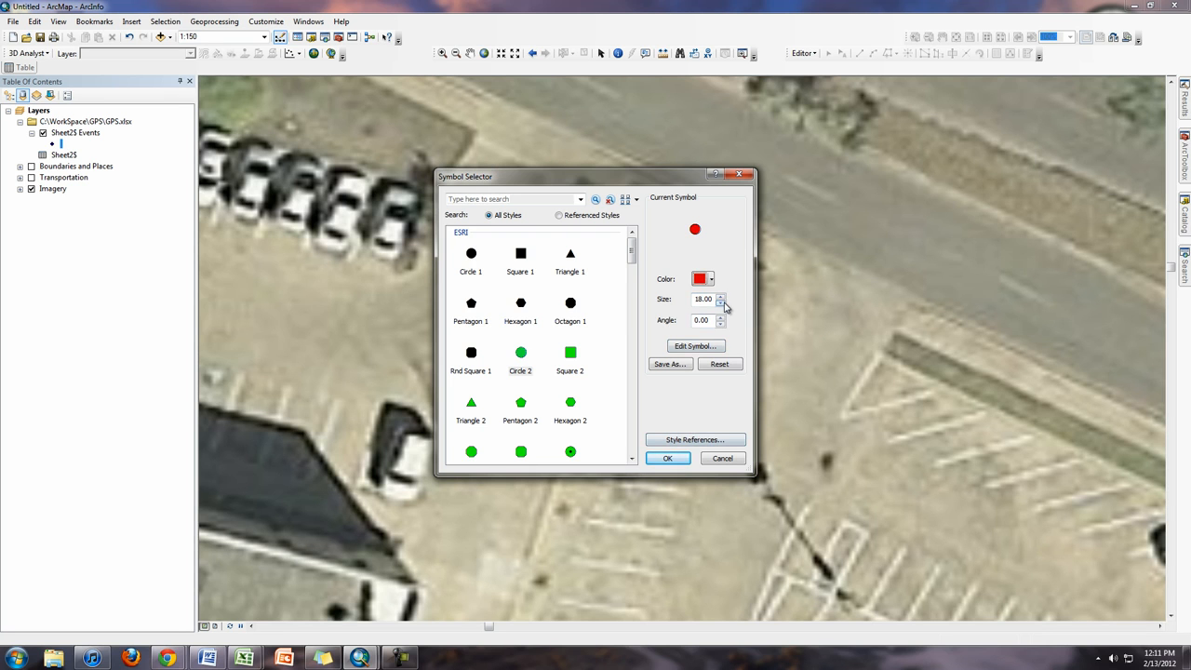
left_click(668, 458)
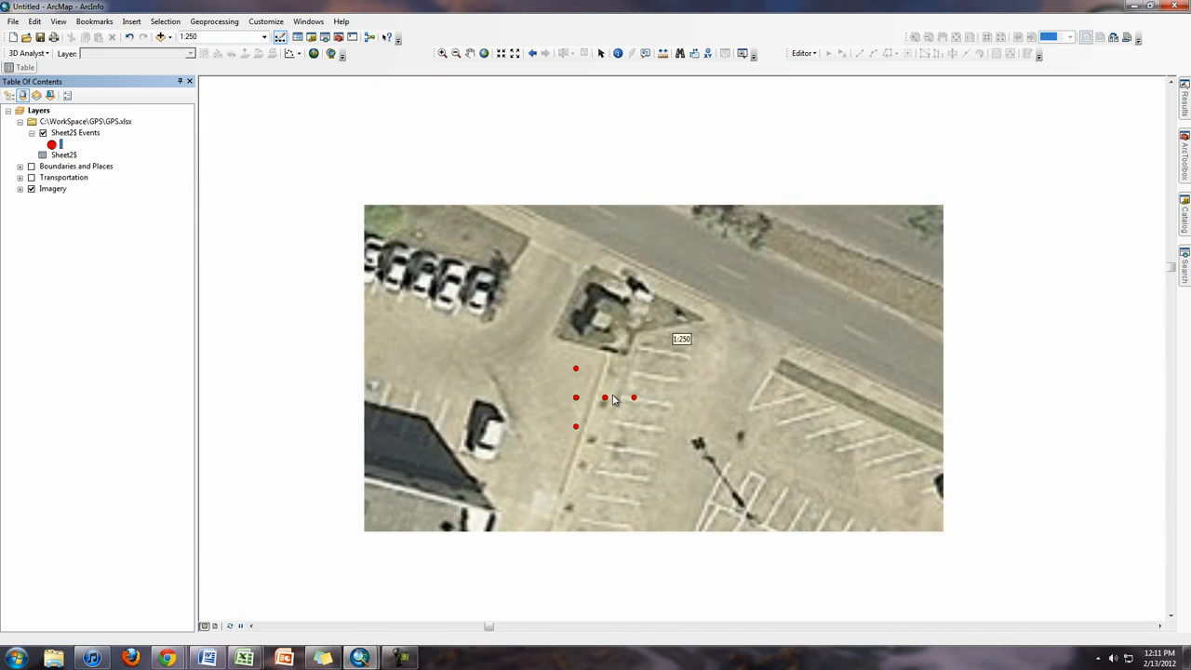
scroll("down", 3)
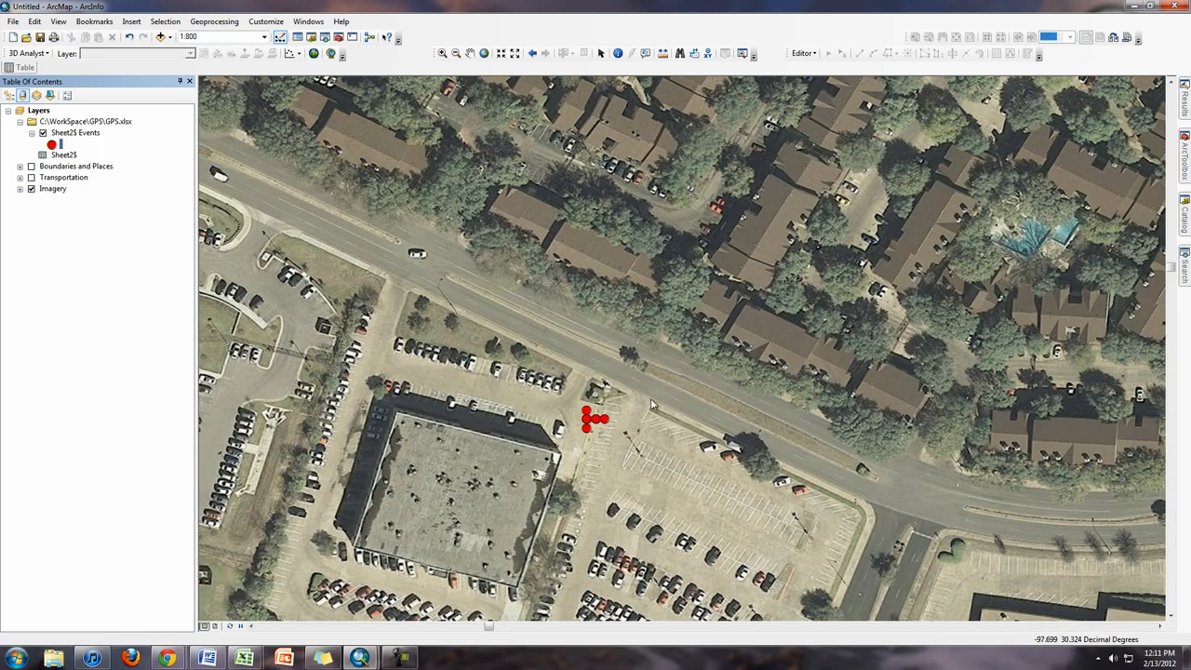
mouse_move(274, 597)
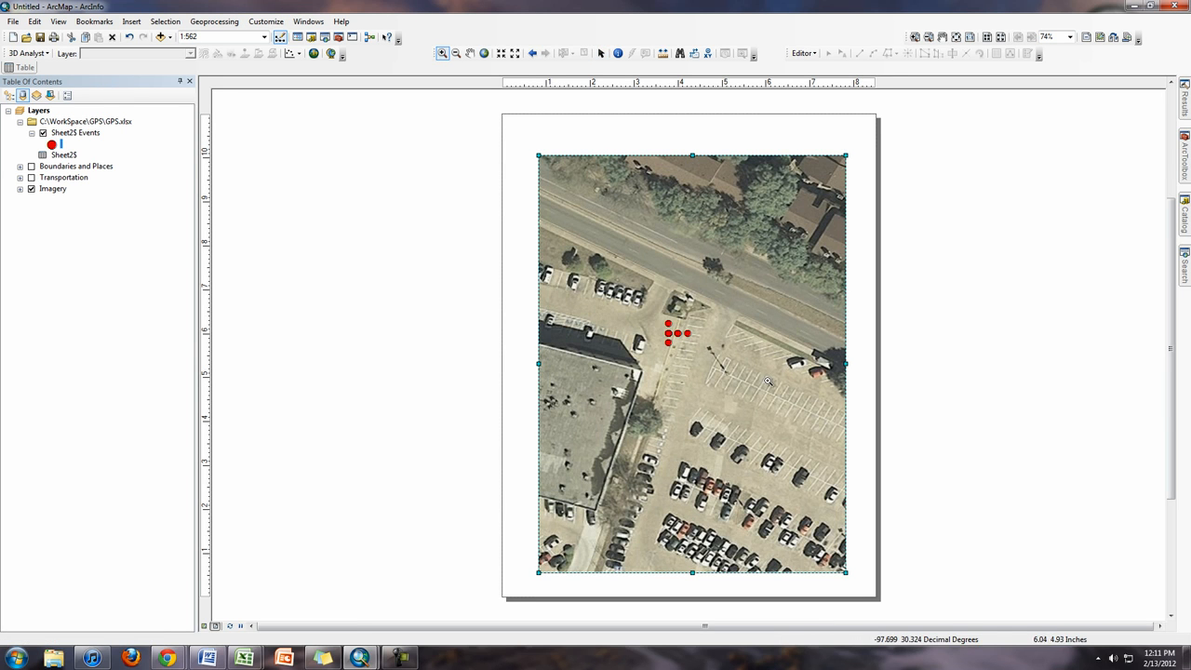
mouse_move(810, 401)
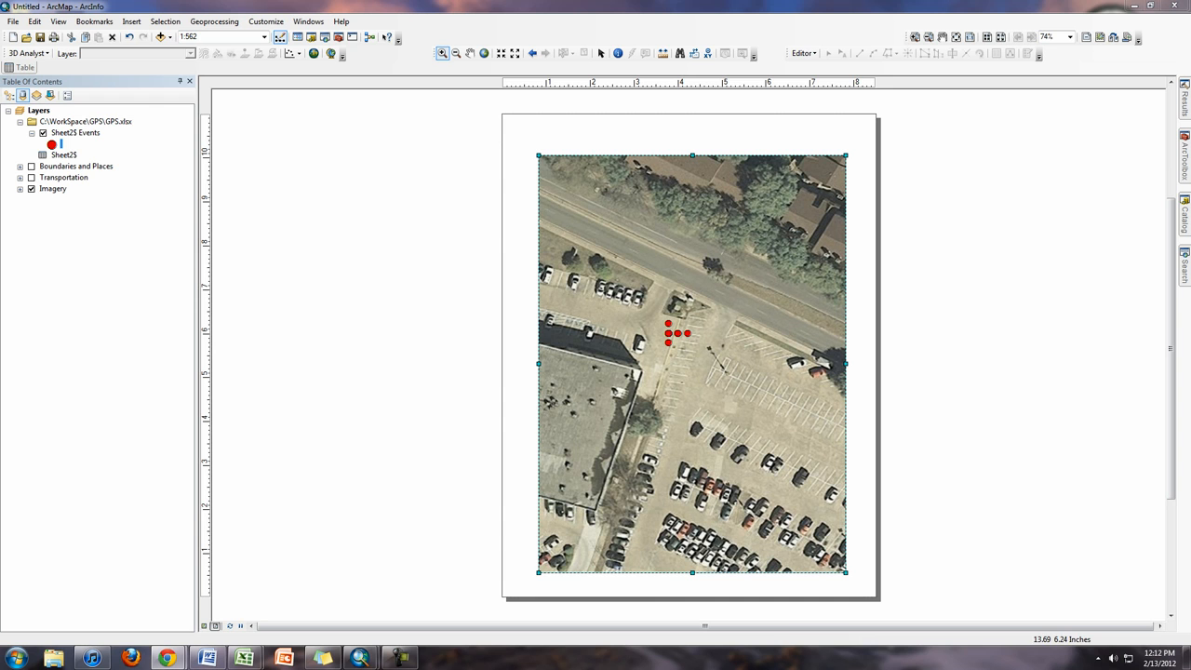
mouse_move(443, 389)
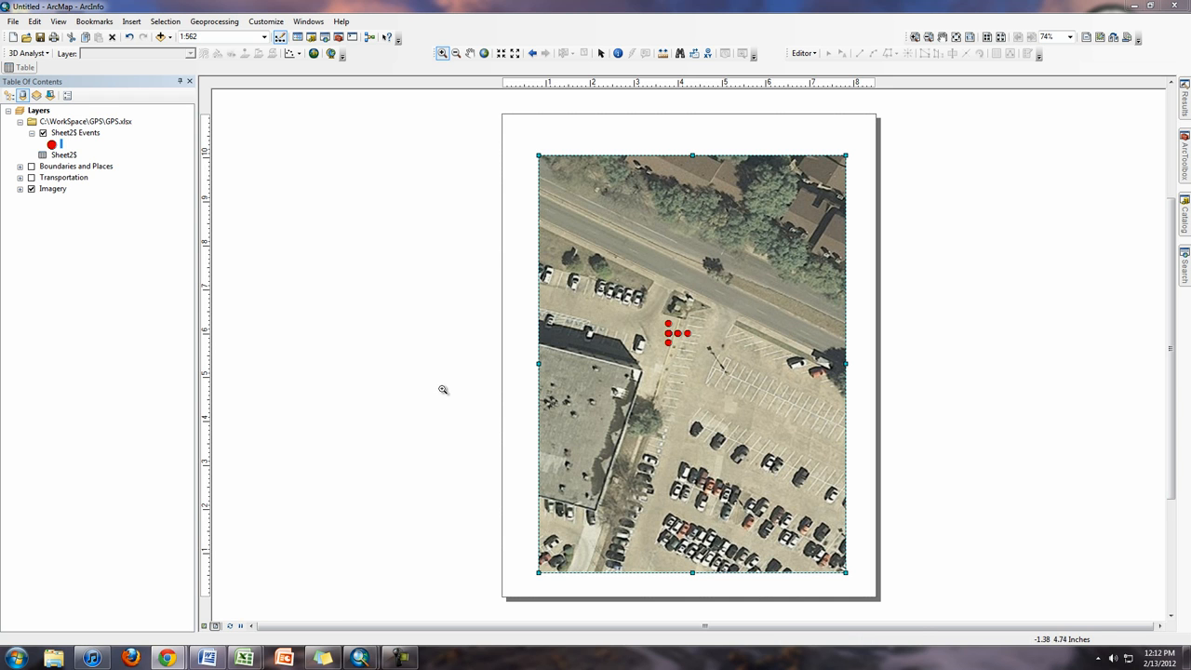
mouse_move(659, 509)
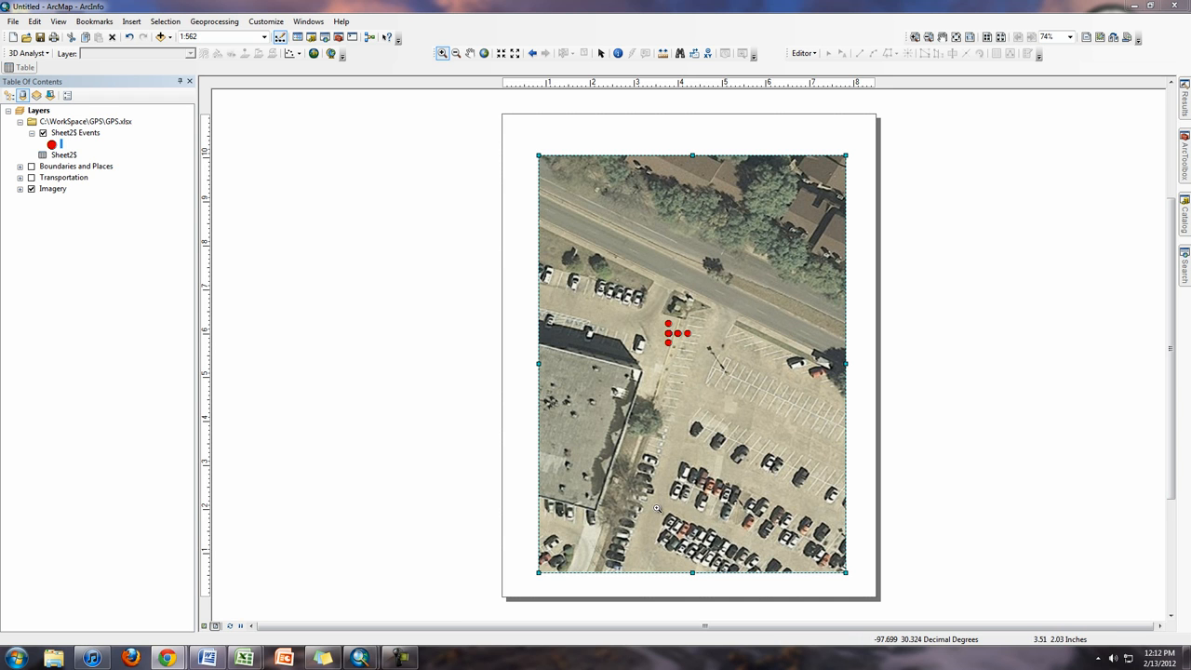